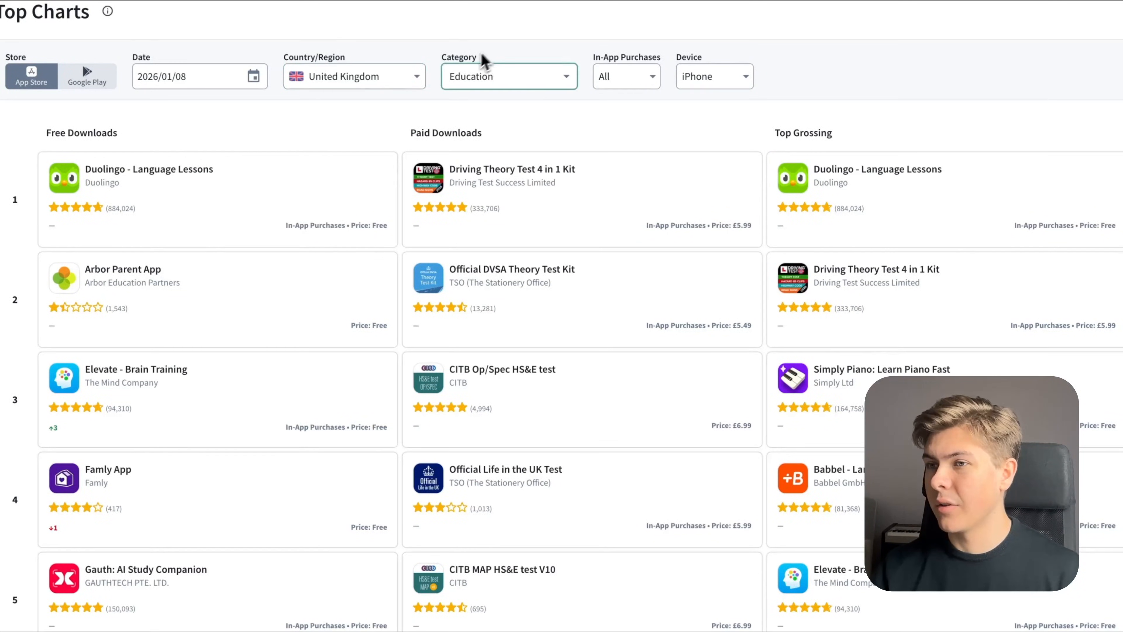
mouse_move(827, 143)
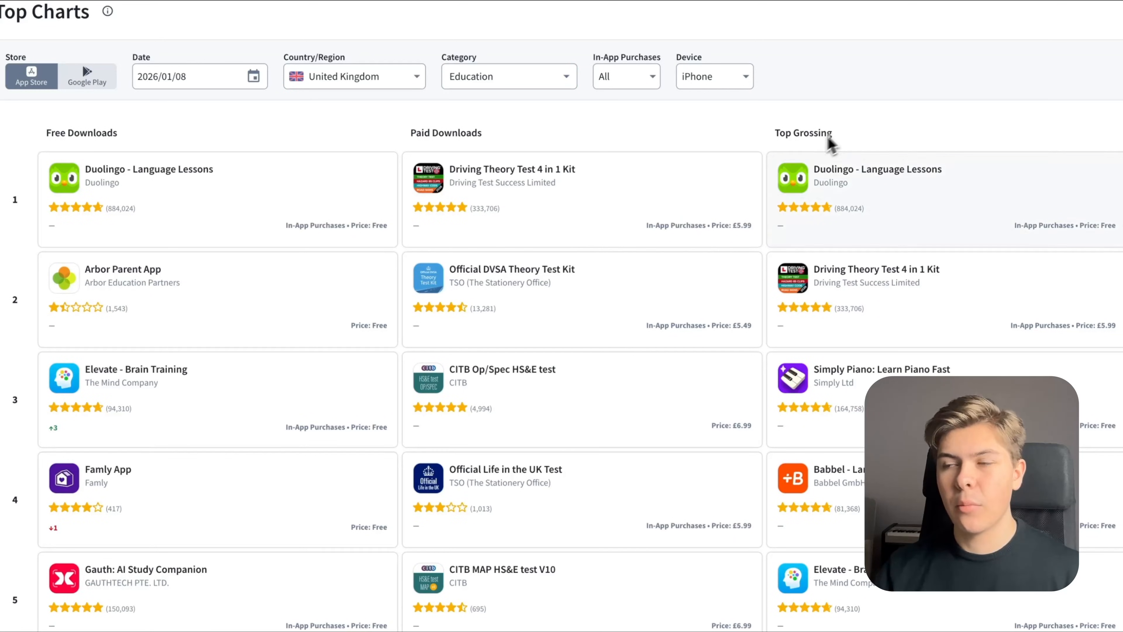
- Scroll through Simply Draw's details page reviewing its 900K downloads and $4M revenue figures
scroll("down", 3)
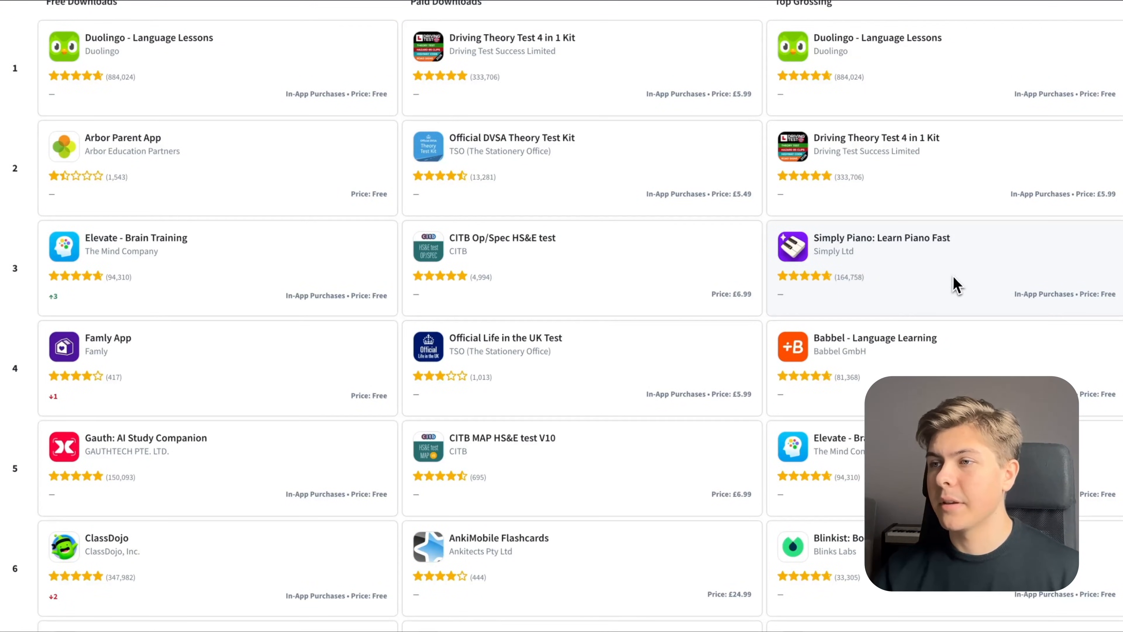
scroll("down", 3)
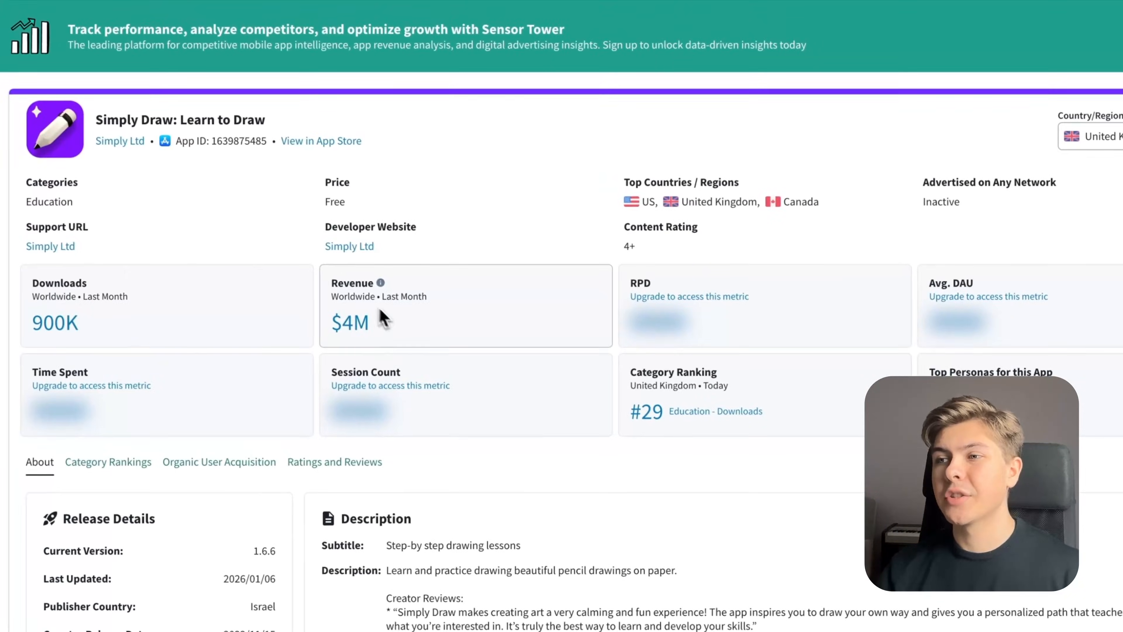
mouse_move(370, 350)
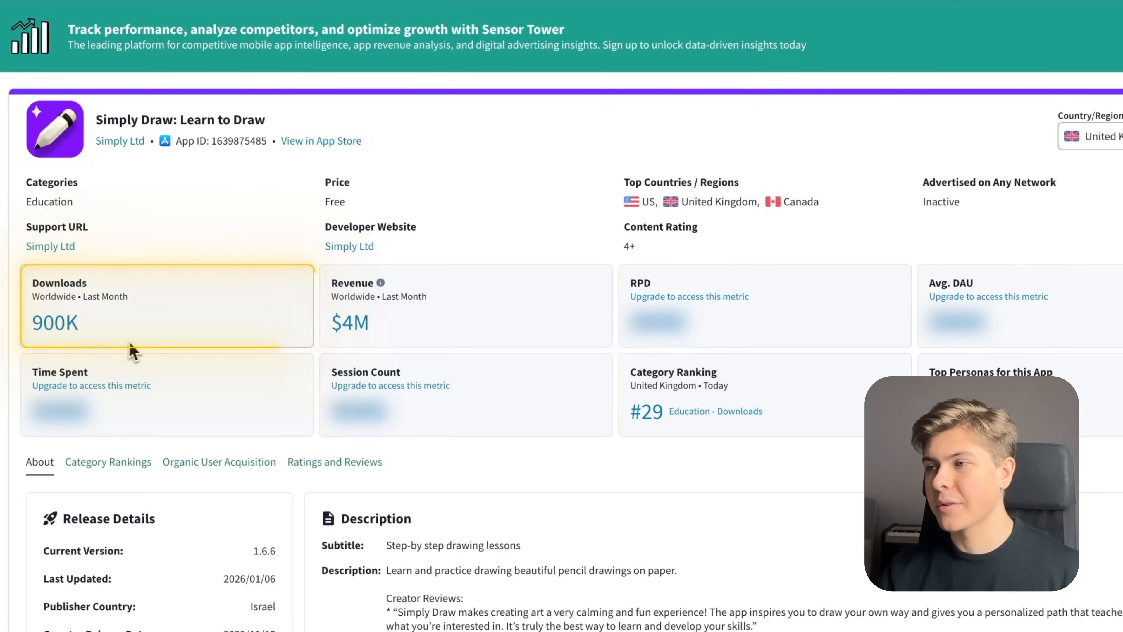
scroll("down", 3)
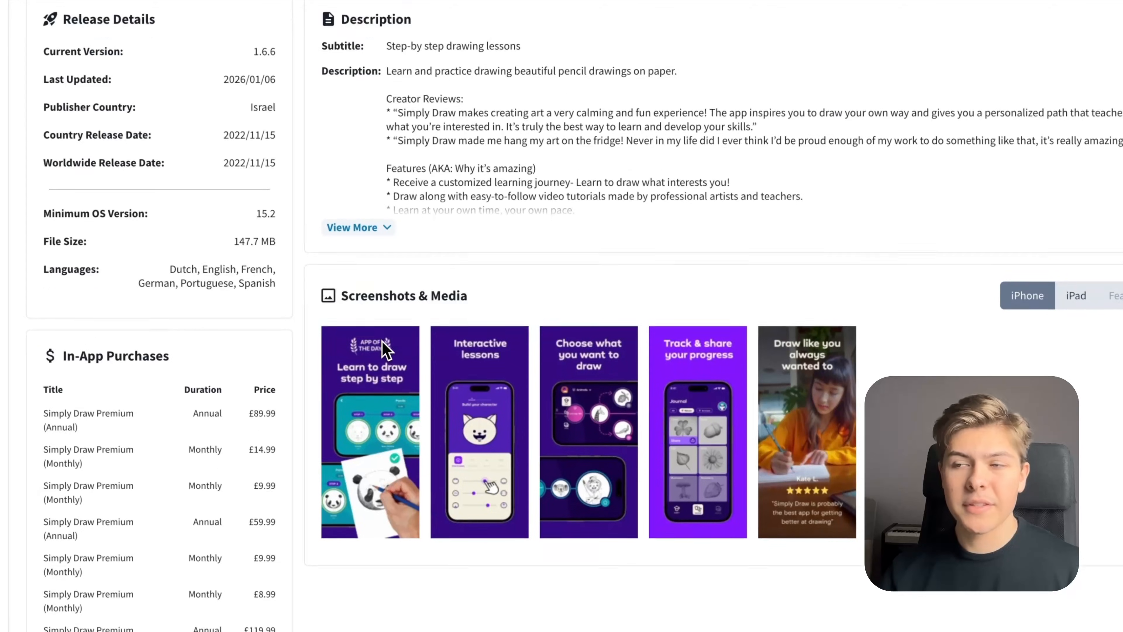
scroll("down", 3)
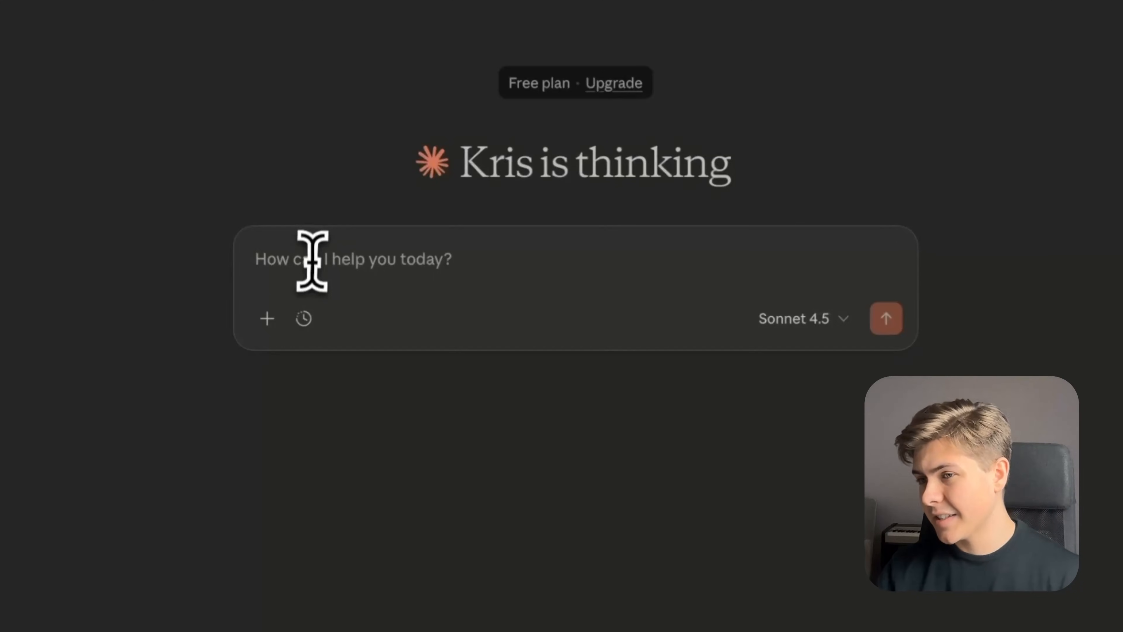
type("I want to rebuild this app")
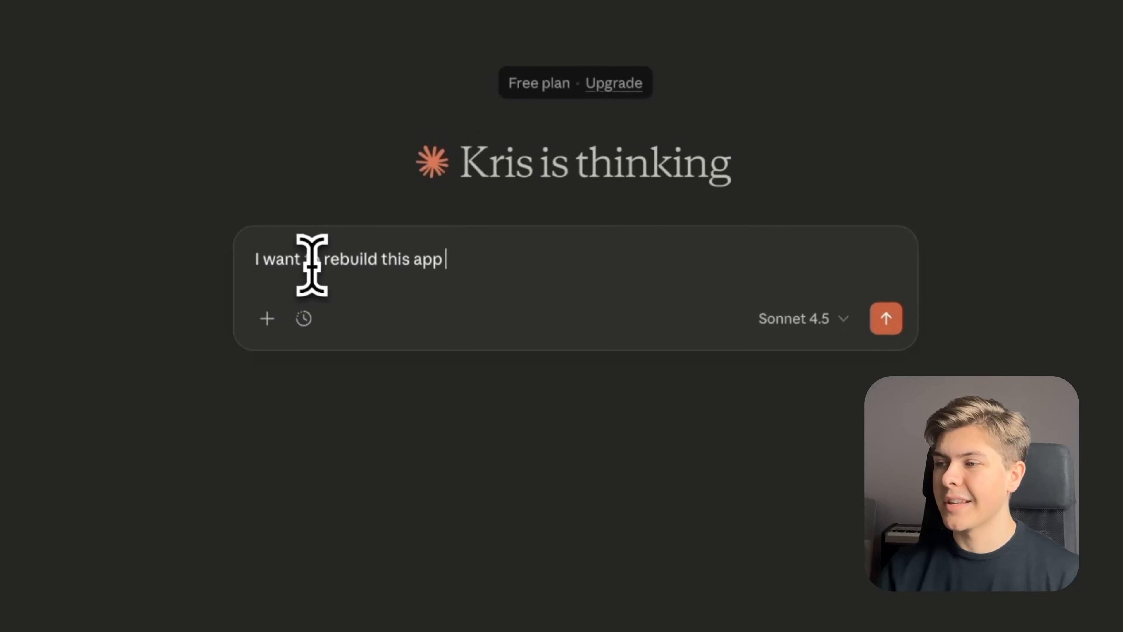
type("https://www.hellosimply.com/simply-draw - W")
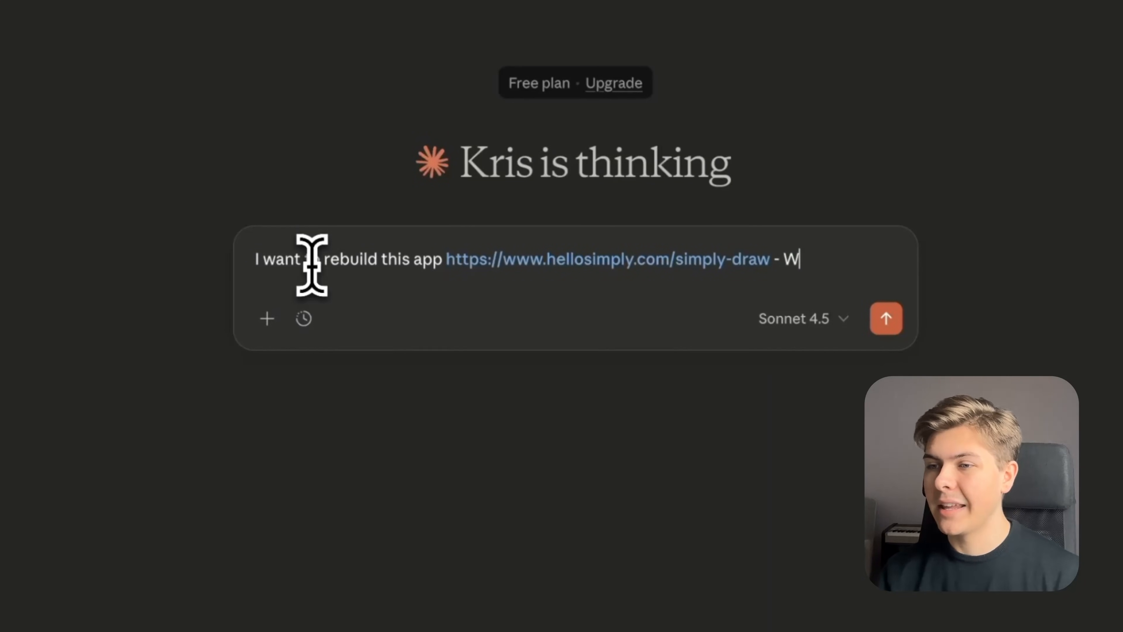
type("hat features does i")
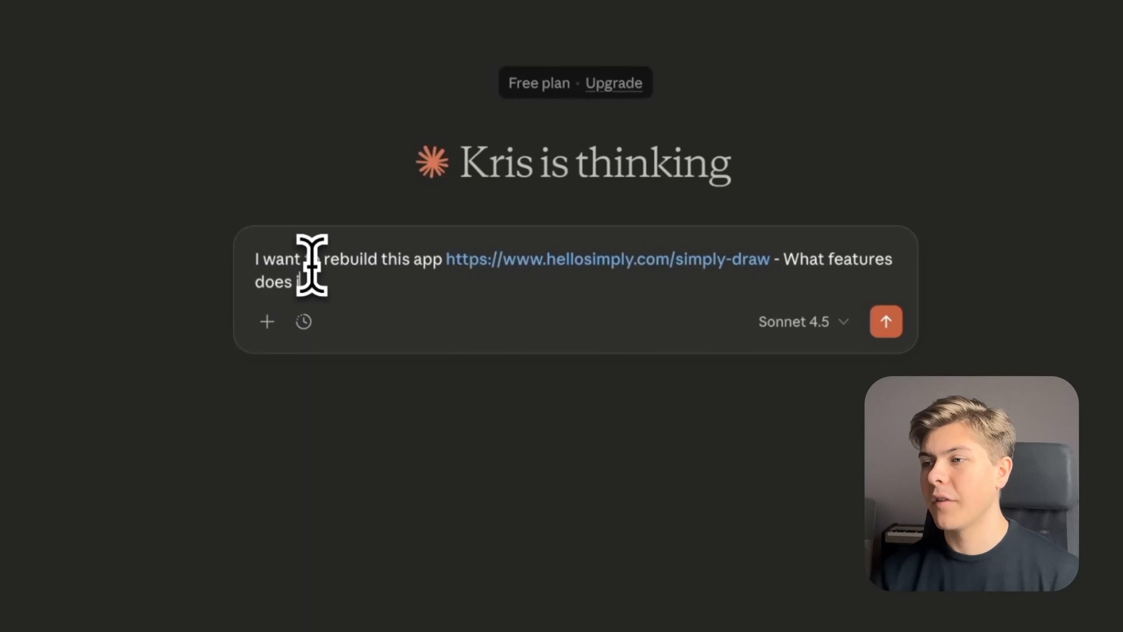
type("have?")
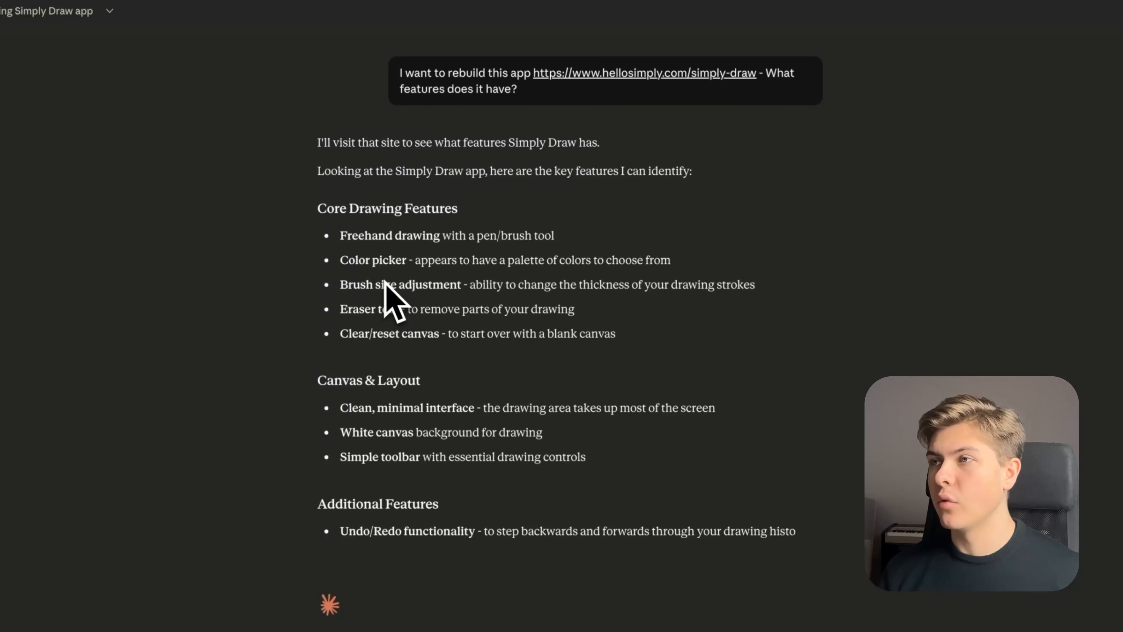
- Review Claude's Simply Draw feature list and copy the summary
scroll("down", 3)
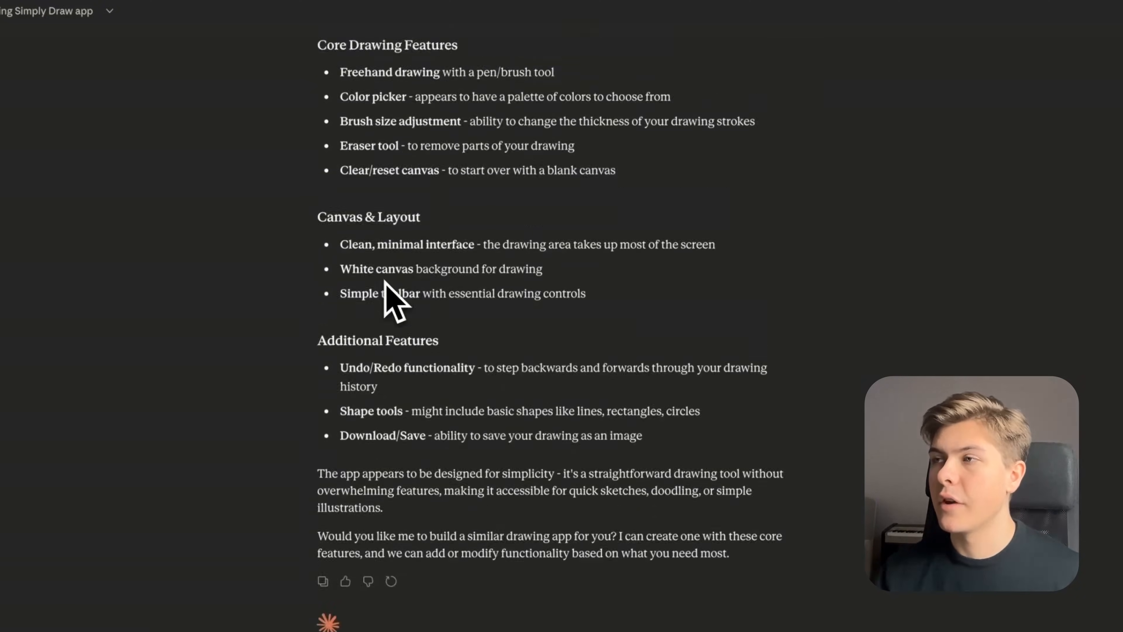
scroll("up", 3)
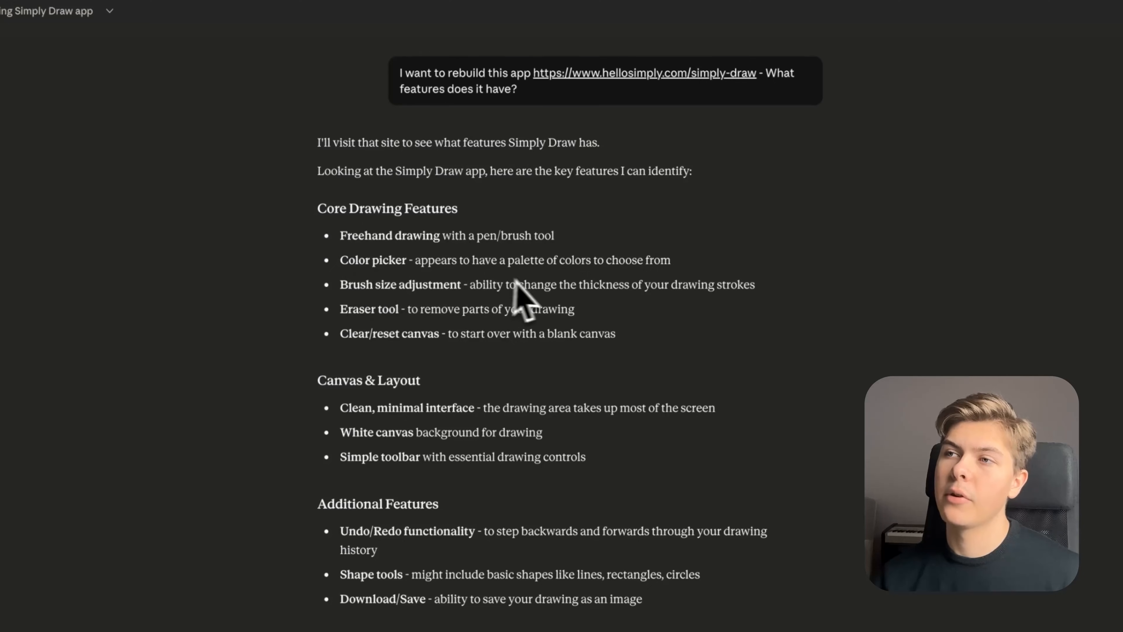
mouse_move(458, 351)
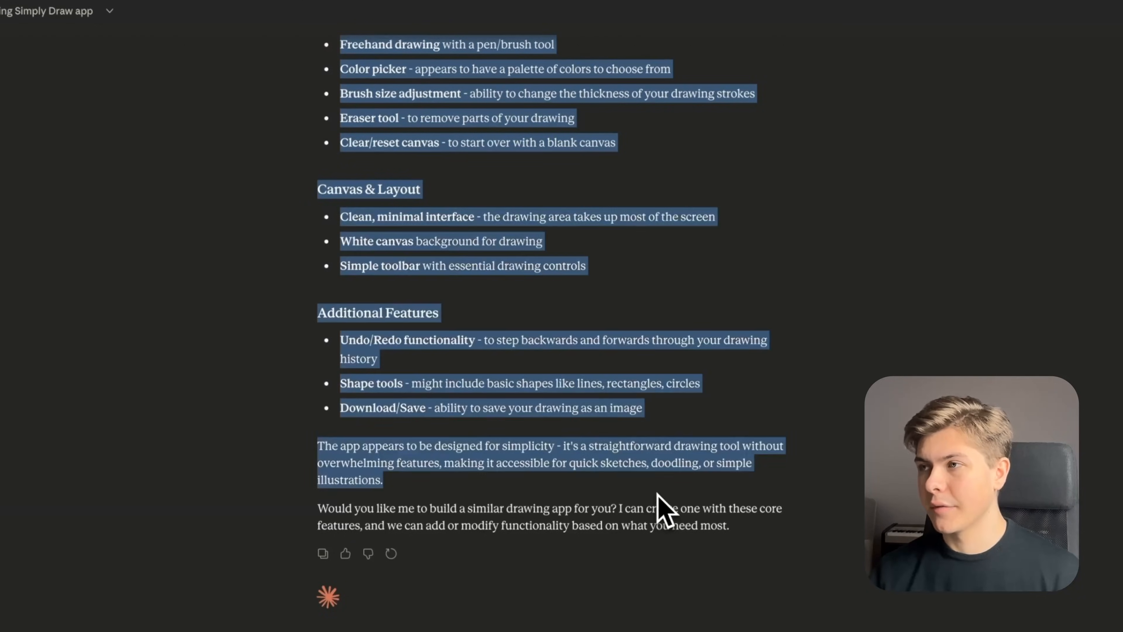
left_click(389, 64)
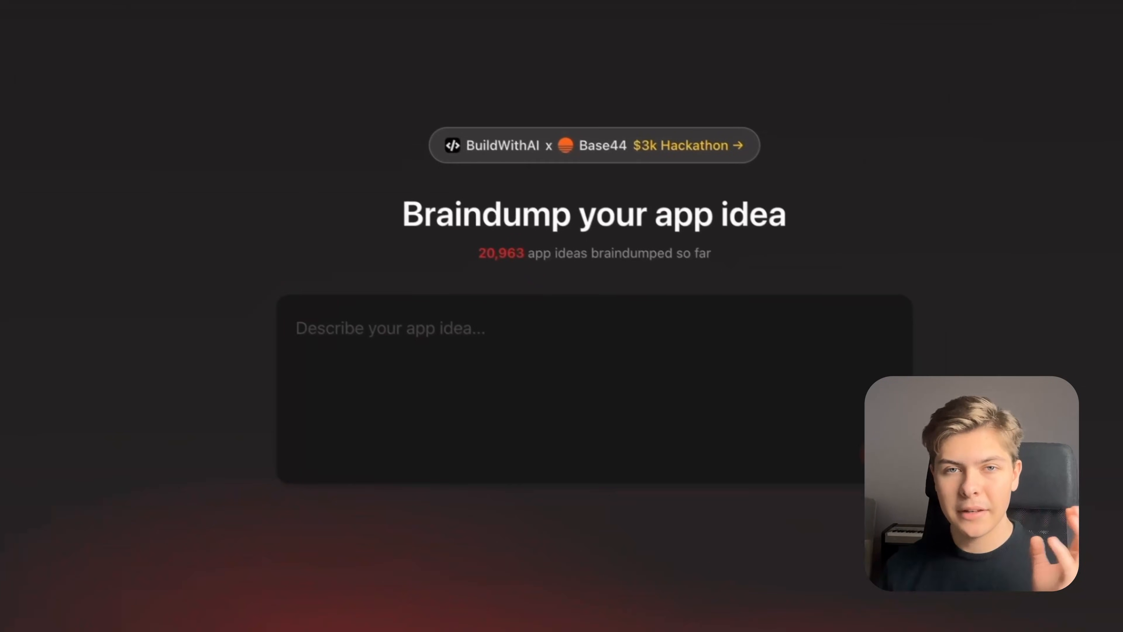
- Paste the Simply Draw feature summary into Braindumper's idea box and submit it
left_click(548, 344)
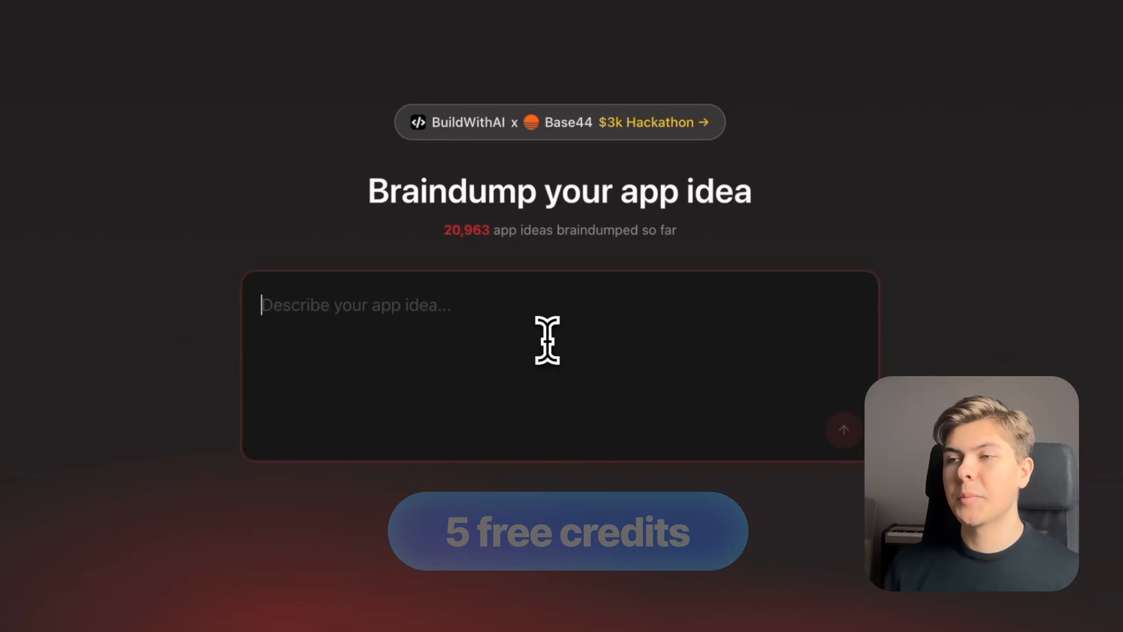
type("The app appears to be designed for simplicity - it's a straightforward drawing tool without overwhelming features, making it accessible for quick sketches, doodling, or simple illustrations.")
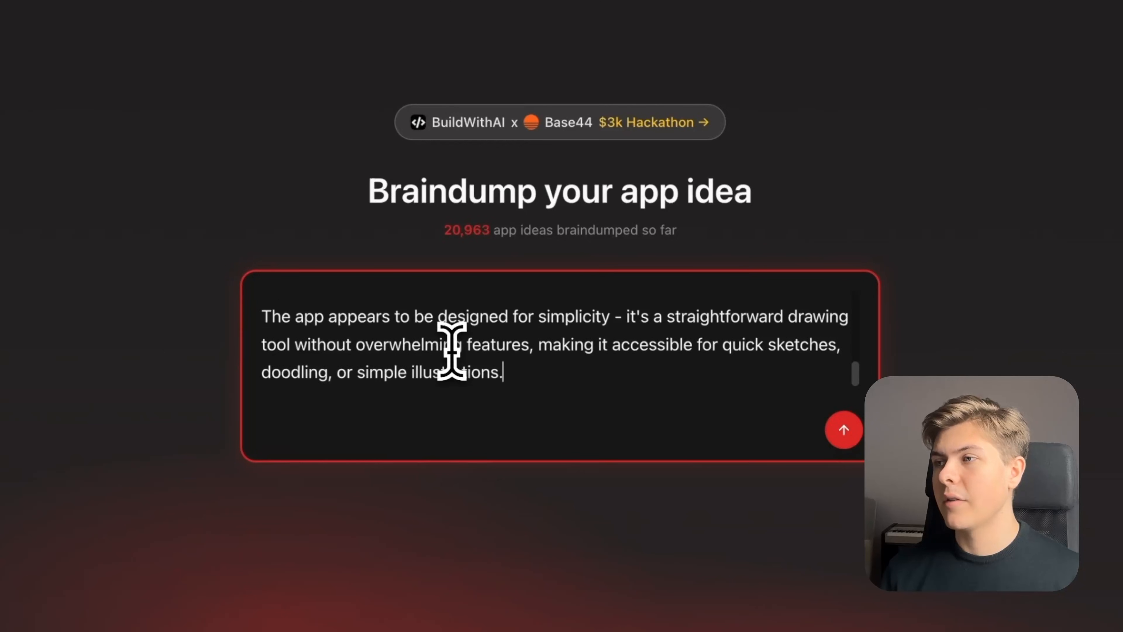
scroll("up", 3)
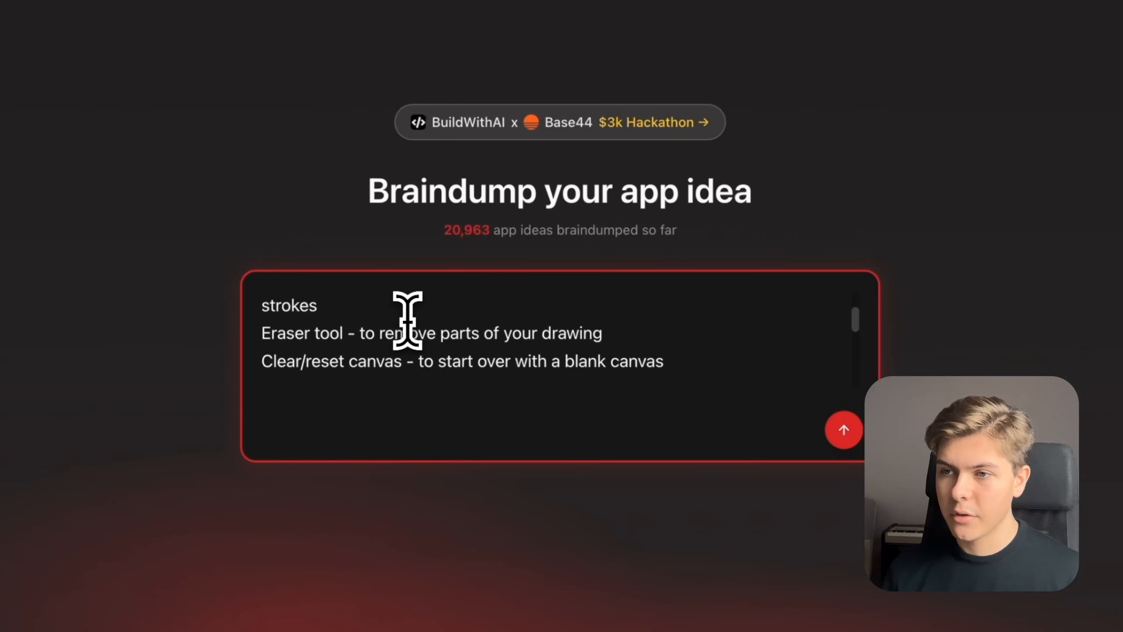
left_click(843, 430)
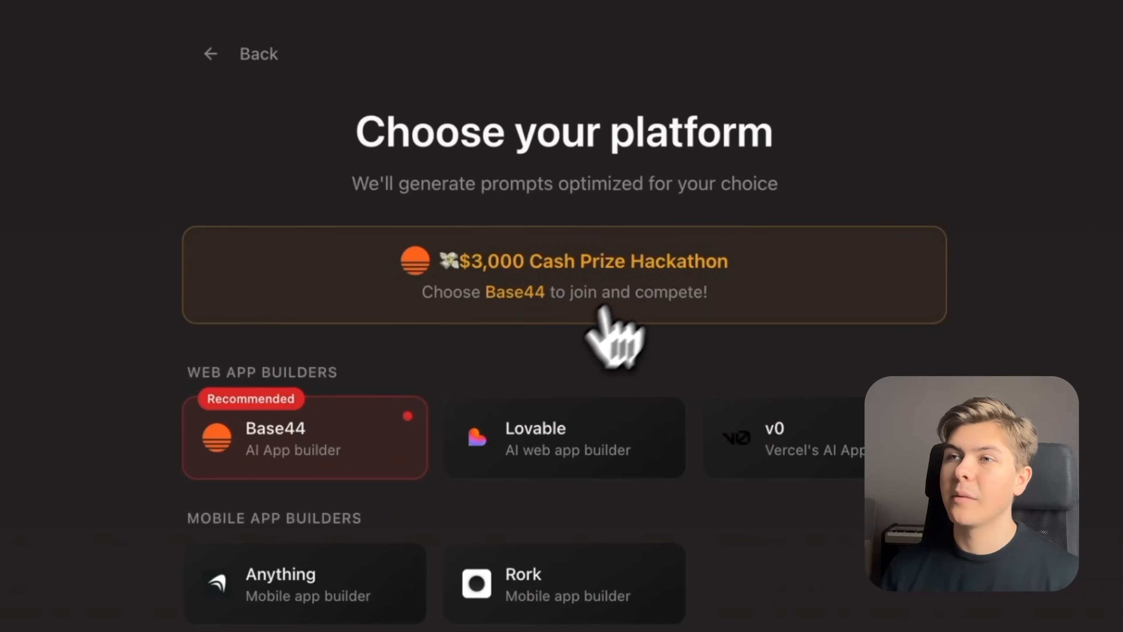
mouse_move(498, 376)
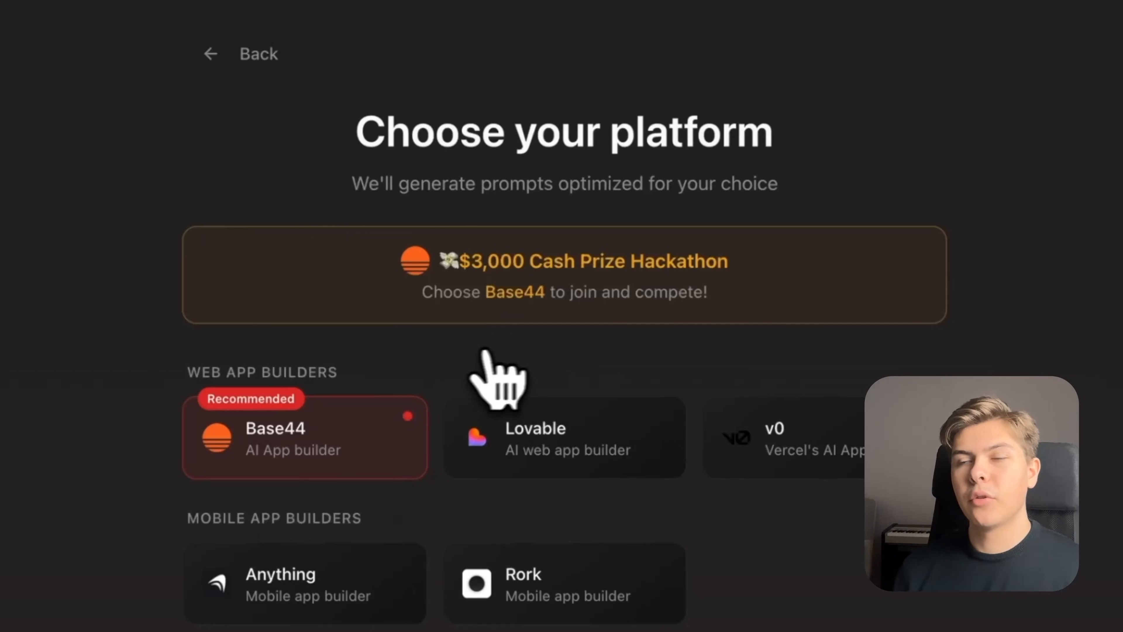
- Generate the Base44 build plan for SketchLite, then copy the prompt and open Base44
scroll("down", 3)
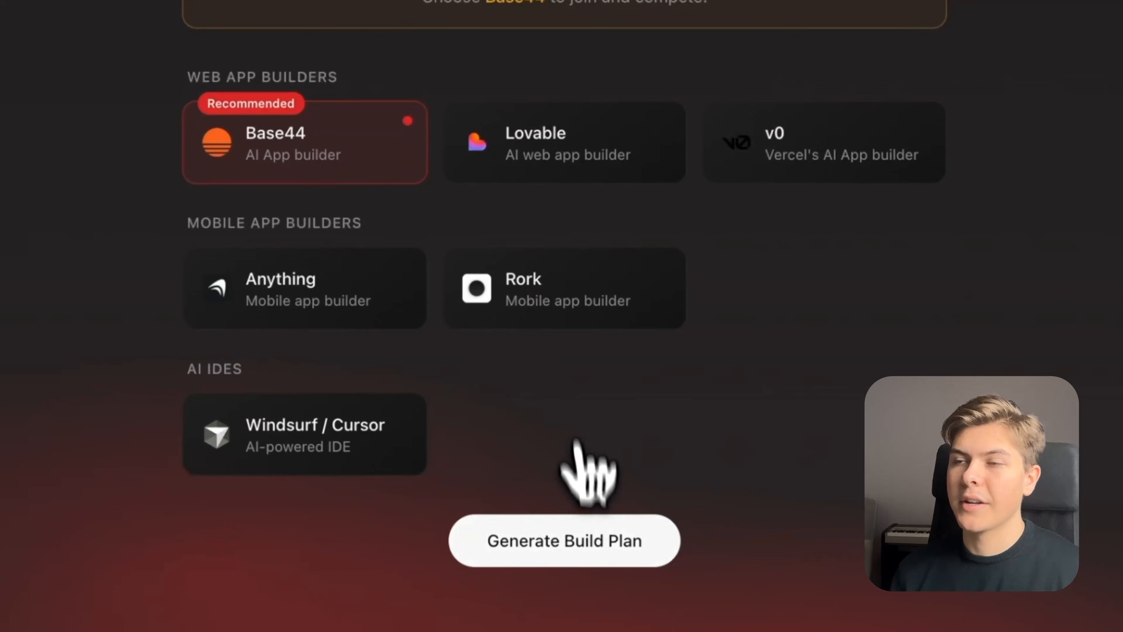
left_click(564, 541)
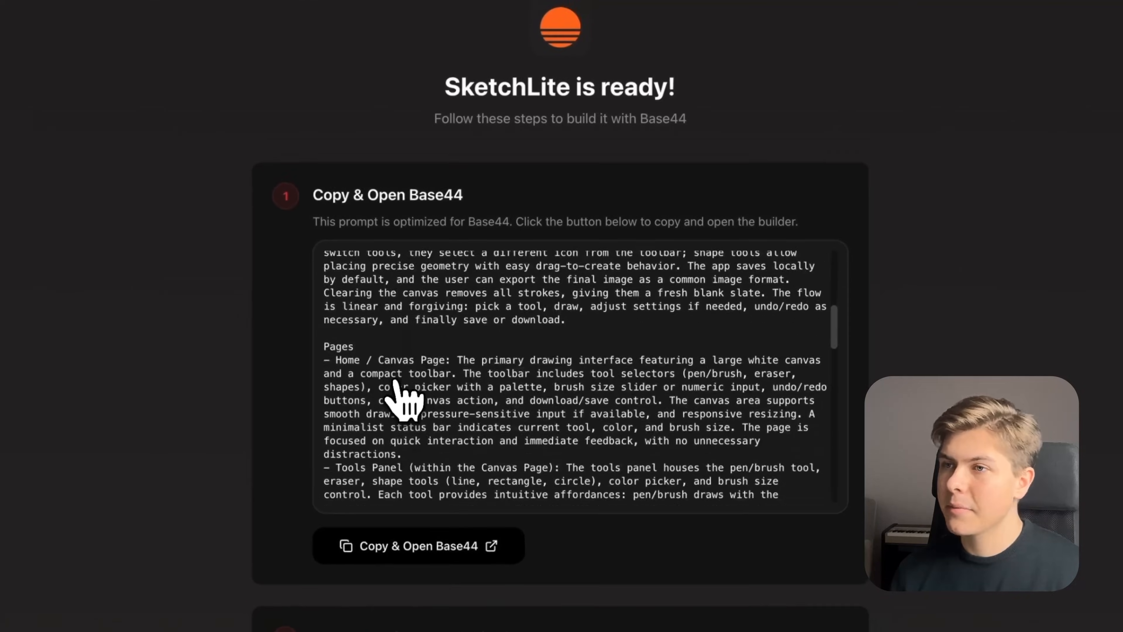
scroll("down", 3)
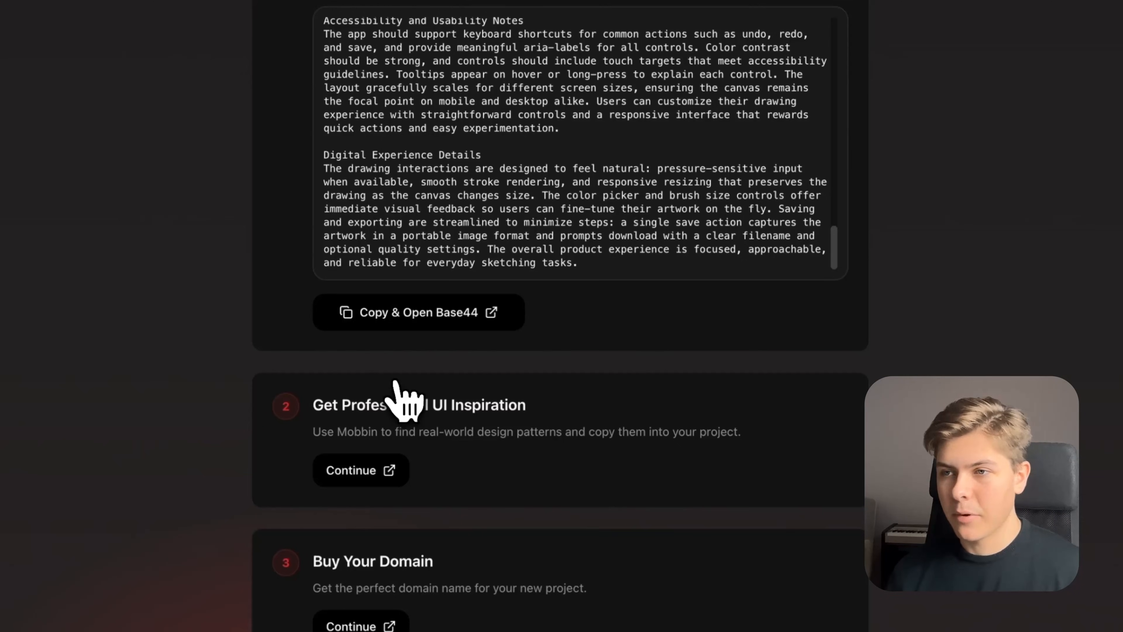
left_click(418, 312)
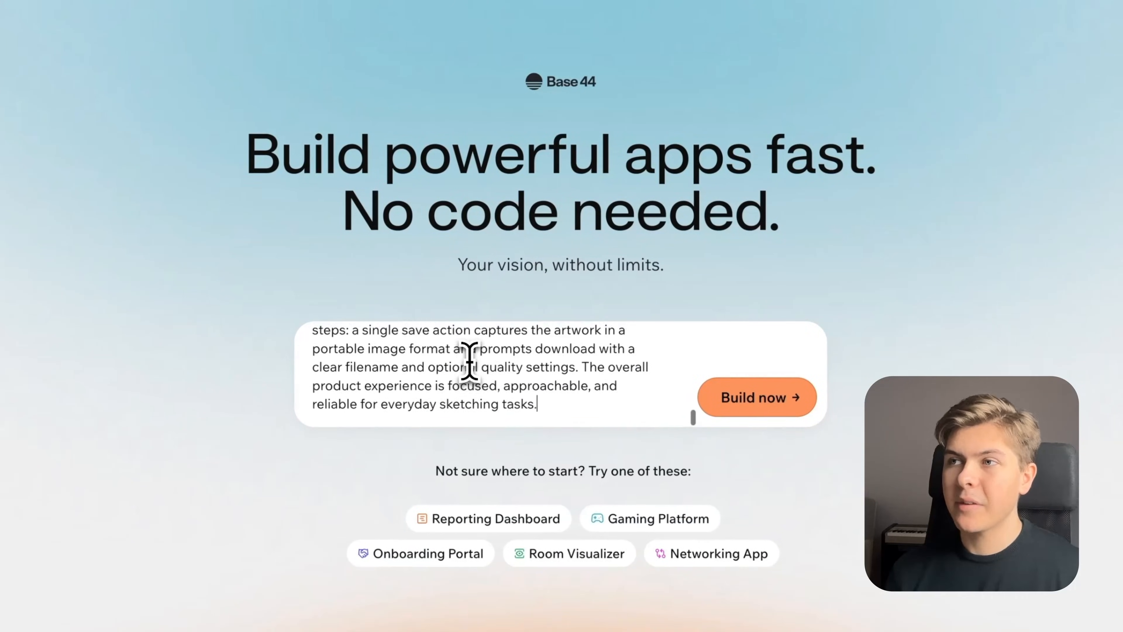
- Launch the SketchLite build with Build now and scroll through the generated feature plan
left_click(756, 396)
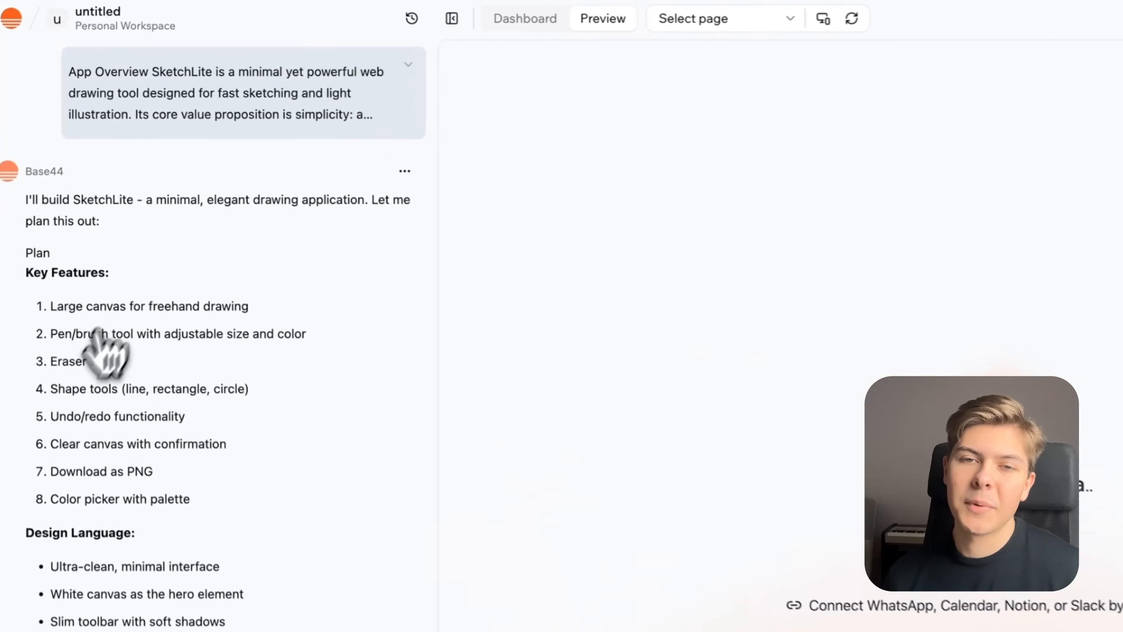
scroll("down", 3)
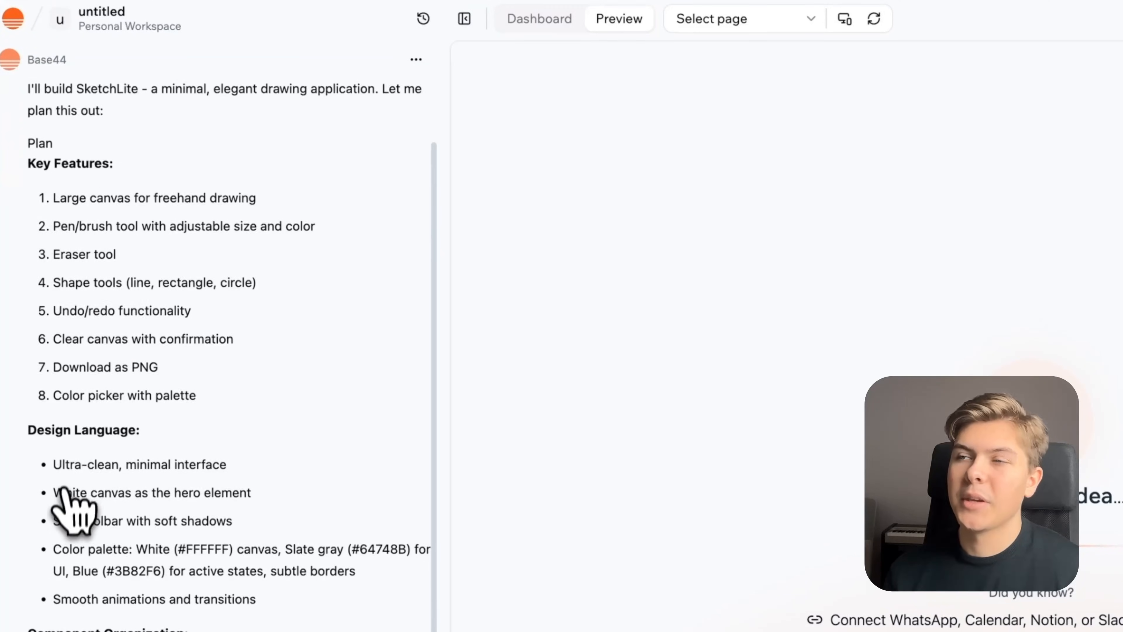
scroll("down", 3)
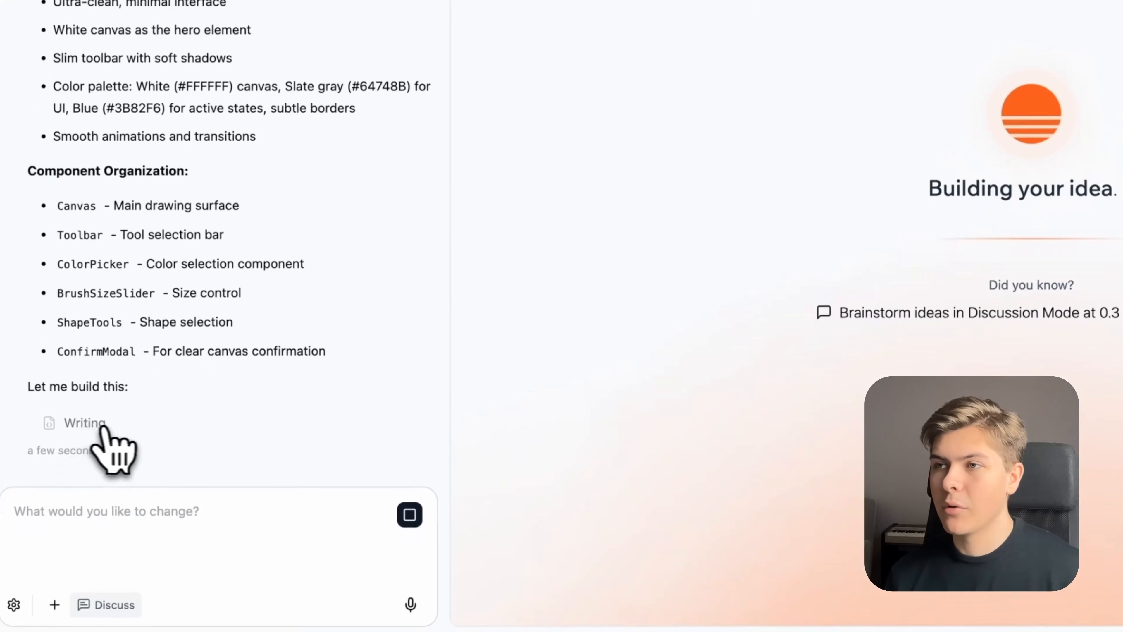
mouse_move(280, 257)
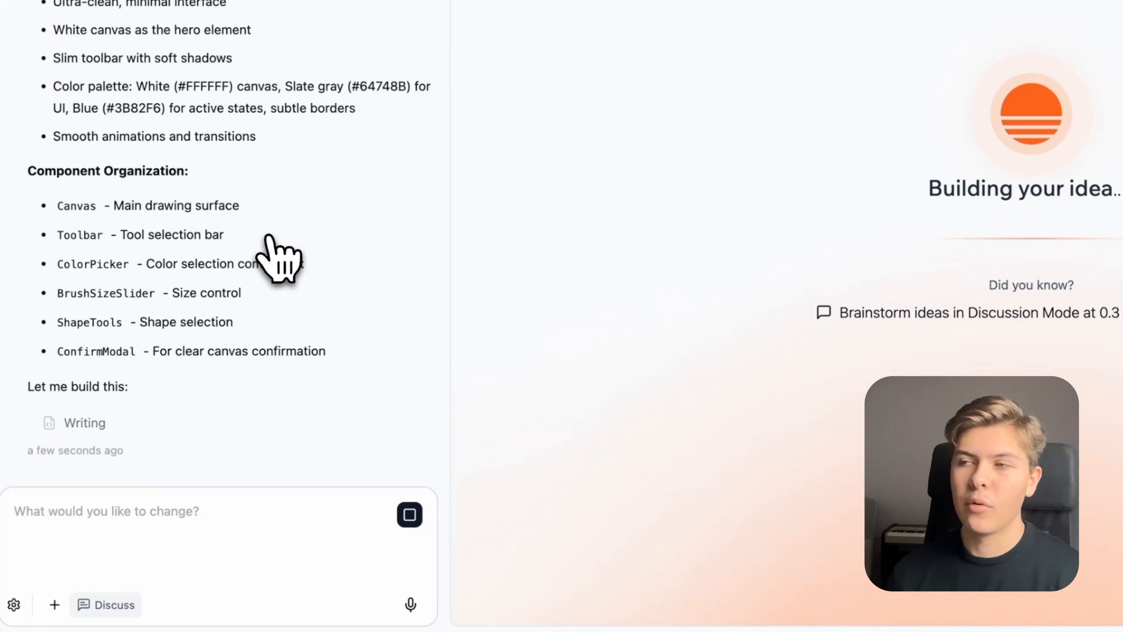
scroll("up", 3)
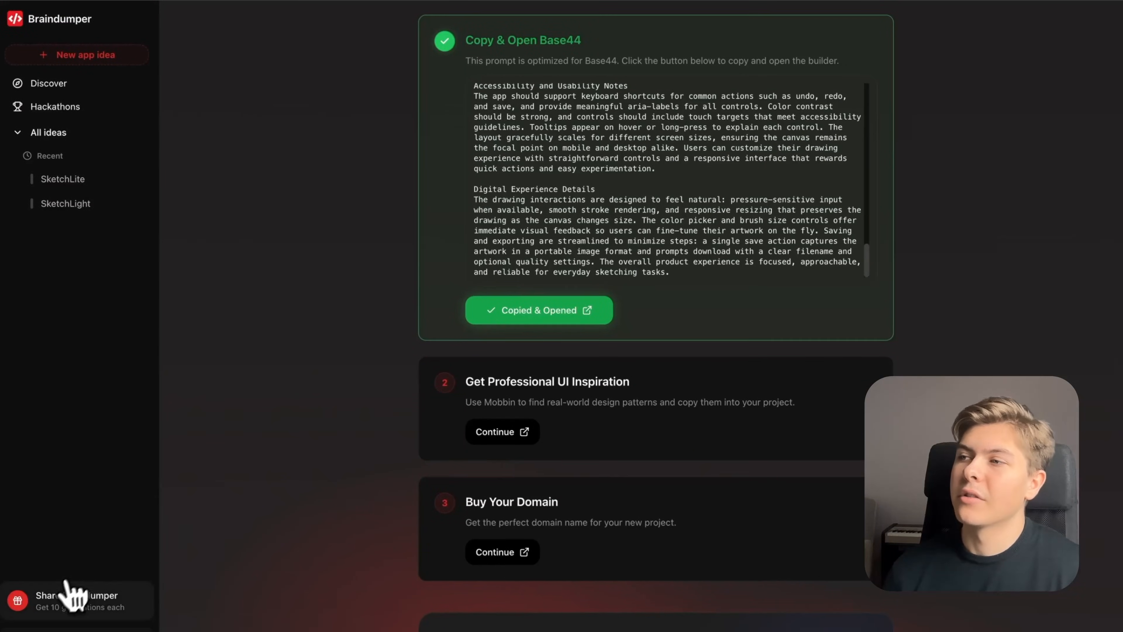
- Check the earn-more-generations offer, then visit BuildWithAI's YouTube page and Discord invite
left_click(76, 601)
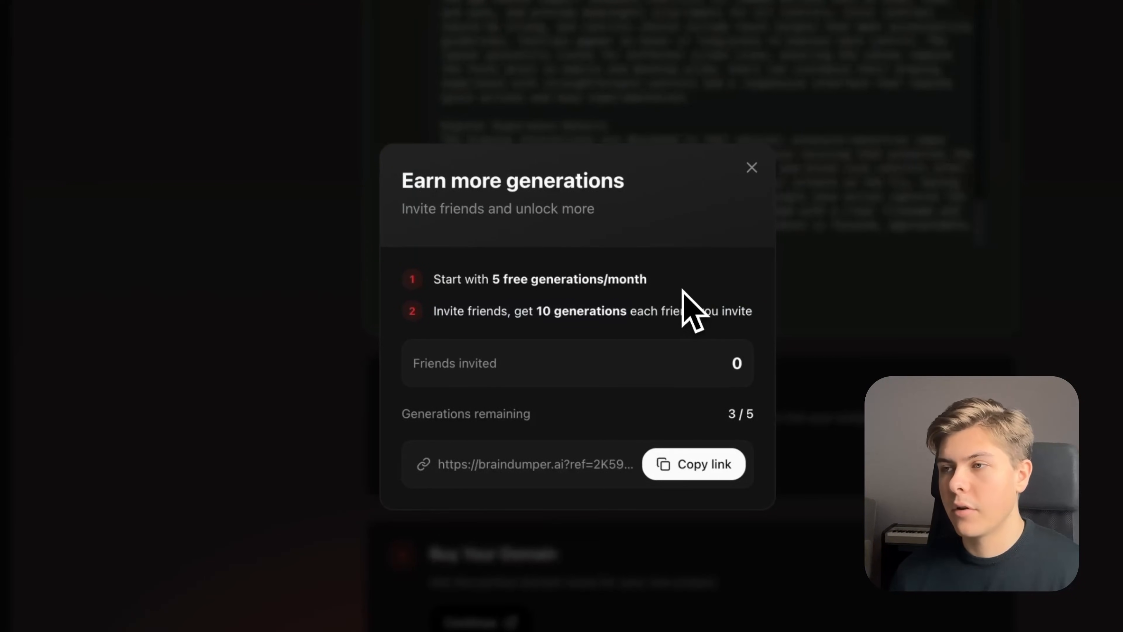
mouse_move(698, 226)
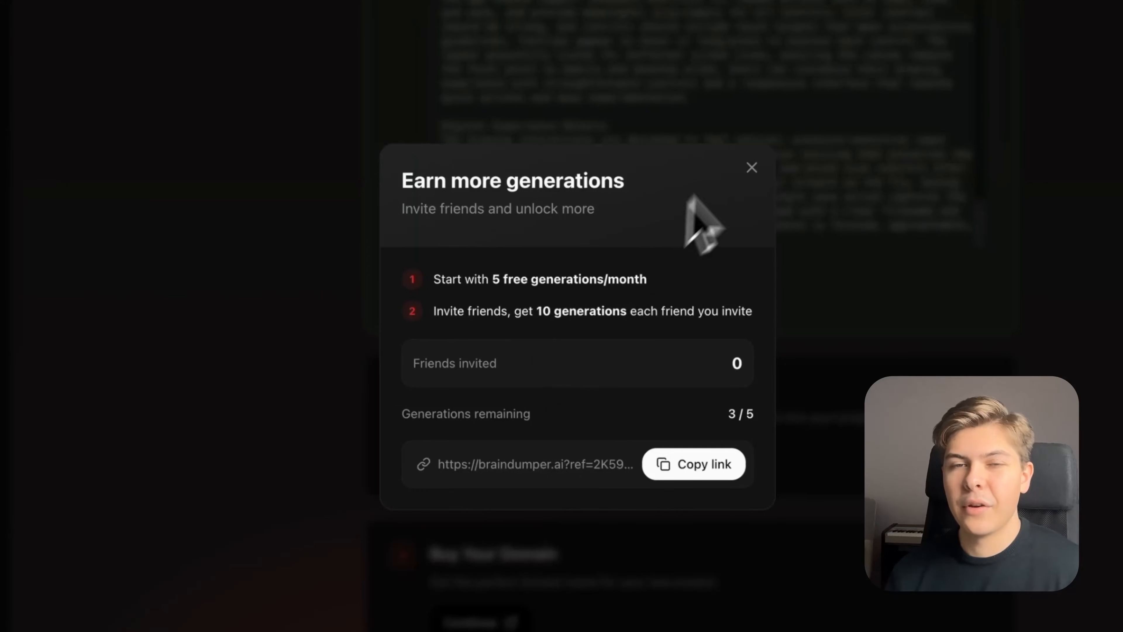
left_click(751, 166)
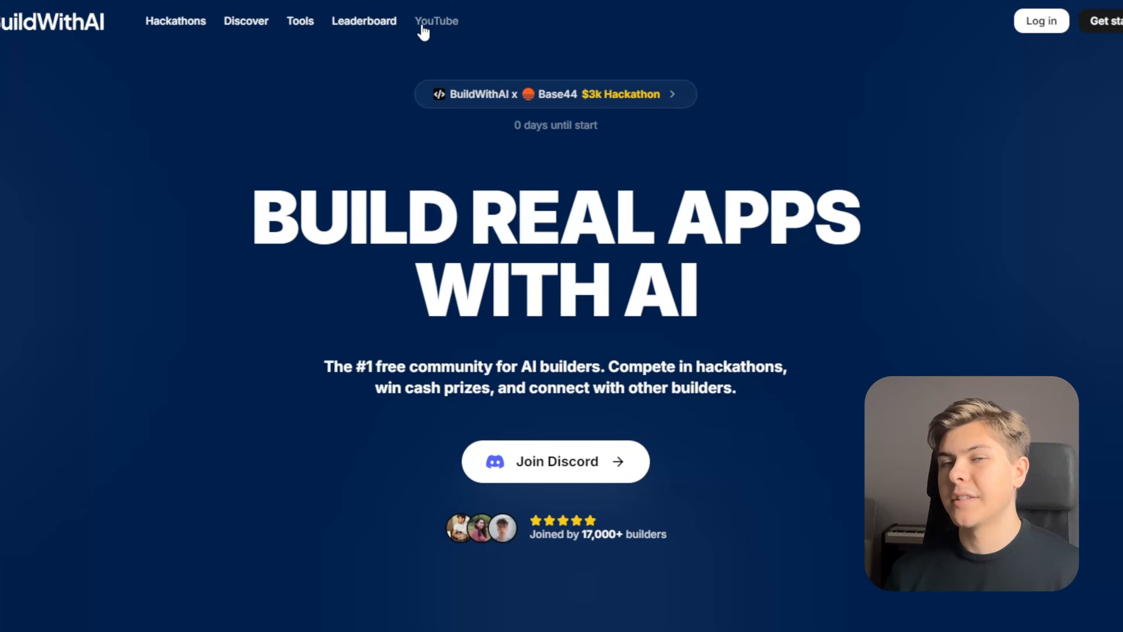
left_click(437, 20)
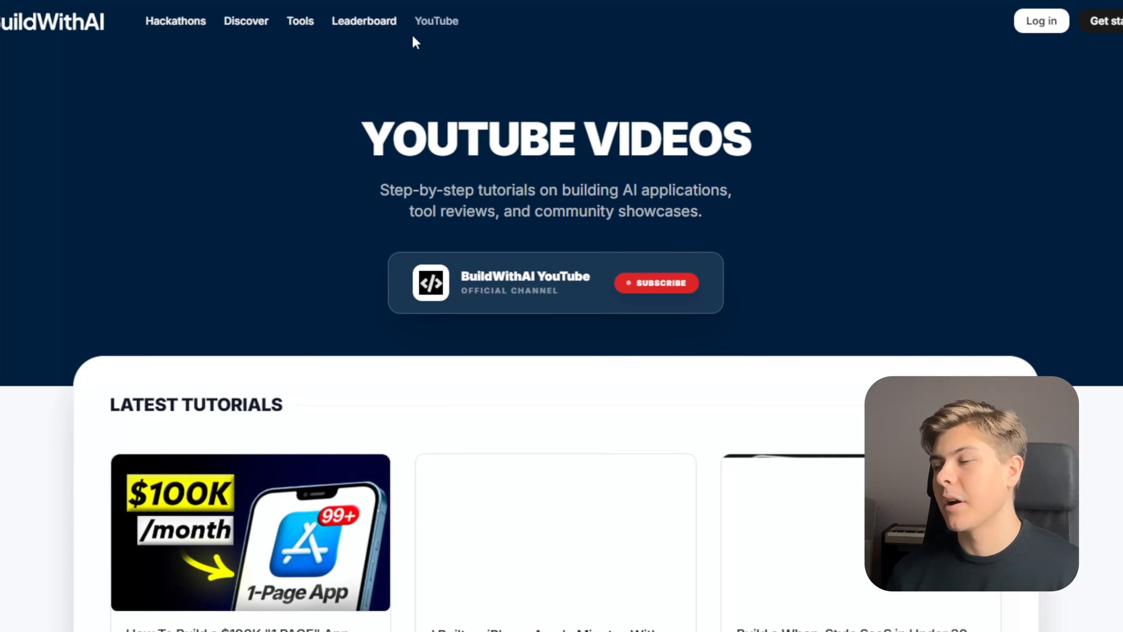
scroll("down", 3)
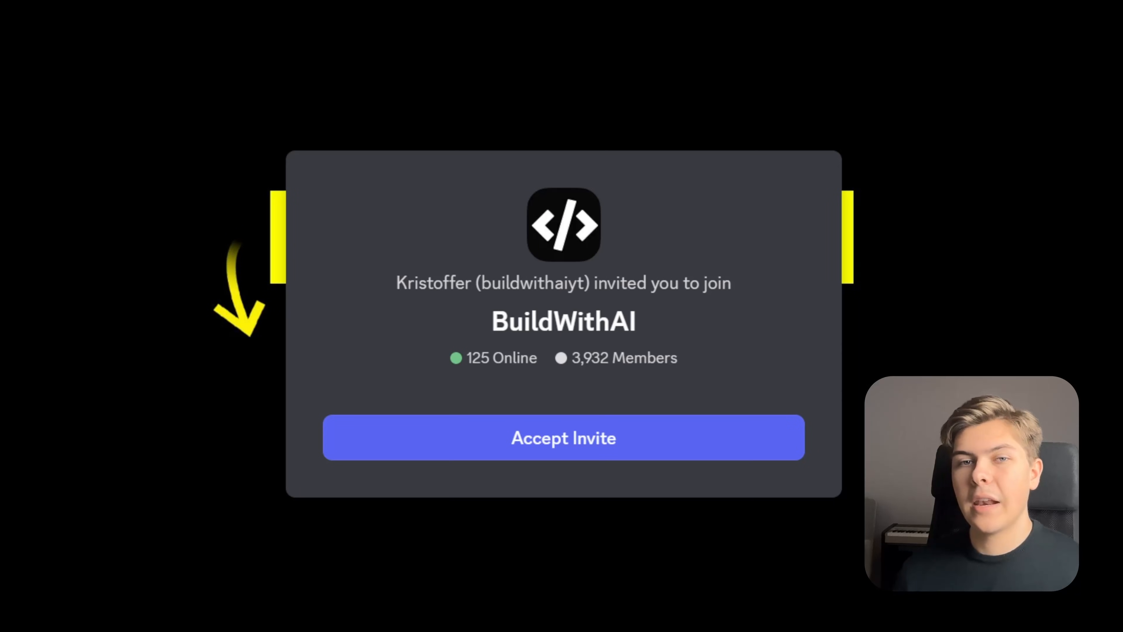
mouse_move(831, 607)
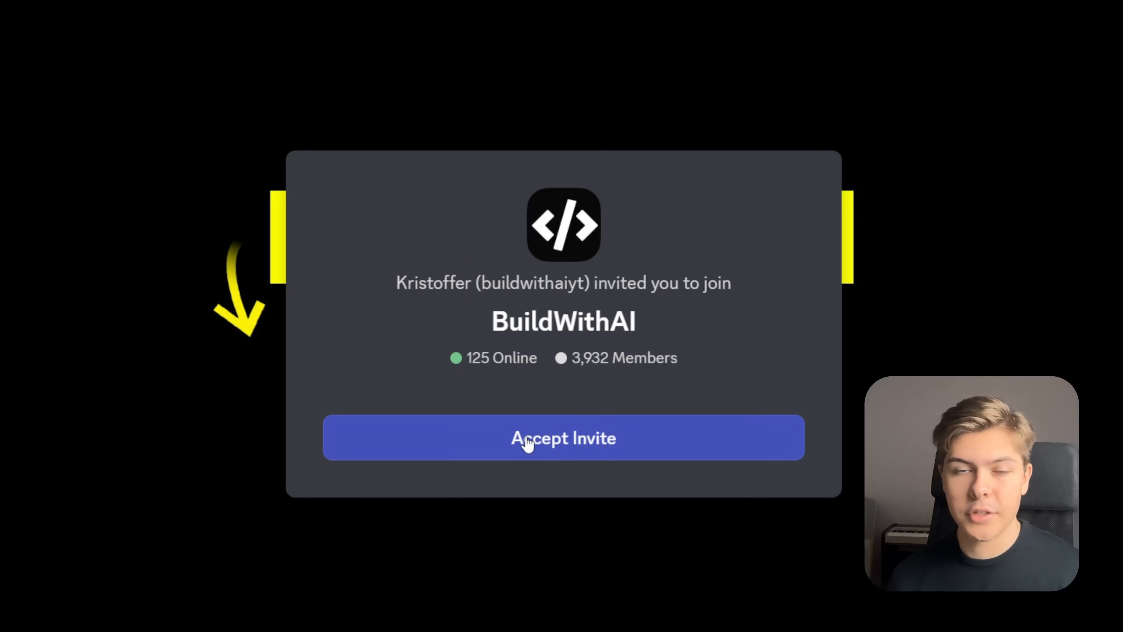
mouse_move(558, 478)
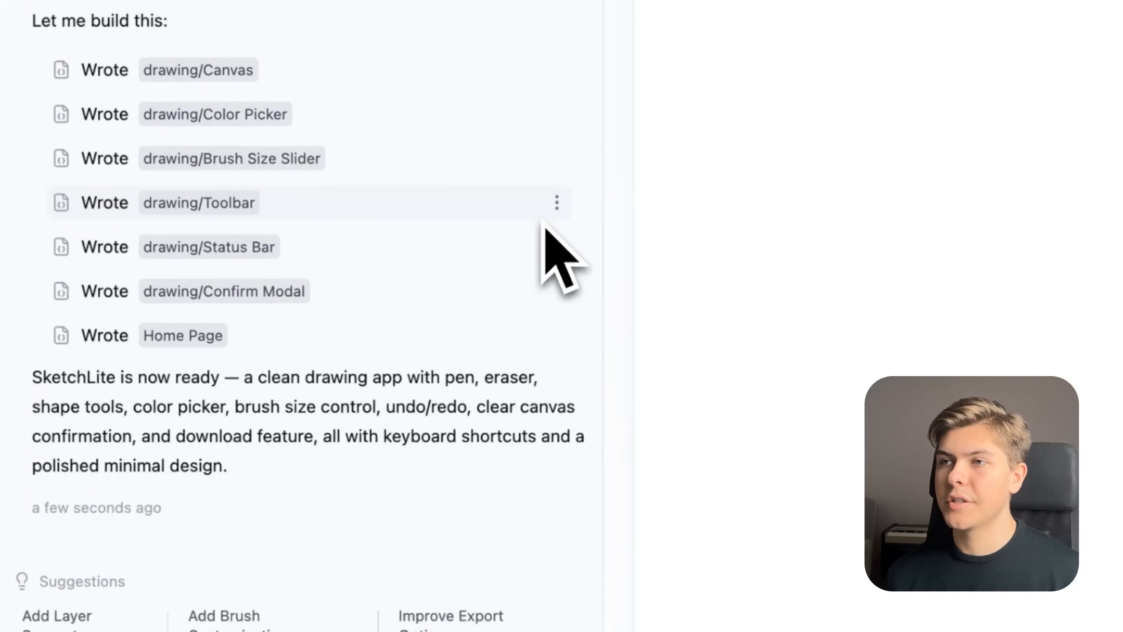
mouse_move(82, 423)
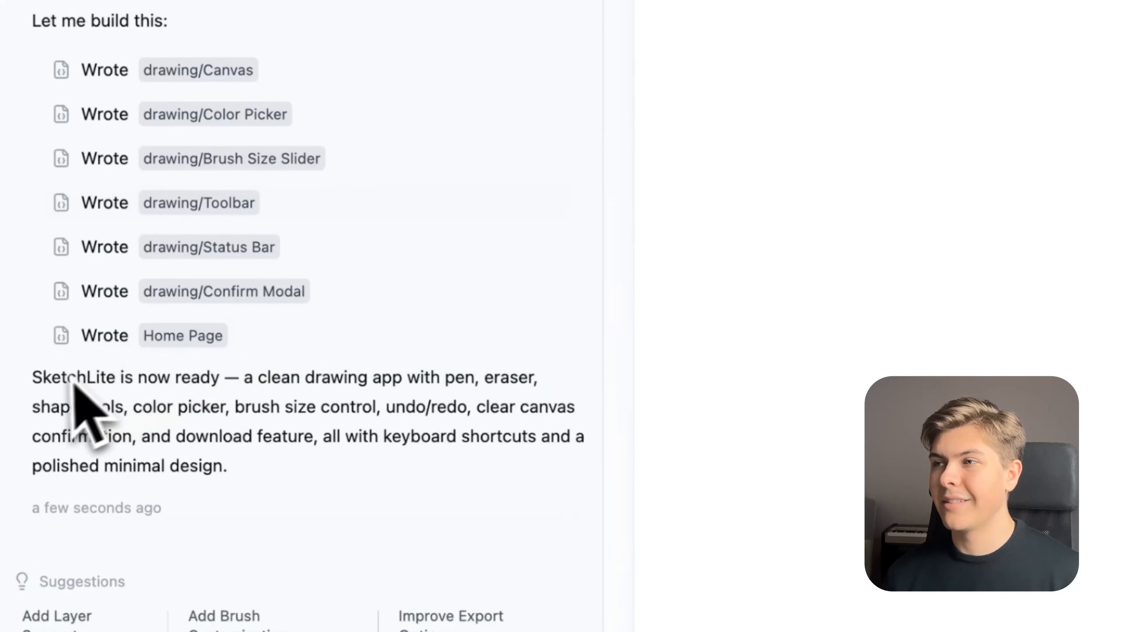
mouse_move(430, 430)
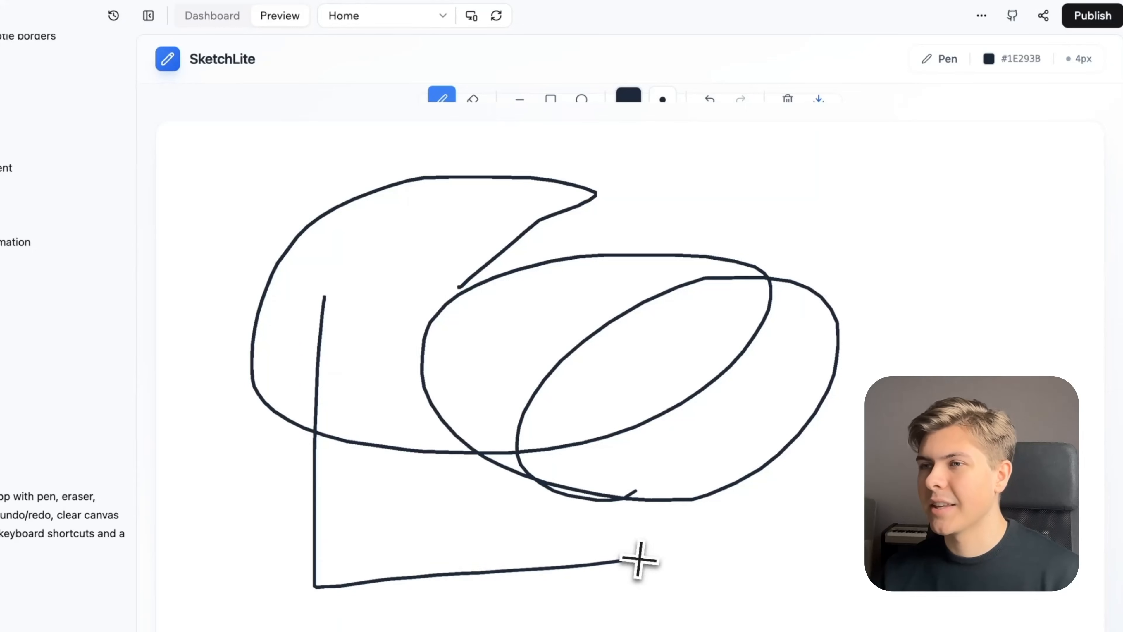
- Test the preview canvas with a new pen colour, the Circle tool and the Rectangle tool
left_click(627, 98)
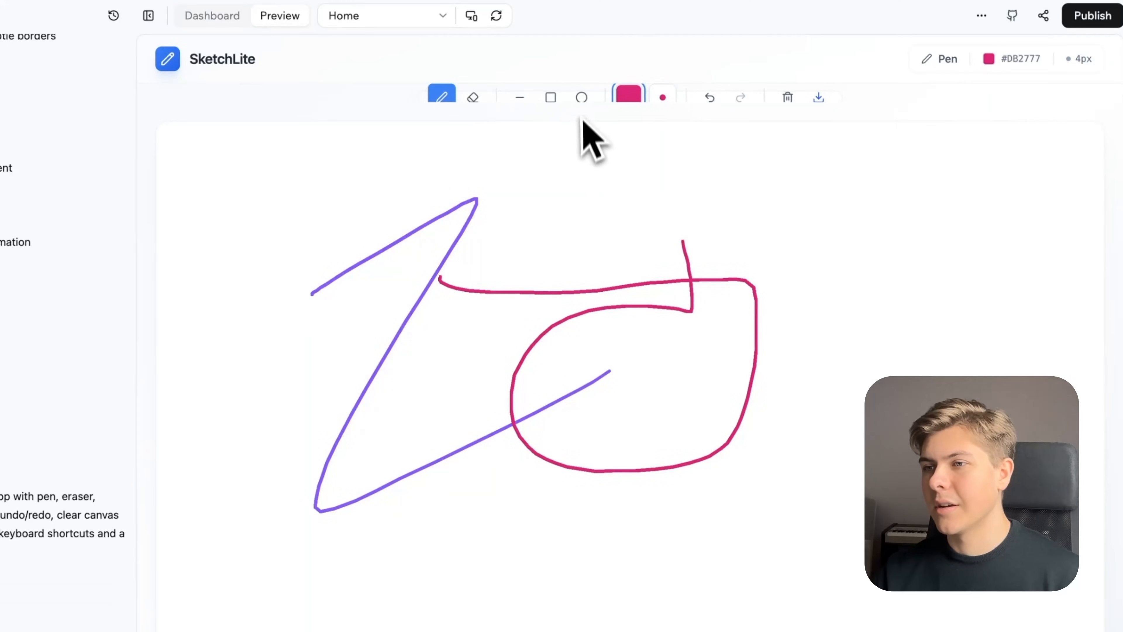
left_click(582, 97)
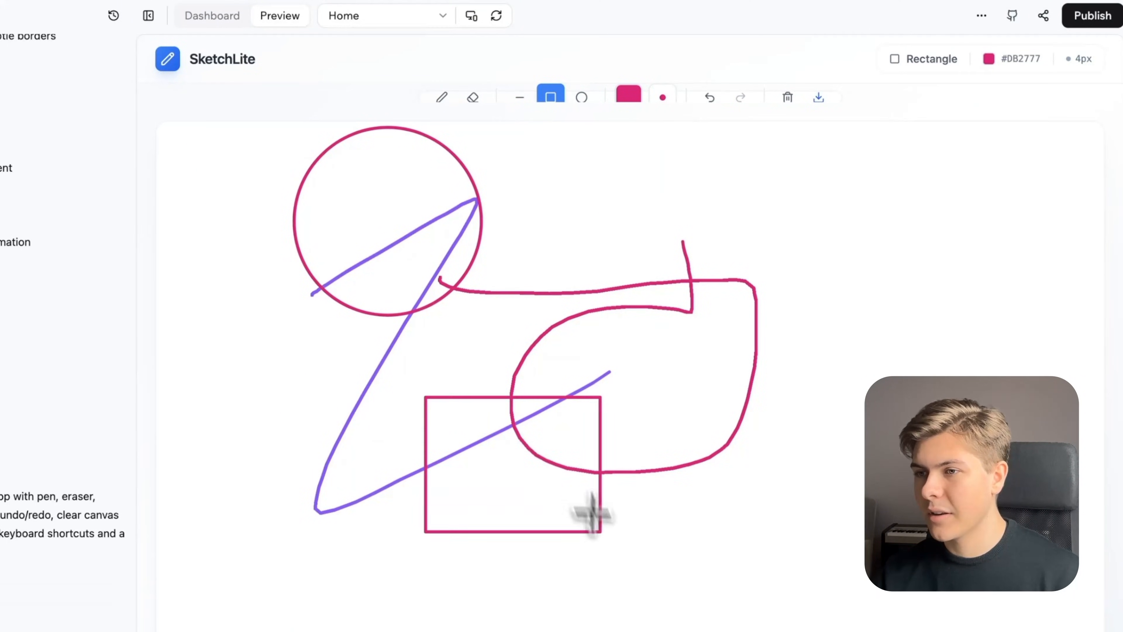
left_click(472, 97)
type("Okay nice, now the drawing")
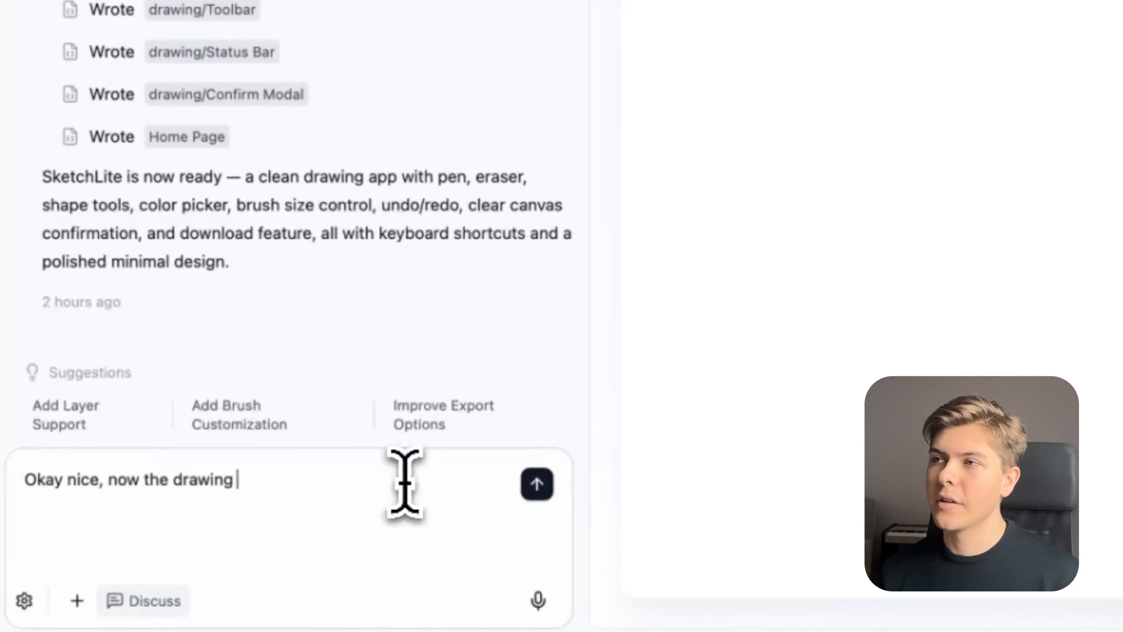
- Ask the AI for a homepage showcasing SketchLite with a button redirecting to the drawing page
type("logic works well, but it's")
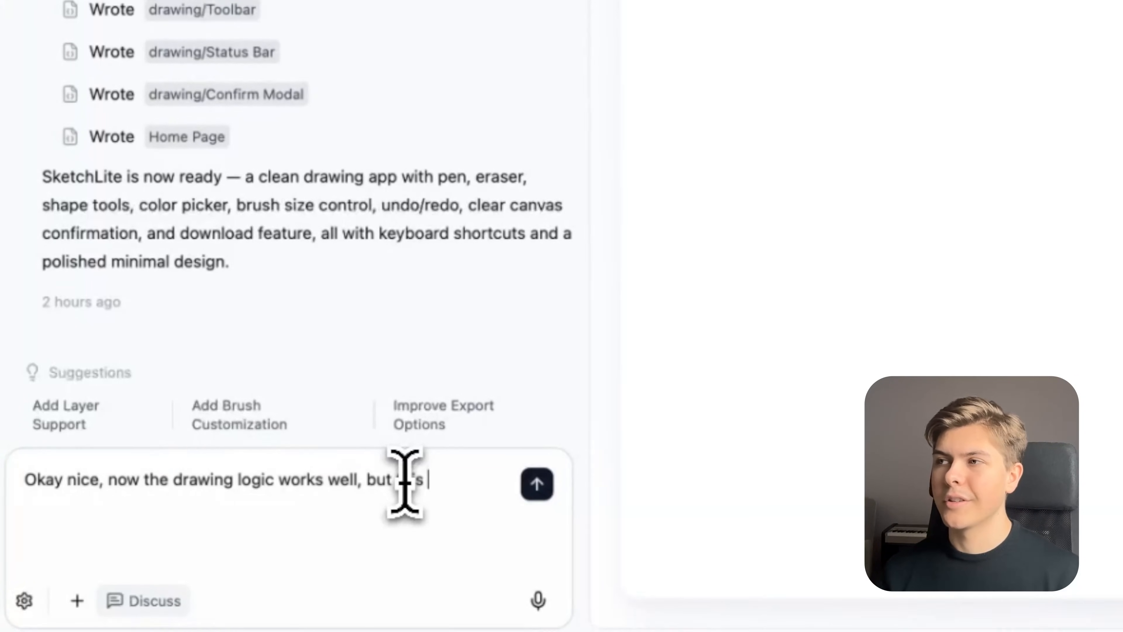
type("does not look like an app yet!")
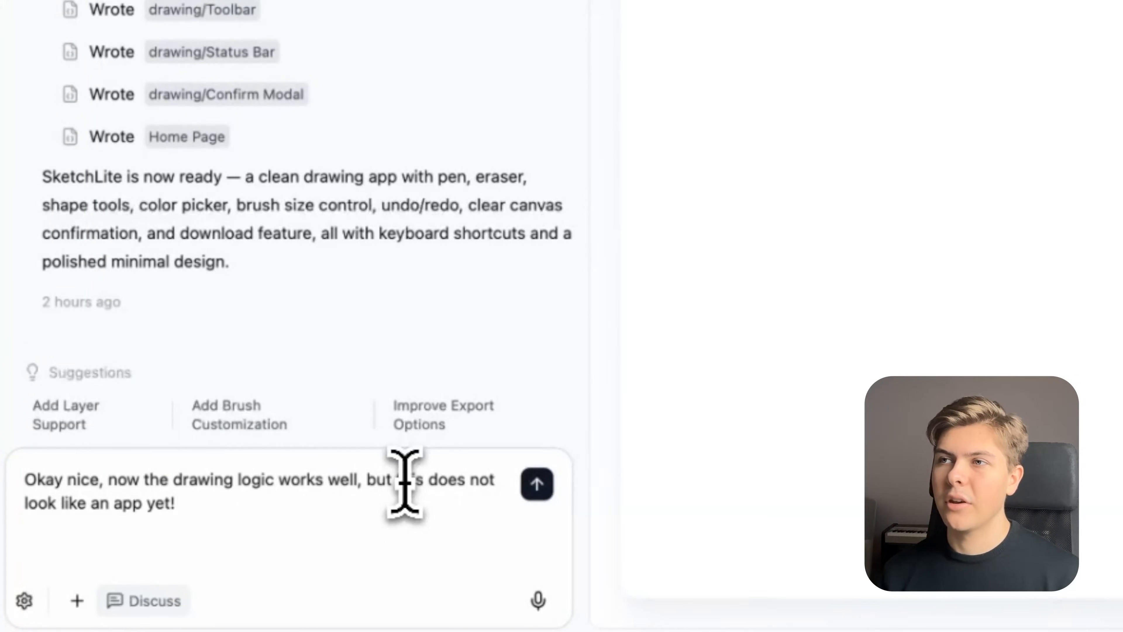
type("We need to add")
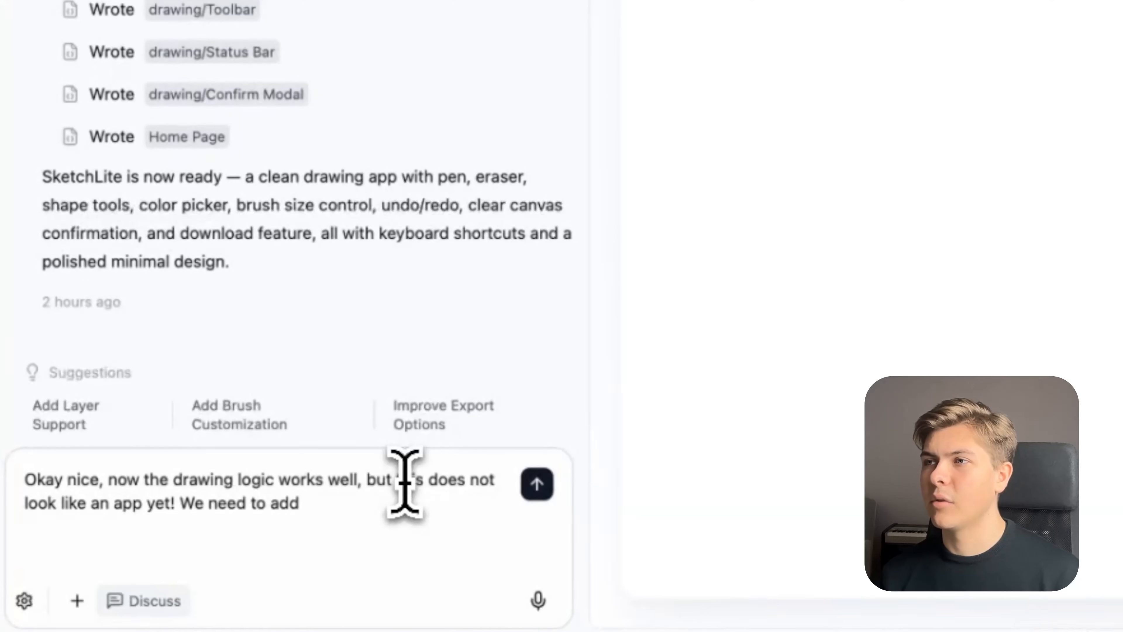
type("a homepage")
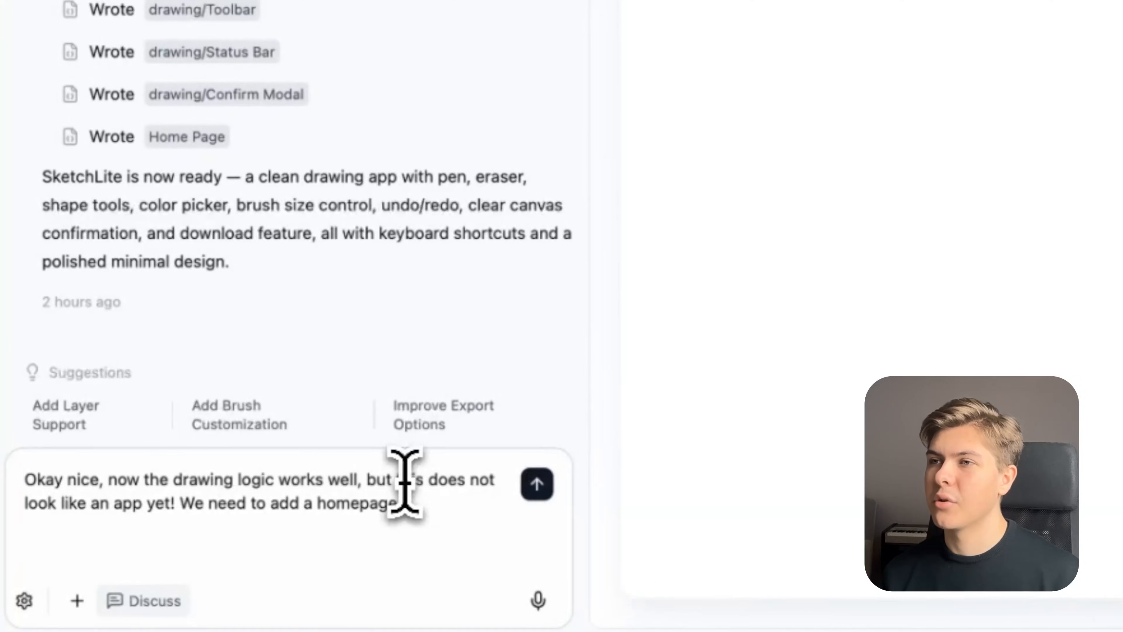
type("clearly showcase what this app is and does, then add")
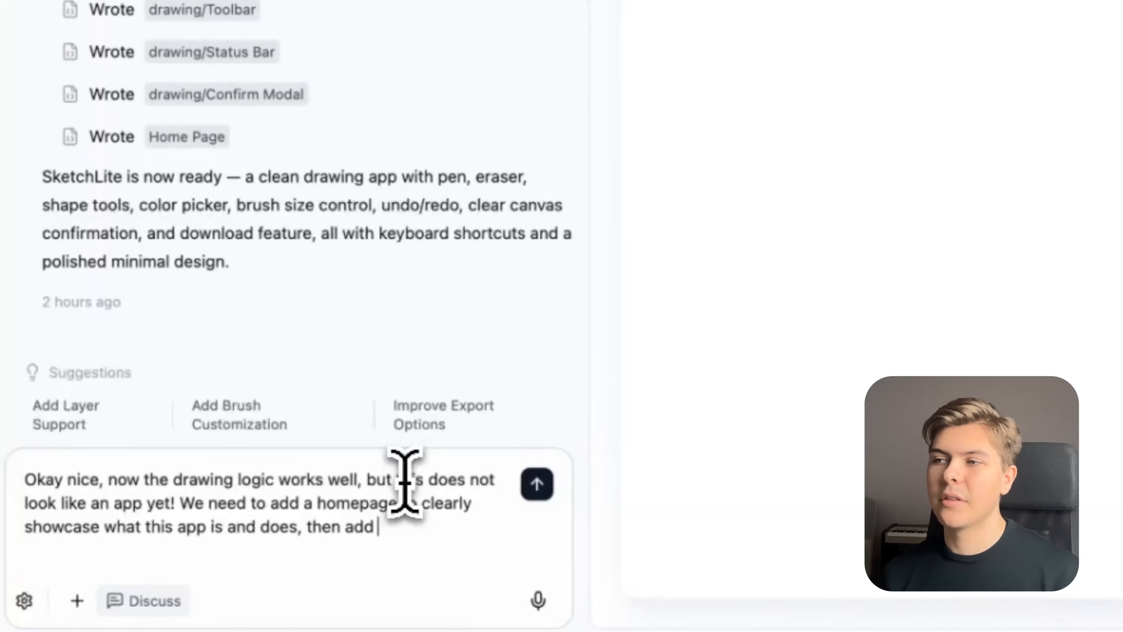
type("a button that redirects to the d")
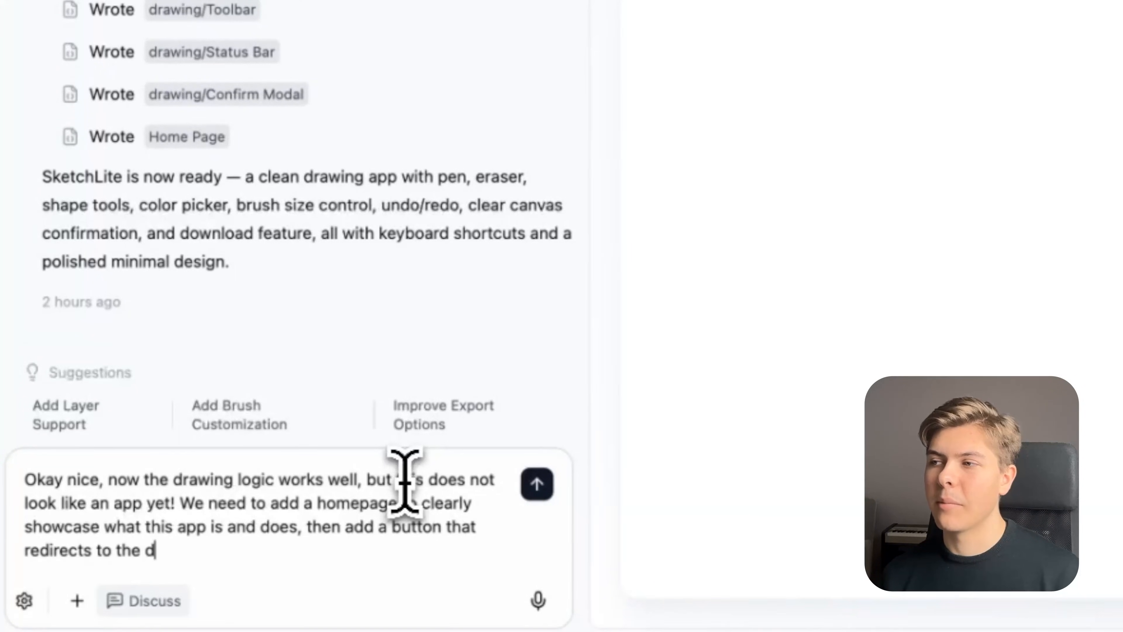
type("rawing page, which is the app itself.")
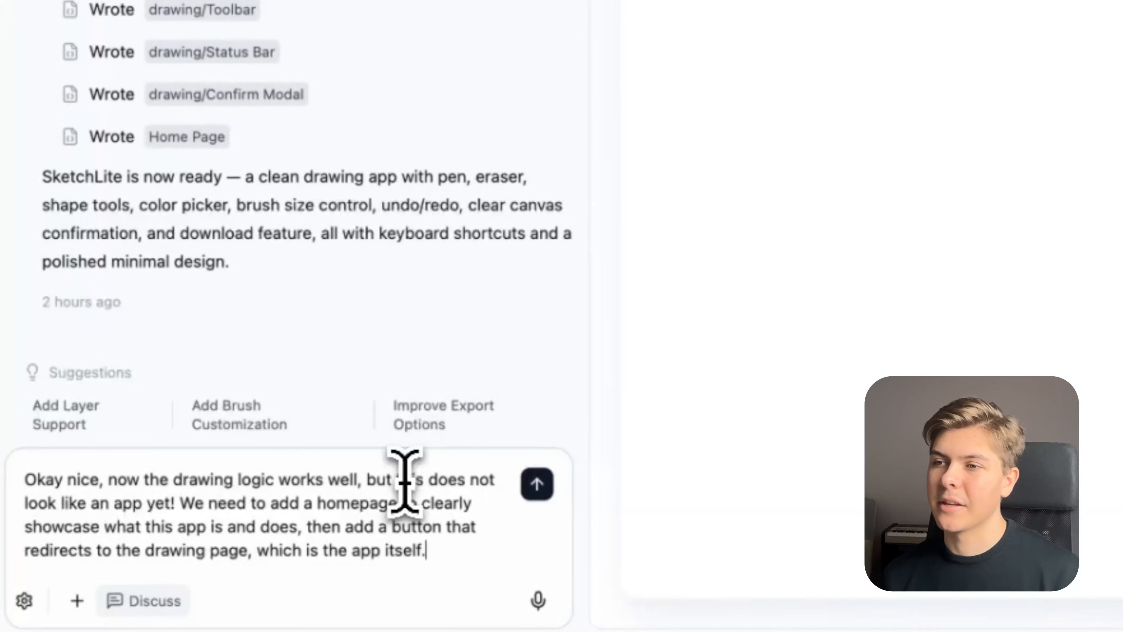
left_click(537, 484)
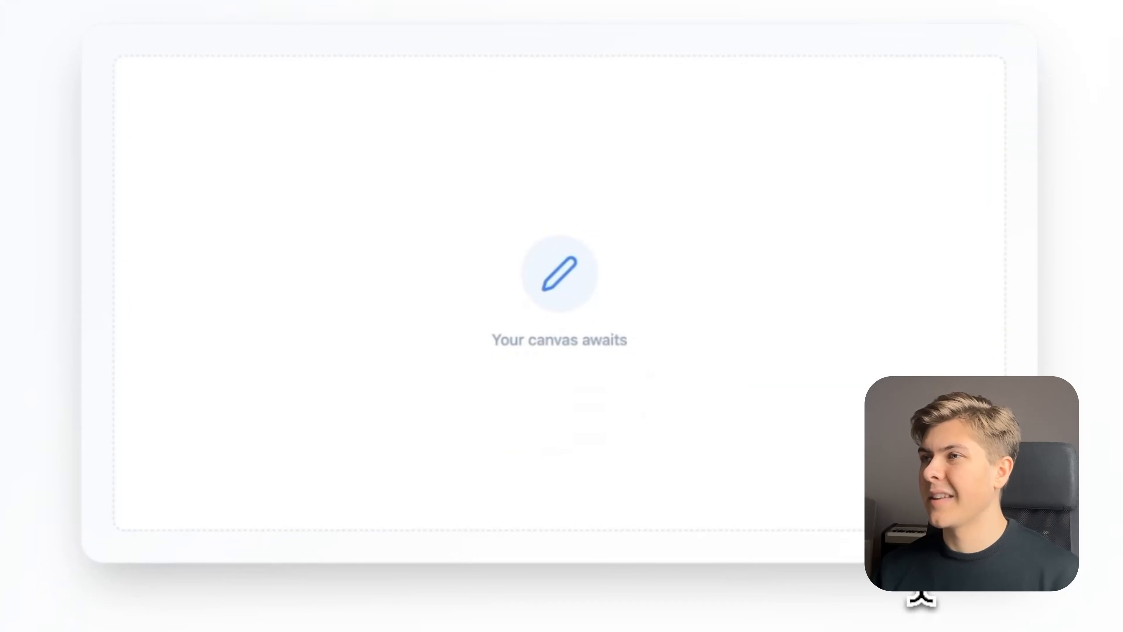
- Scroll the Preview pane through the homepage's feature cards and Start Drawing Now section
scroll("down", 3)
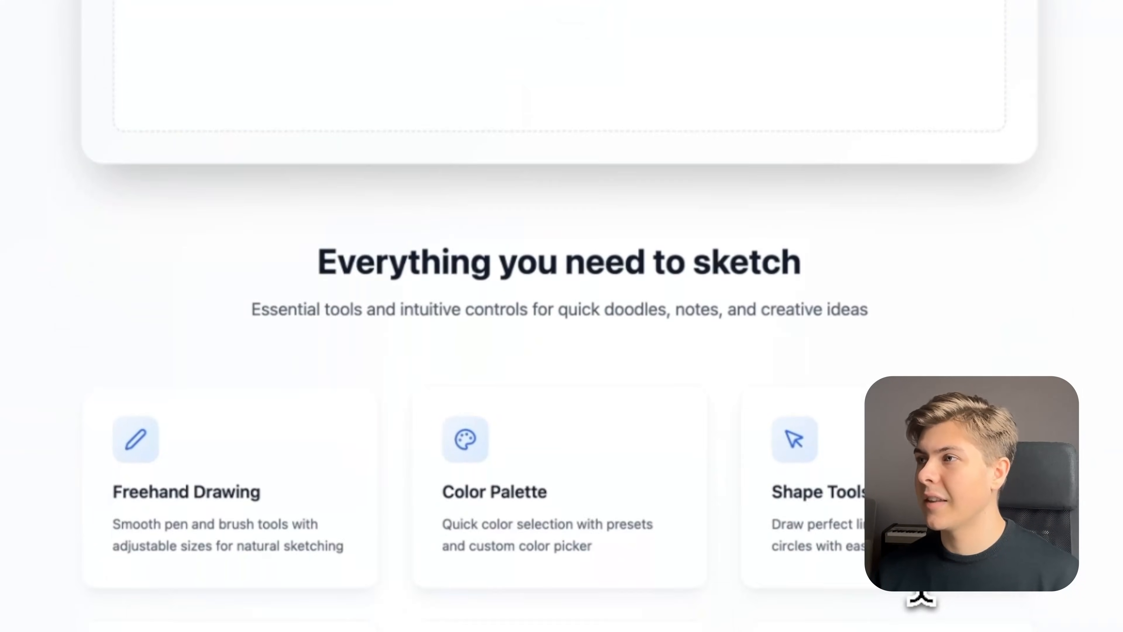
scroll("down", 3)
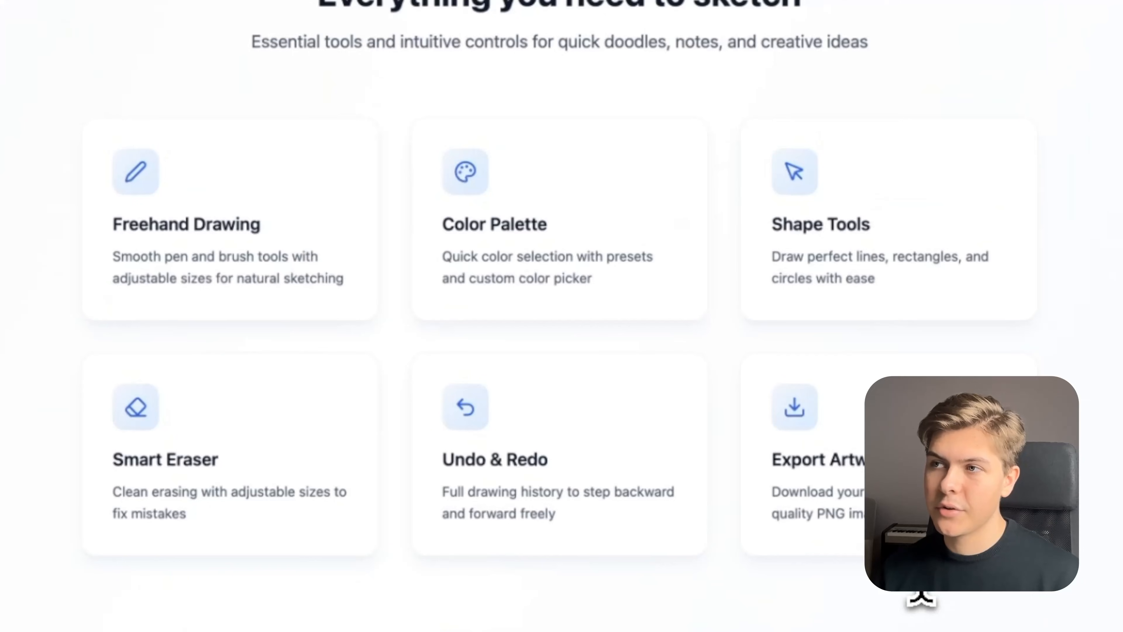
scroll("down", 3)
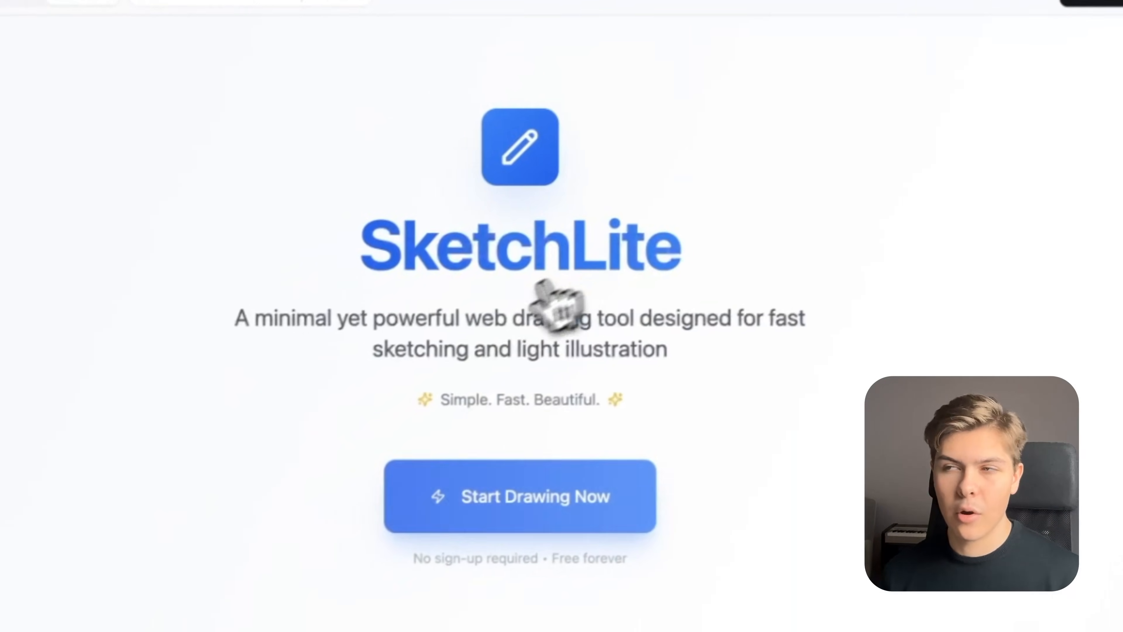
scroll("down", 3)
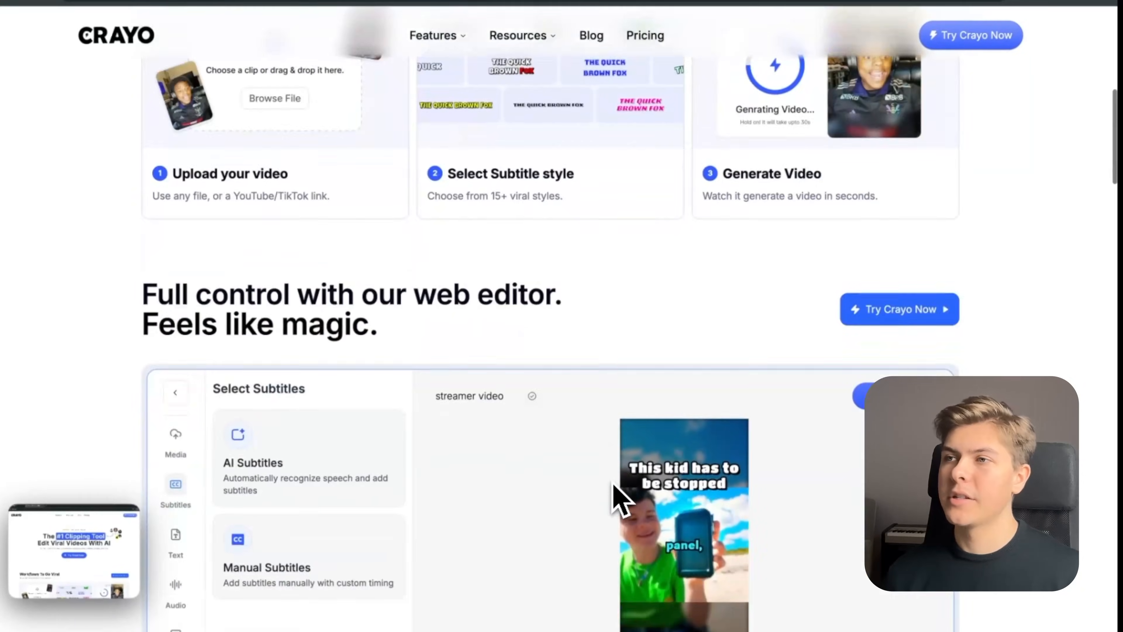
- Scroll the Crayo landing page to capture its sections as design-reference screenshots
scroll("down", 3)
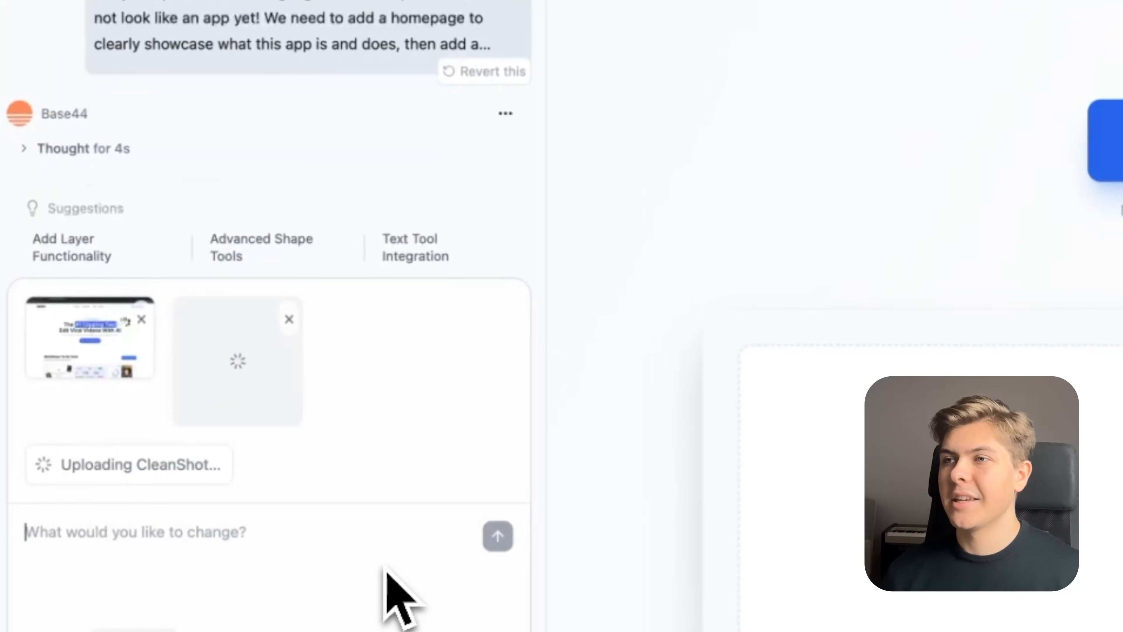
- Send 'Let's take inspiration from these images to generate a professional...' with the Crayo screenshots attached
type("Let's take inspiration from these i")
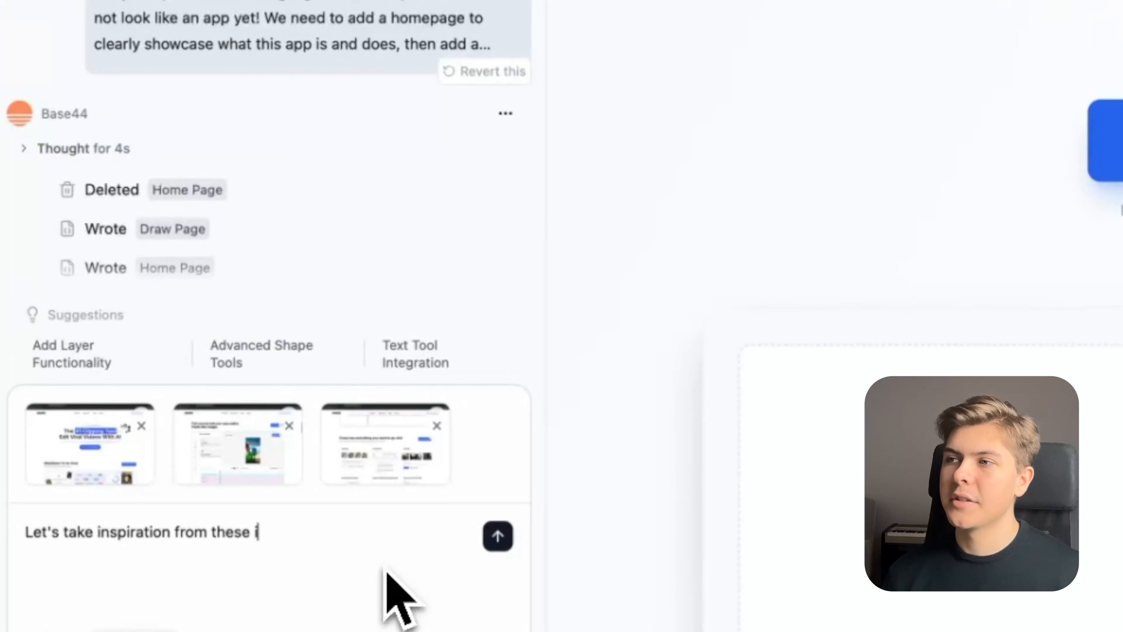
type("images to generate a professional, modern and premium looking home")
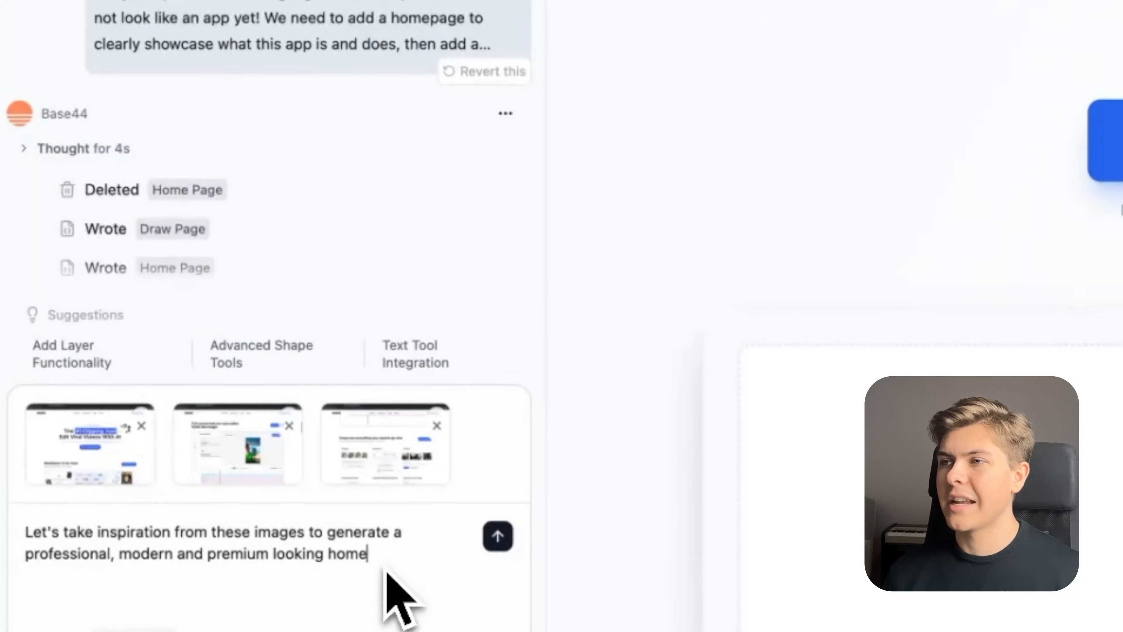
left_click(497, 536)
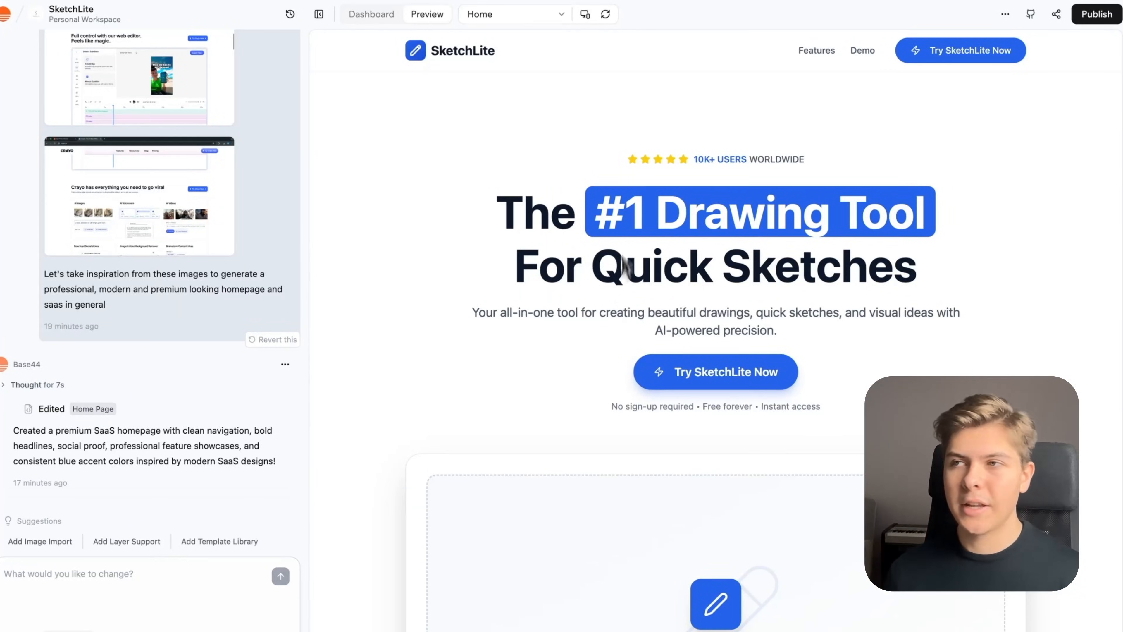
- Scroll through the redesigned homepage and start typing numbered follow-up feedback about the editor section
scroll("down", 3)
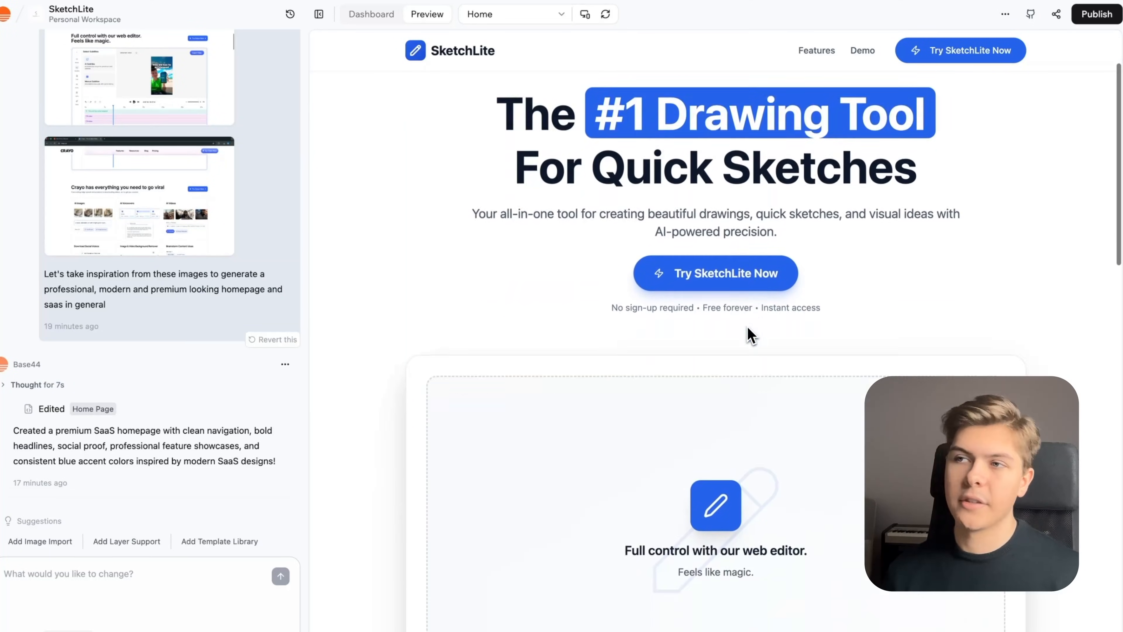
scroll("down", 3)
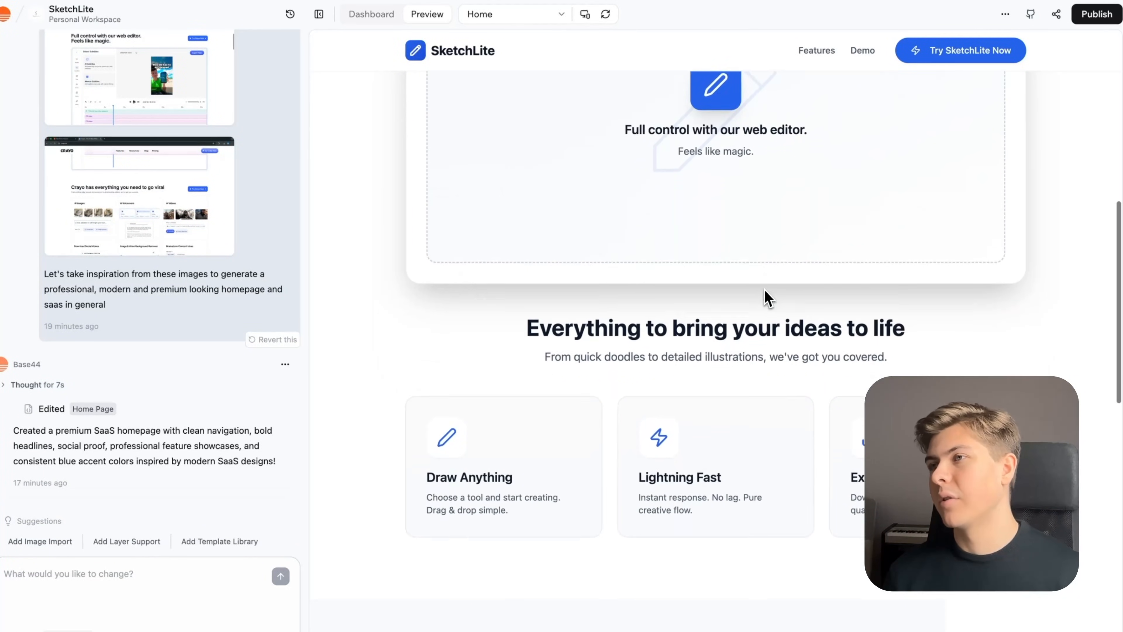
scroll("down", 3)
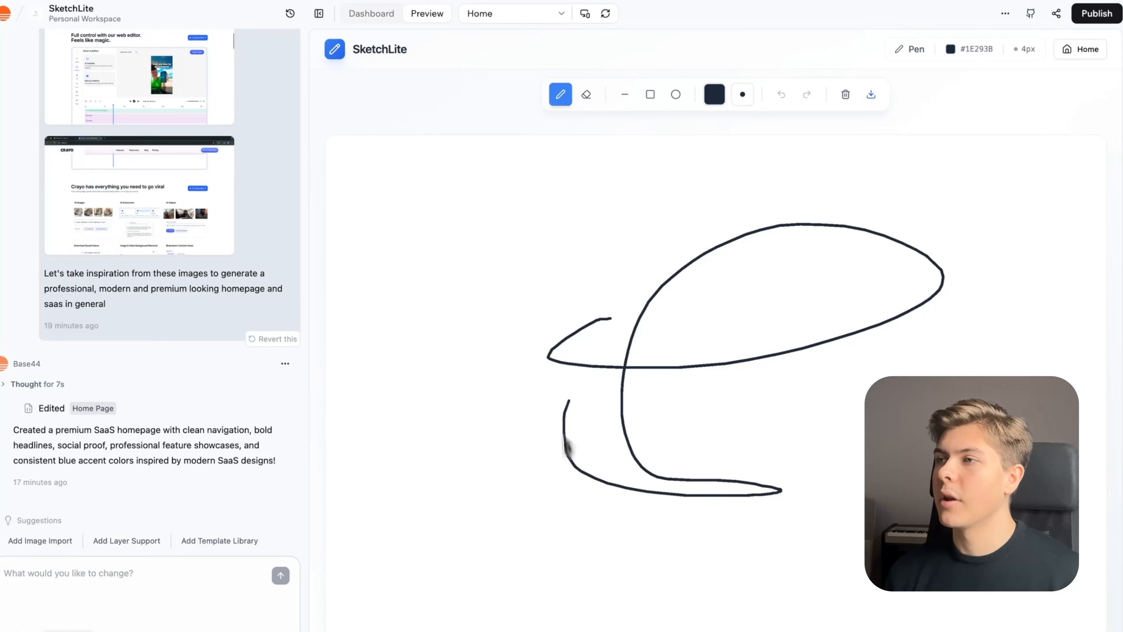
type("1. at t")
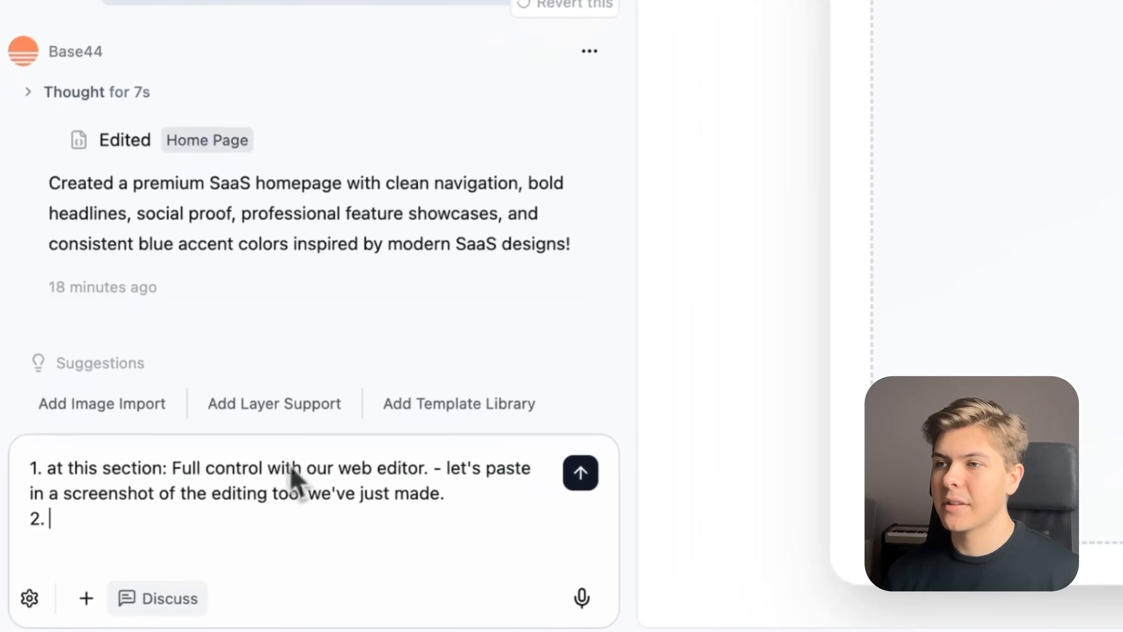
- Write feedback that the editor section looks less premium than the reference images and the icons look too AI-made
type("the section in the uploaded image")
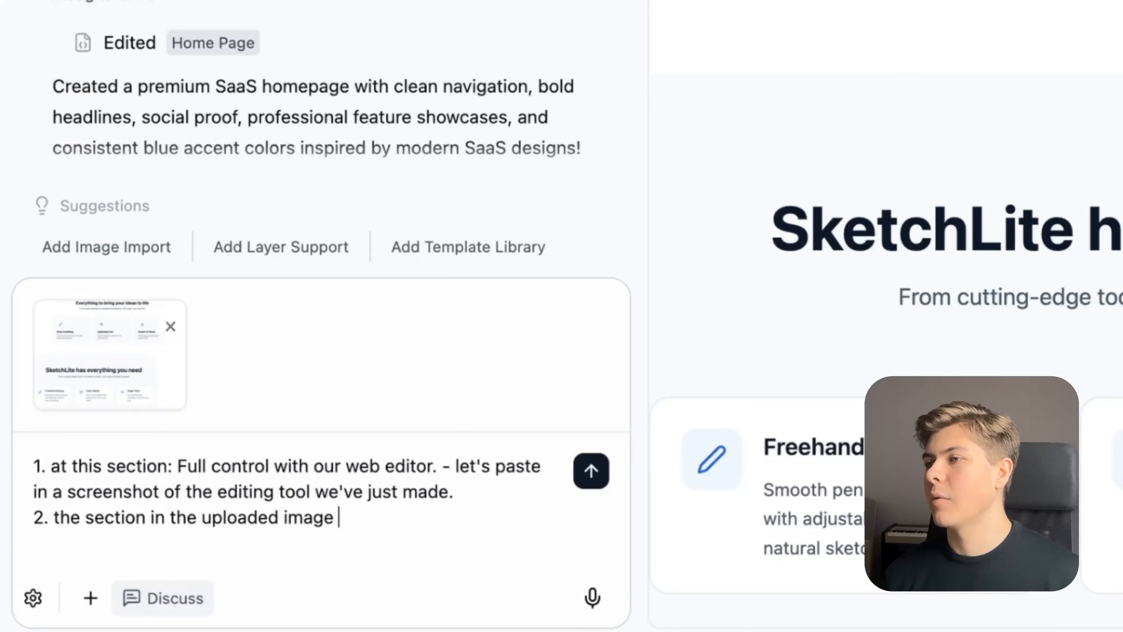
type("is not as professional and premium")
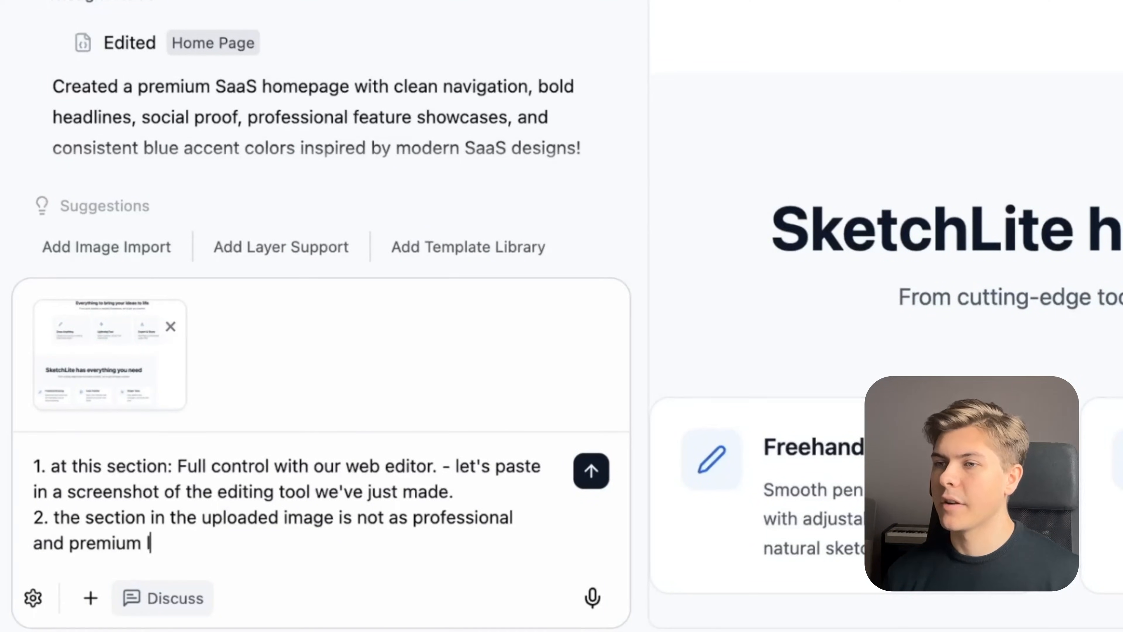
type("looking as the images I attached")
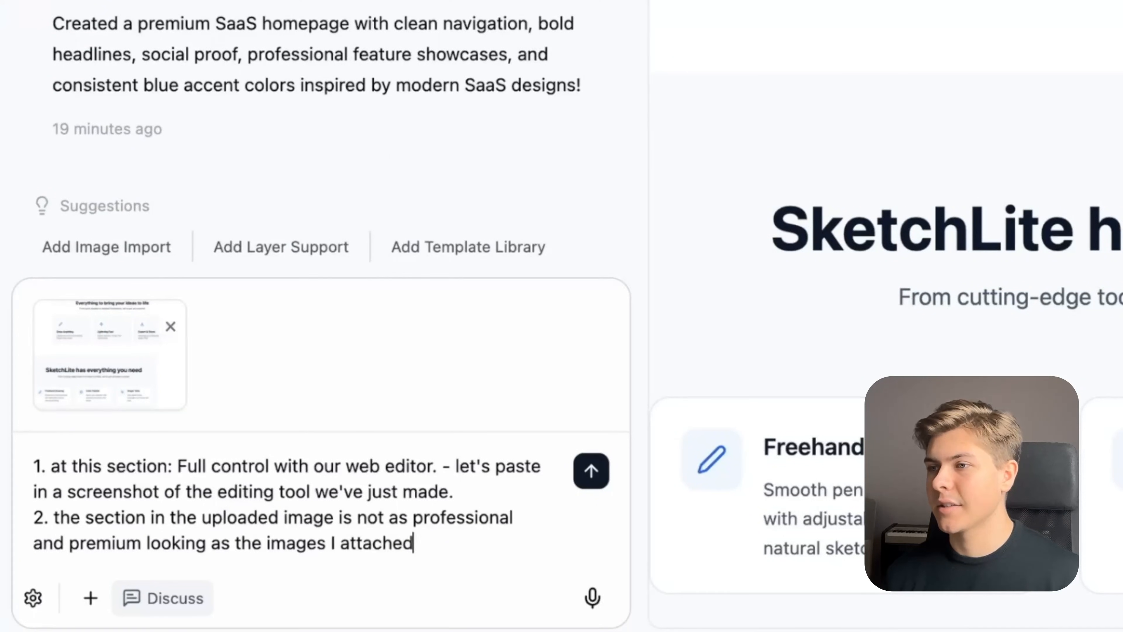
type("previously. We need to make sure")
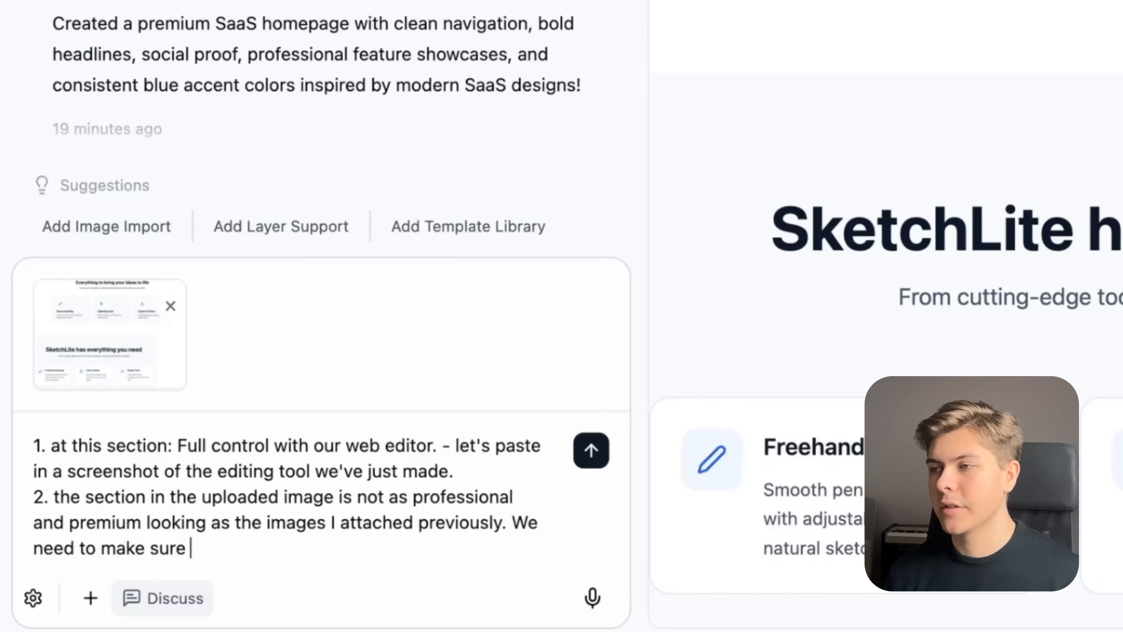
type("that the homepage is concise and premium - the compo")
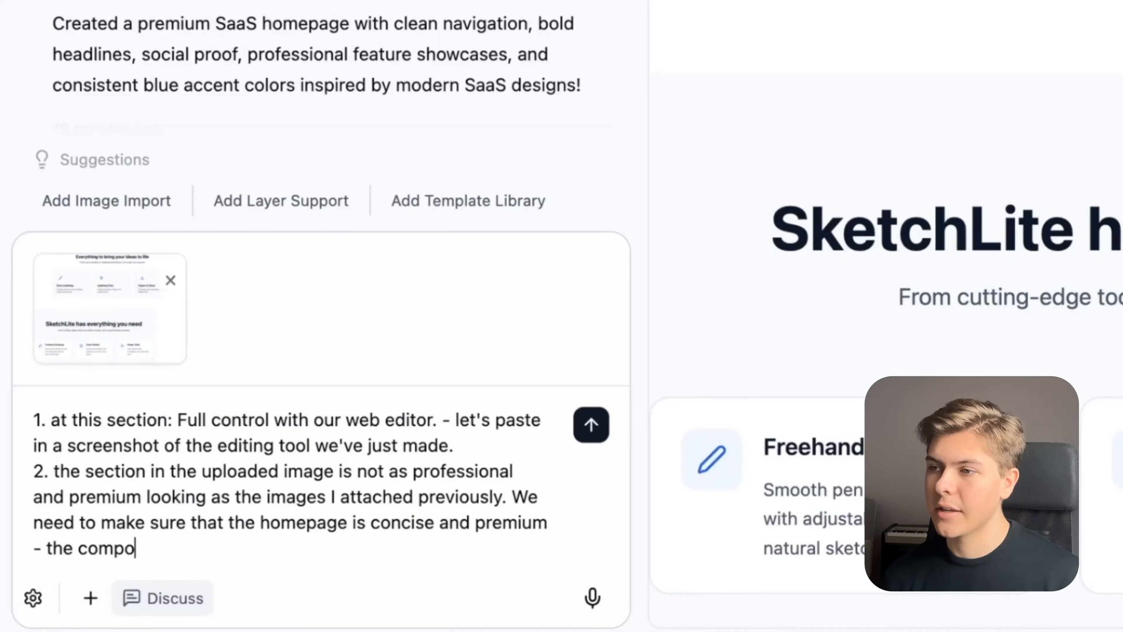
type("nents are")
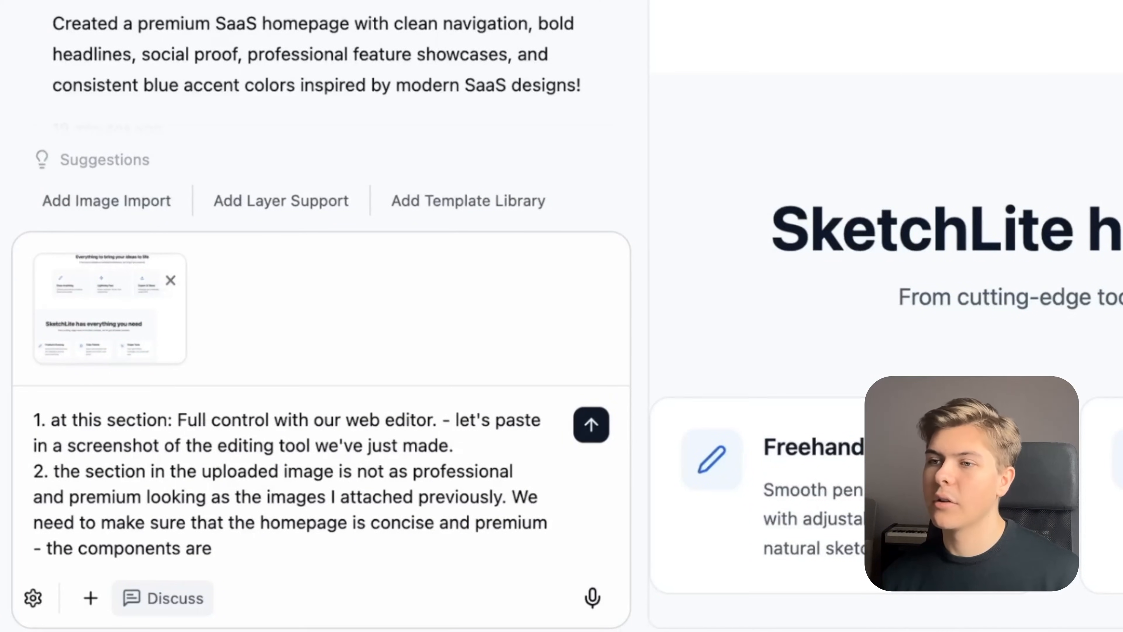
type("looking to much AI-made, e")
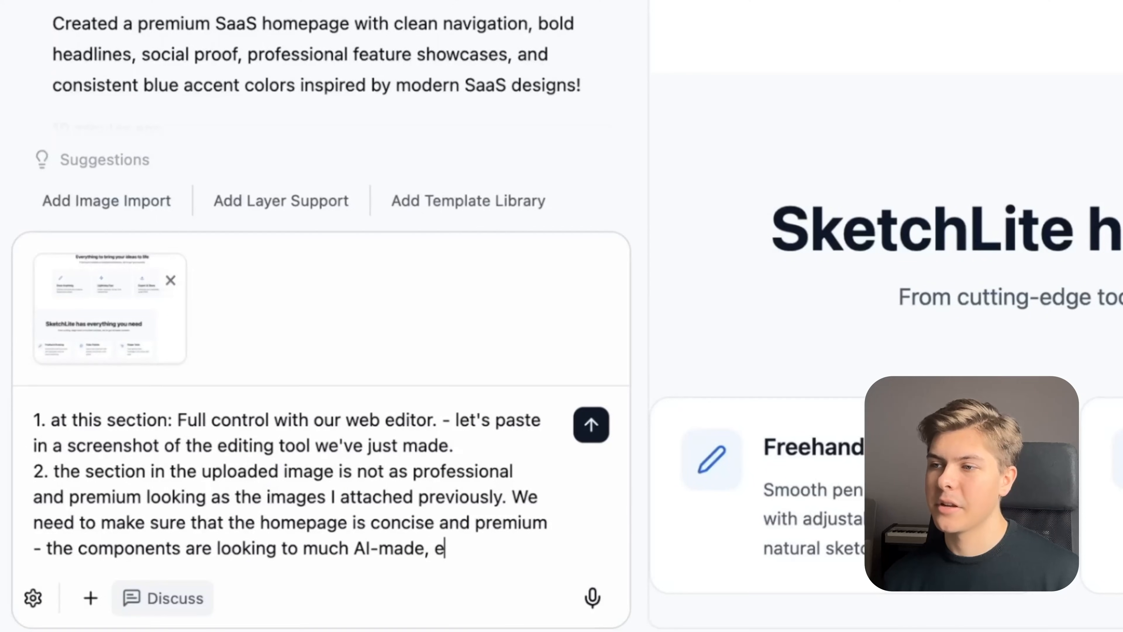
type("specially with the icons. al")
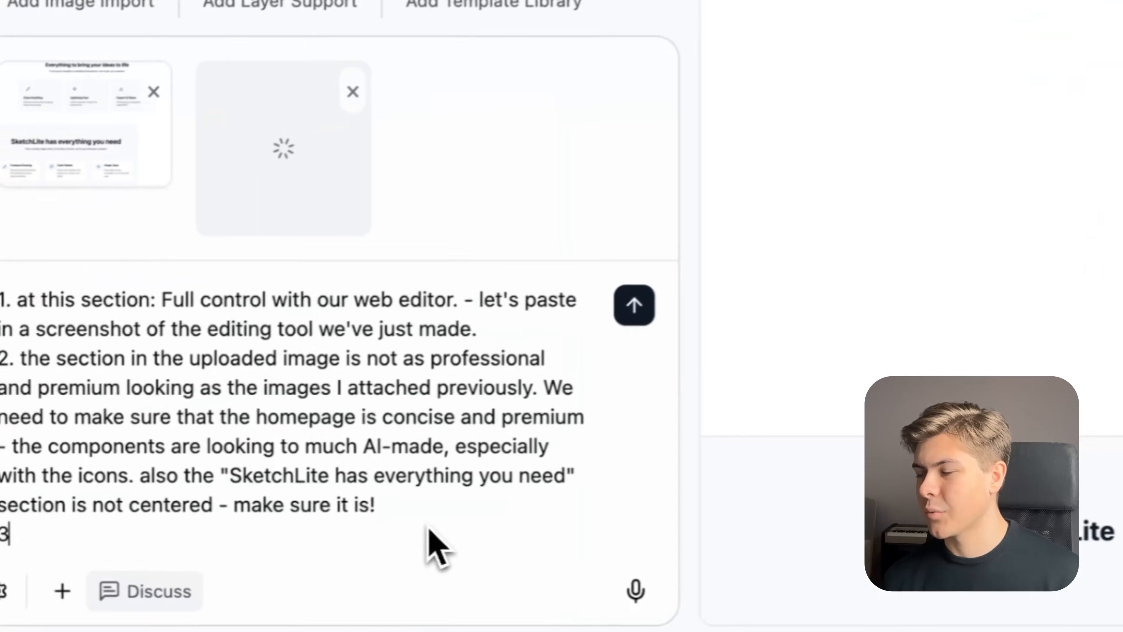
- Add that all CTA buttons should lose the lightning icons and be shorter like 'Try', and send the feedback
type(". as you an see in the 2nd i")
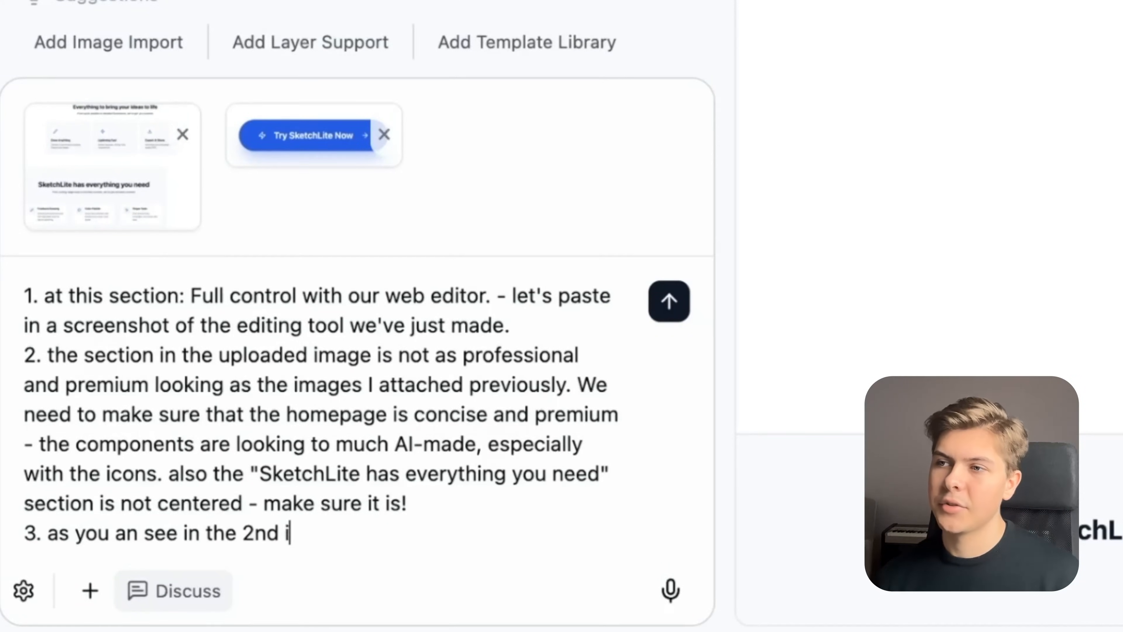
type("mage uploaded, the")
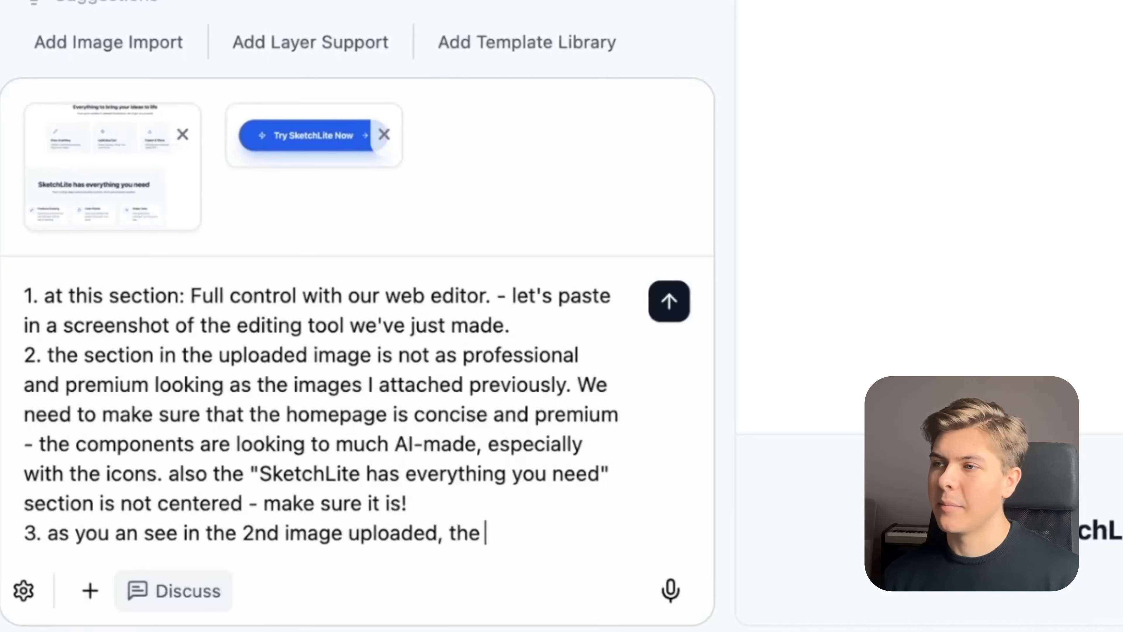
type("buttons has this lightning icons -")
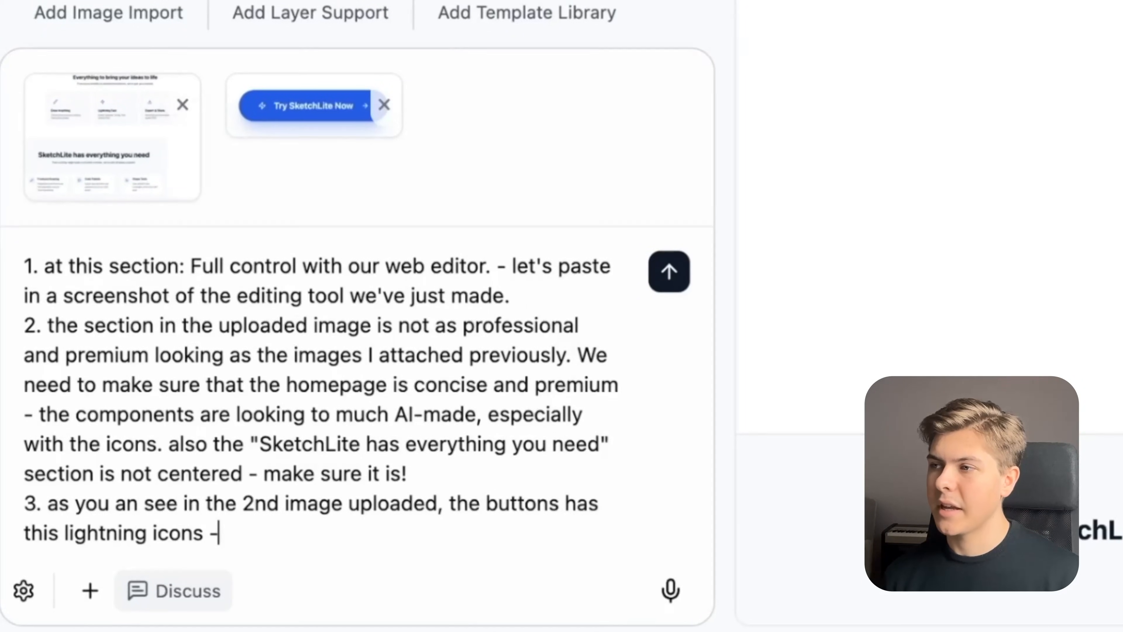
type("remove this from all the")
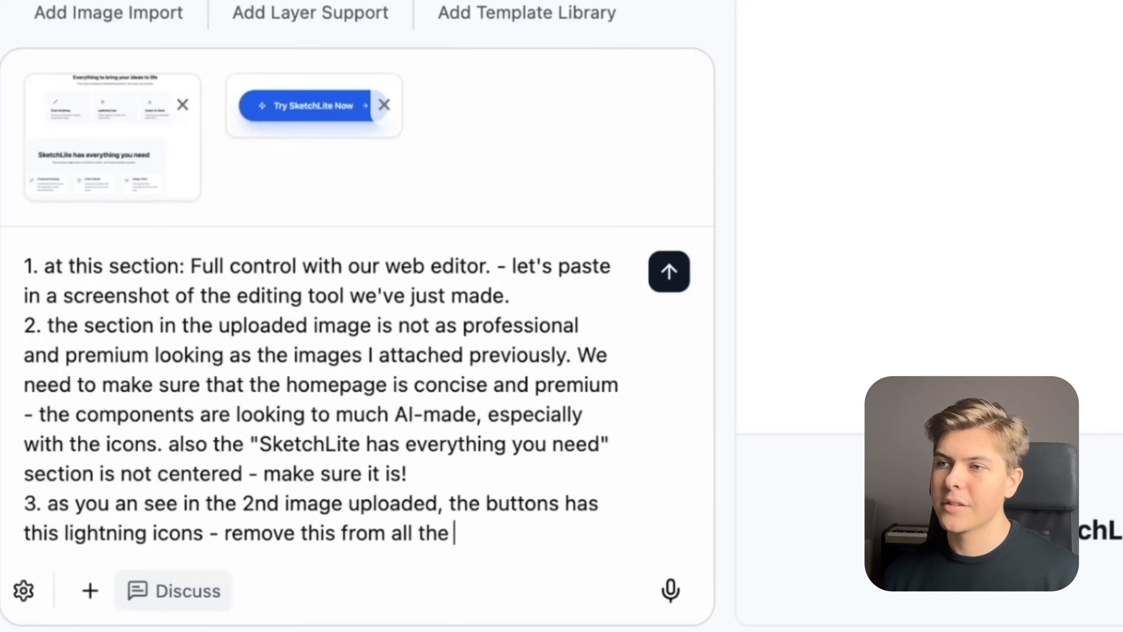
type("cta buttons! and make the cta sh")
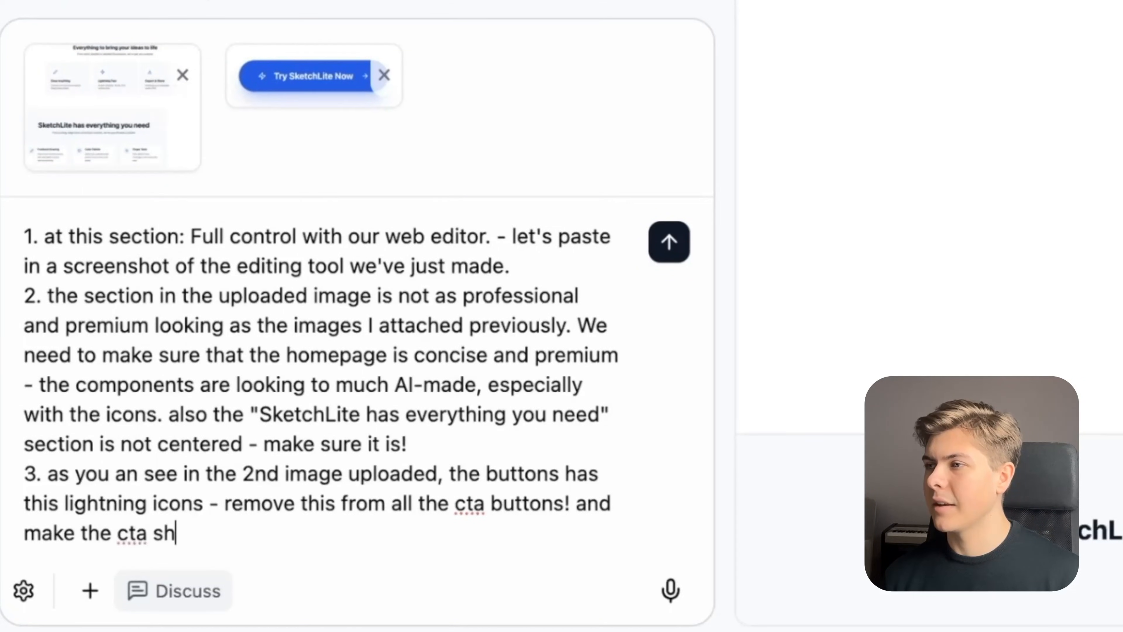
type("orter - like: Try")
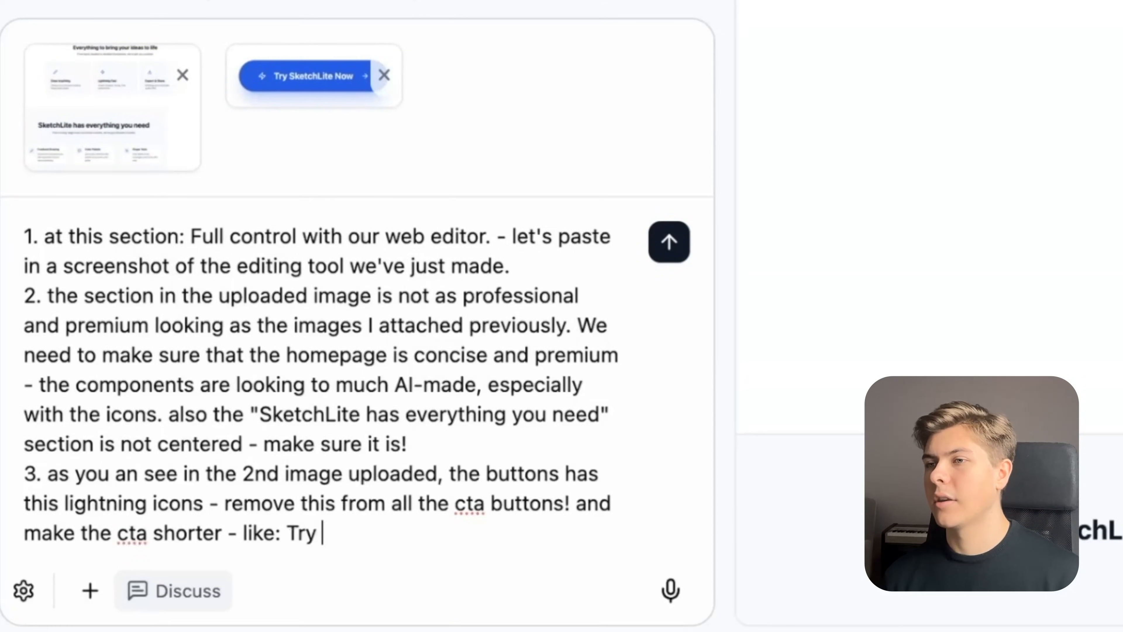
left_click(667, 242)
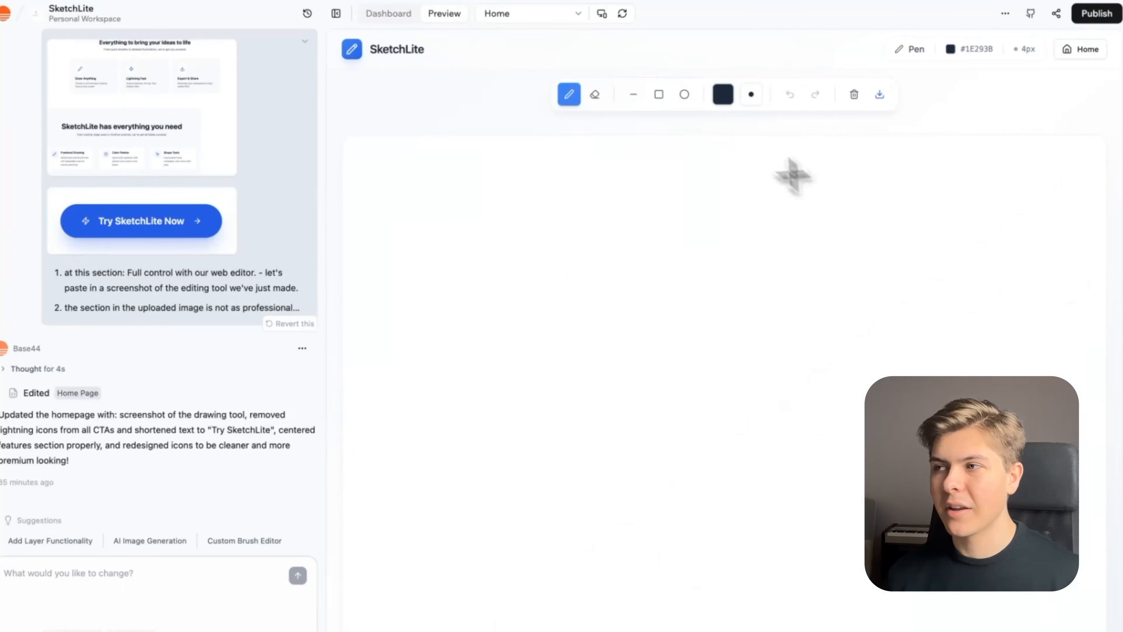
mouse_move(503, 204)
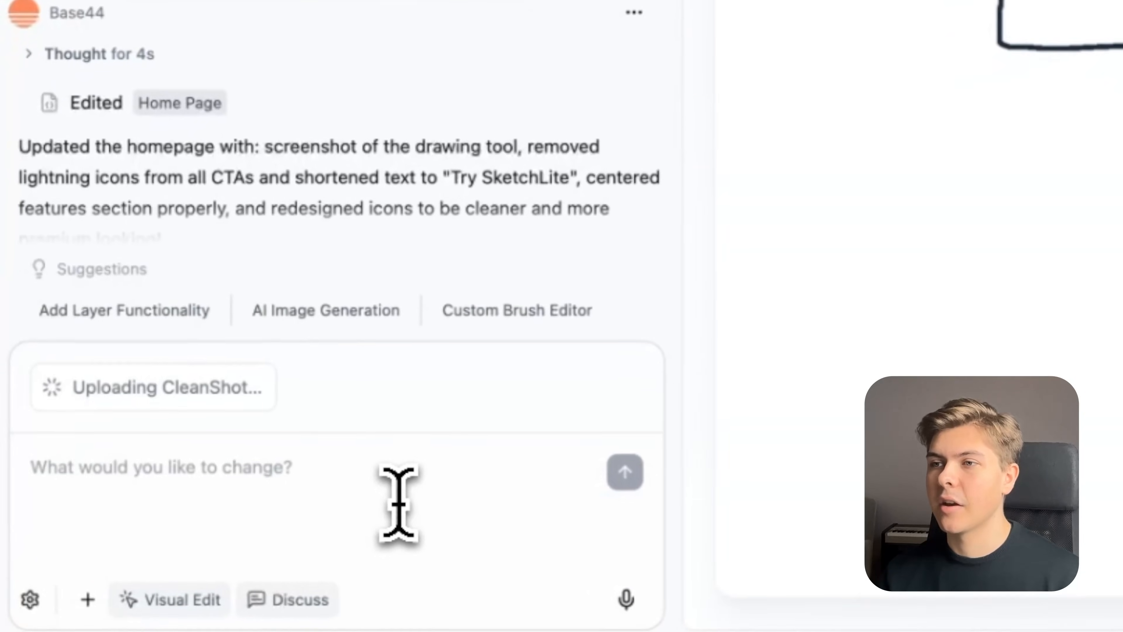
- Send 'use this as the screenshot on the homepage' and check the new sketch under the hero in preview
type("use this as the screenshot")
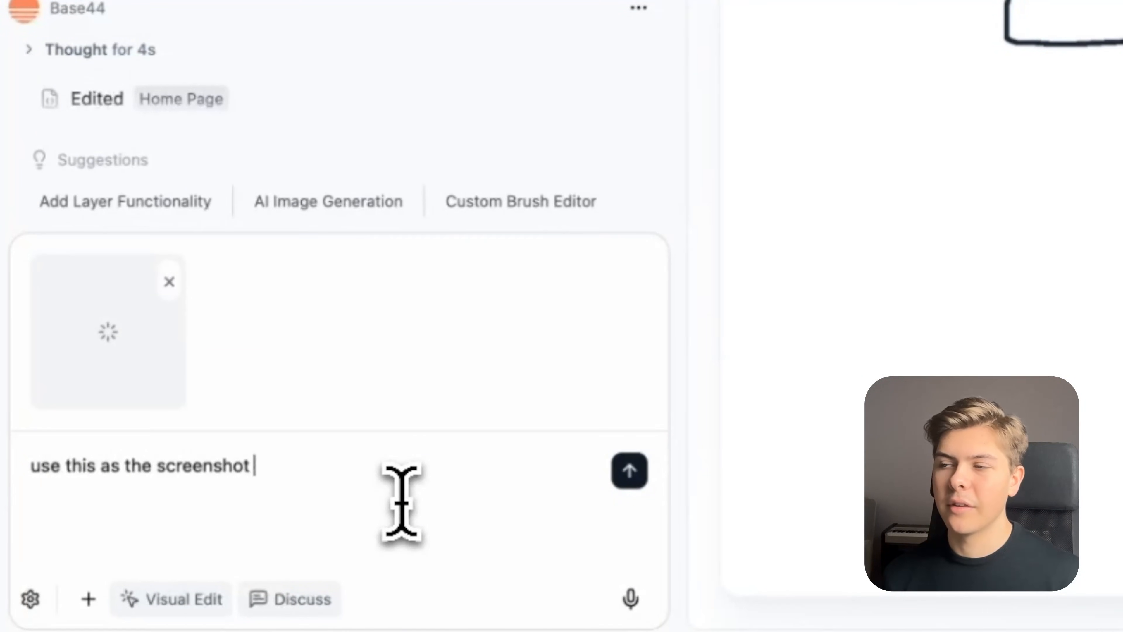
left_click(629, 470)
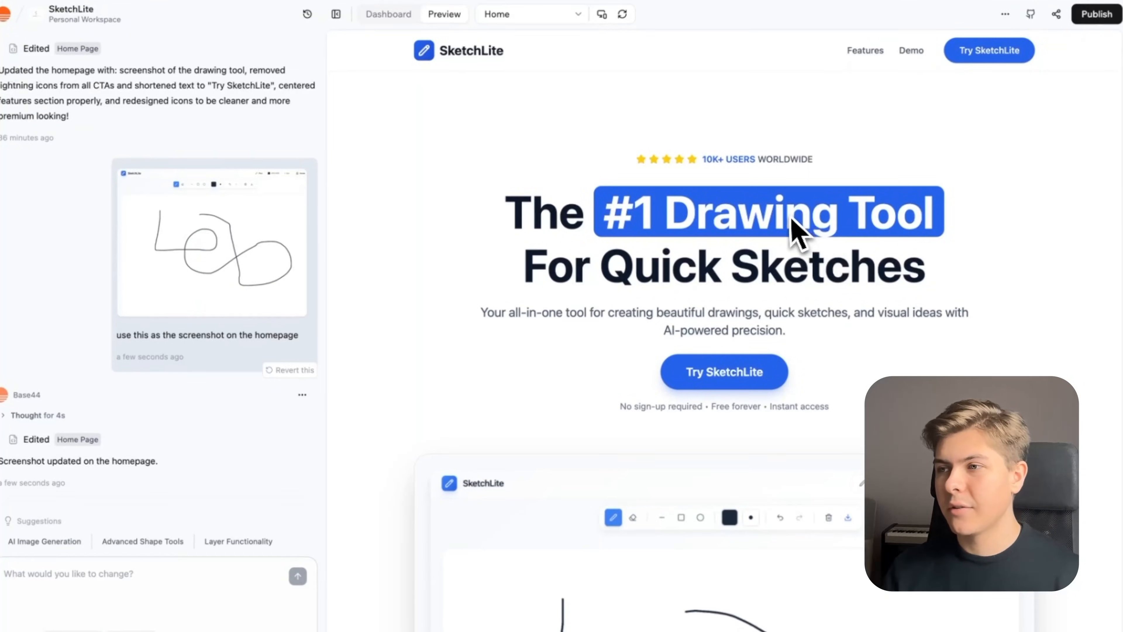
scroll("down", 3)
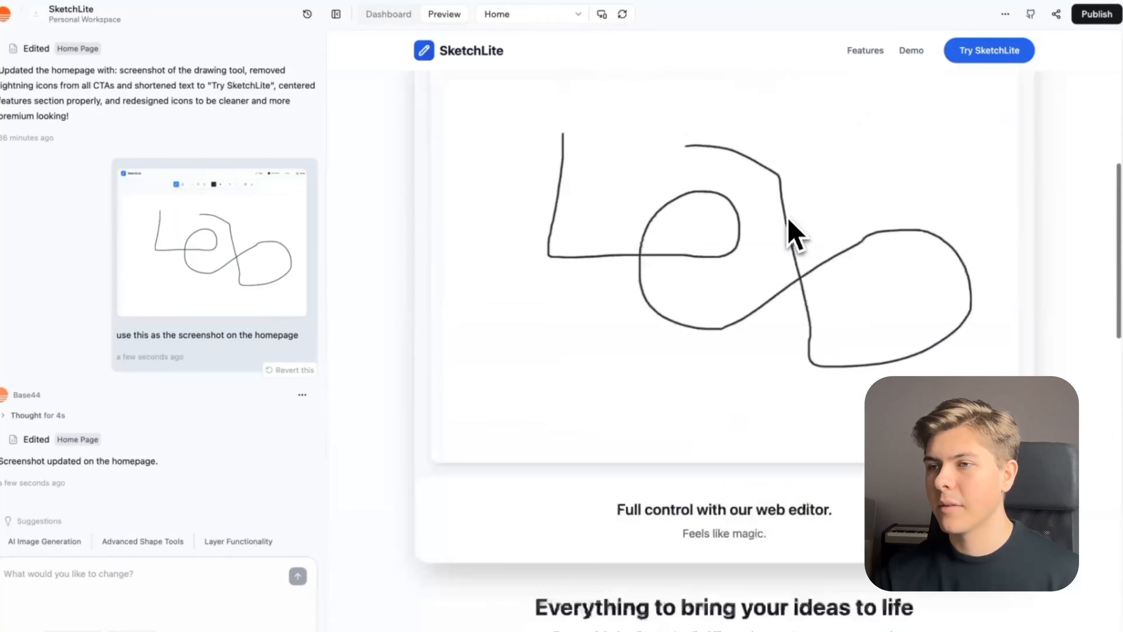
left_click(864, 51)
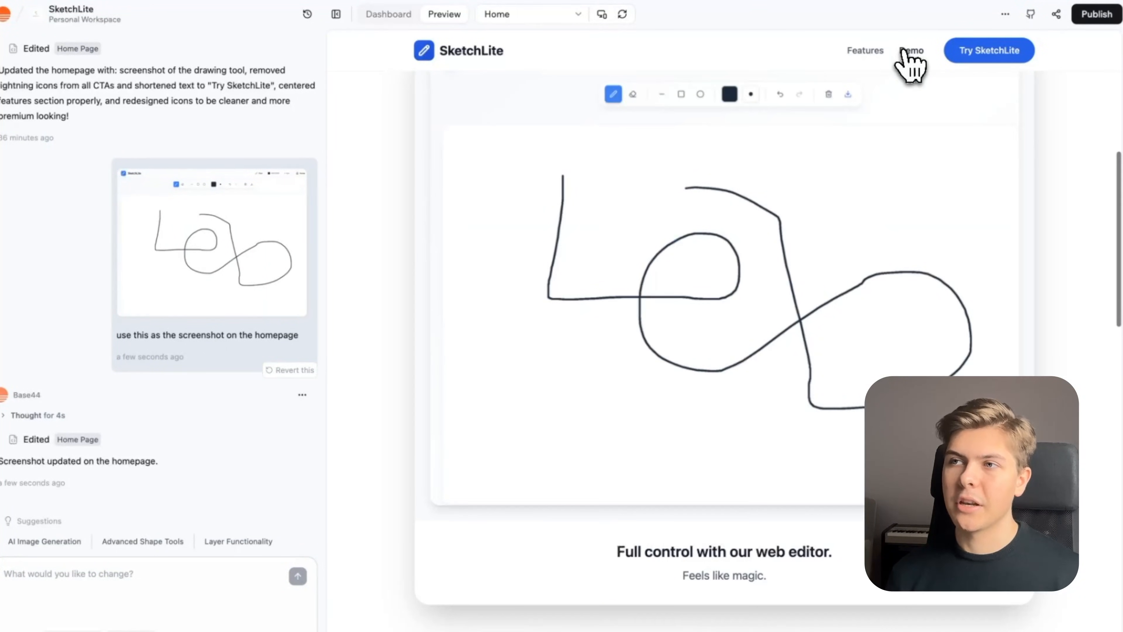
scroll("down", 3)
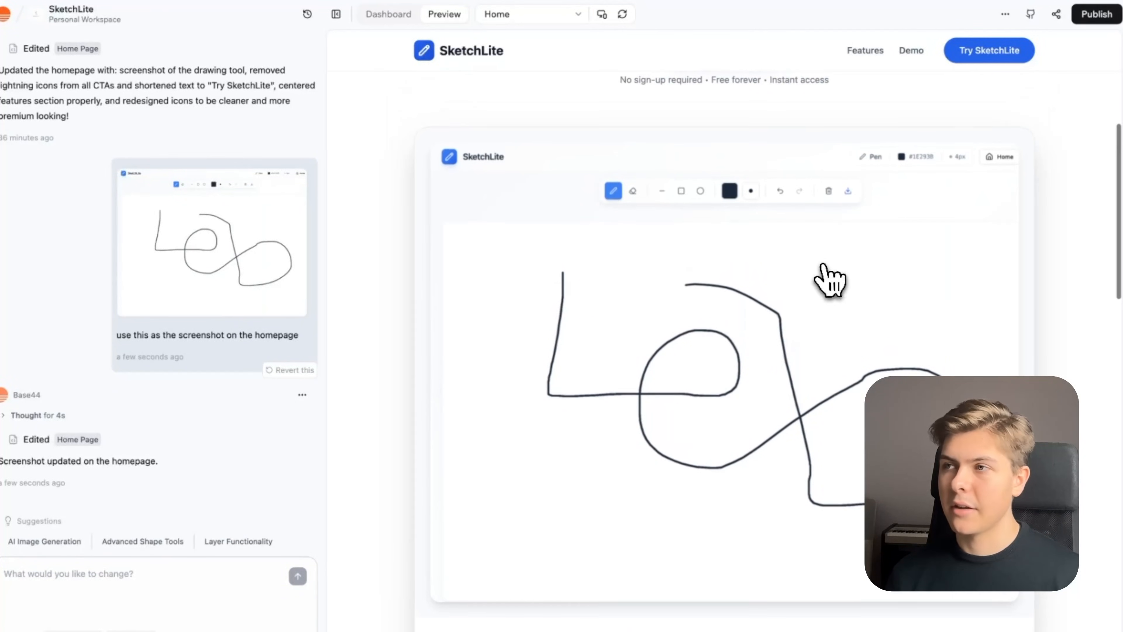
- Request that the Features and Demo navbar links scroll smoothly down to their sections
type("make sure")
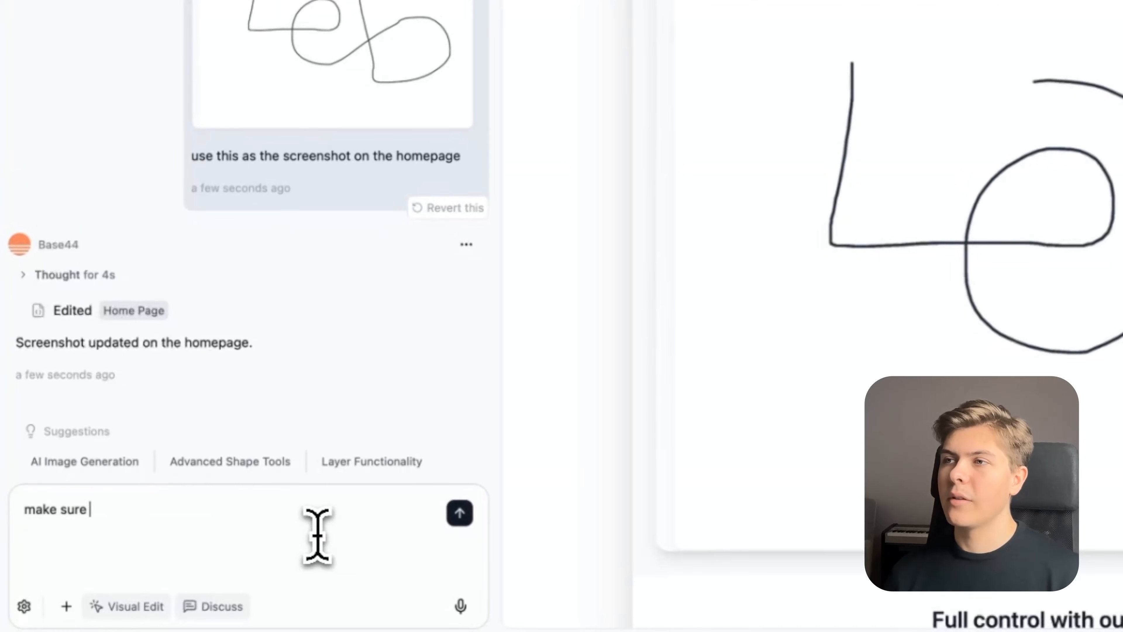
type("when you click \"feature")
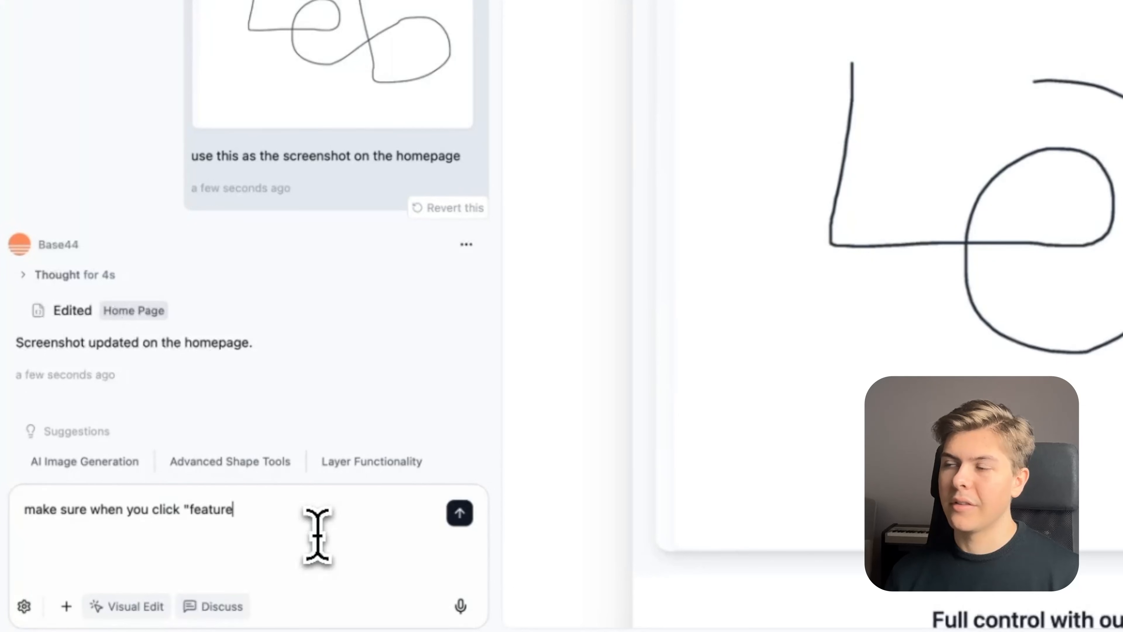
type("s\" or \"demo\" in the navbar")
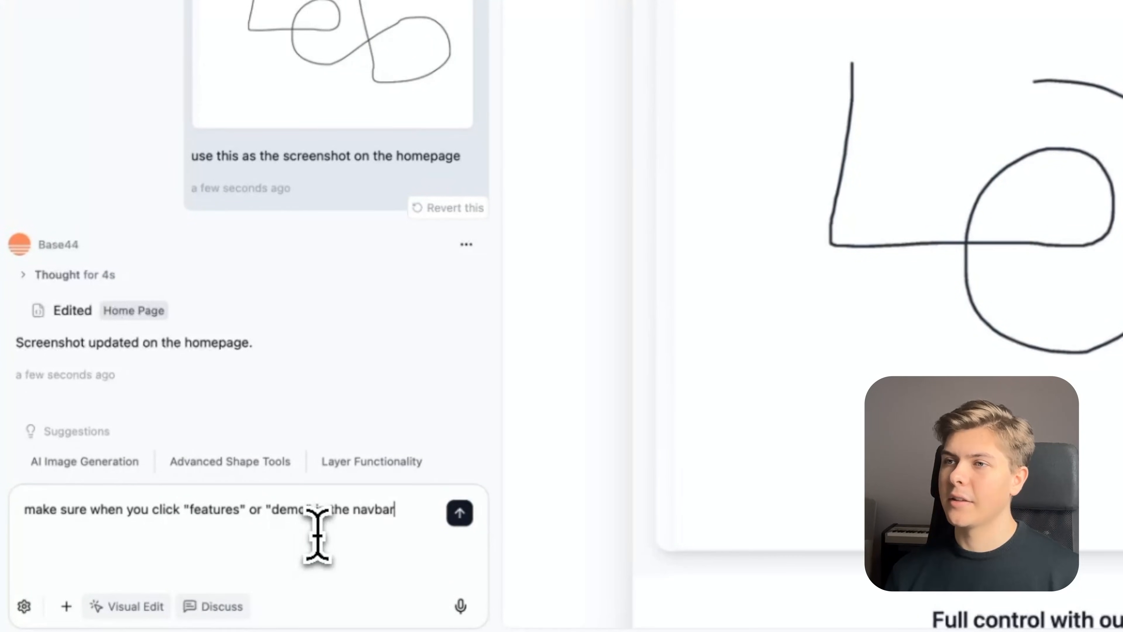
type(", that it scrolls down with")
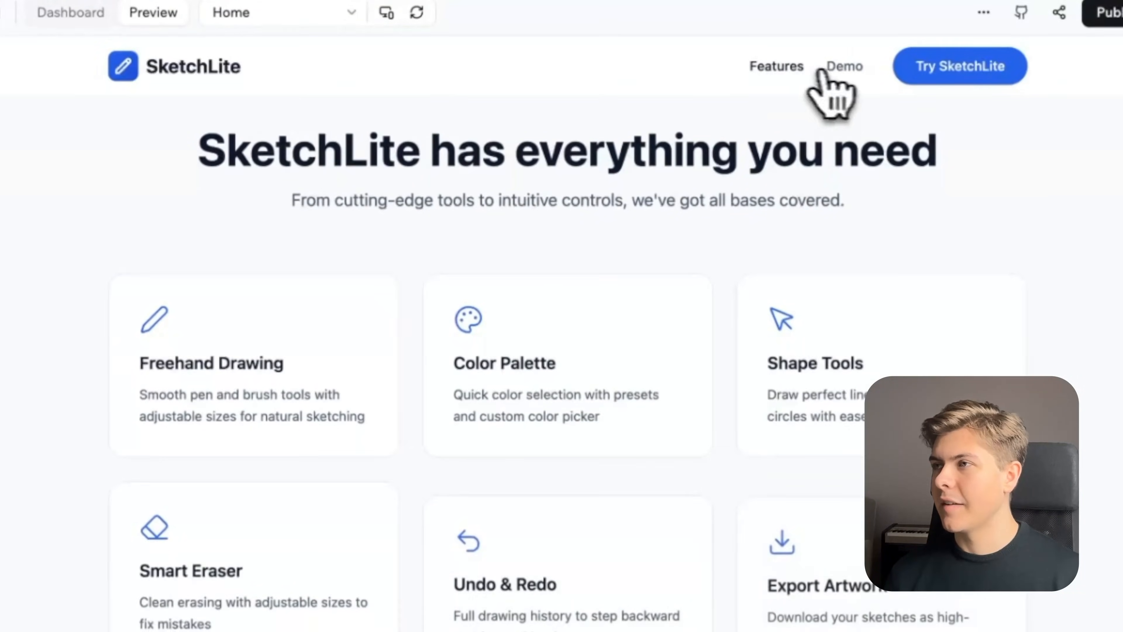
- Scroll the preview back up and open the Draw page via Try SketchLite
scroll("up", 3)
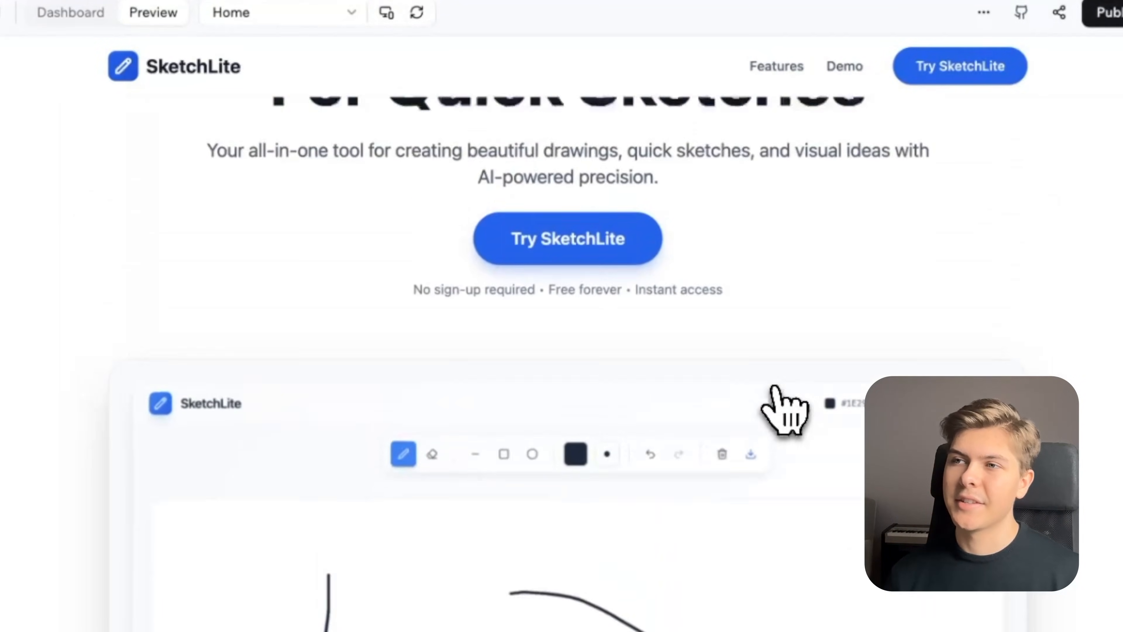
scroll("up", 3)
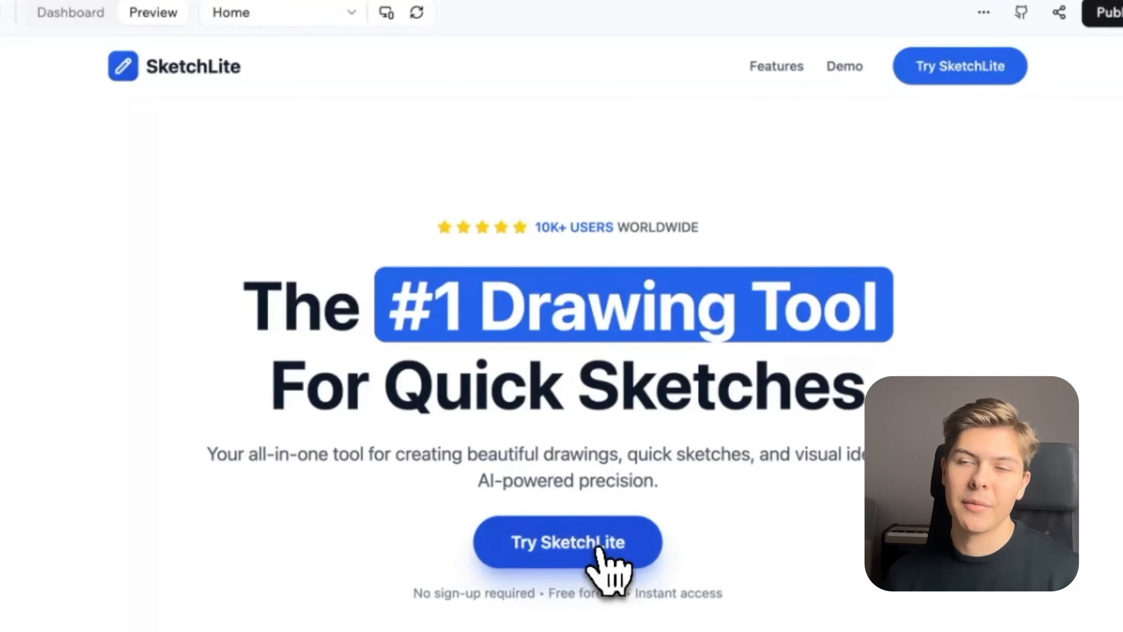
left_click(567, 542)
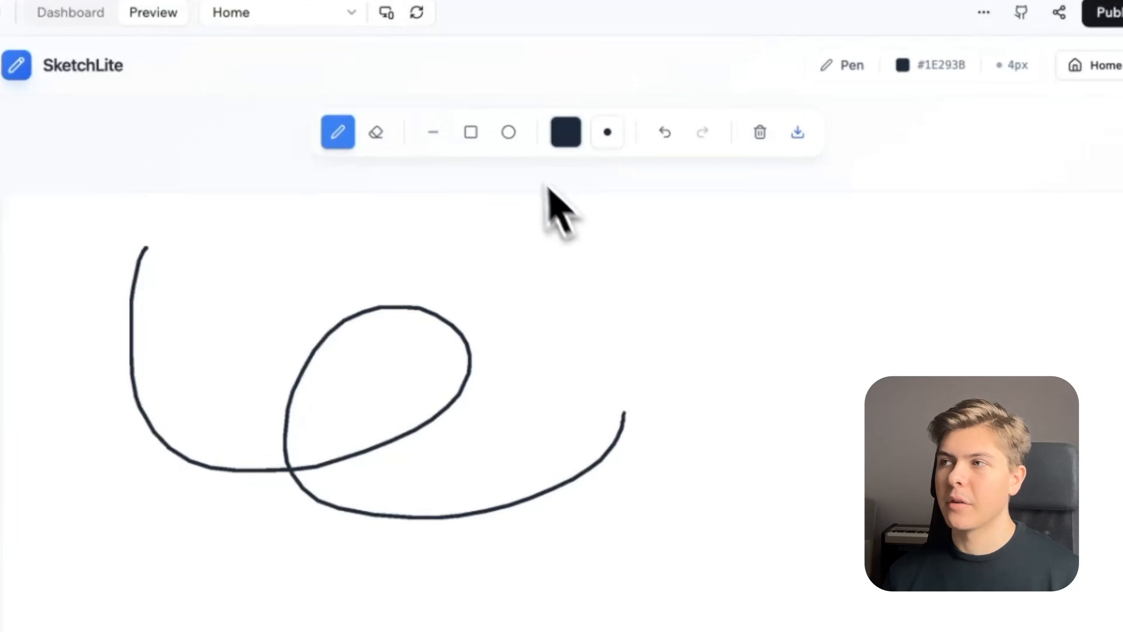
left_click(795, 131)
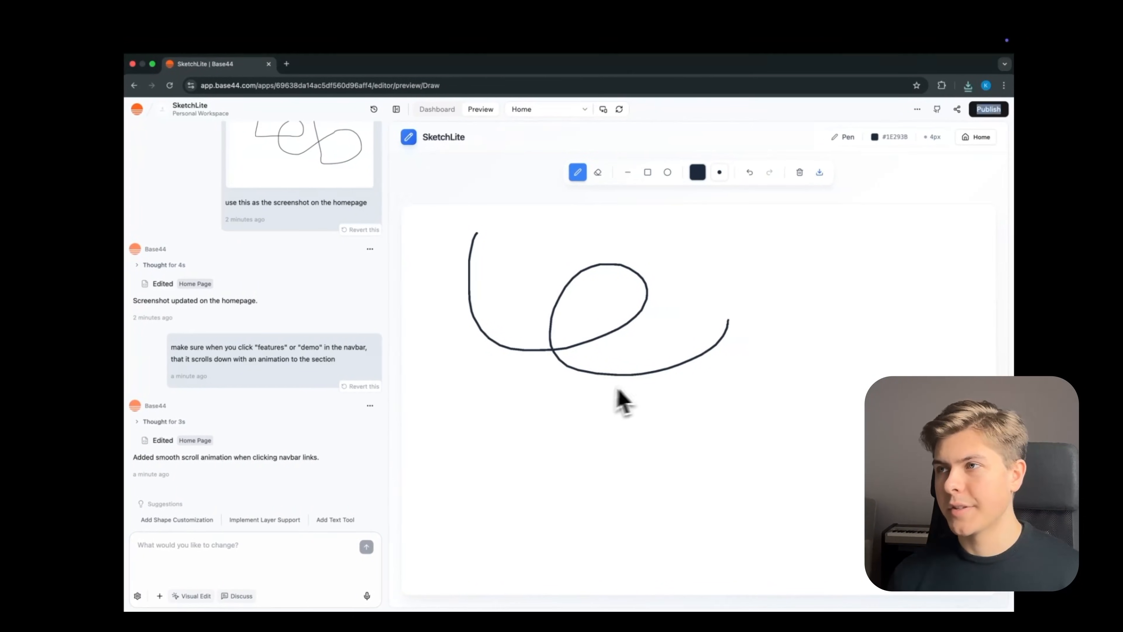
- Ask the AI builder what is still missing to make SketchLite a real SaaS and read the reply
type("what a")
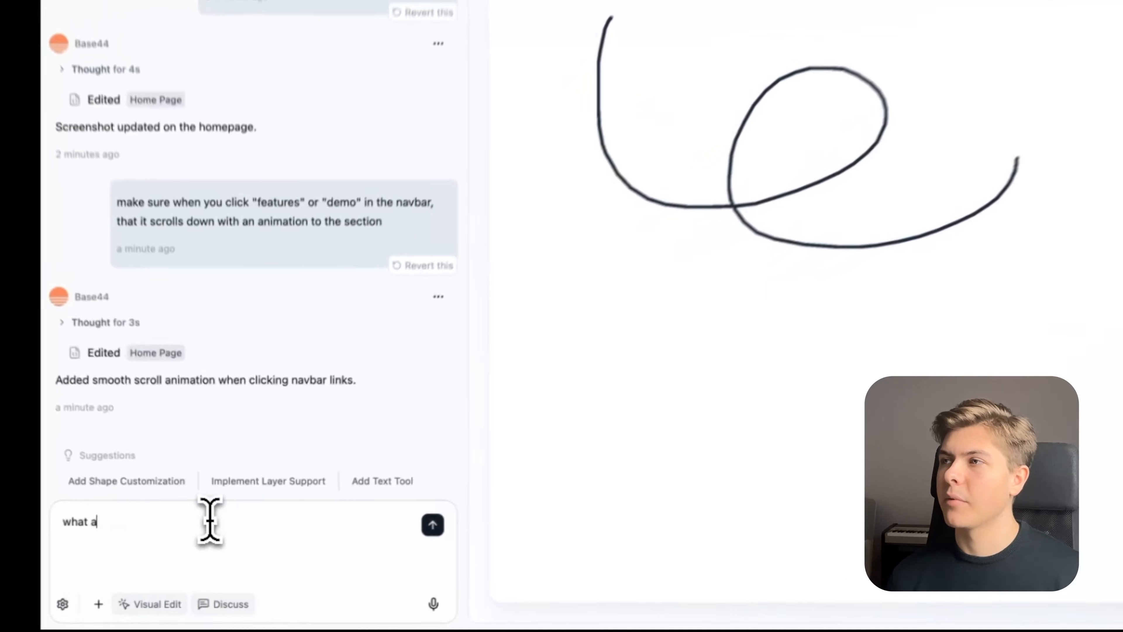
type("re we missing now to create a re")
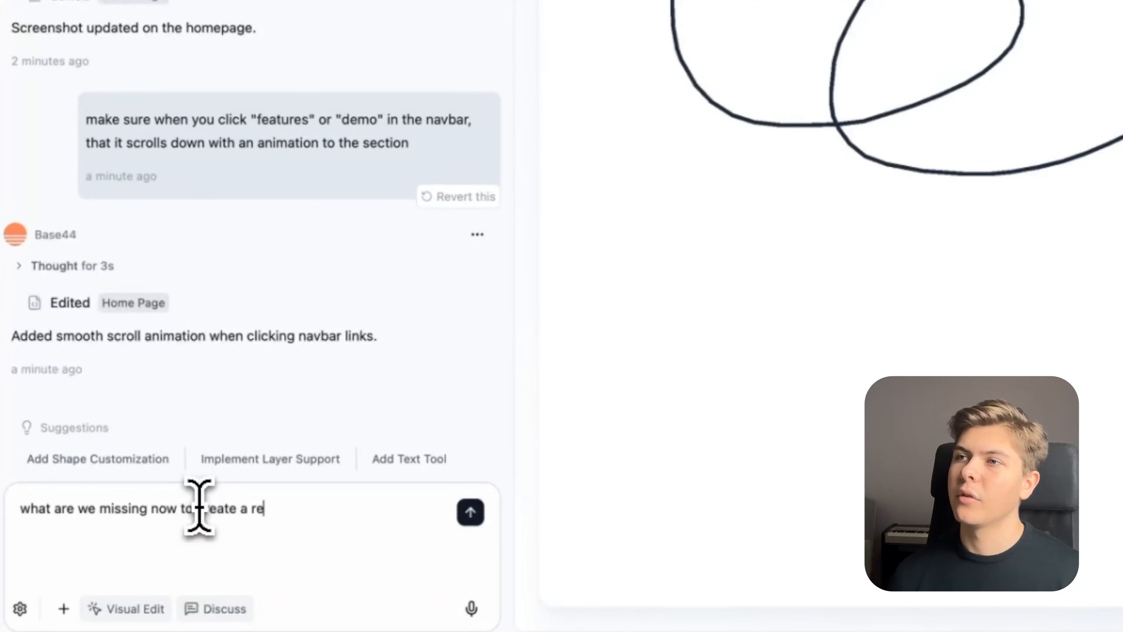
left_click(469, 511)
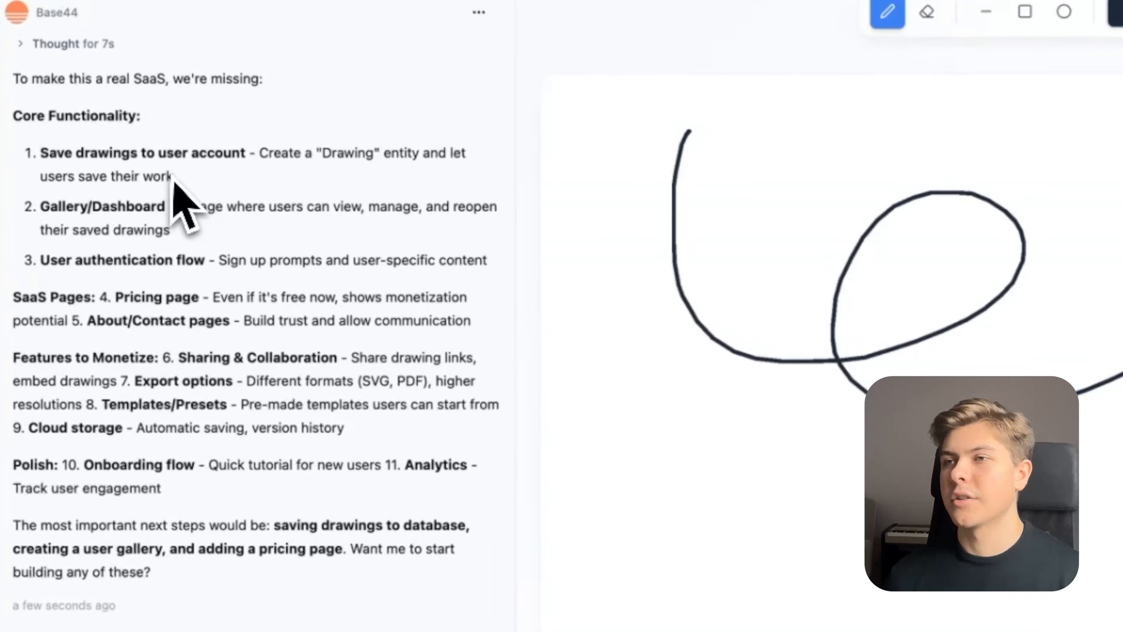
scroll("down", 3)
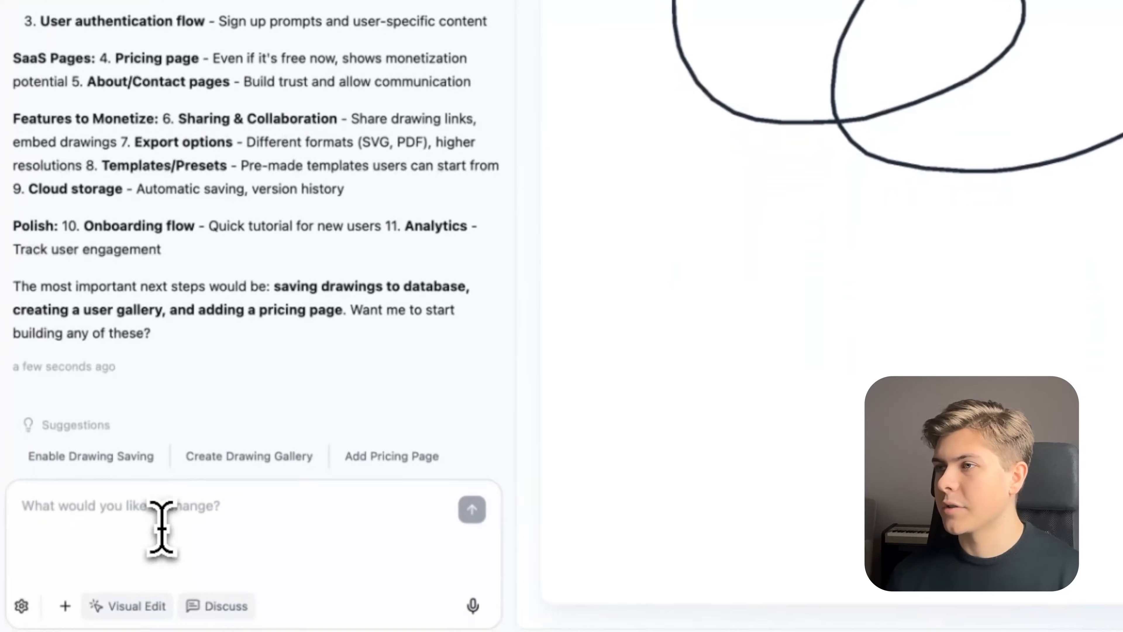
- Reply 'yes! we need to implement all of this, so start at the beginning' and send it
type("yes! we need to imp")
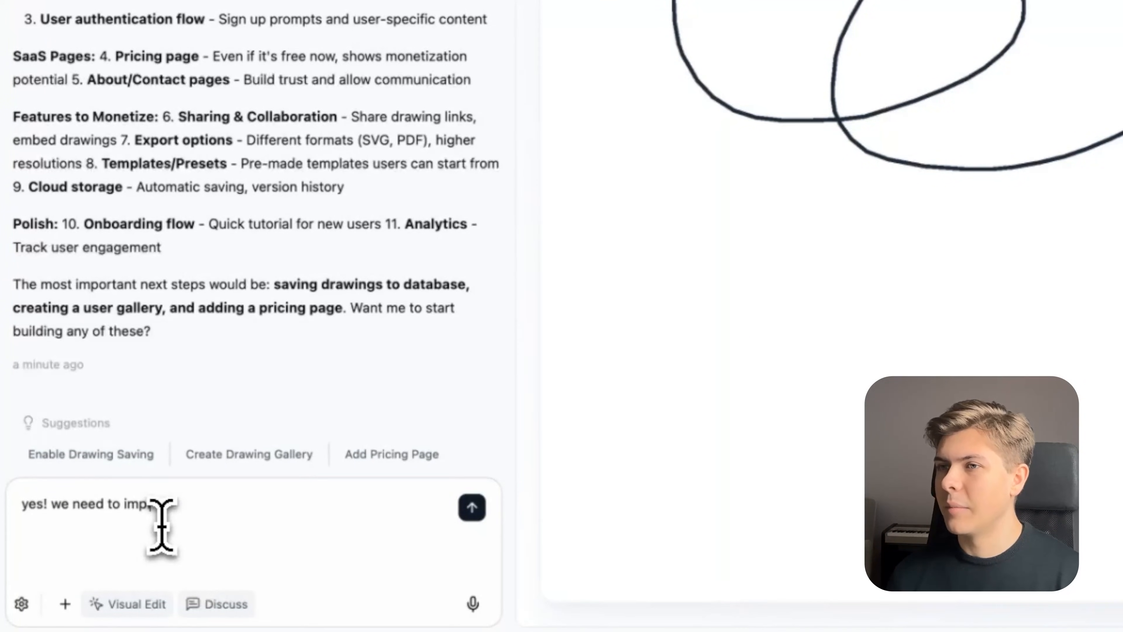
type("lement all of this, so start at th")
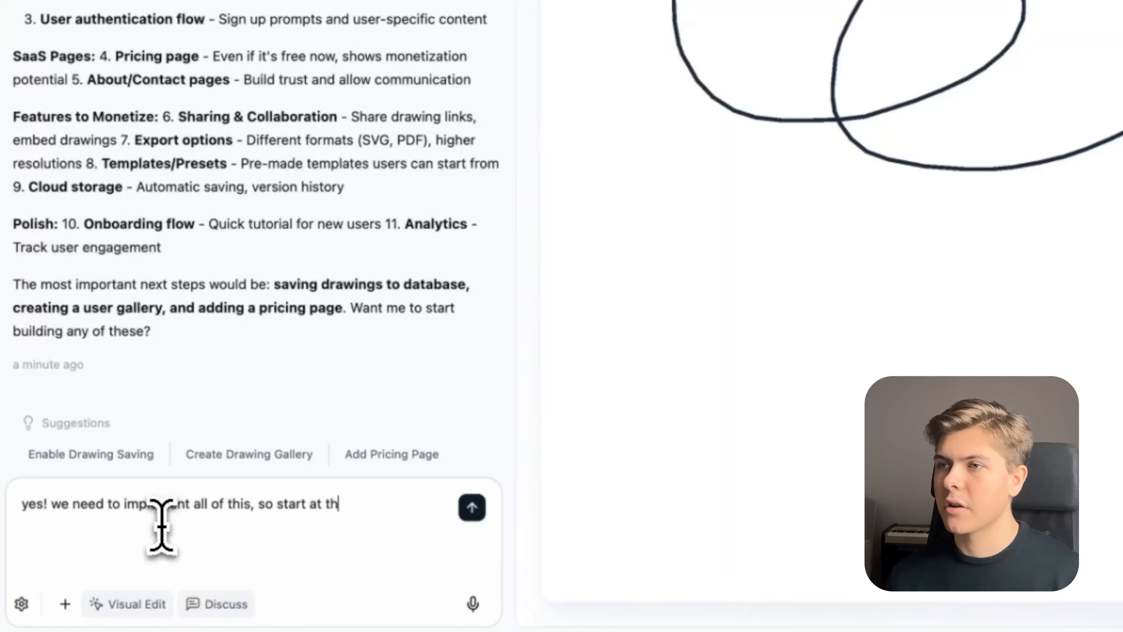
left_click(471, 507)
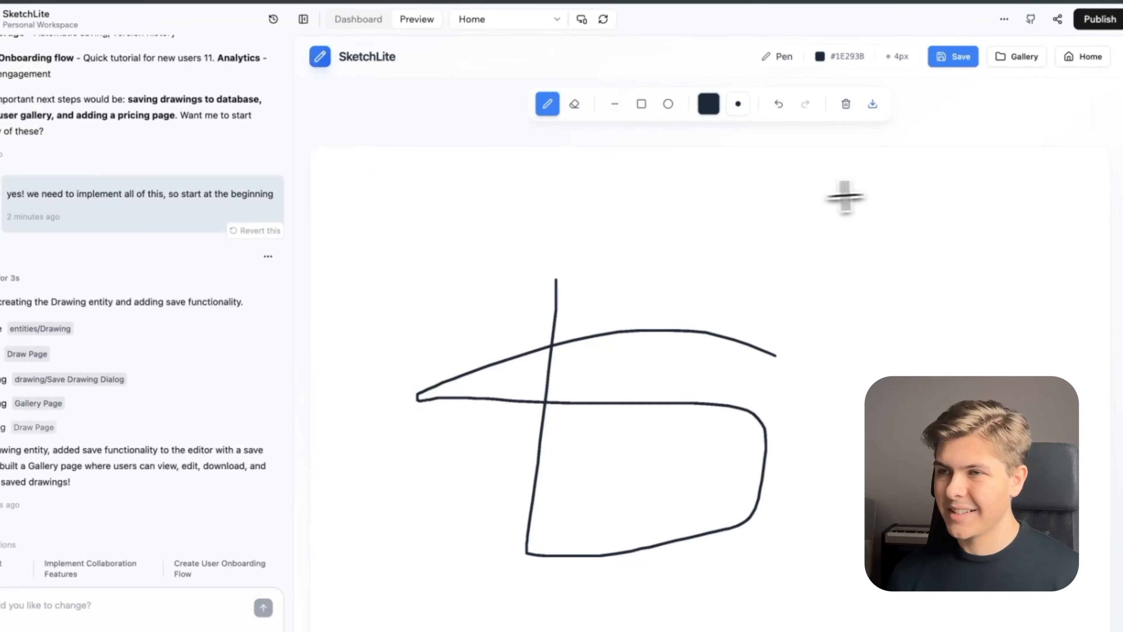
- In the Gallery, download drawing 1, reopen it for editing and save it back to the gallery
left_click(1015, 57)
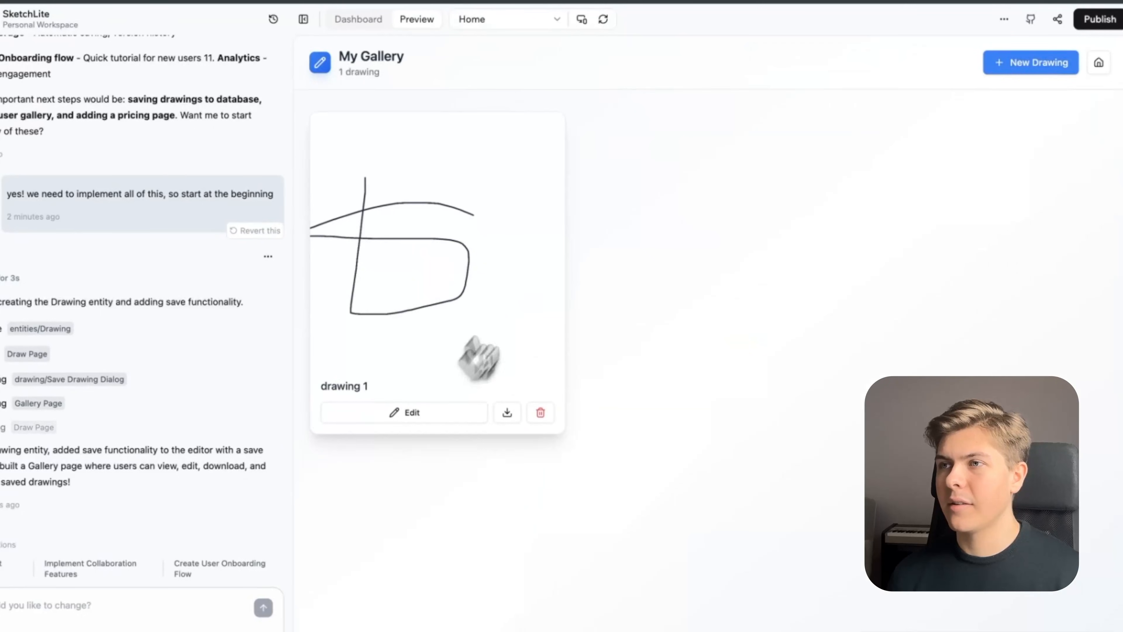
left_click(506, 412)
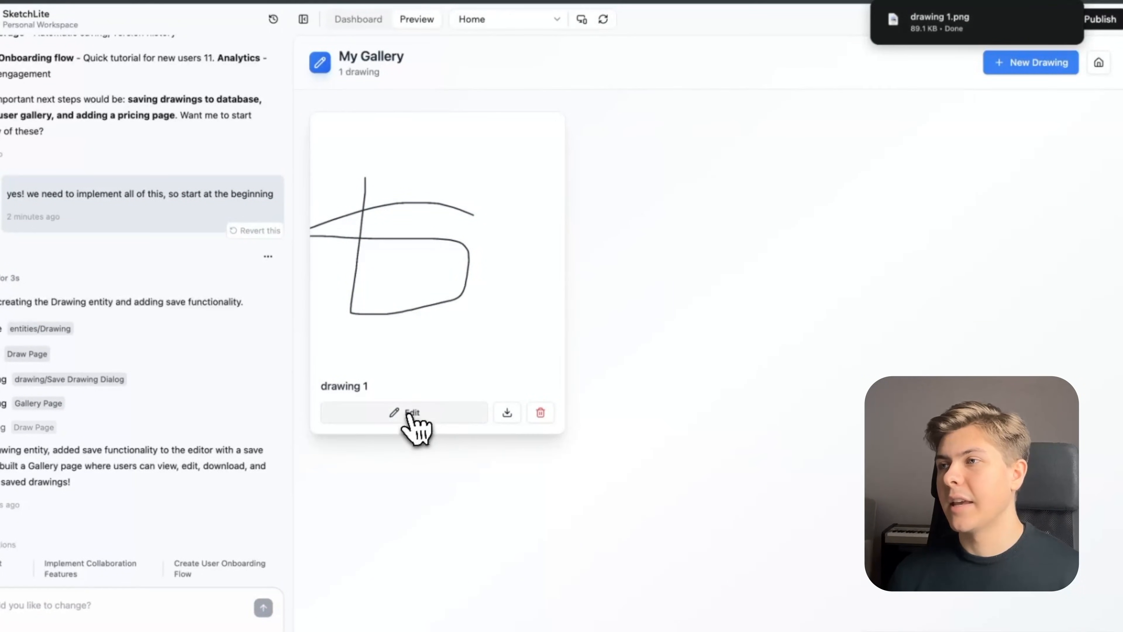
left_click(412, 412)
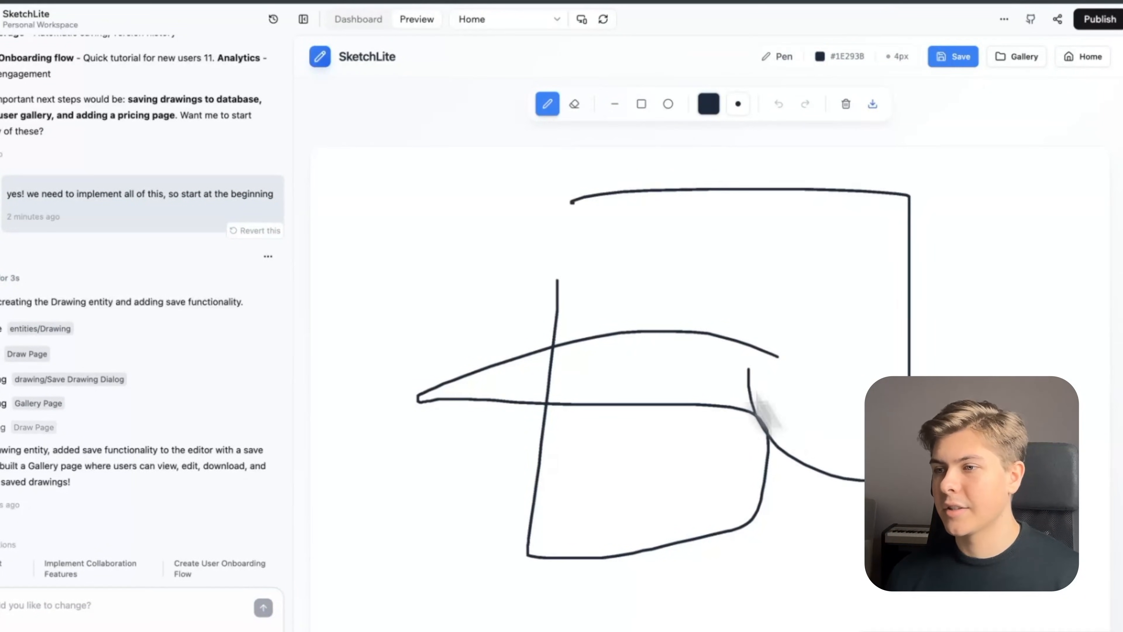
left_click(953, 56)
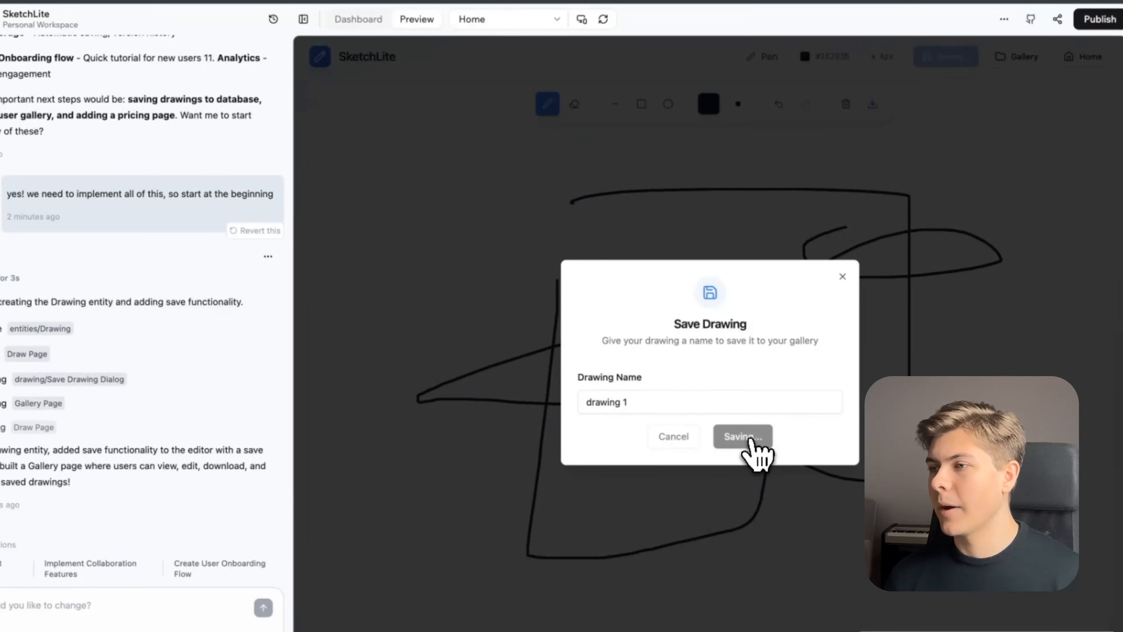
left_click(741, 437)
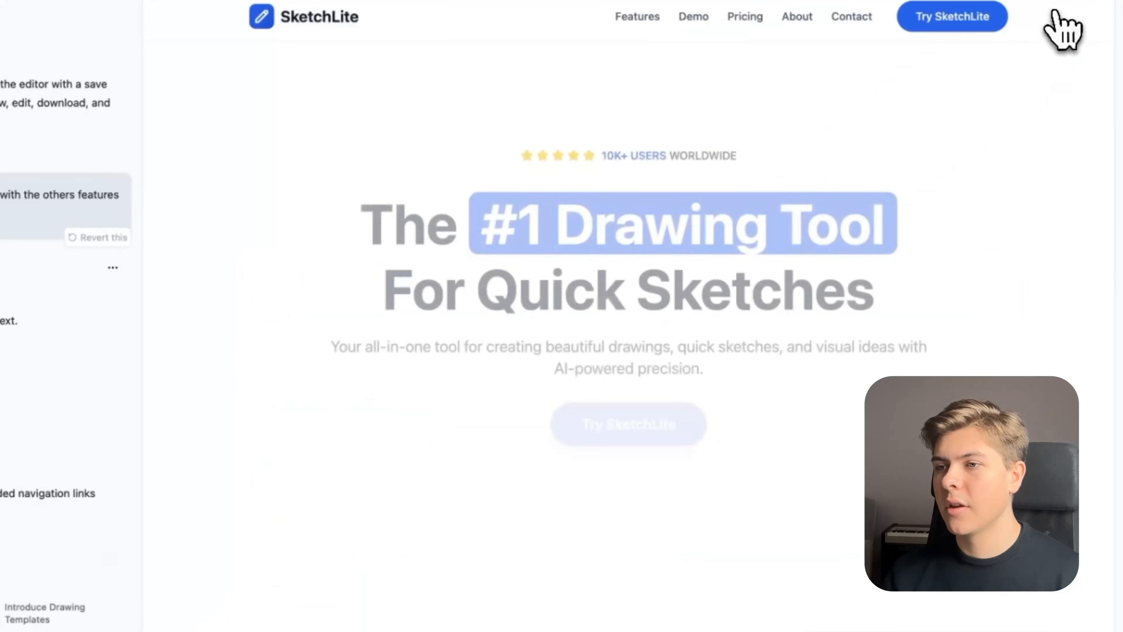
- Open the Pricing page from the navbar and scroll through the Free, Pro and Team plans
left_click(797, 16)
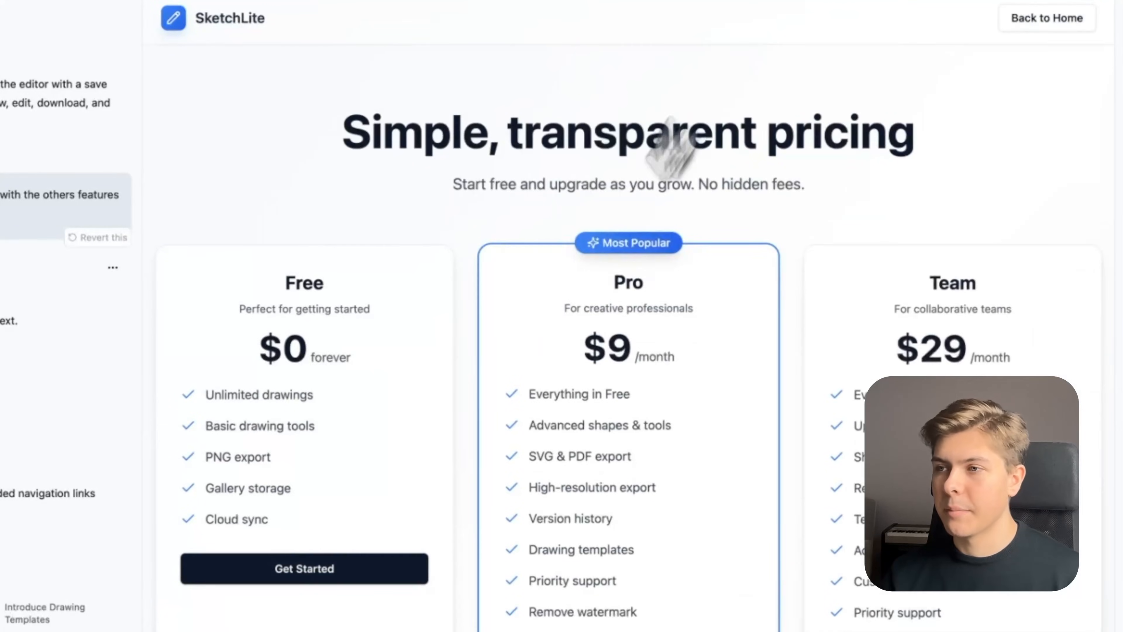
scroll("down", 3)
type("Okay now we probably need to set up authenticat")
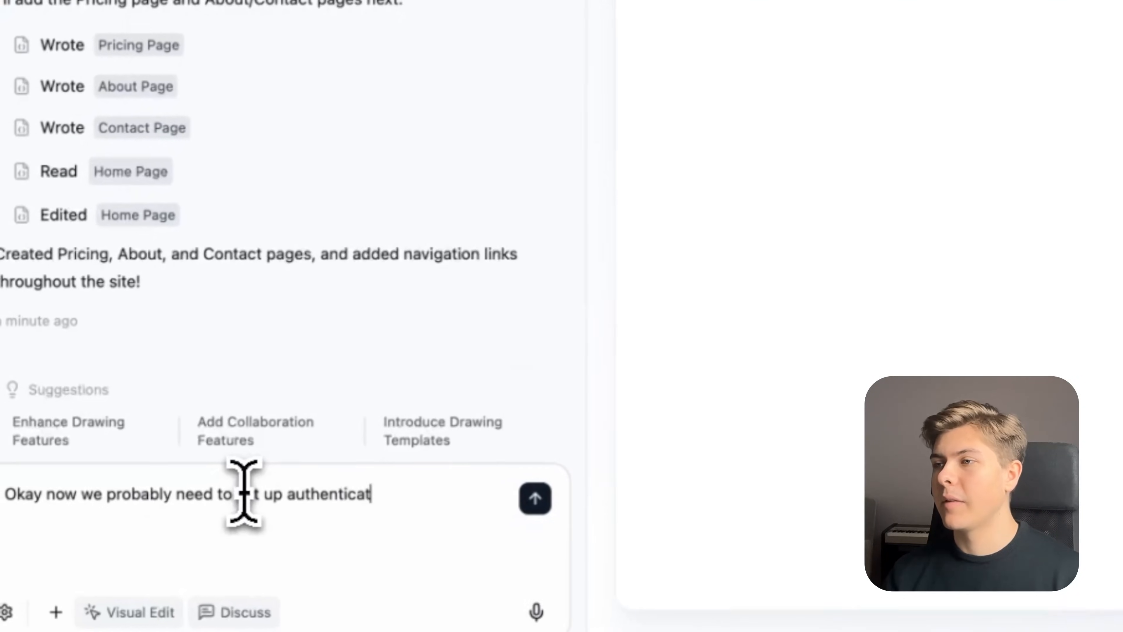
- Send 'set up authentication and make sure the database is set up' to the AI builder
type("ion and make sure the database is set up")
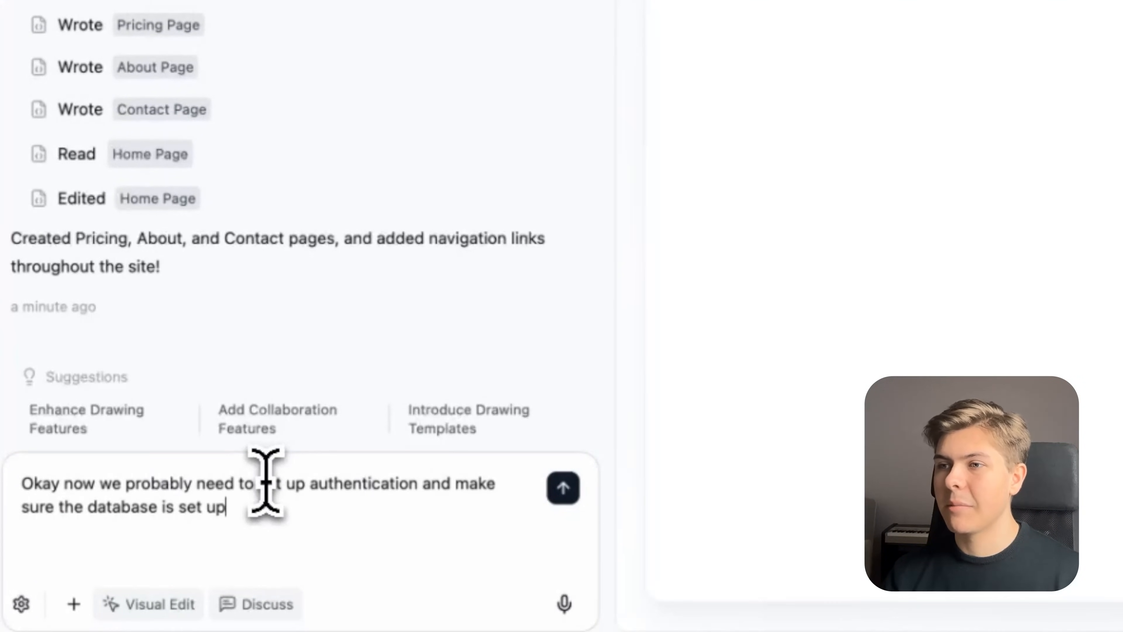
left_click(563, 488)
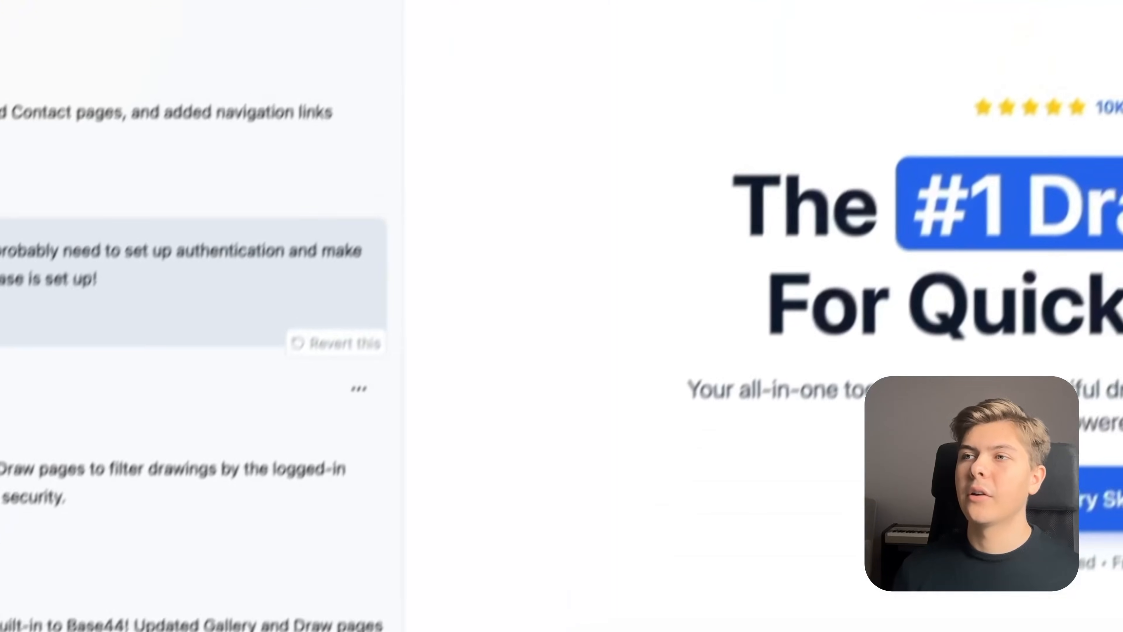
- Open the SketchLite management dashboard and look at a sidebar section such as Integrations
left_click(415, 24)
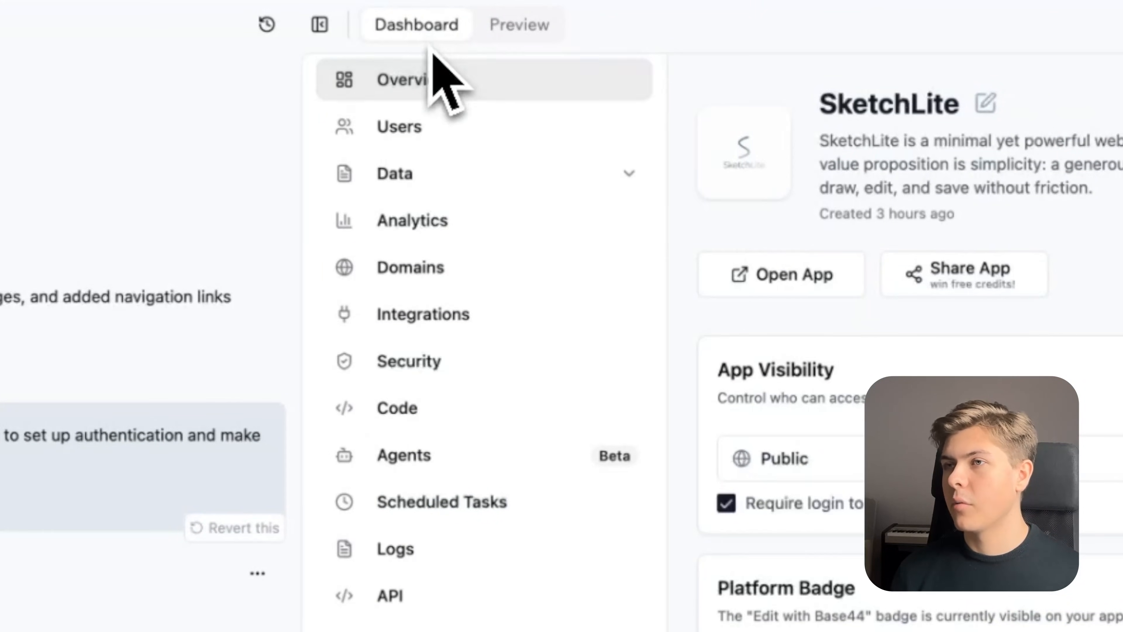
mouse_move(437, 215)
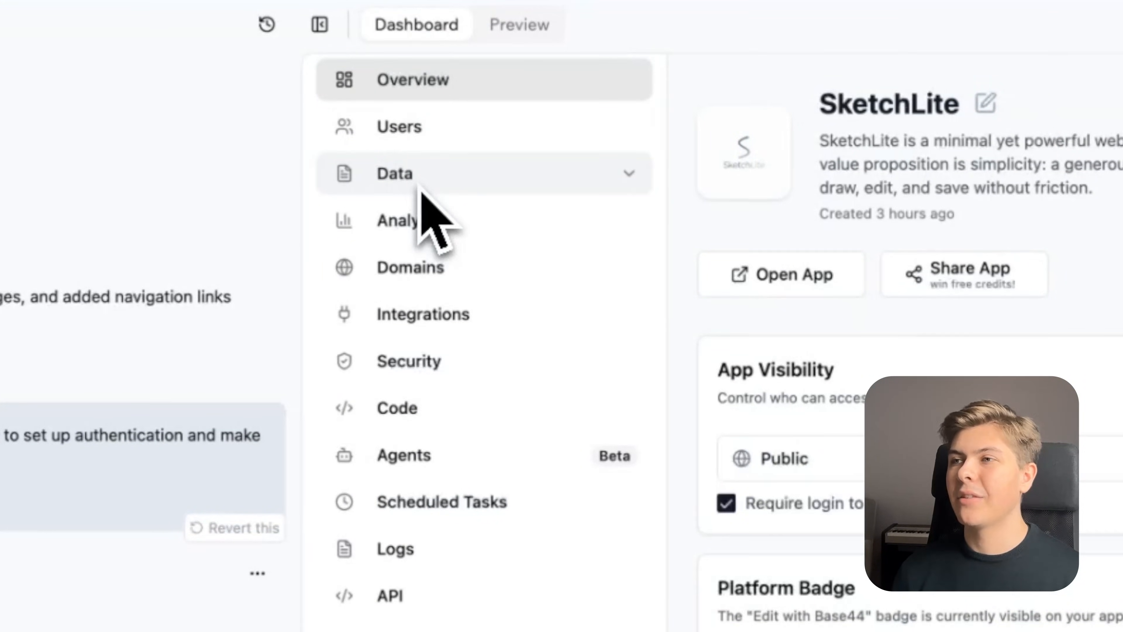
mouse_move(440, 501)
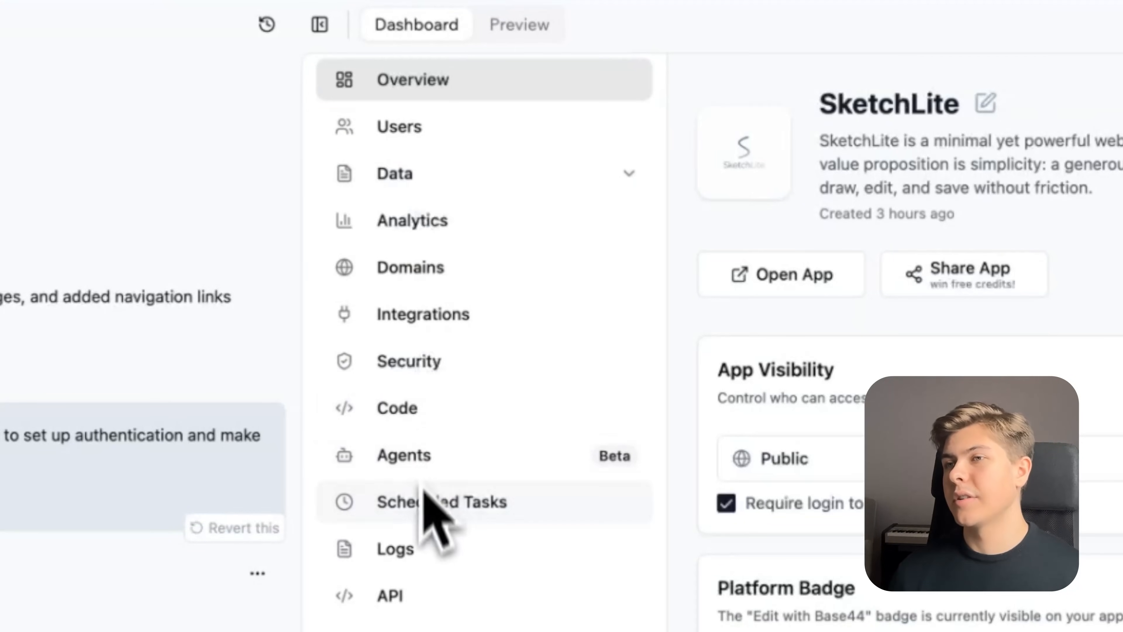
mouse_move(487, 329)
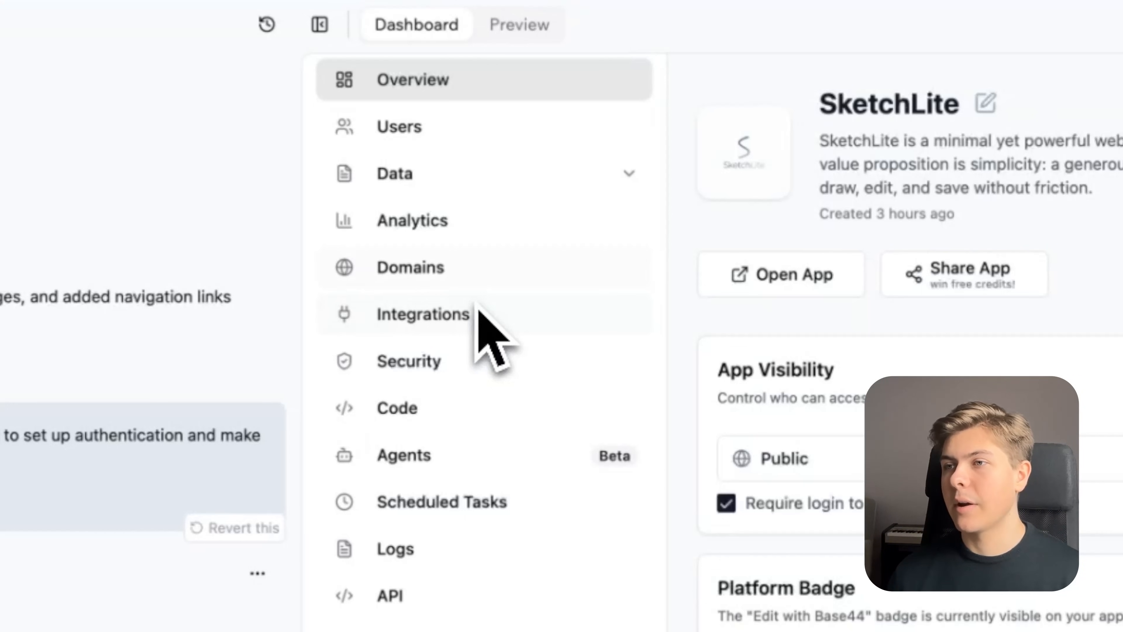
left_click(399, 127)
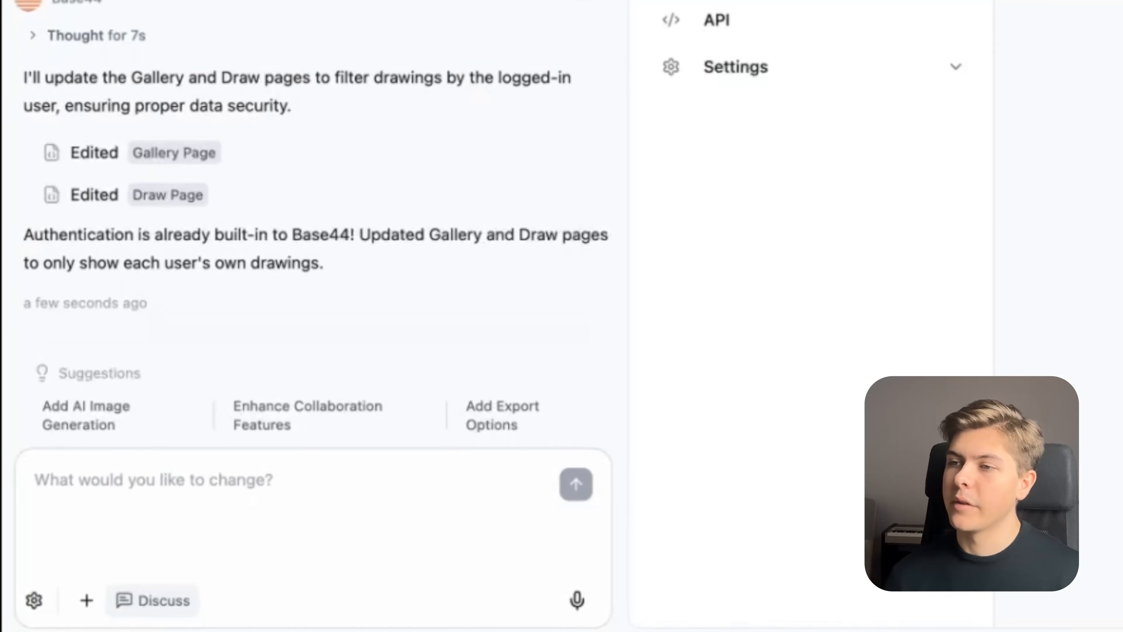
- Return to the live preview and read through the remaining-features reply
left_click(575, 484)
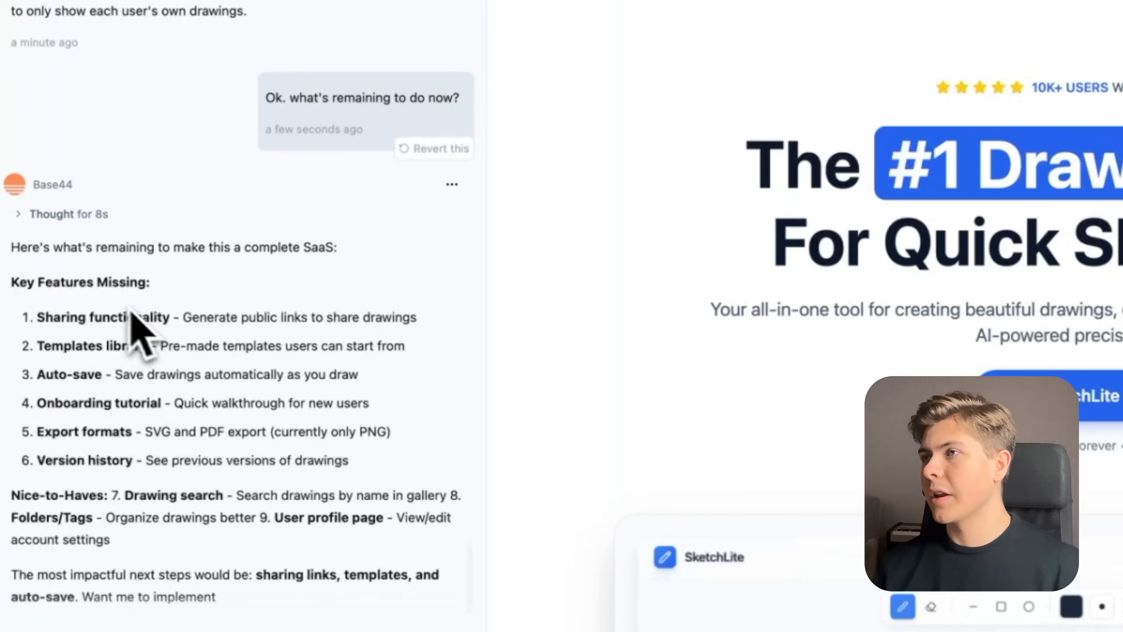
scroll("down", 3)
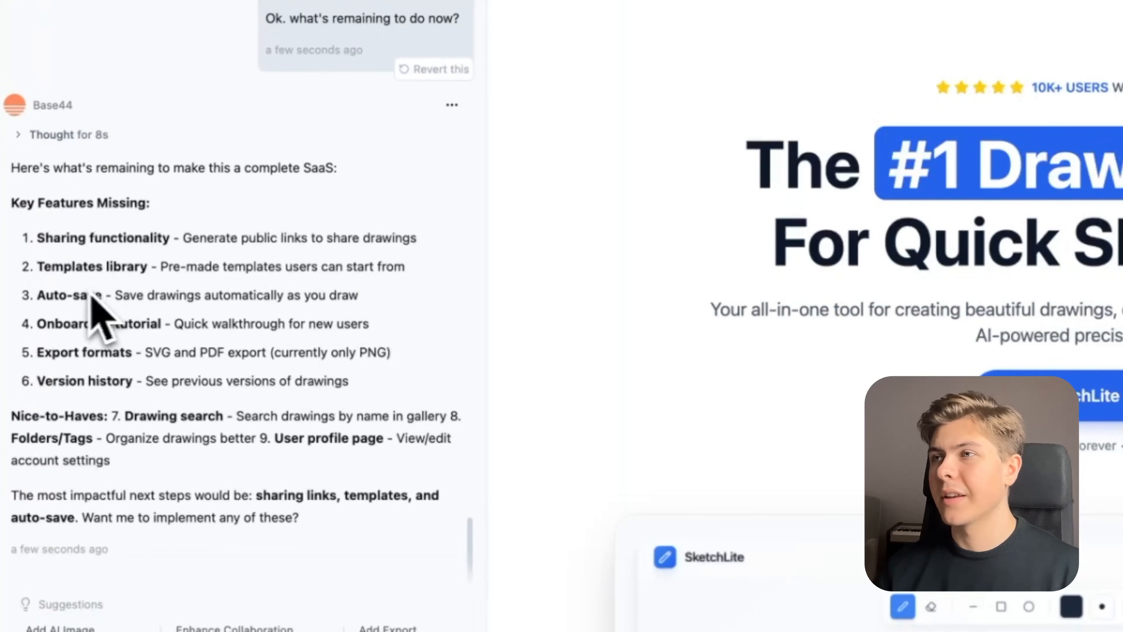
mouse_move(387, 293)
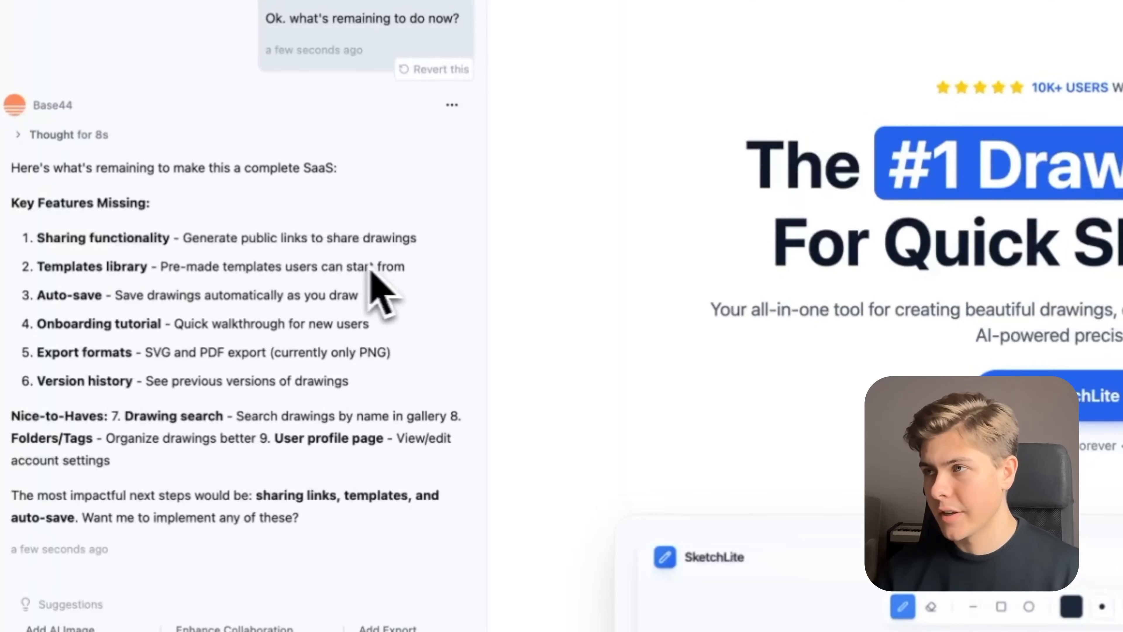
scroll("down", 3)
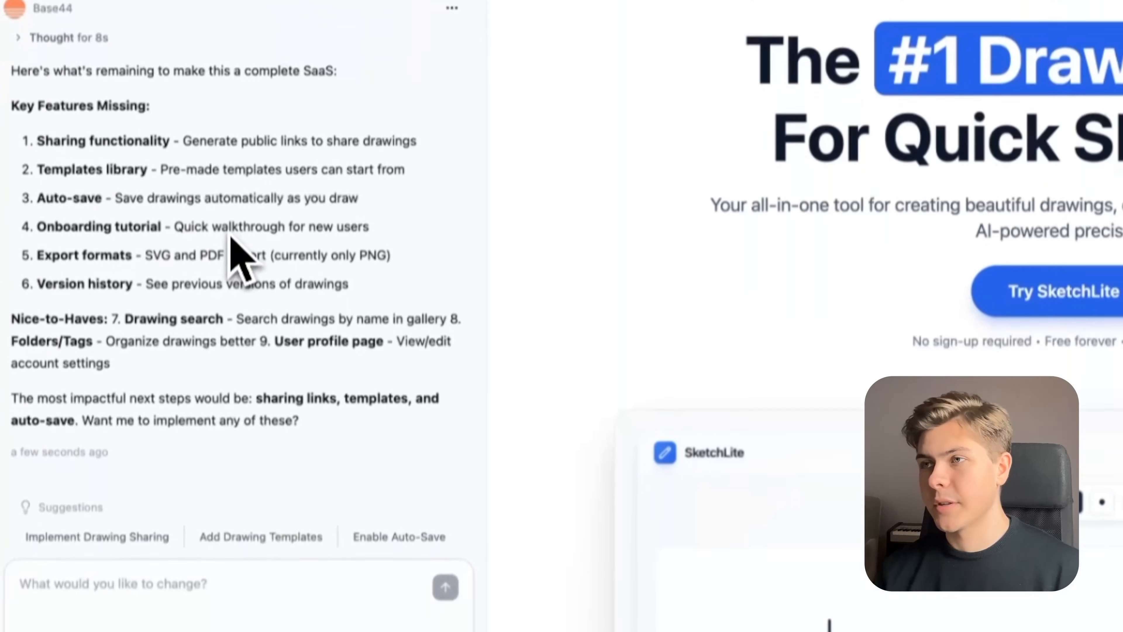
- Send 'Let's implement 1, 2, 3, 4, 6 and 9' to request sharing, templates, auto-save, onboarding, version history and profile page
type("Let's implem")
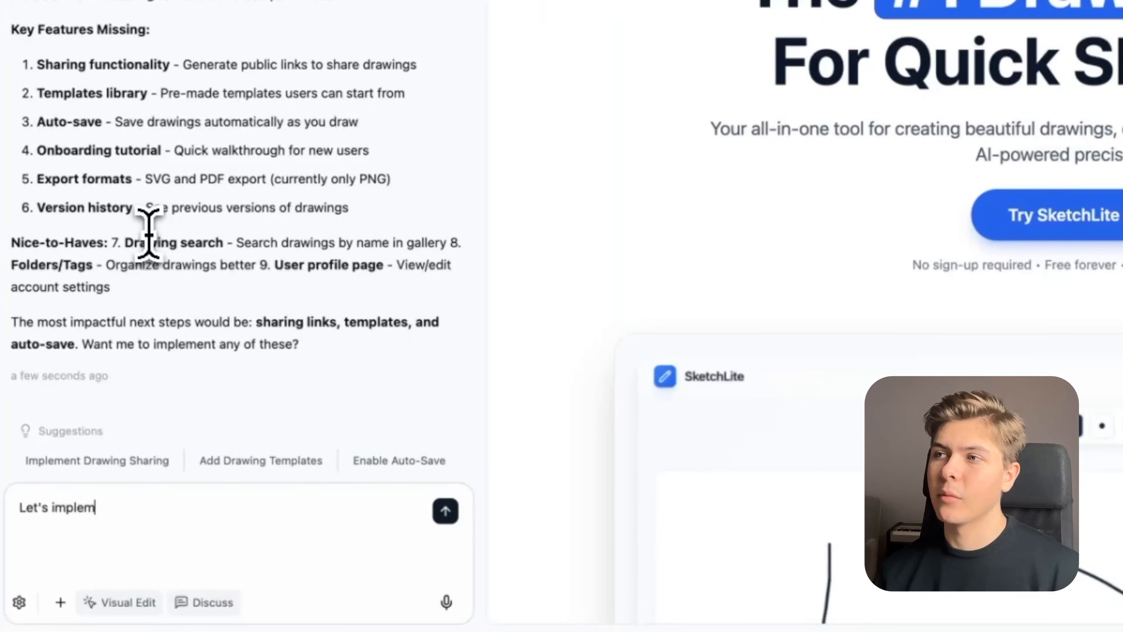
type("ent 1, 2.,")
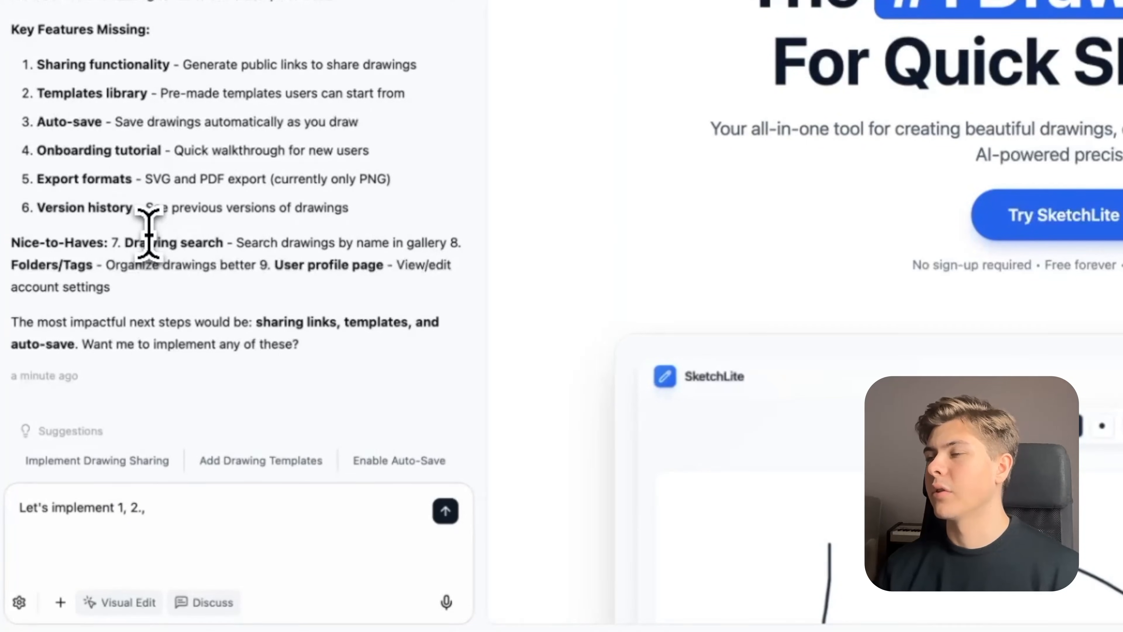
type("3., 4.")
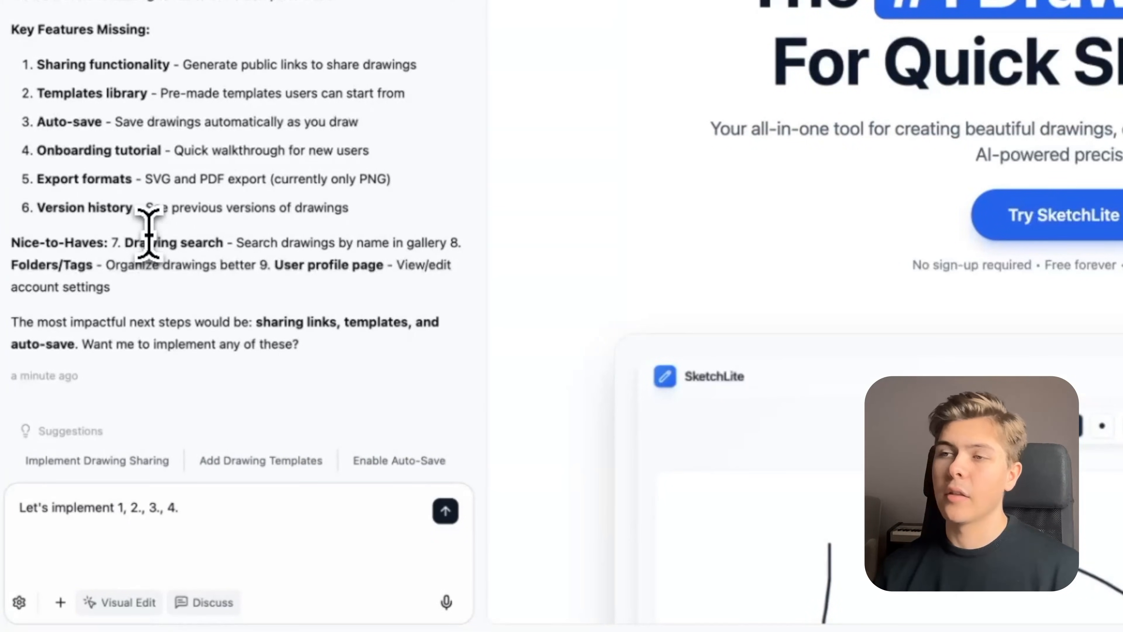
type("6, and 9.")
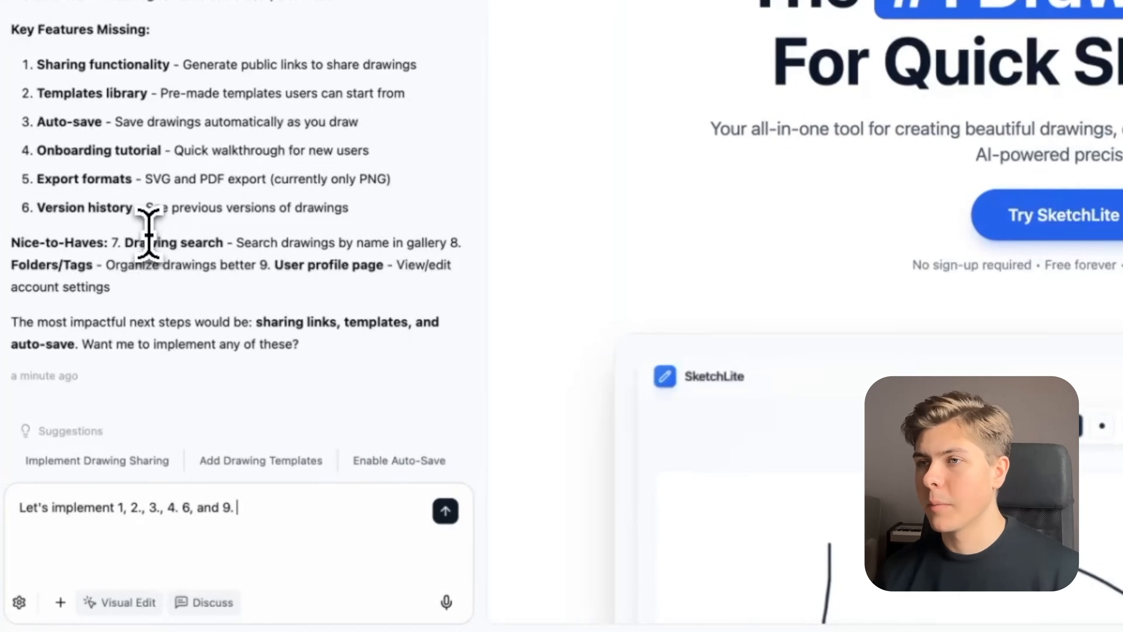
left_click(444, 510)
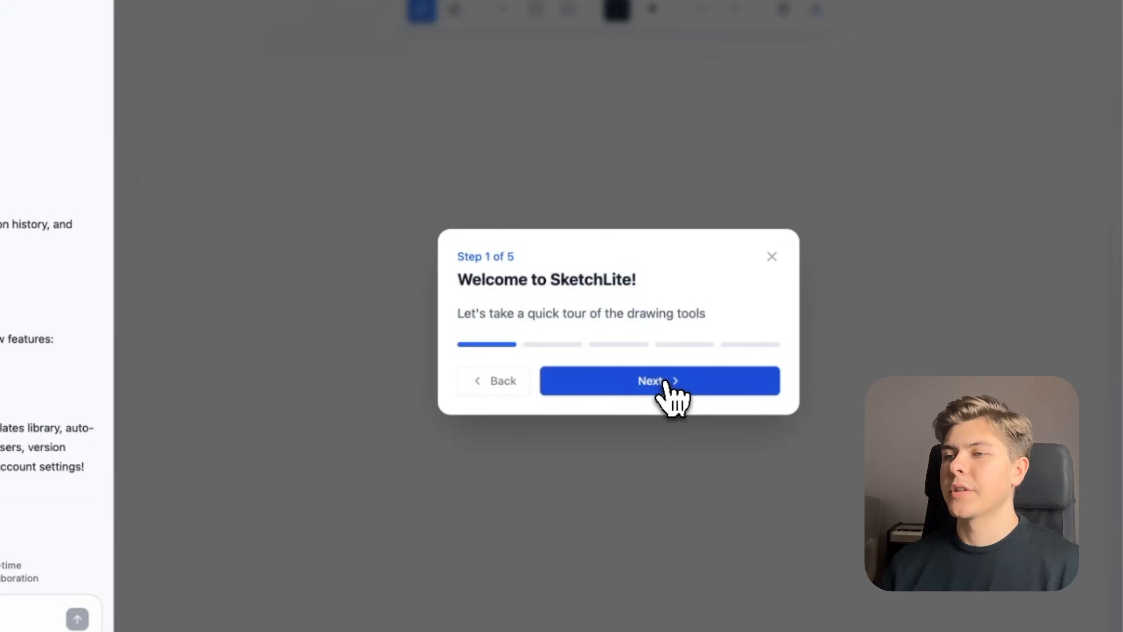
- Advance through the remaining tutorial steps and finish the onboarding tour
left_click(659, 380)
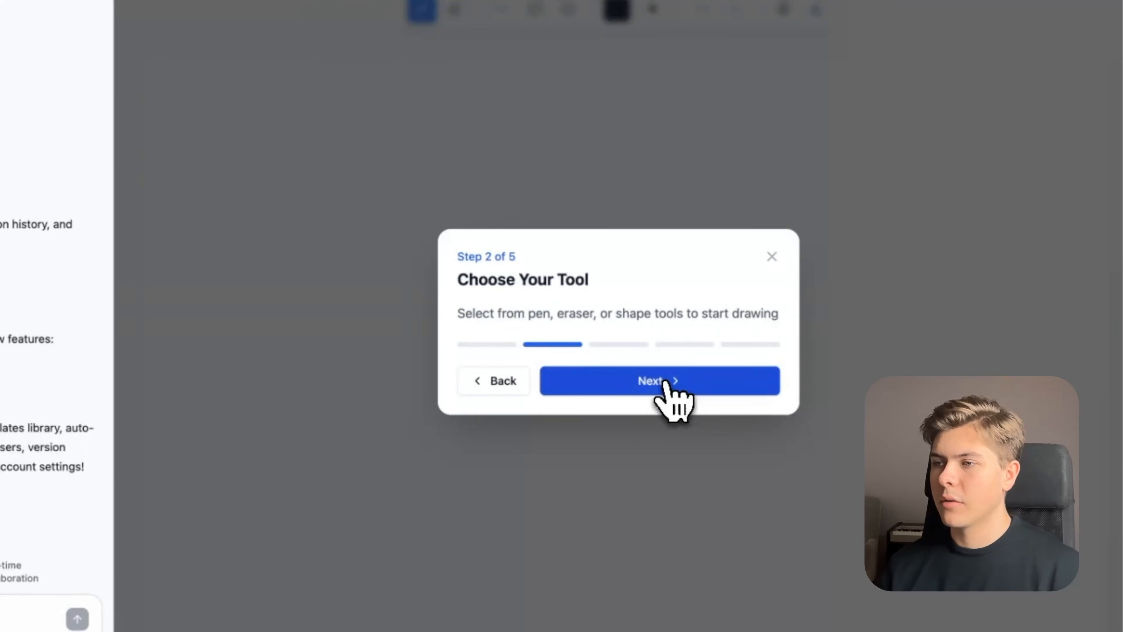
left_click(658, 380)
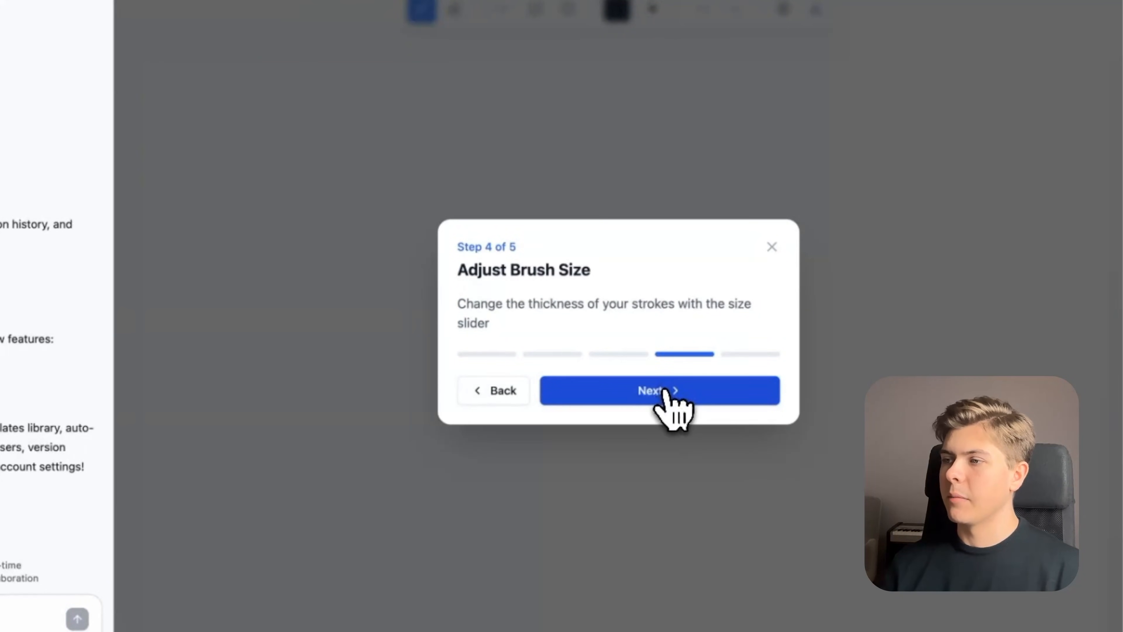
left_click(659, 390)
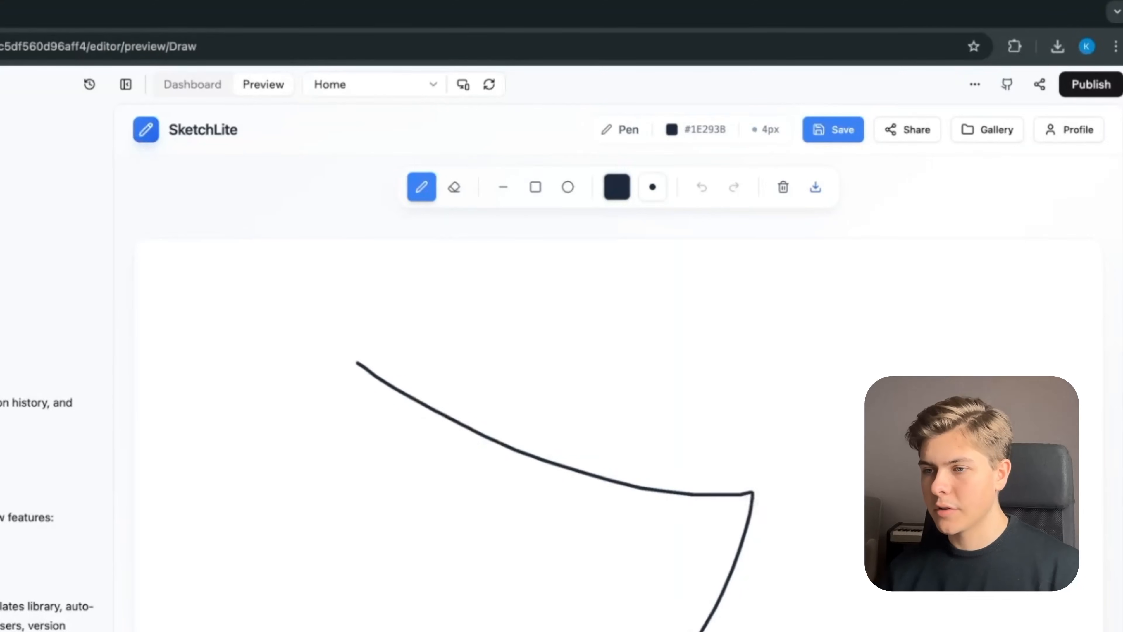
- Save the current sketch to the gallery under the name 'drawing 2'
left_click(832, 130)
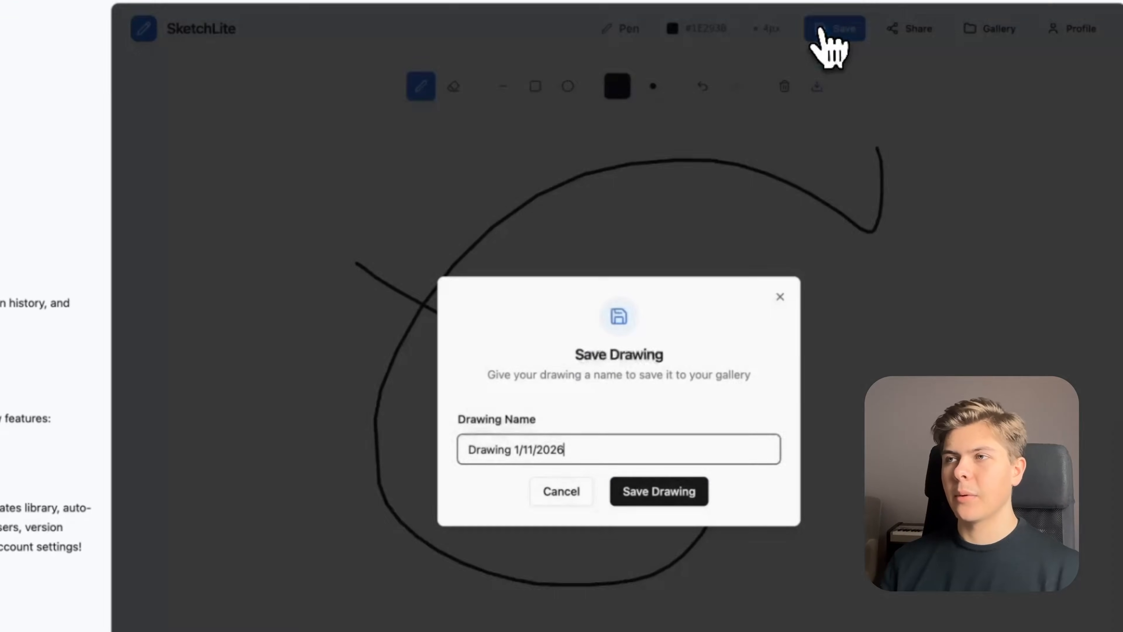
left_click(657, 490)
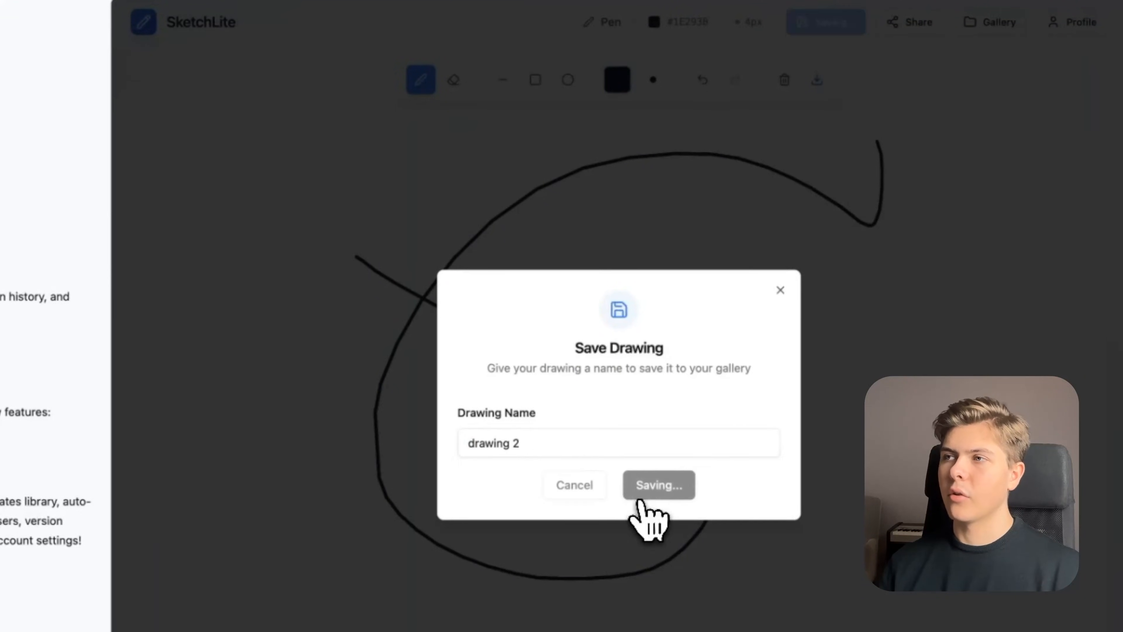
left_click(656, 484)
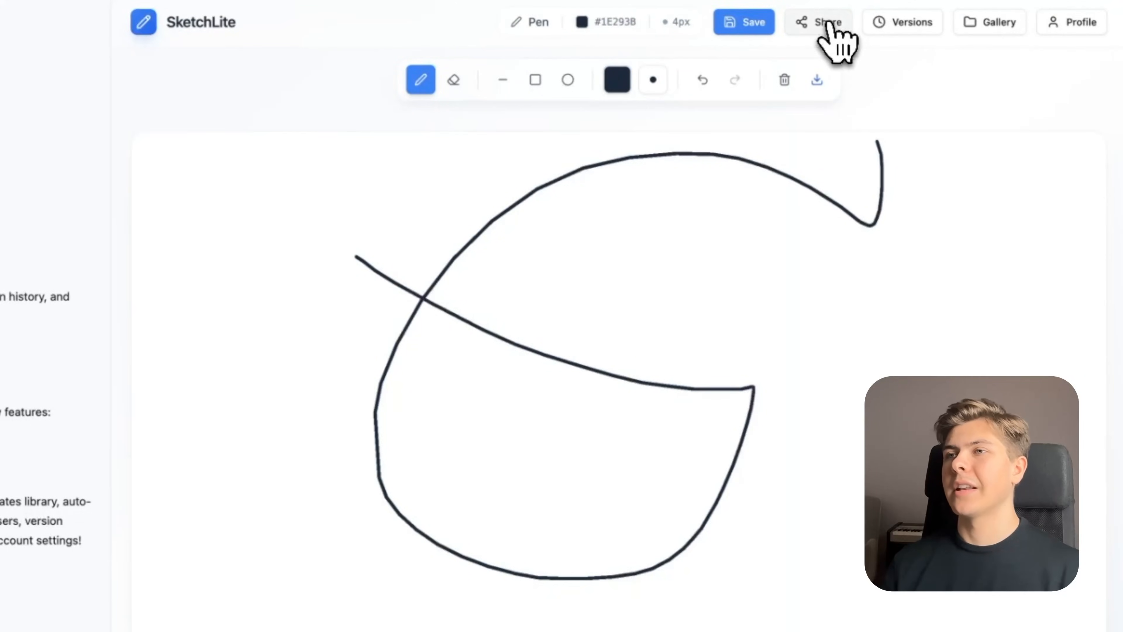
- Copy the public share link for drawing 2 and dismiss the share window
left_click(818, 21)
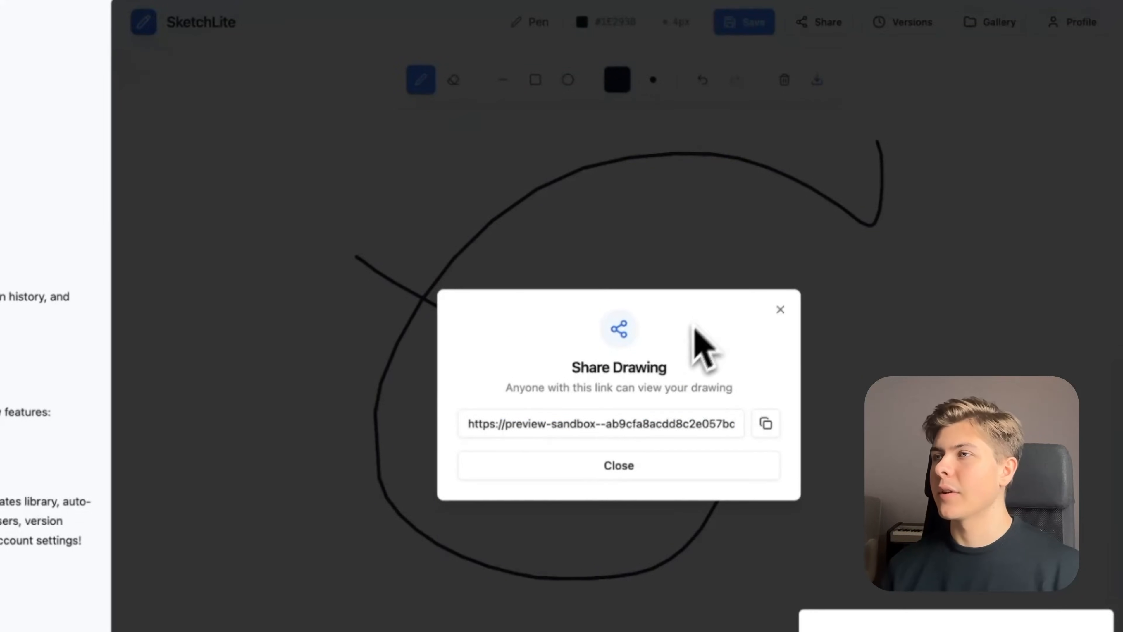
left_click(765, 422)
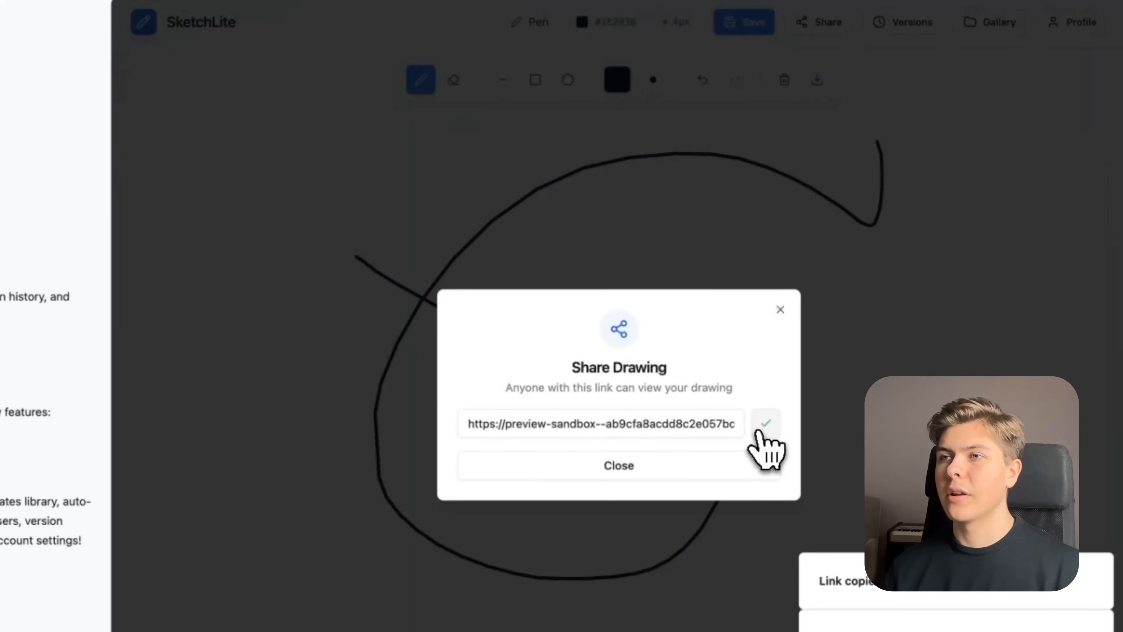
left_click(618, 465)
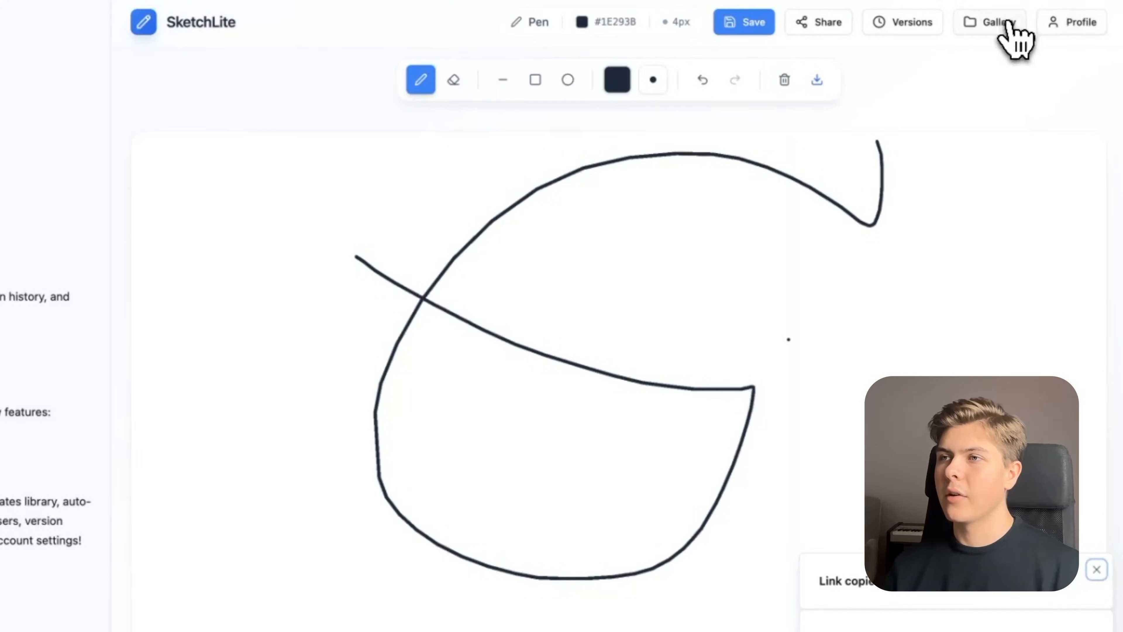
- Start a blank drawing from Templates and save the zigzag sketch as 'template 1'
left_click(994, 21)
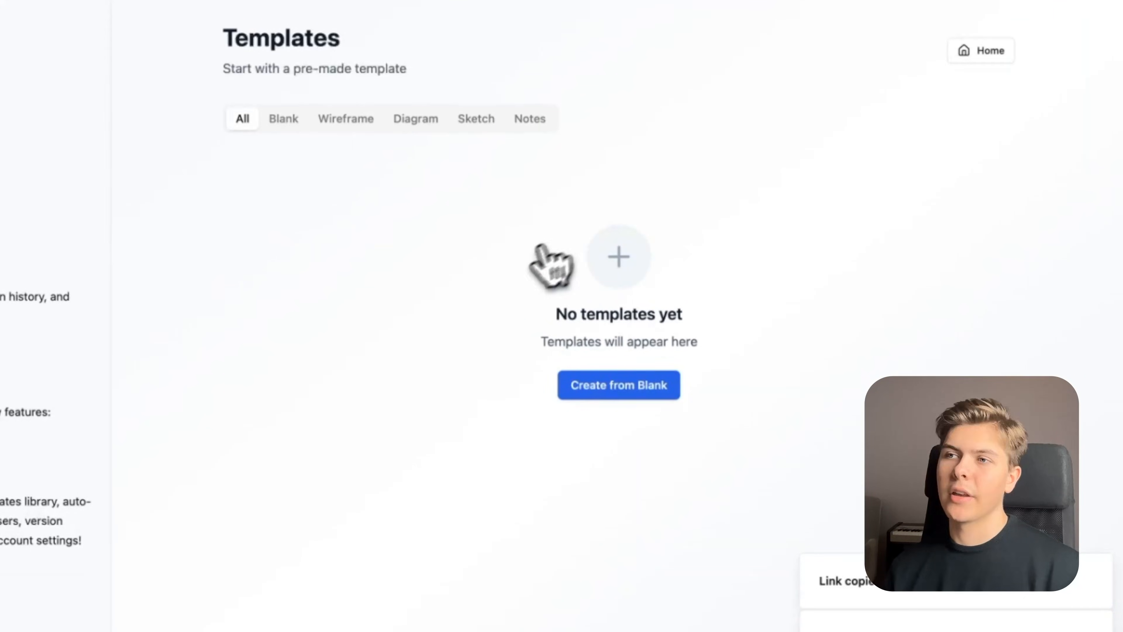
left_click(618, 385)
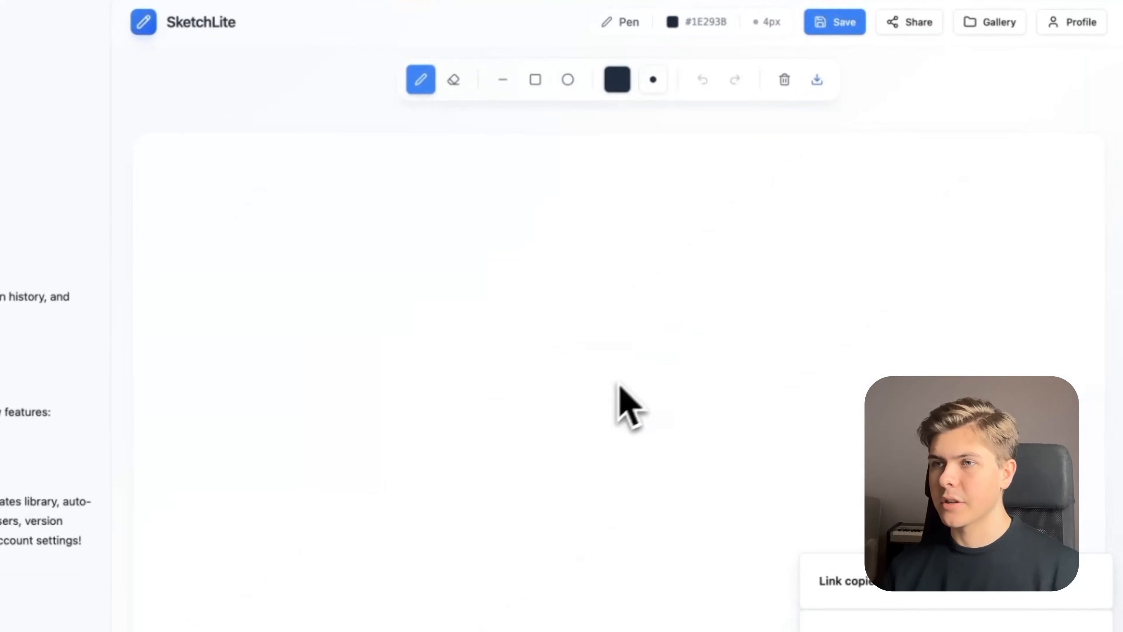
left_click(834, 22)
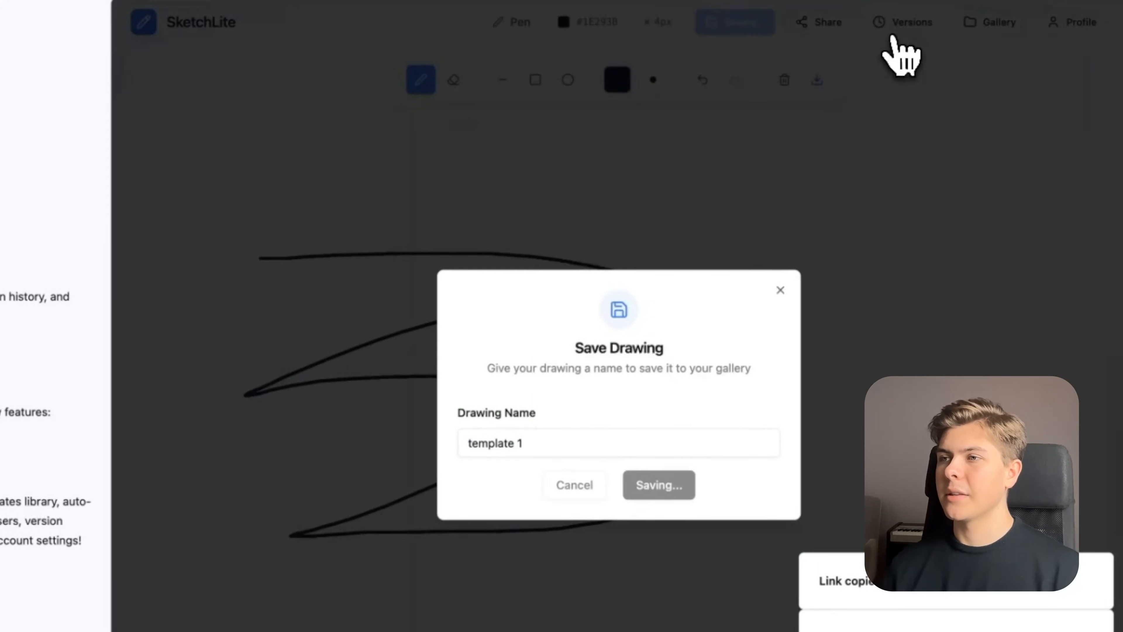
- Delete template 1 from the gallery, leaving drawing 2 and drawing 1
left_click(658, 485)
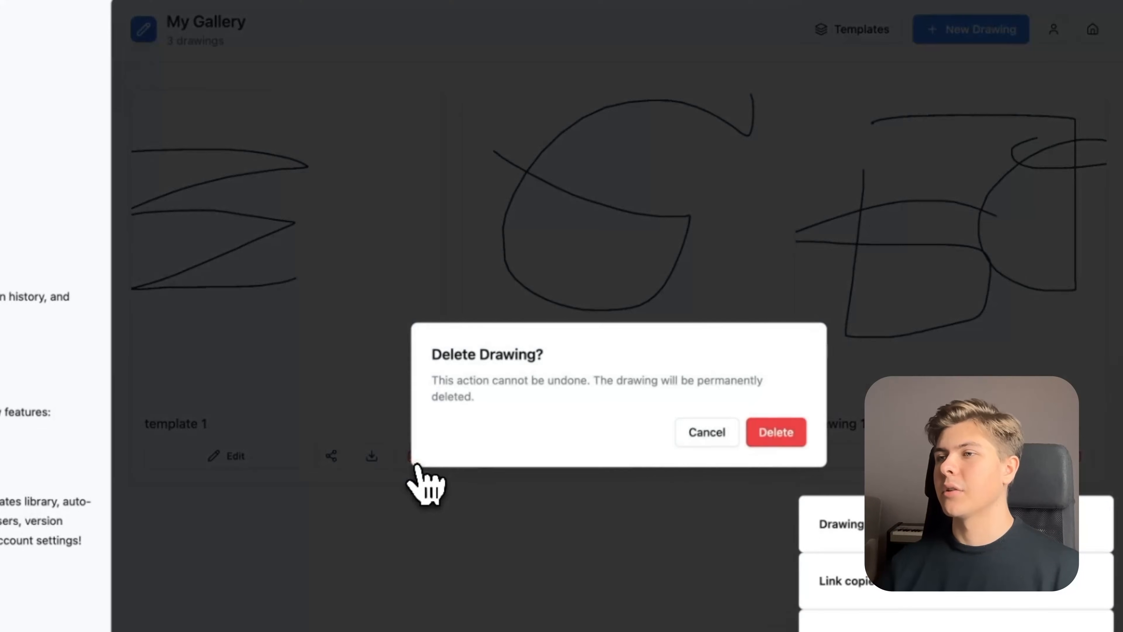
left_click(775, 431)
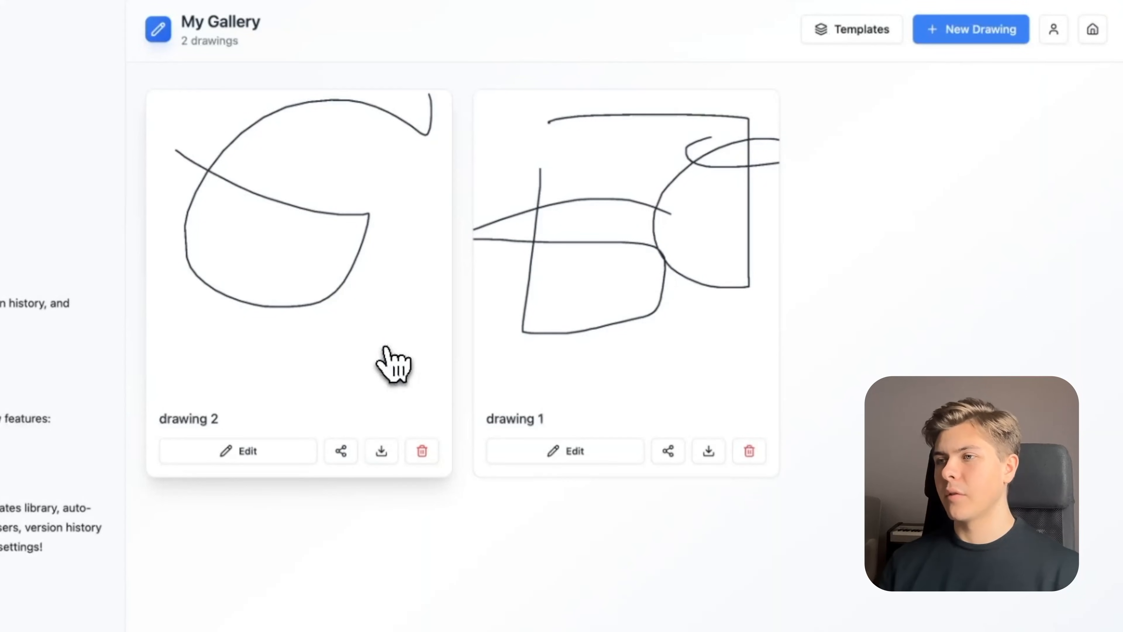
mouse_move(423, 355)
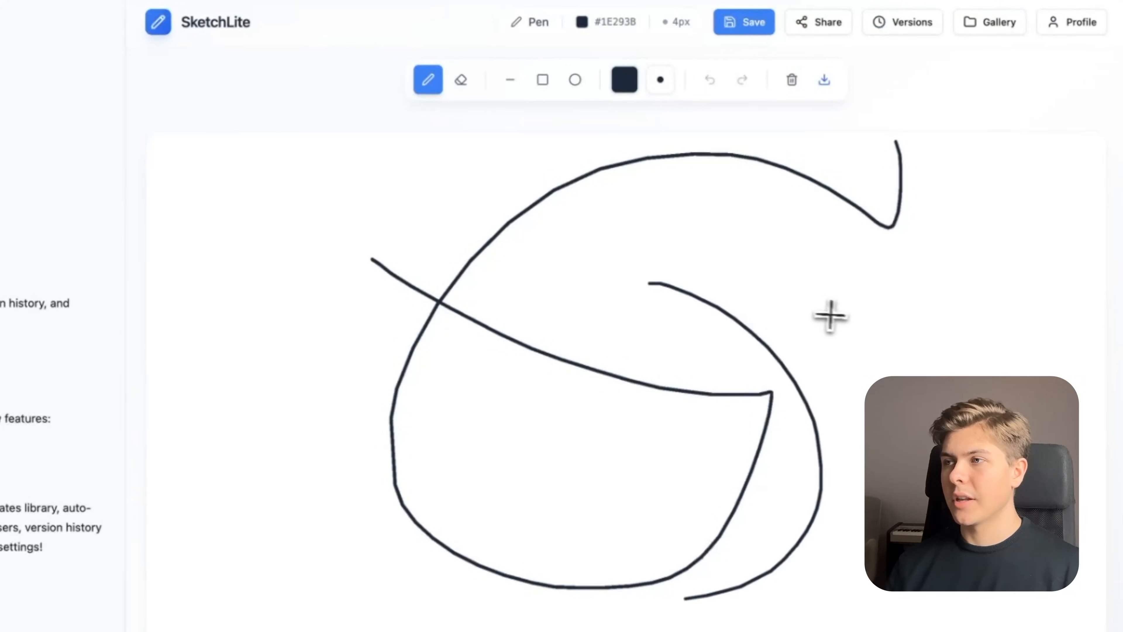
- Switch the pen colour to red for the loop stroke on drawing 2
left_click(623, 79)
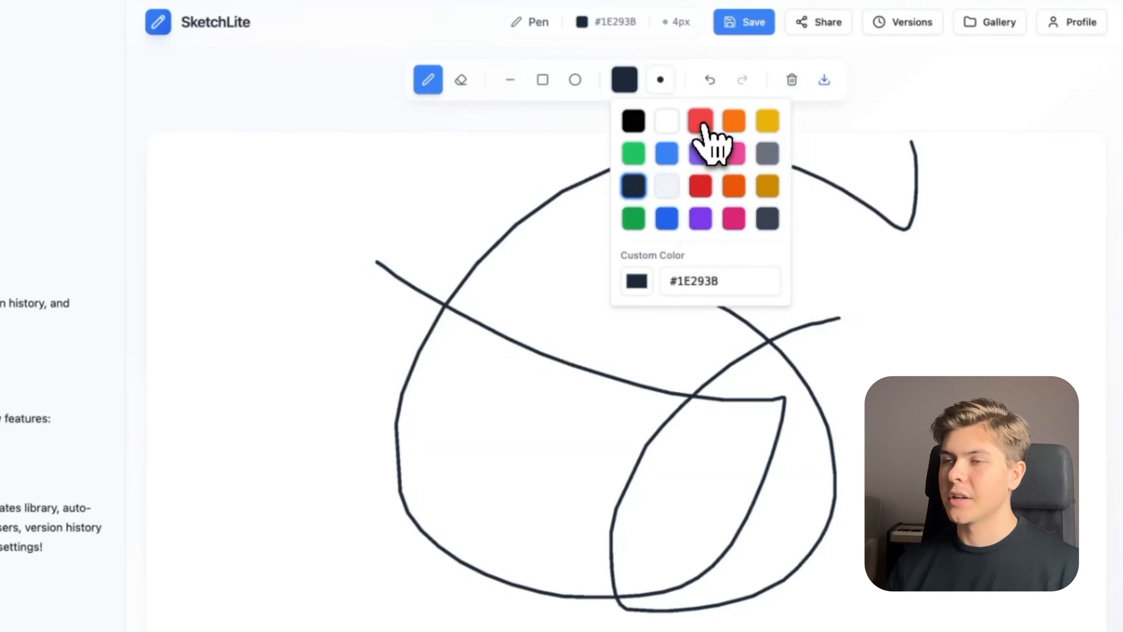
left_click(699, 119)
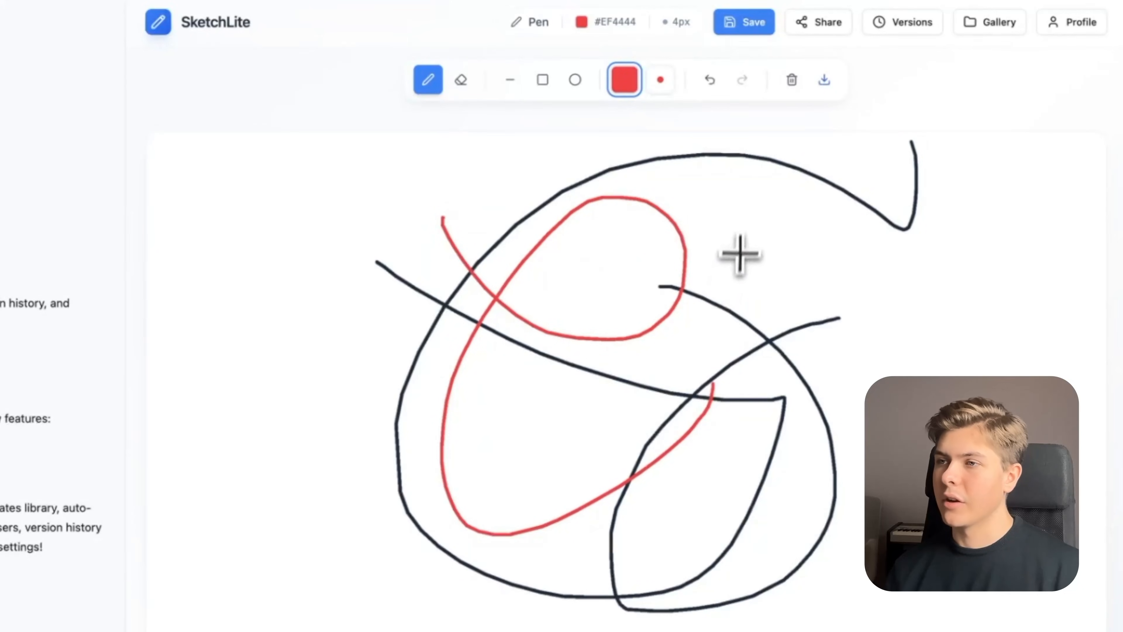
- Restore the earlier version without red strokes, then return to the red-loop version
left_click(744, 22)
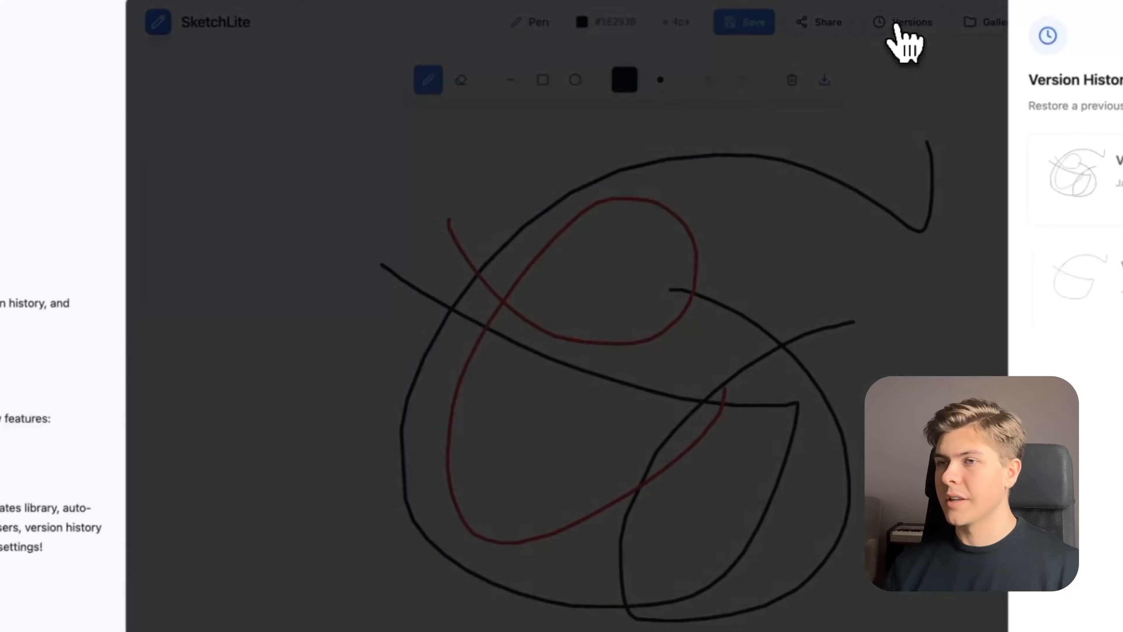
left_click(909, 21)
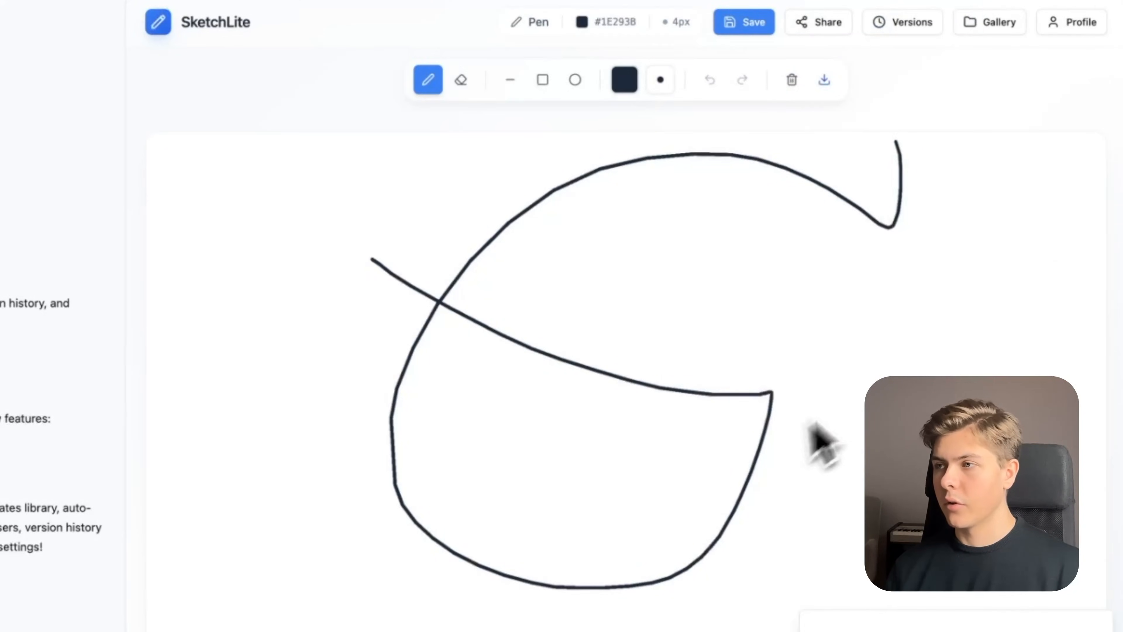
left_click(902, 22)
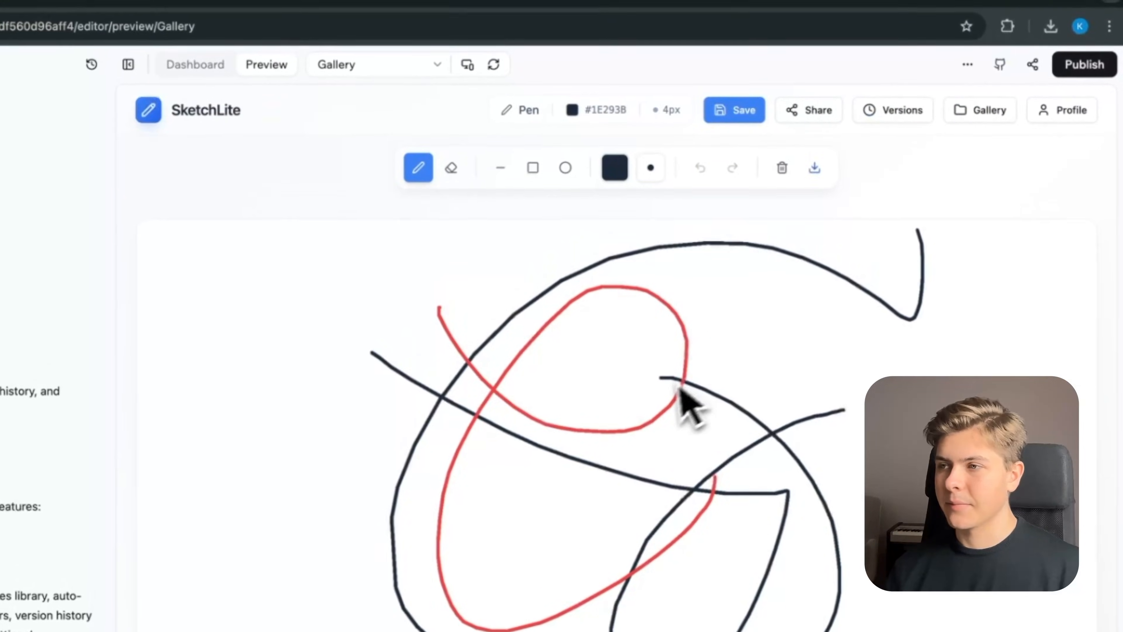
- Log out of SketchLite from the profile page
left_click(1063, 109)
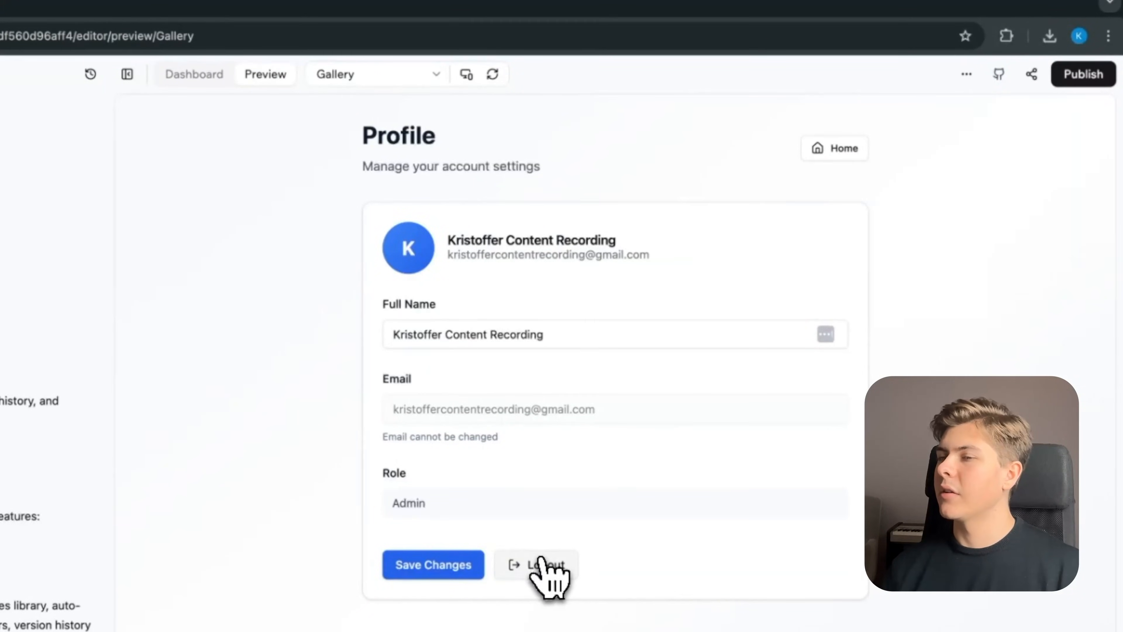
left_click(539, 565)
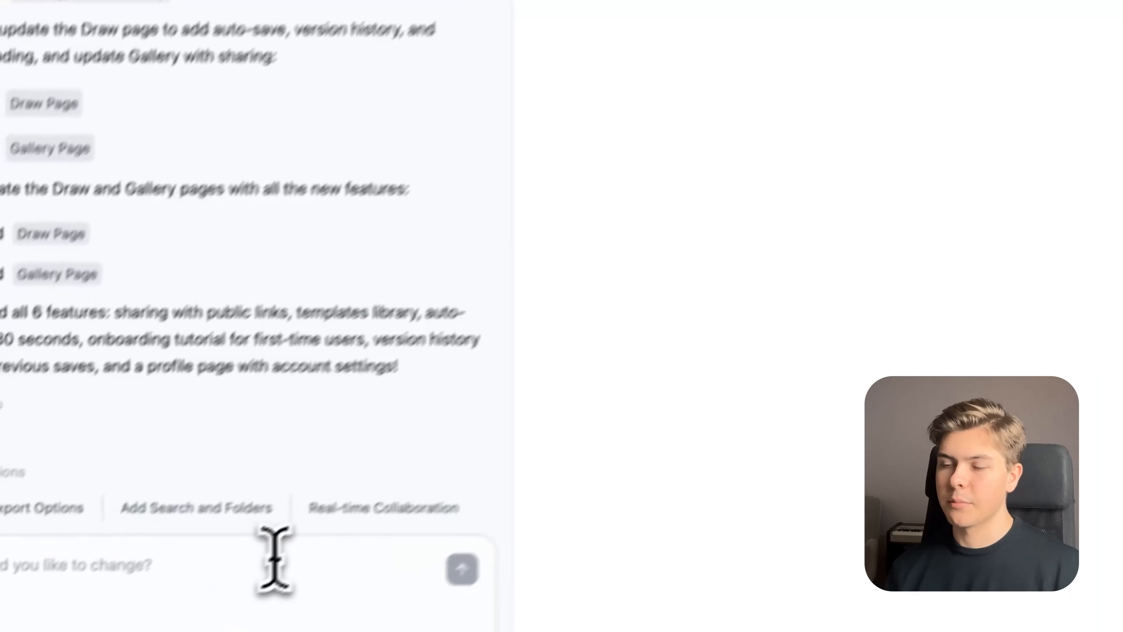
- Ask the builder to make login, logout and mandatory account creation work
type("Make sure the log in,")
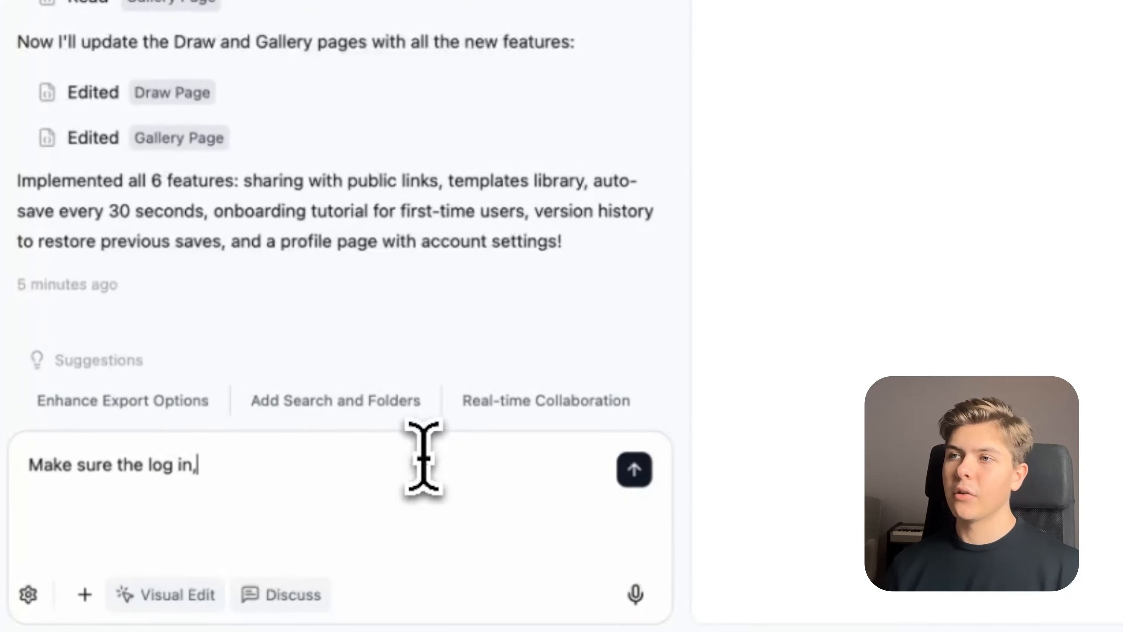
type("and log out logic works, and that")
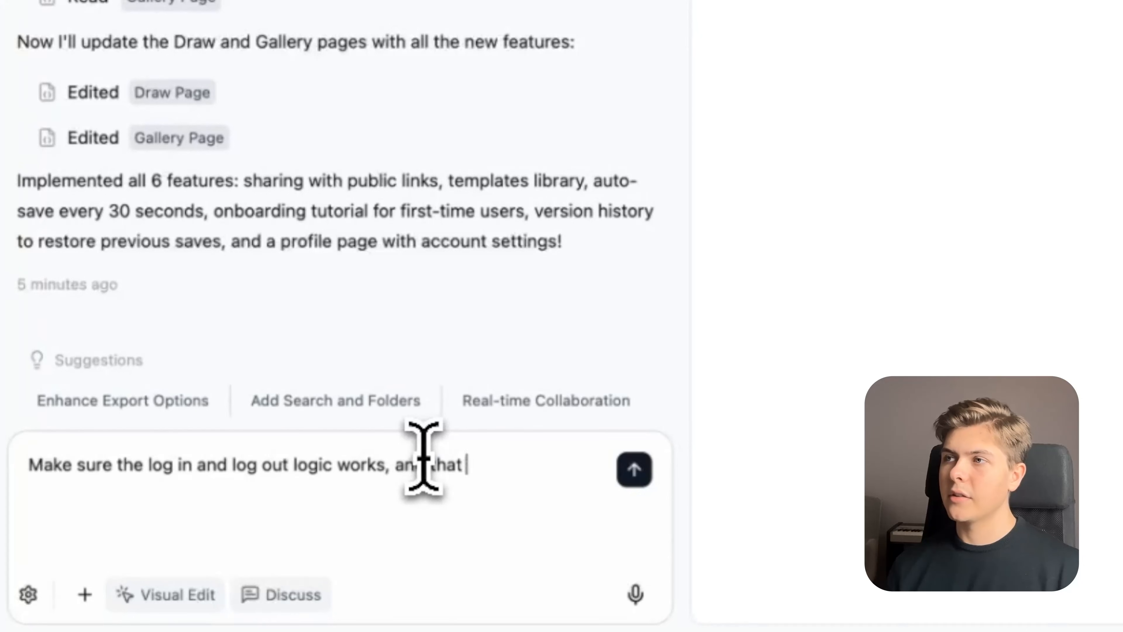
type("users needs to create their account wo")
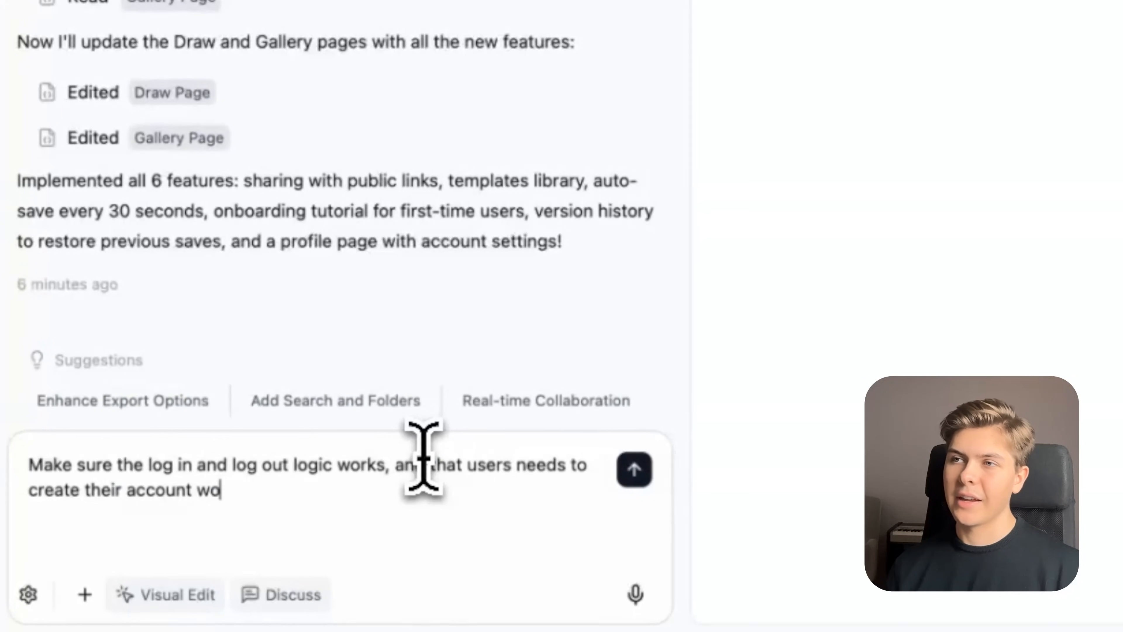
left_click(633, 470)
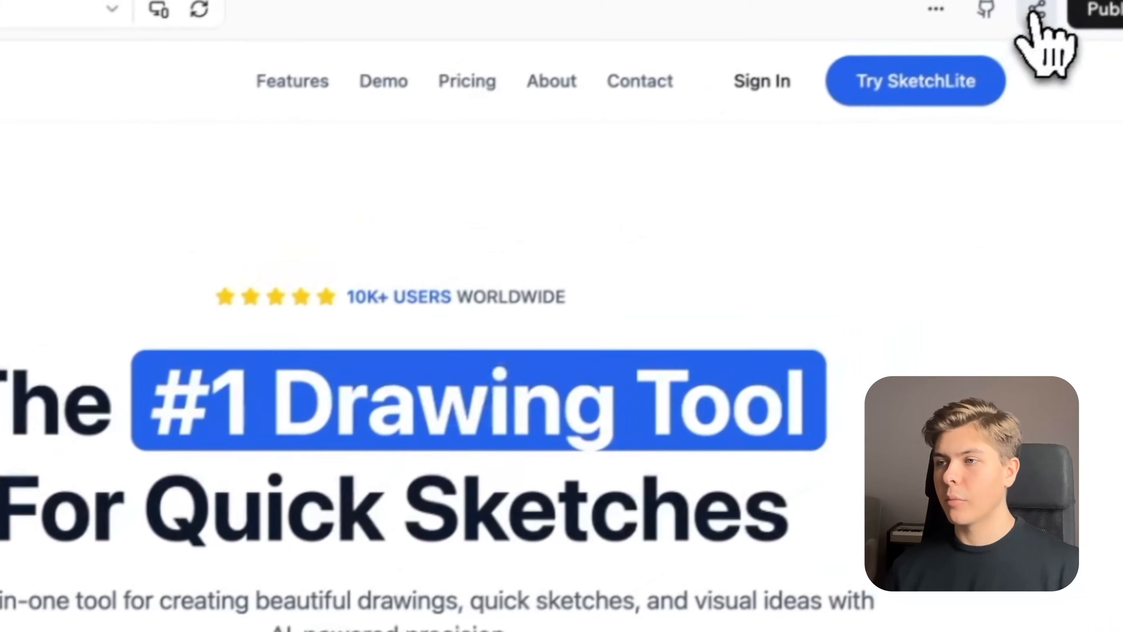
- Check the not-live public link, then publish SketchLite to its public domain
left_click(1036, 10)
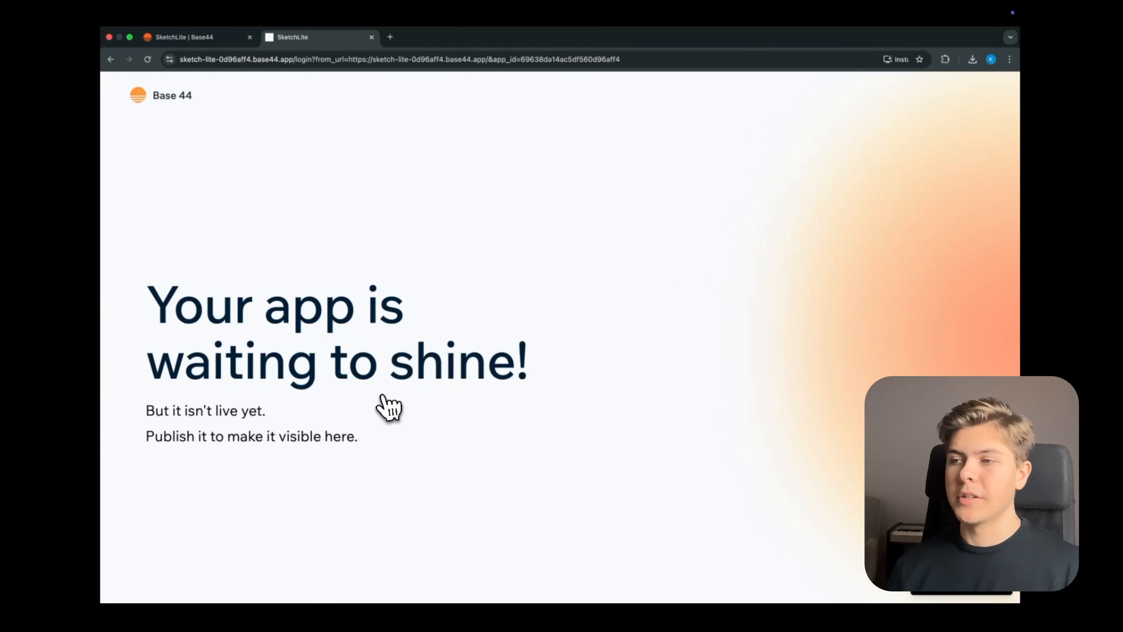
mouse_move(197, 455)
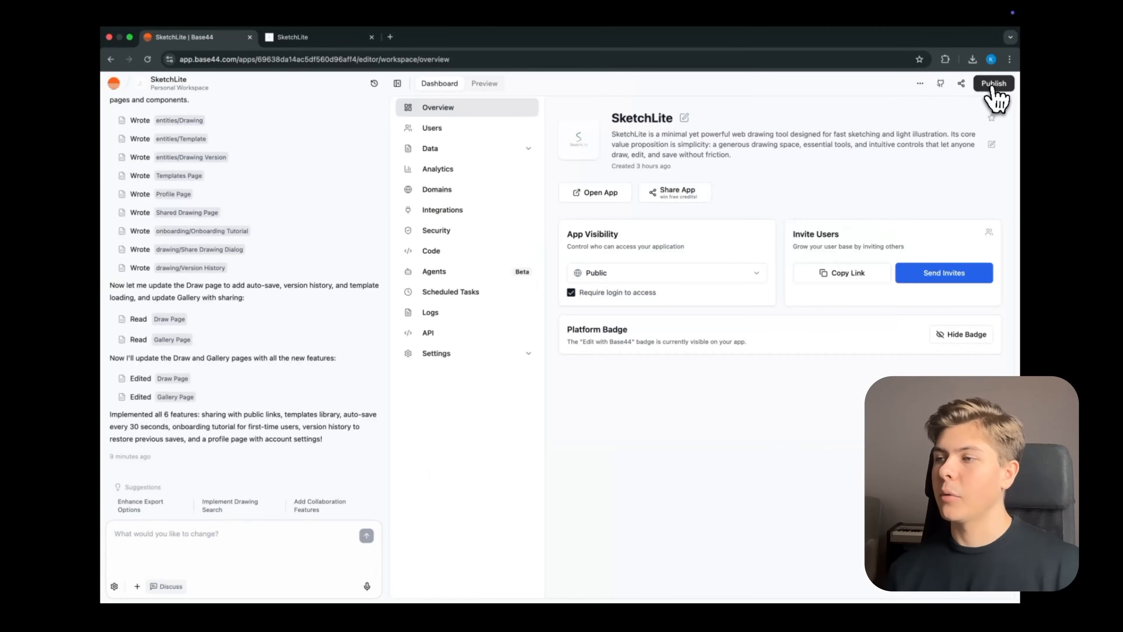
left_click(993, 83)
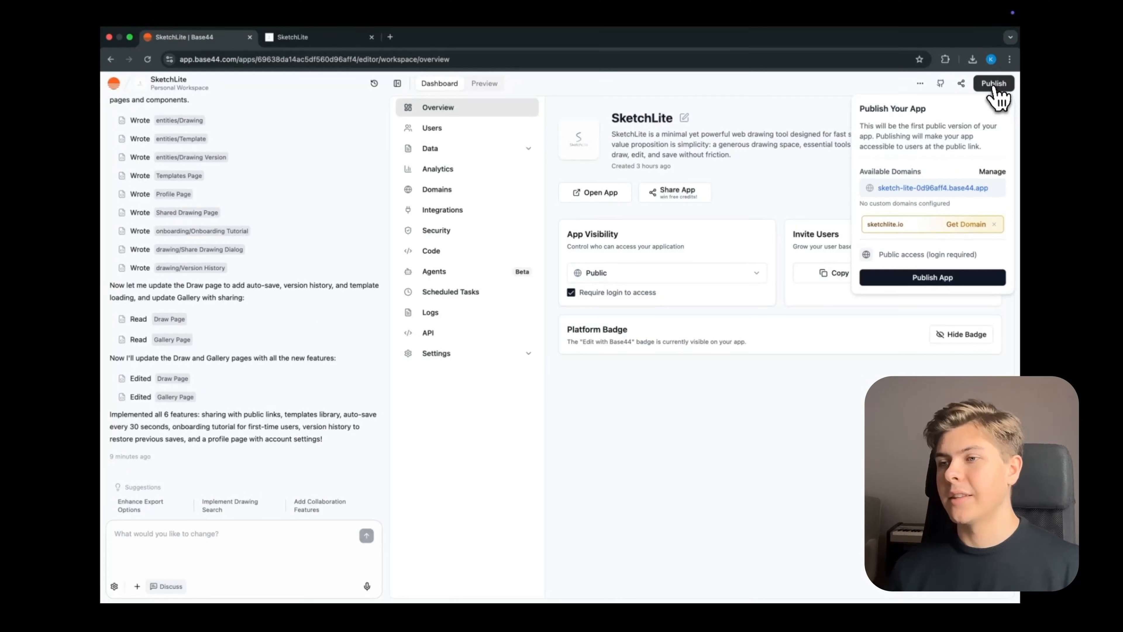
left_click(932, 277)
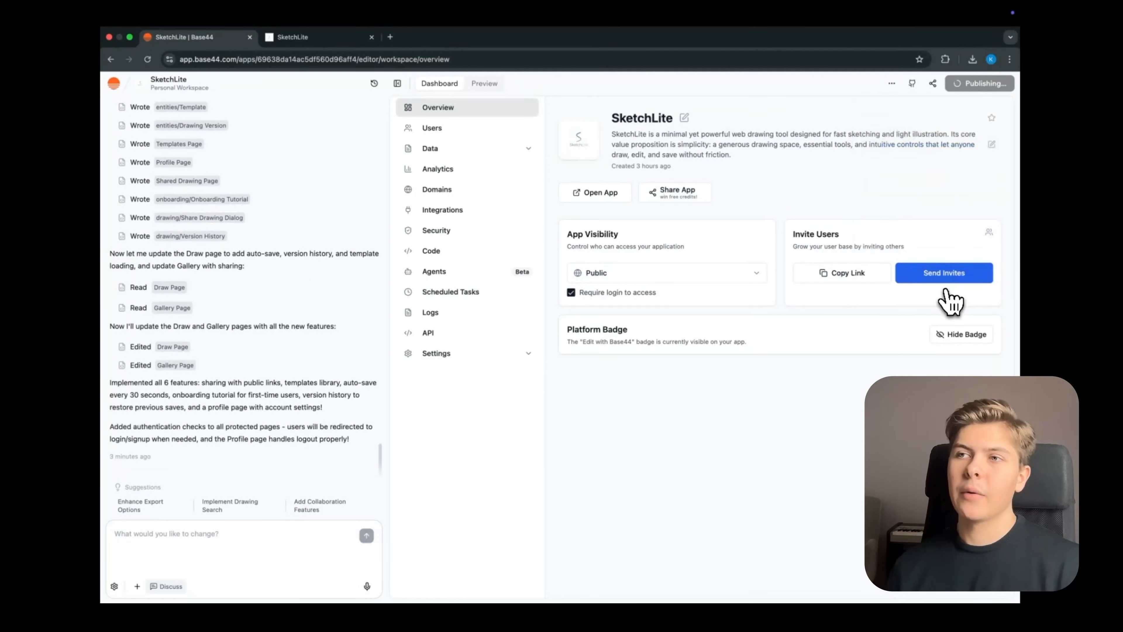
left_click(595, 192)
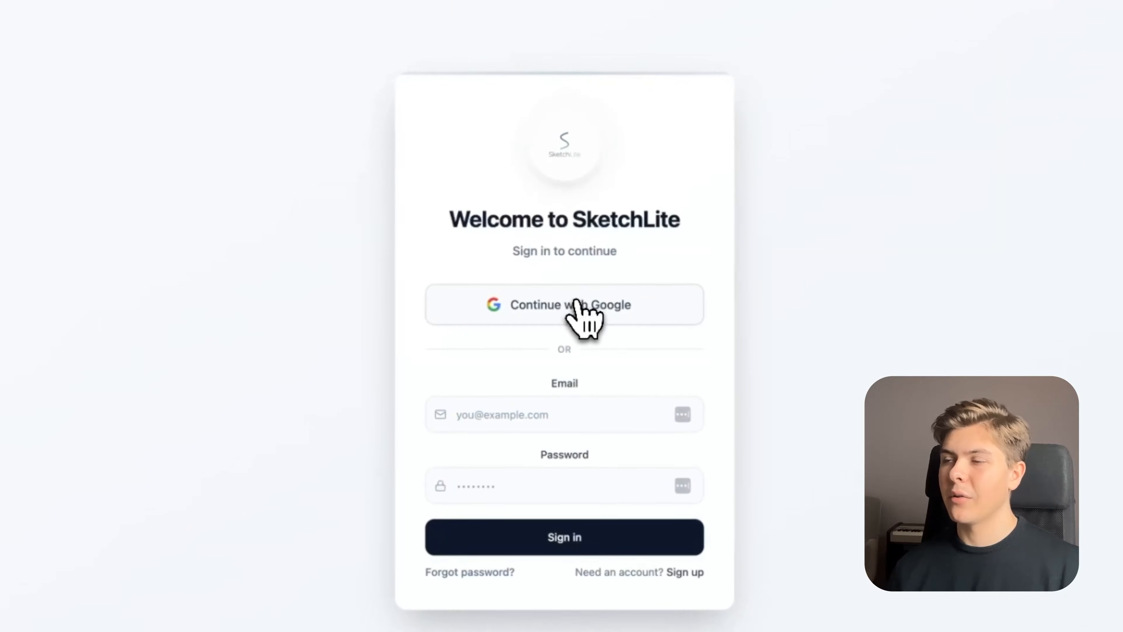
- Sign in to the published SketchLite with Google and return to its home page
left_click(564, 304)
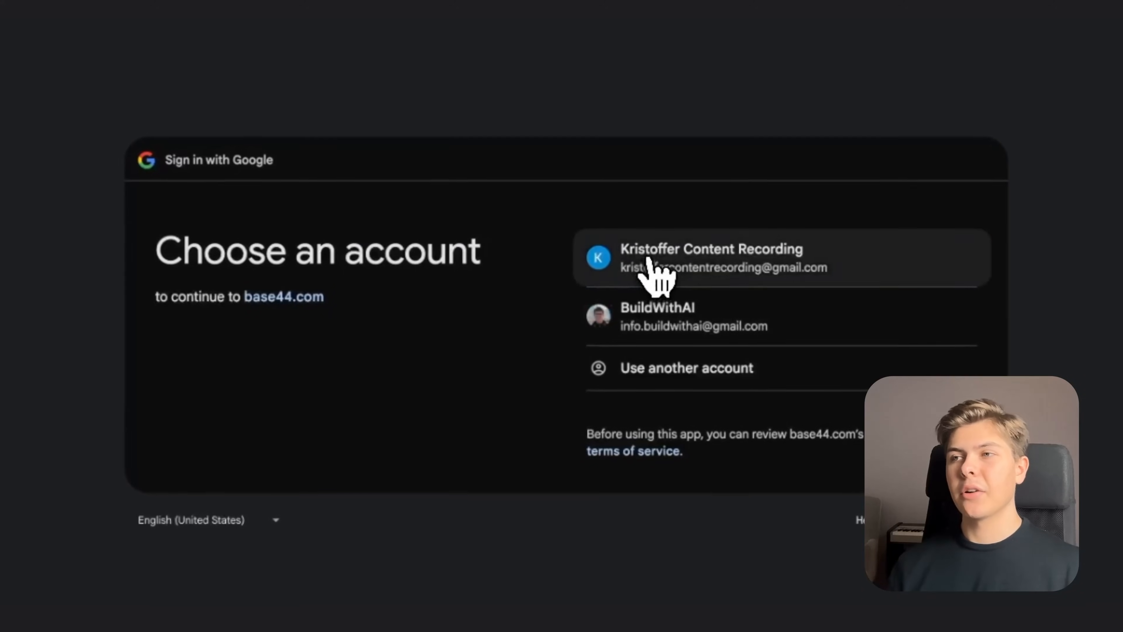
left_click(710, 258)
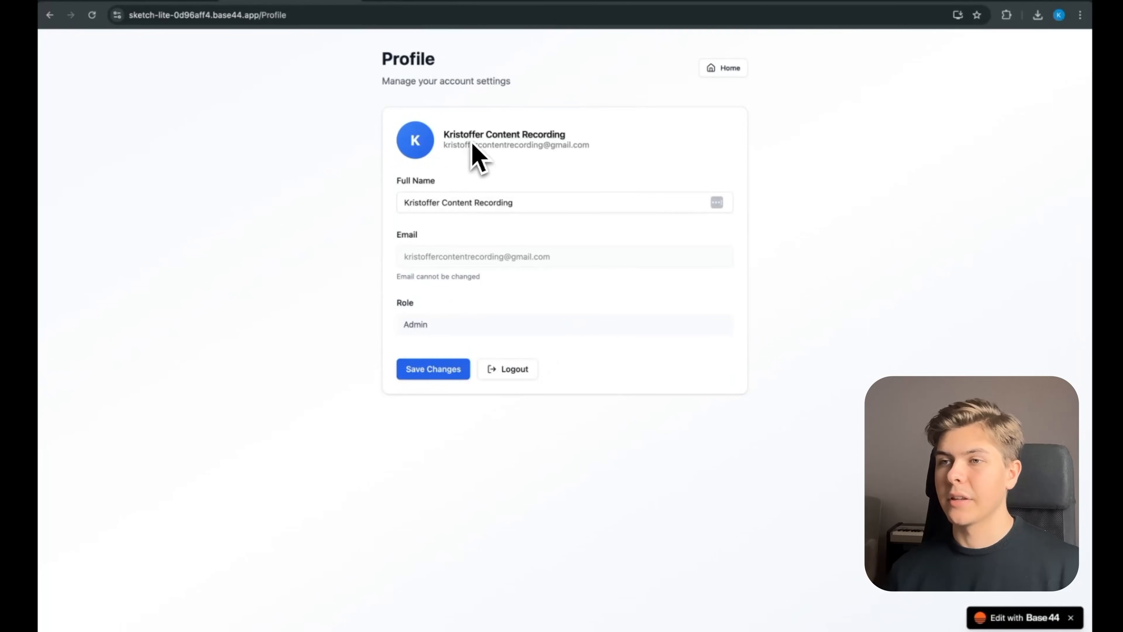
left_click(723, 68)
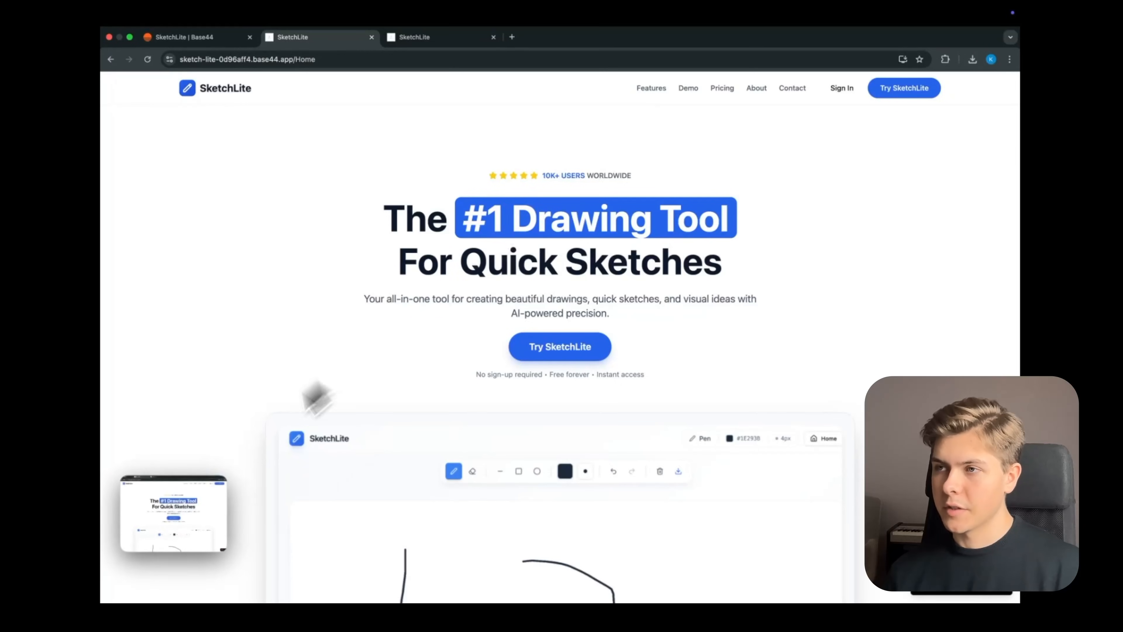
- Request header logic: Get started and Log in when logged out, Dashboard when logged in
left_click(193, 36)
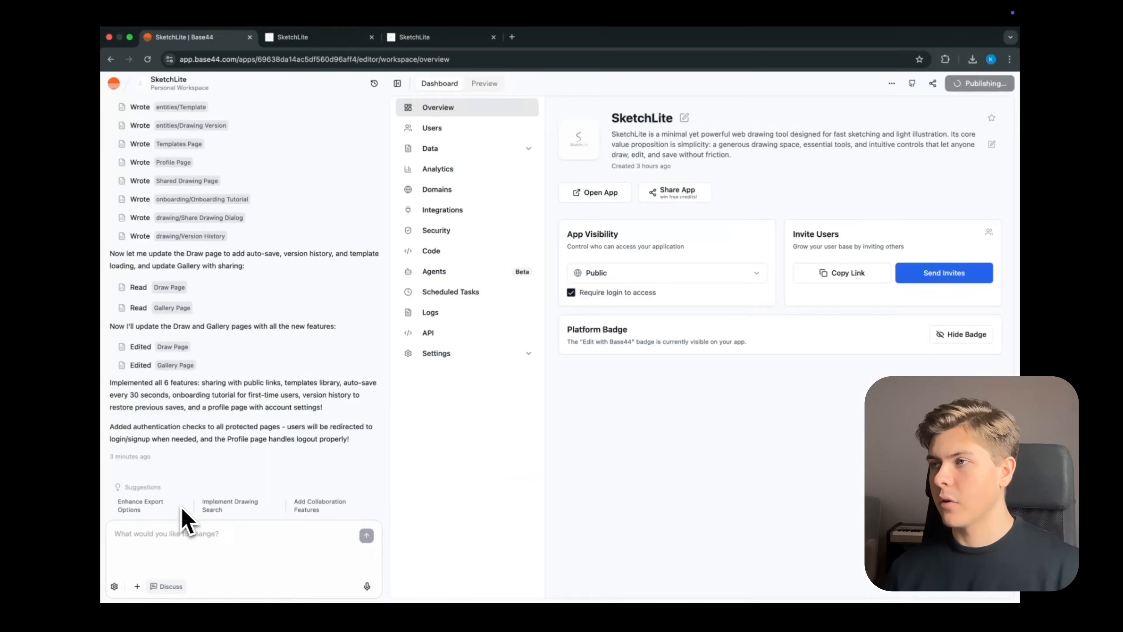
type("as you can see in this image, we have the sign in butto")
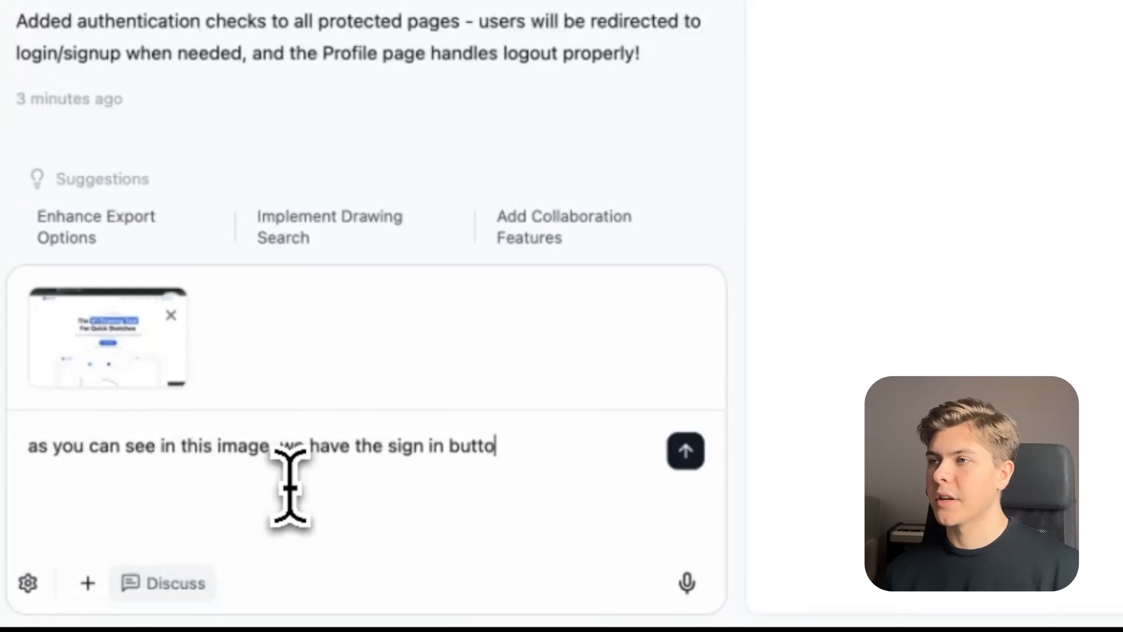
type("n in the top right corner - even if we're already signed in... this should r")
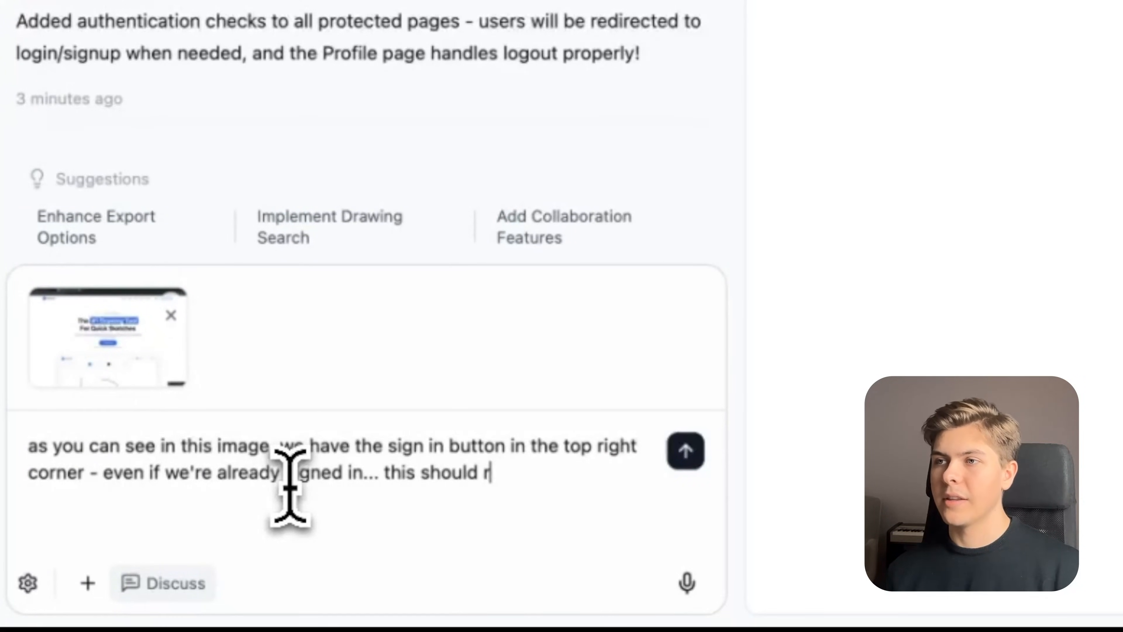
type("ather be a simple")
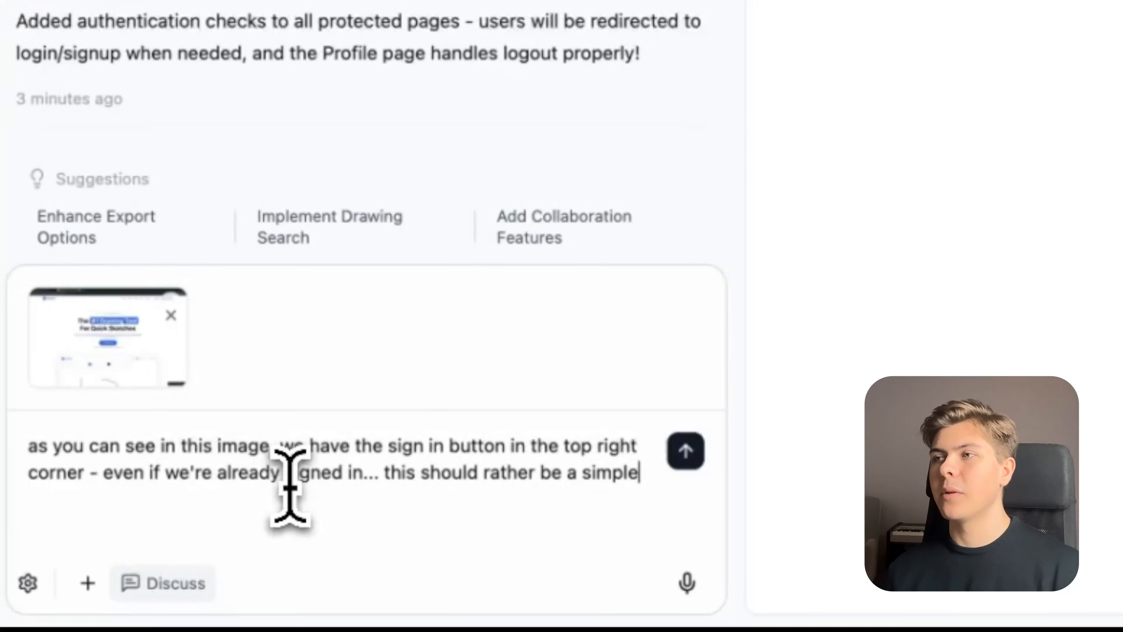
type("logic like: if user is not logged")
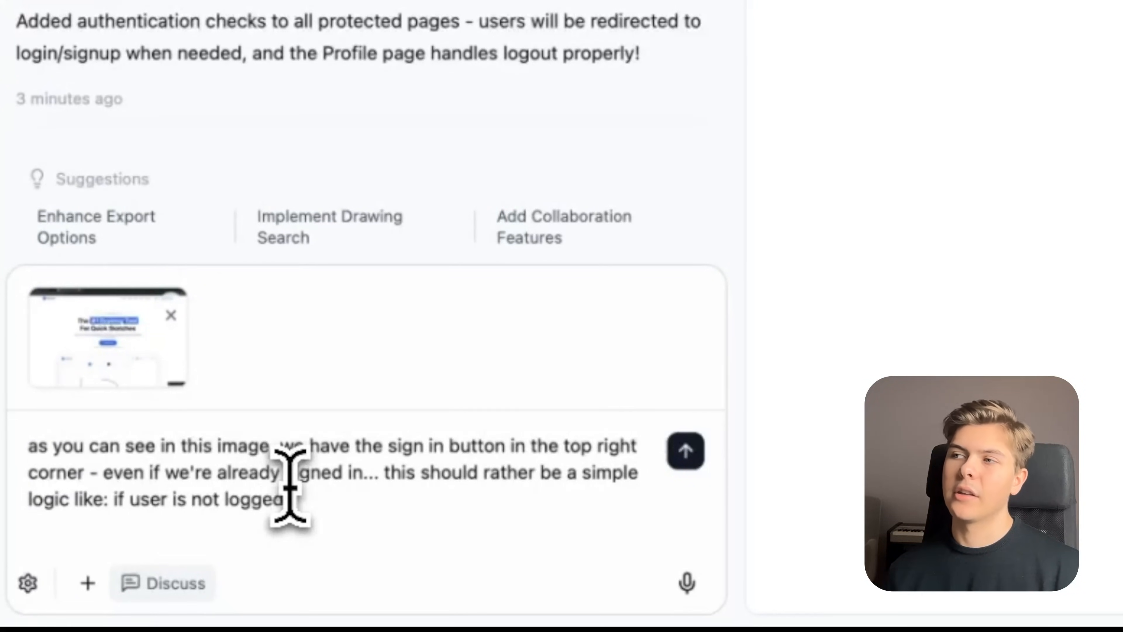
type("n, show \"Get started\" and \"S")
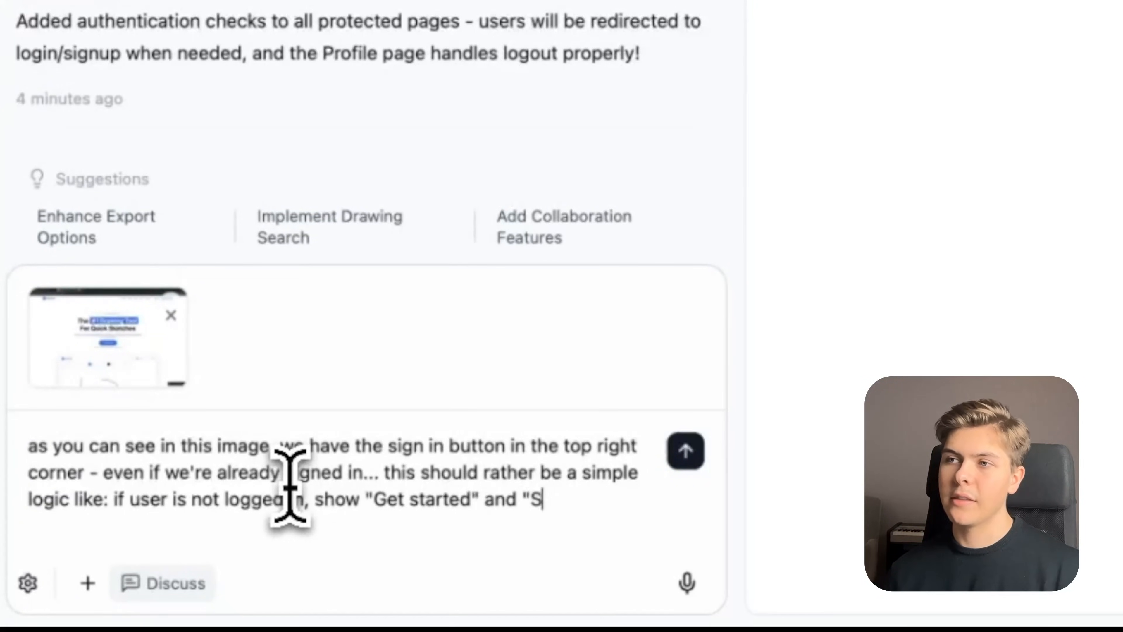
type("og in\" - if user IS logg")
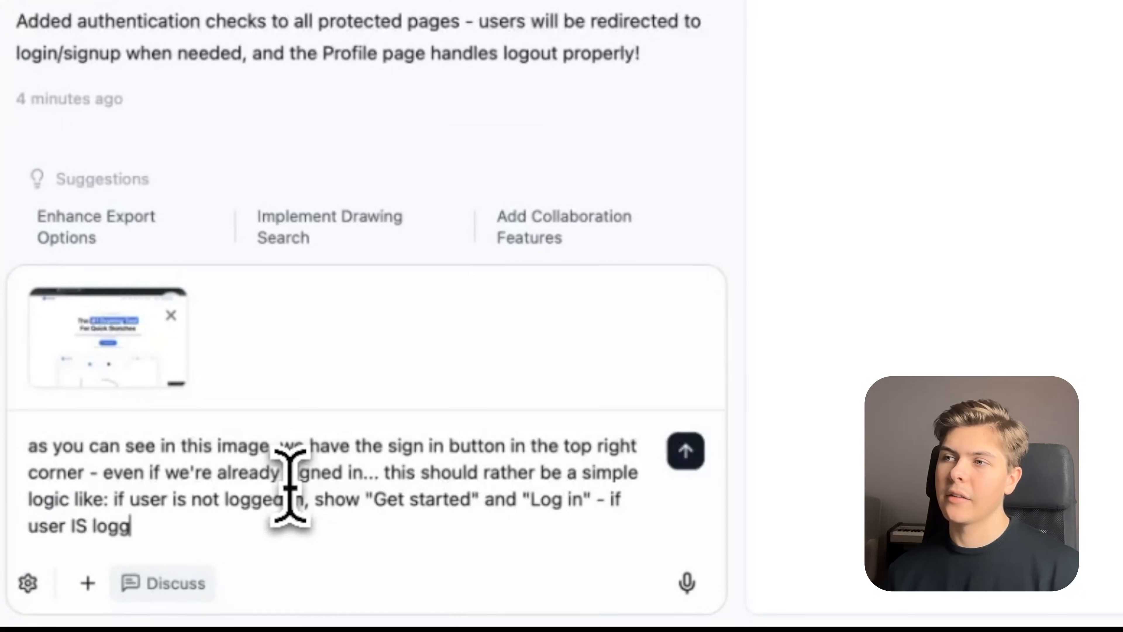
type("ed in, show:")
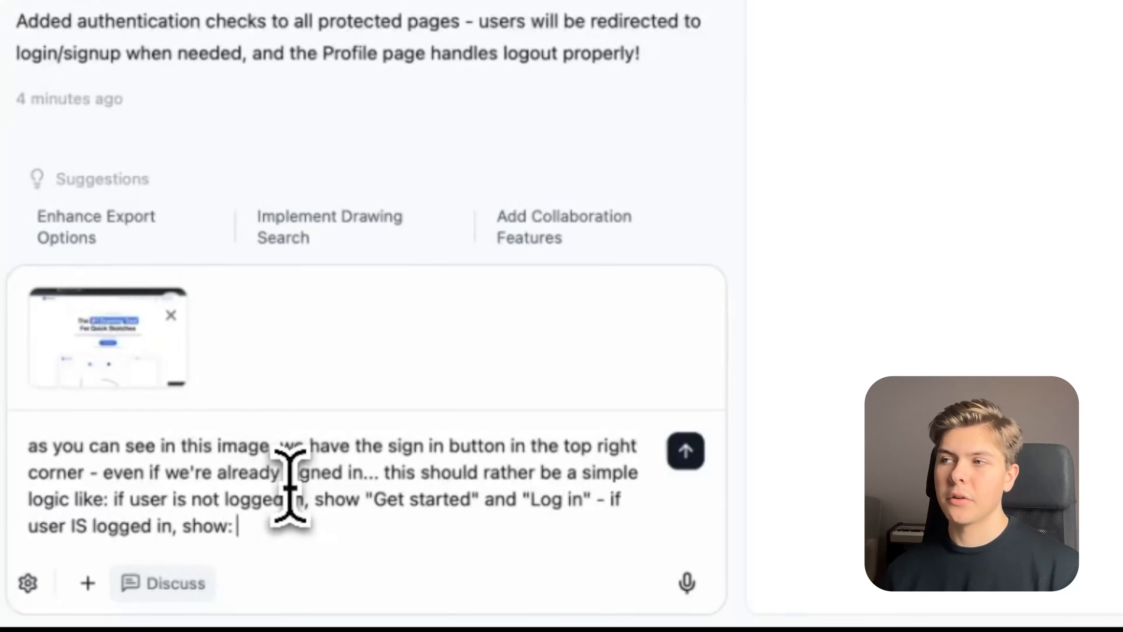
type("\"Dashboard\" o")
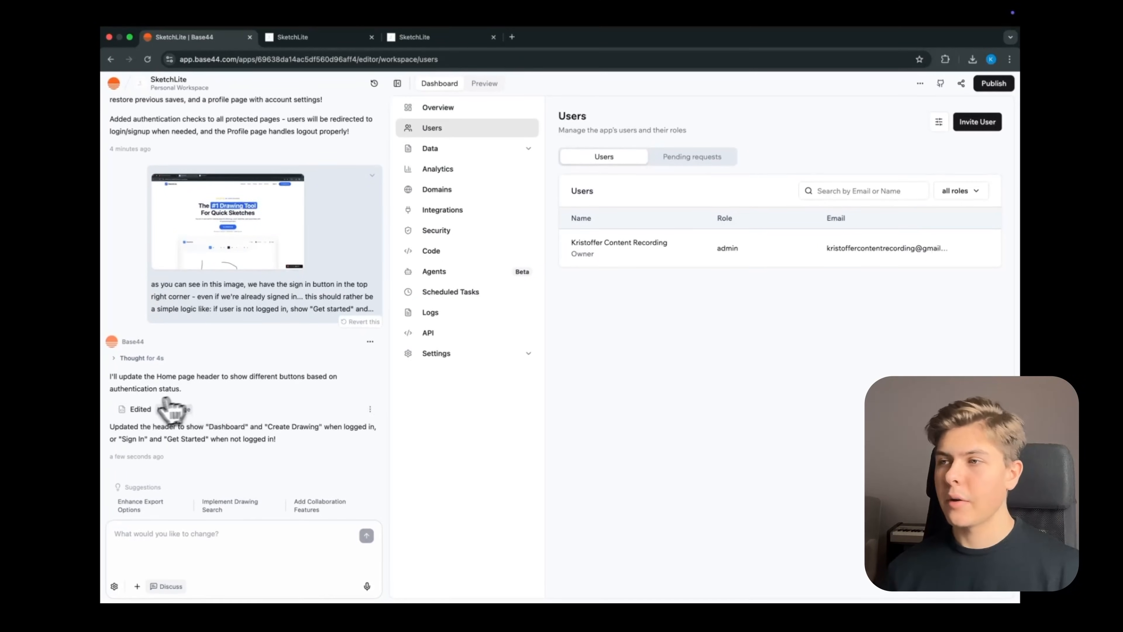
- Open the live SketchLite site and use the new Create Drawing header button
left_click(993, 83)
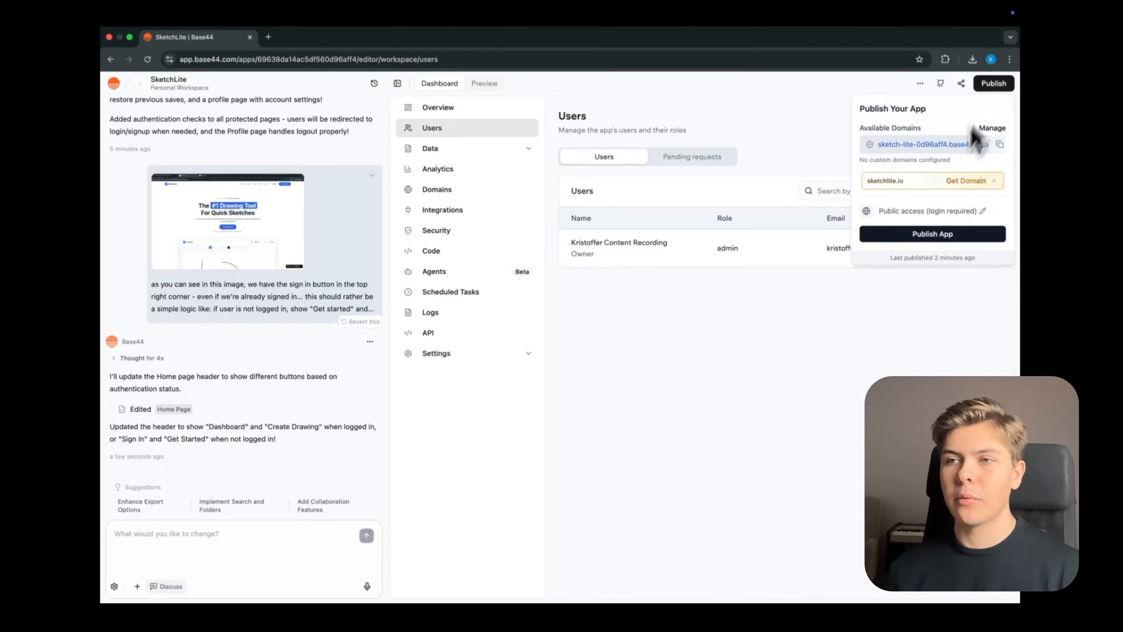
left_click(924, 144)
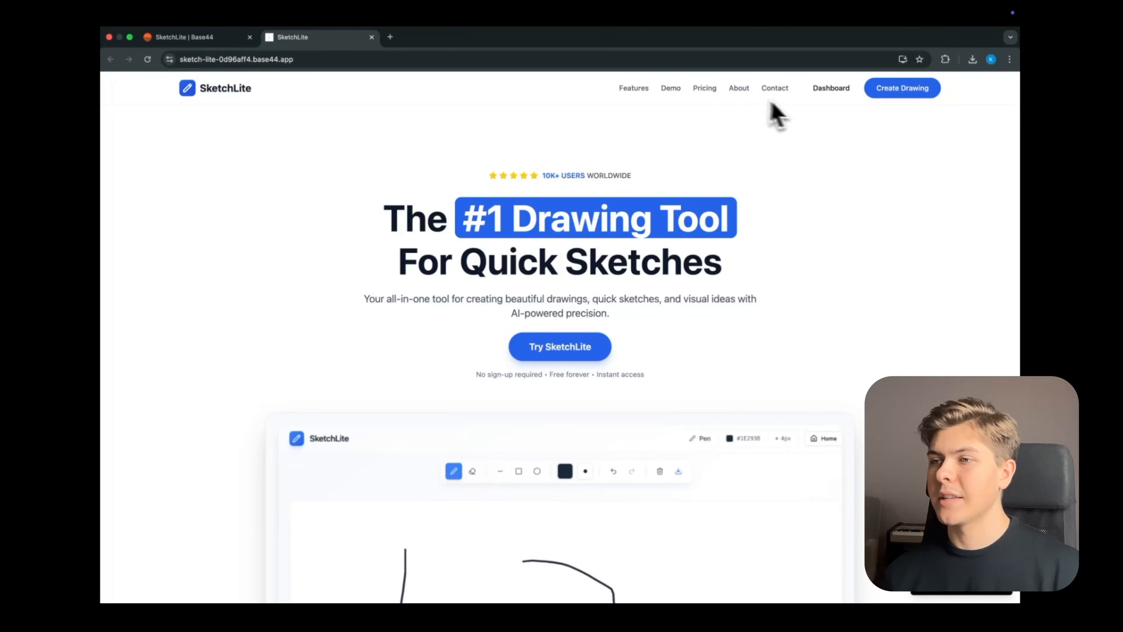
mouse_move(866, 100)
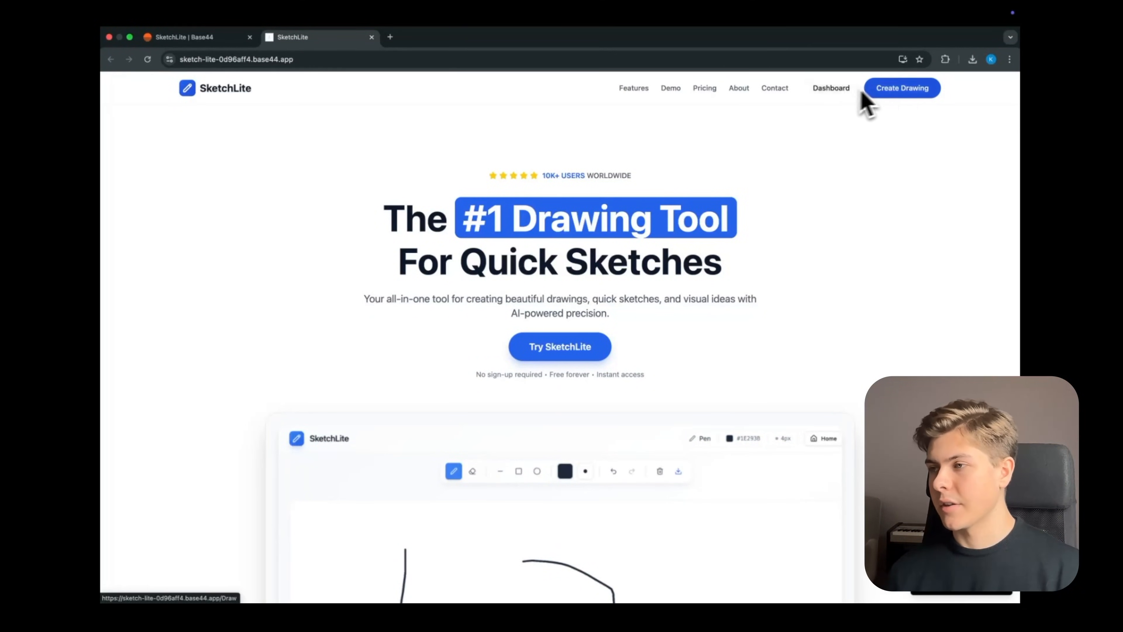
left_click(830, 87)
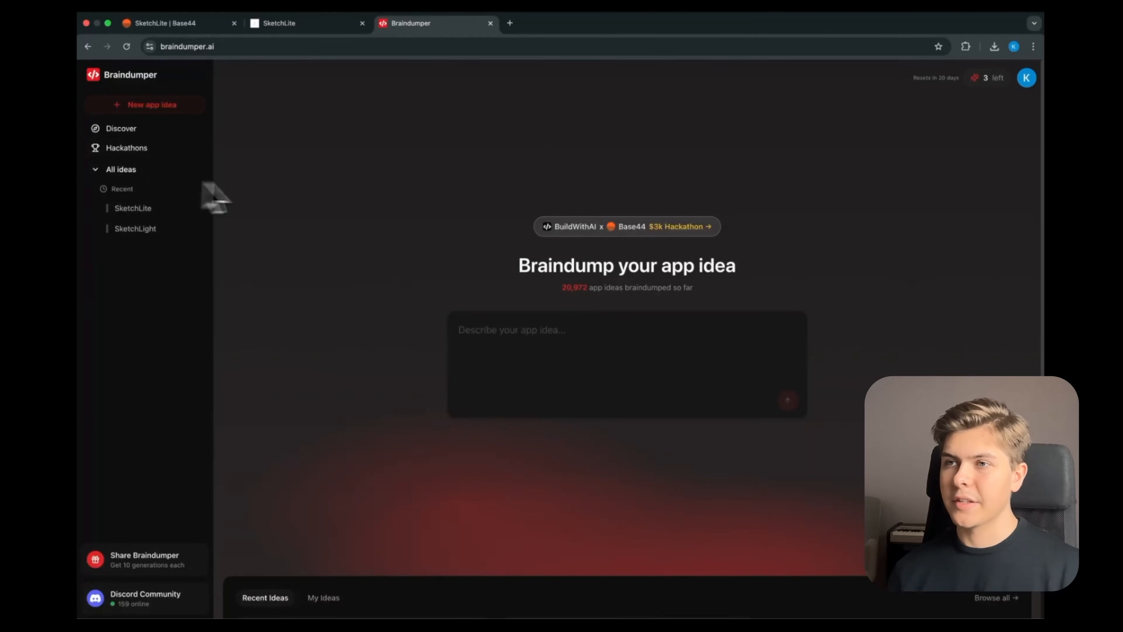
mouse_move(238, 215)
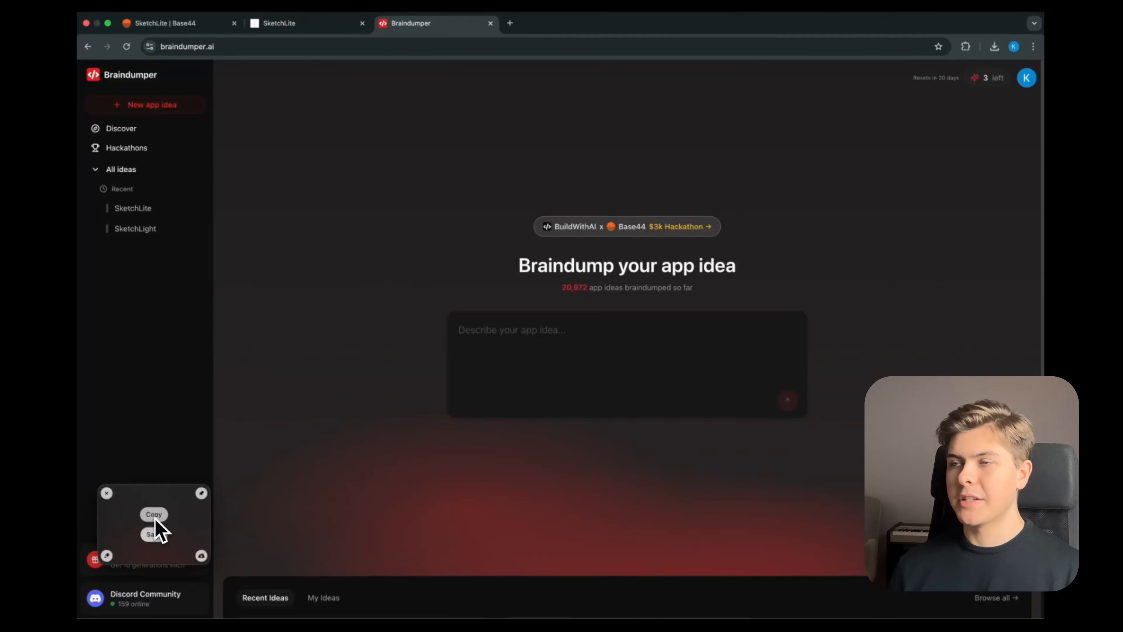
- Copy the Braindumper homepage screenshot as a dark-sidebar design reference
left_click(165, 22)
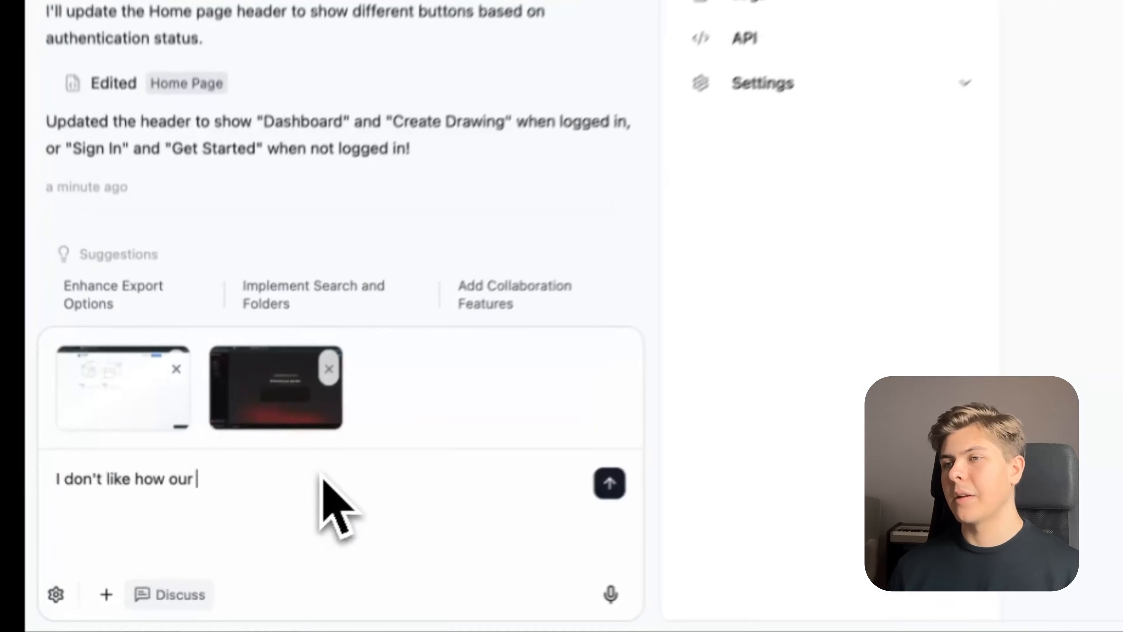
- Ask Base44 to make the current dashboard similar to the Braindumper page dashboard
type("dashboard looks like right now.")
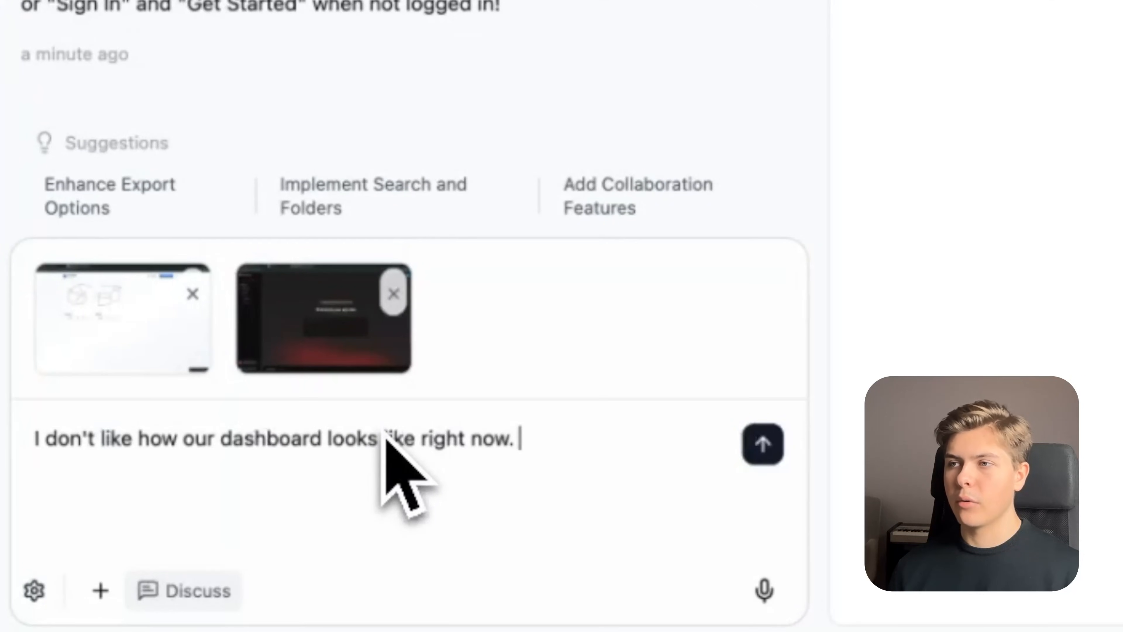
type("Let's make it similar to")
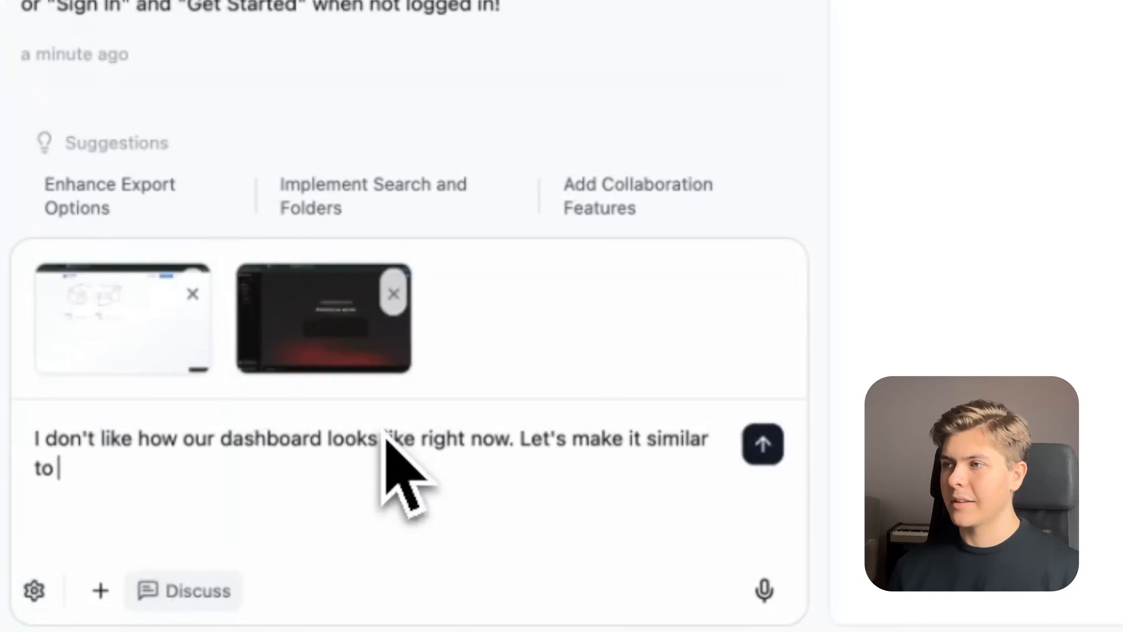
type("the Braindumper page")
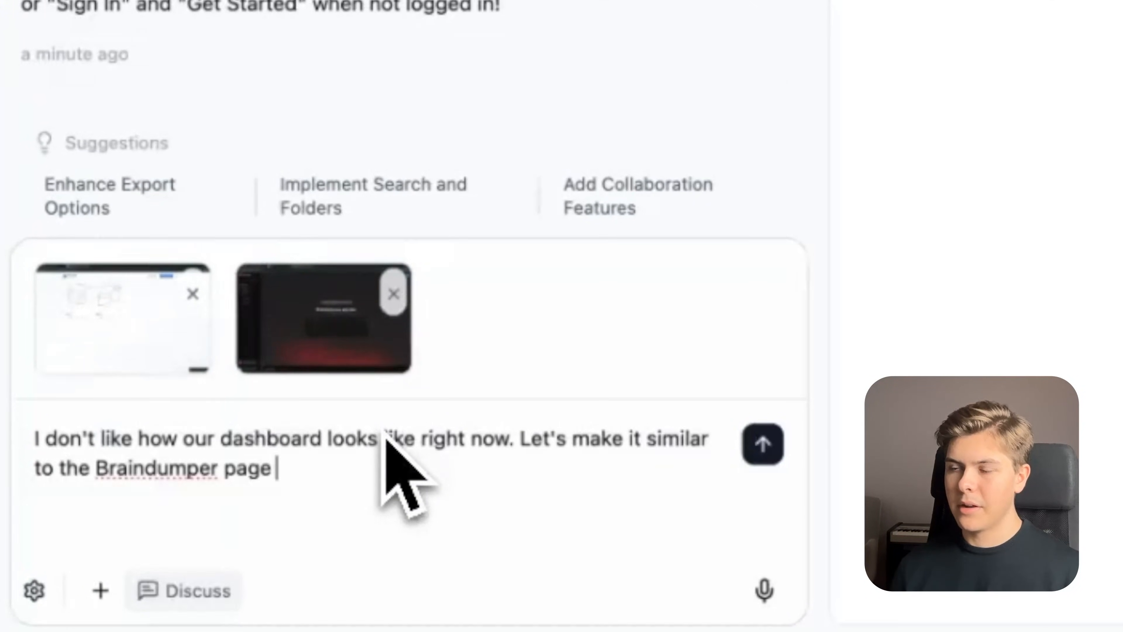
type("dashboard")
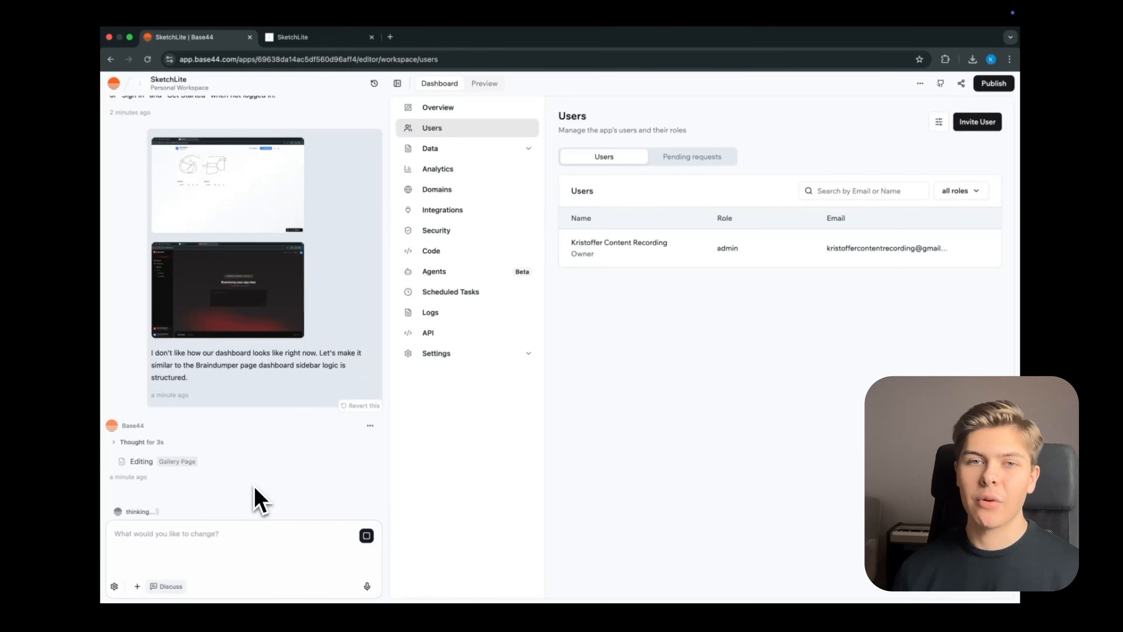
- Preview the redesign, let AI fix the Folder reference error, then view the Templates page
left_click(484, 83)
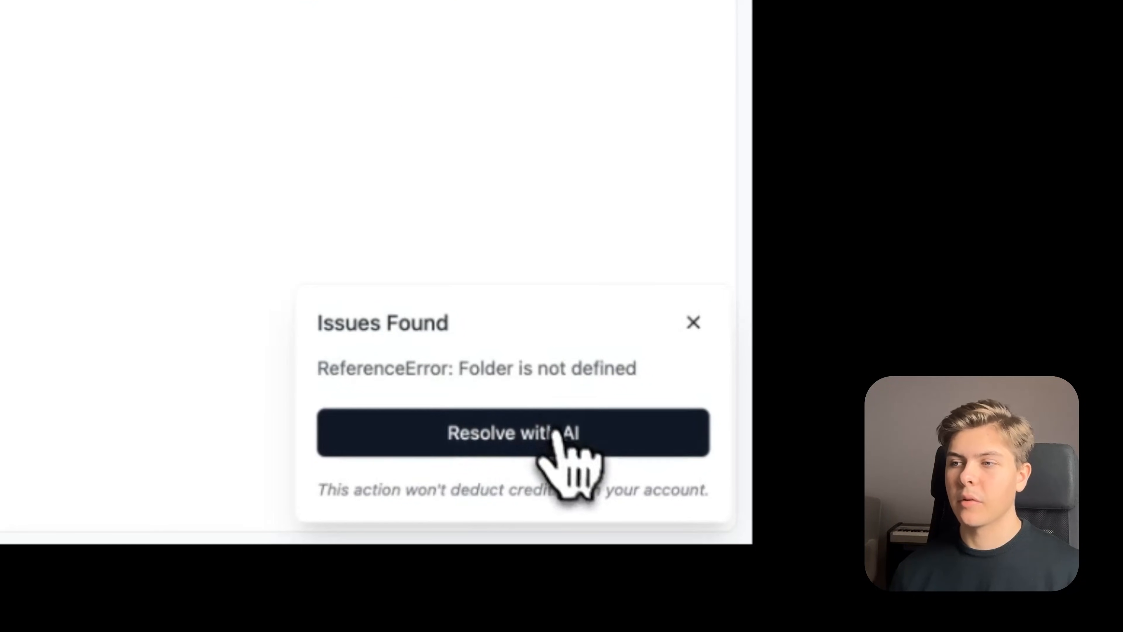
left_click(513, 432)
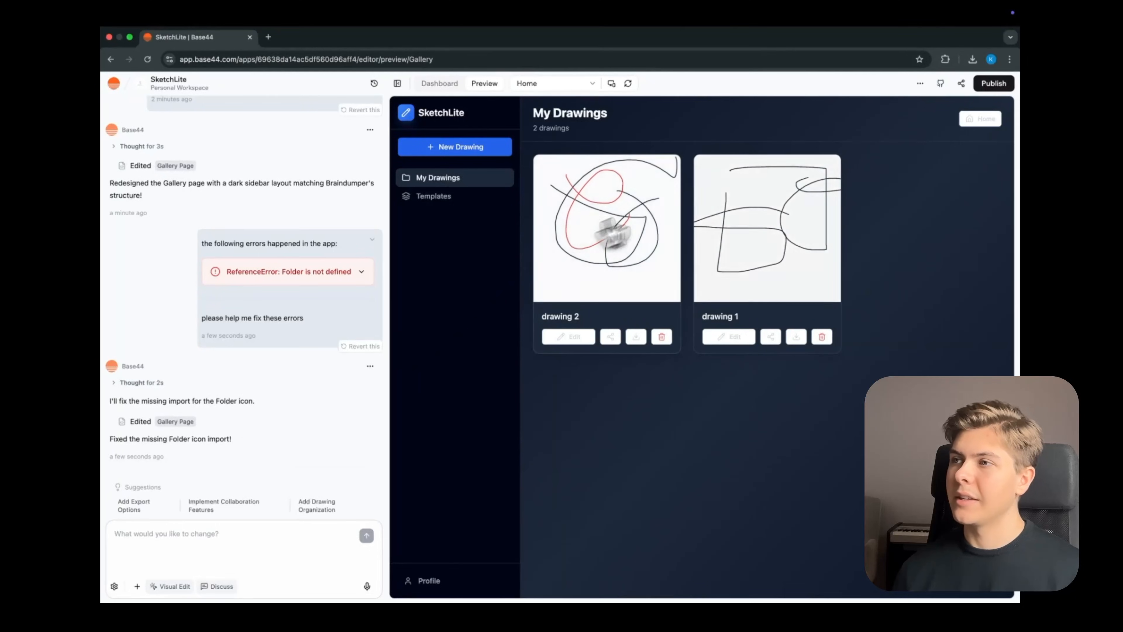
left_click(433, 195)
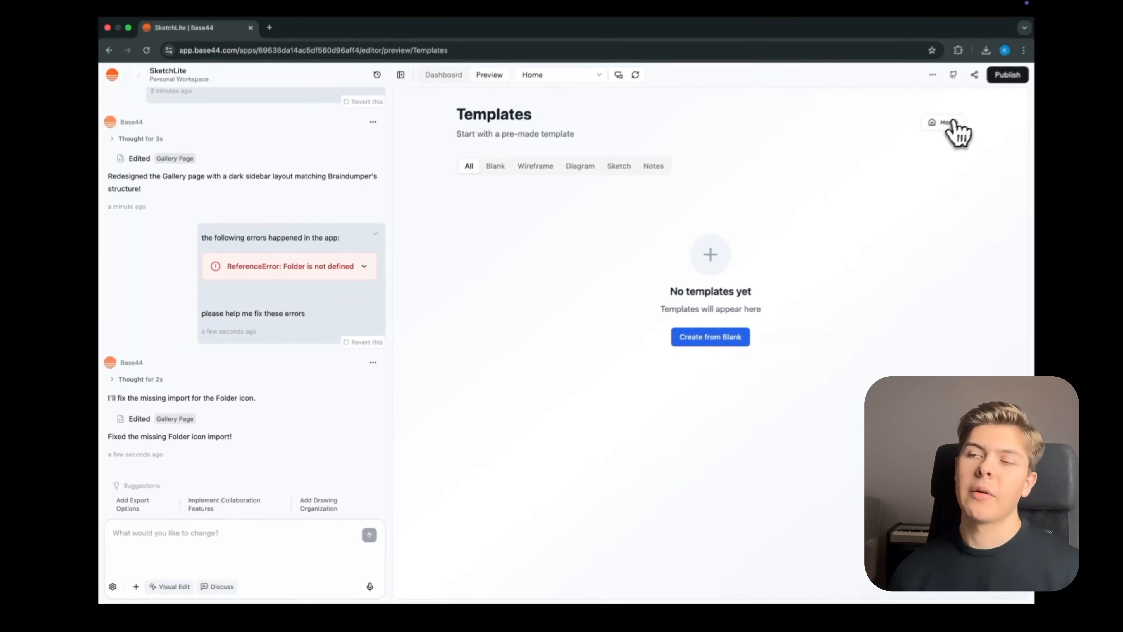
- Ask Base44 for a white-themed dashboard with all sidebar tabs connected to their pages
type("Nice! Now make sure")
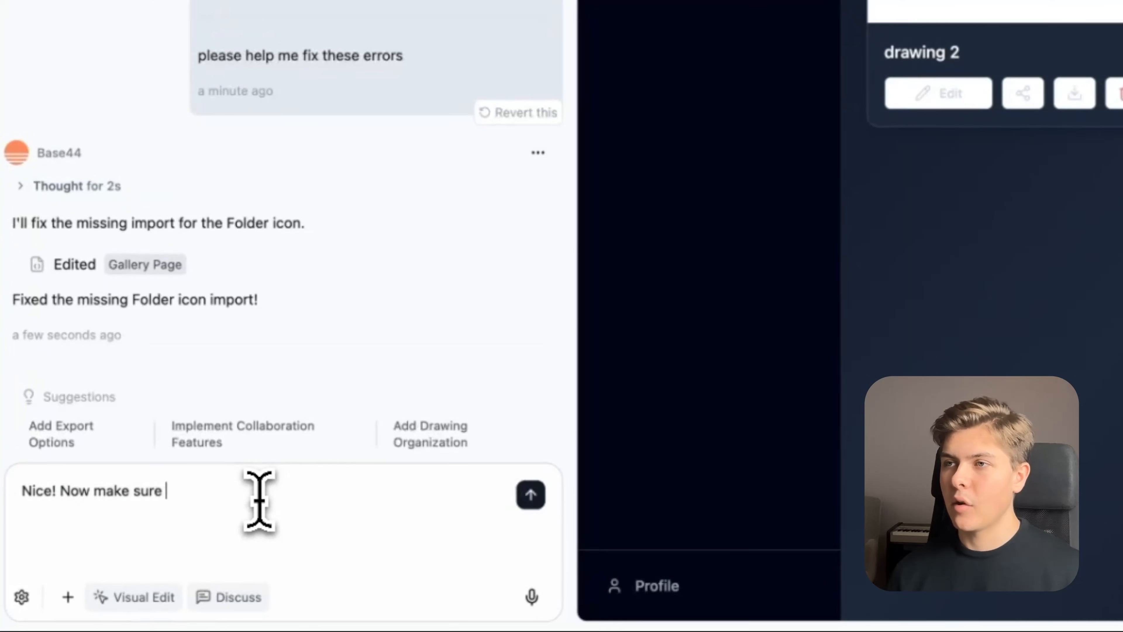
type("the dashboard is white theme like all other pages - and make sure")
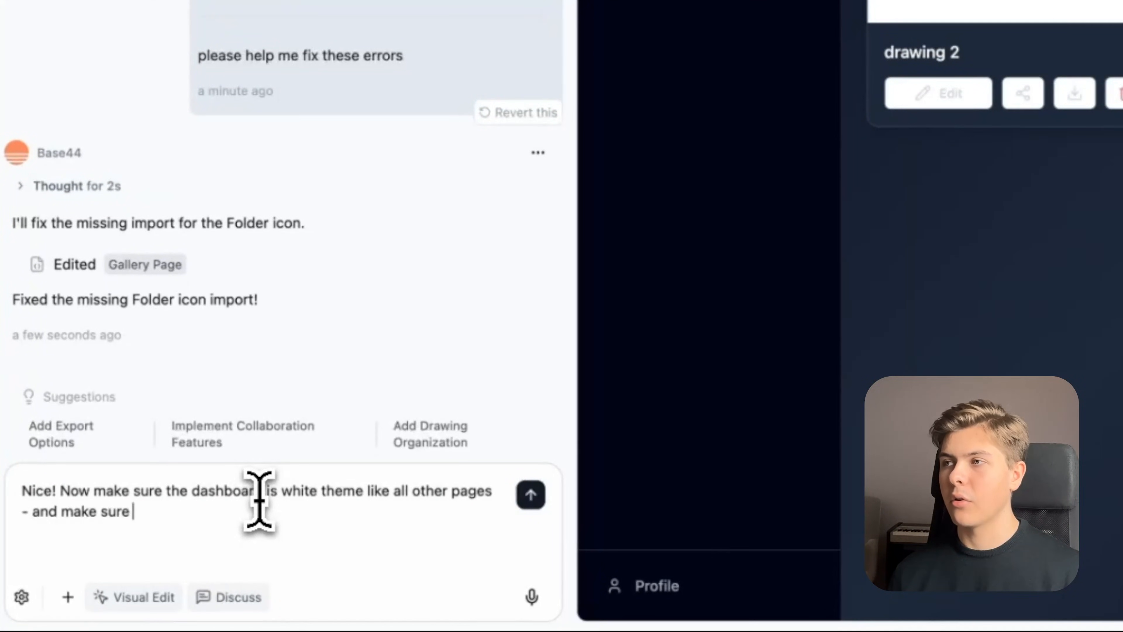
type("all the tabs in the")
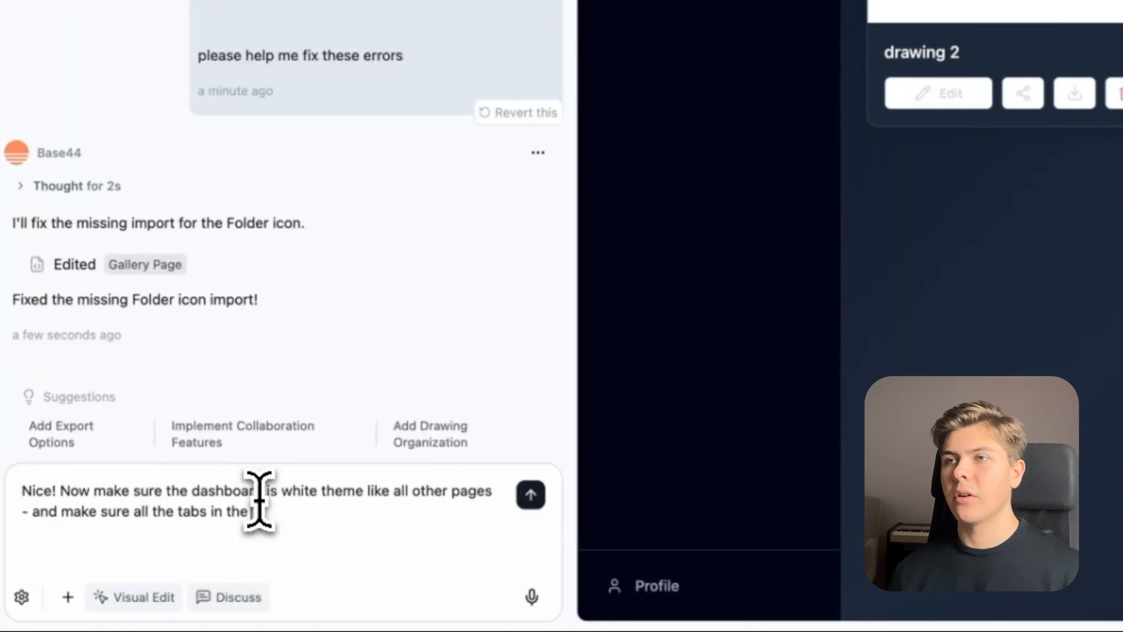
type("ashboard is connected")
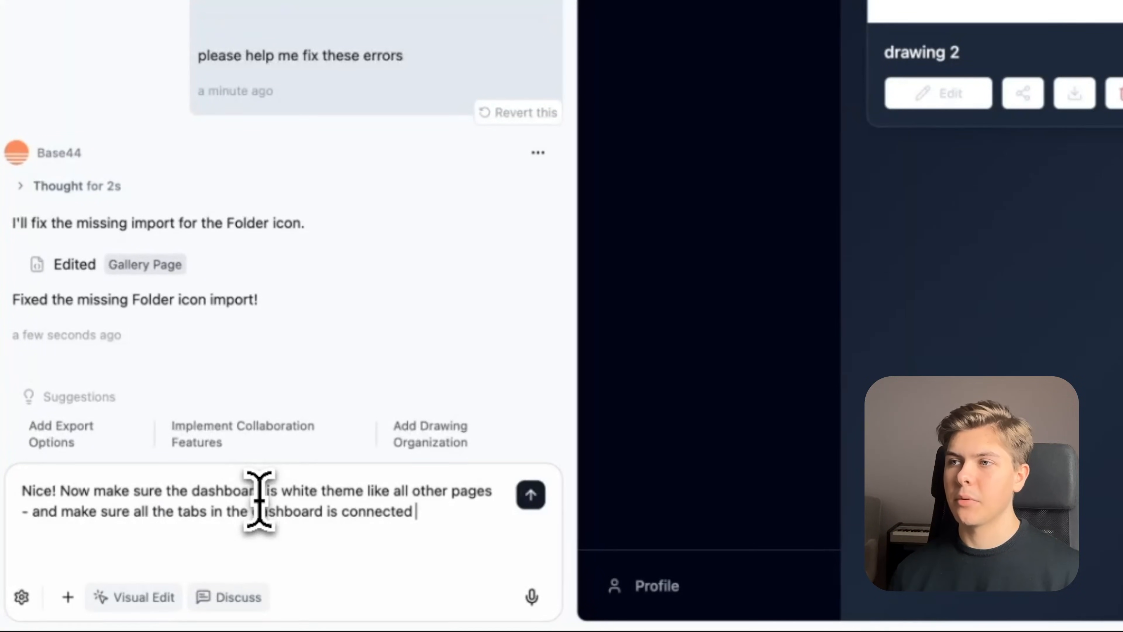
type("perfectly with the")
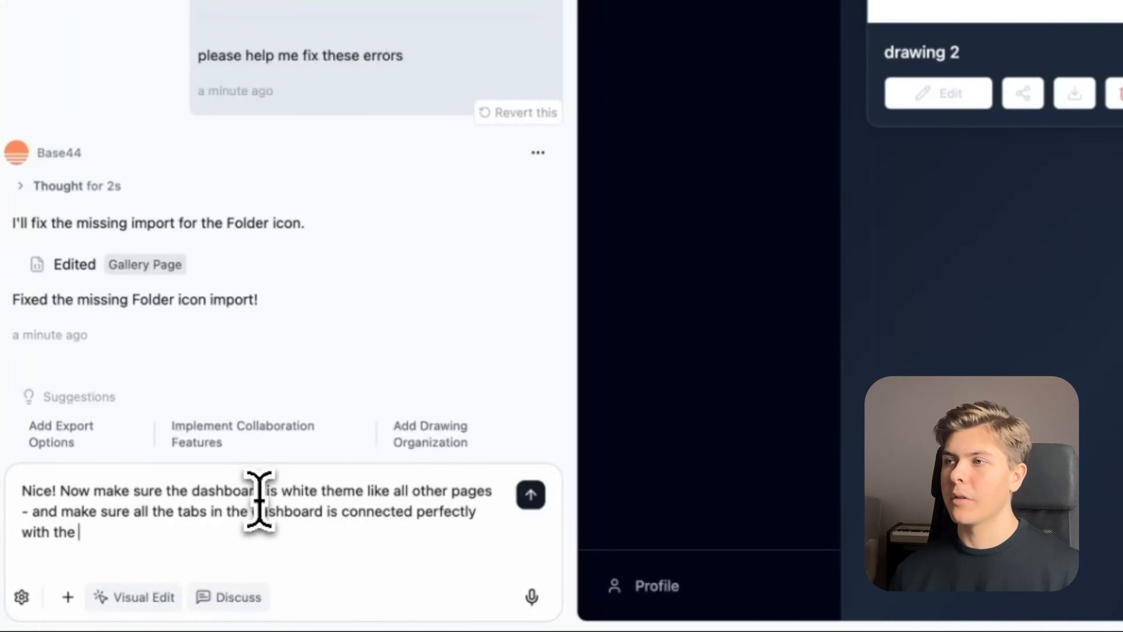
type("dashboard homepage. so all")
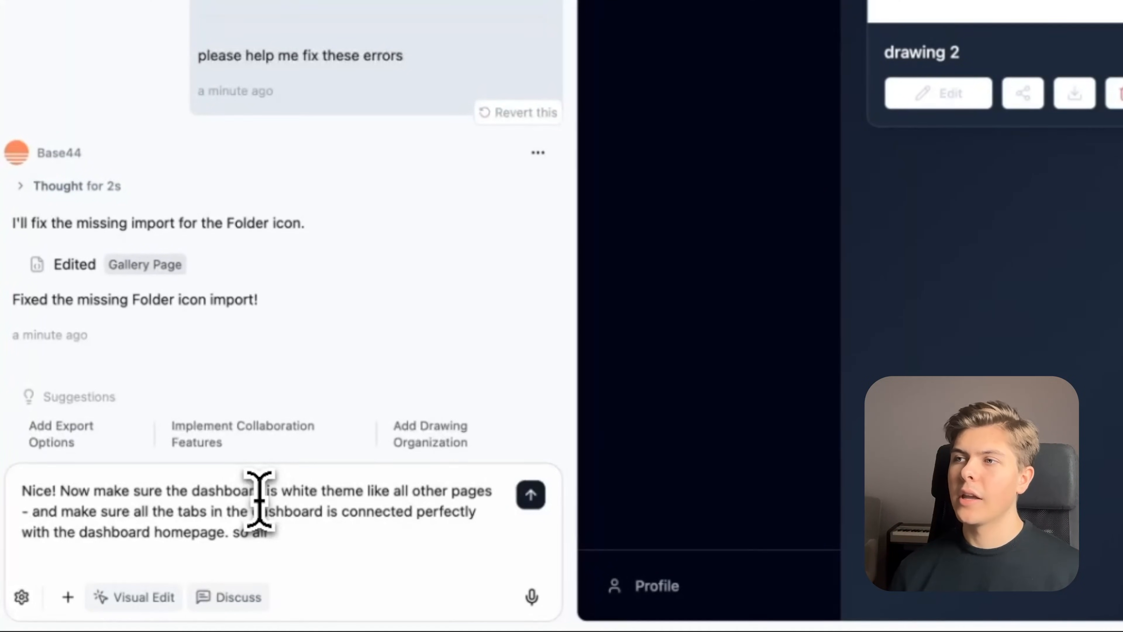
type("pages that is correlated to the dashboard homepage should have a back button to this page with the same structu")
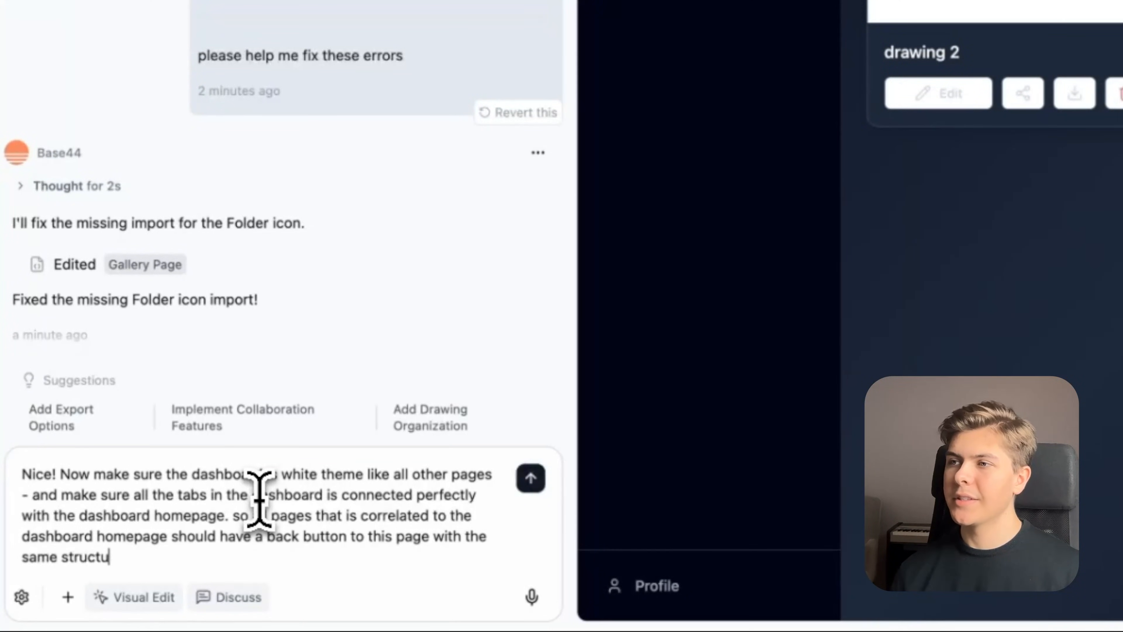
type("re as the dashboa")
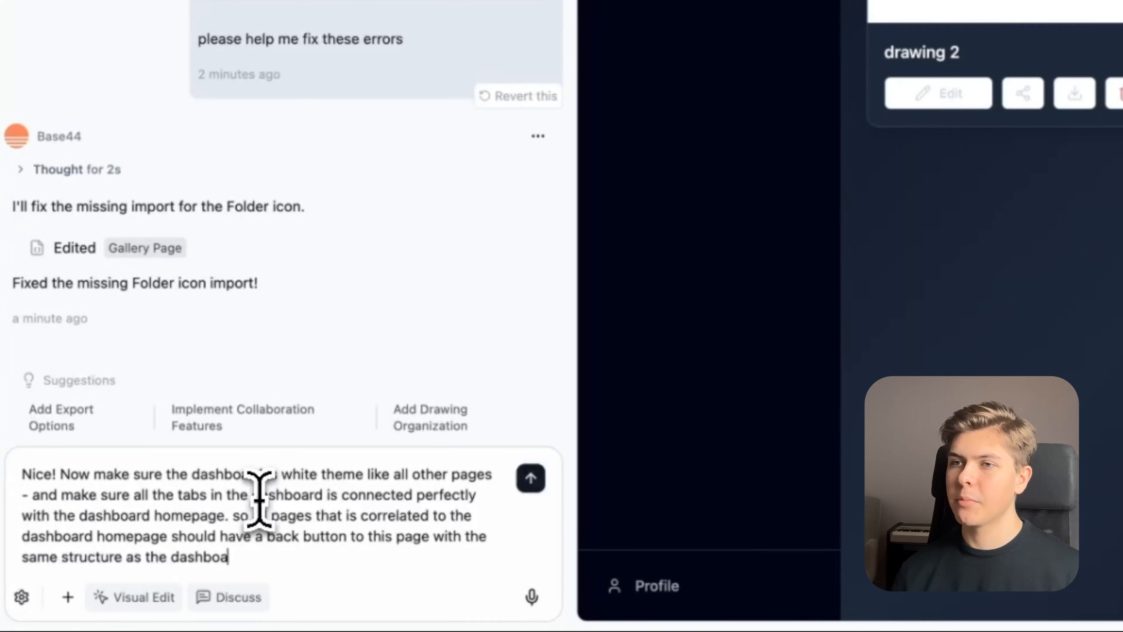
left_click(530, 478)
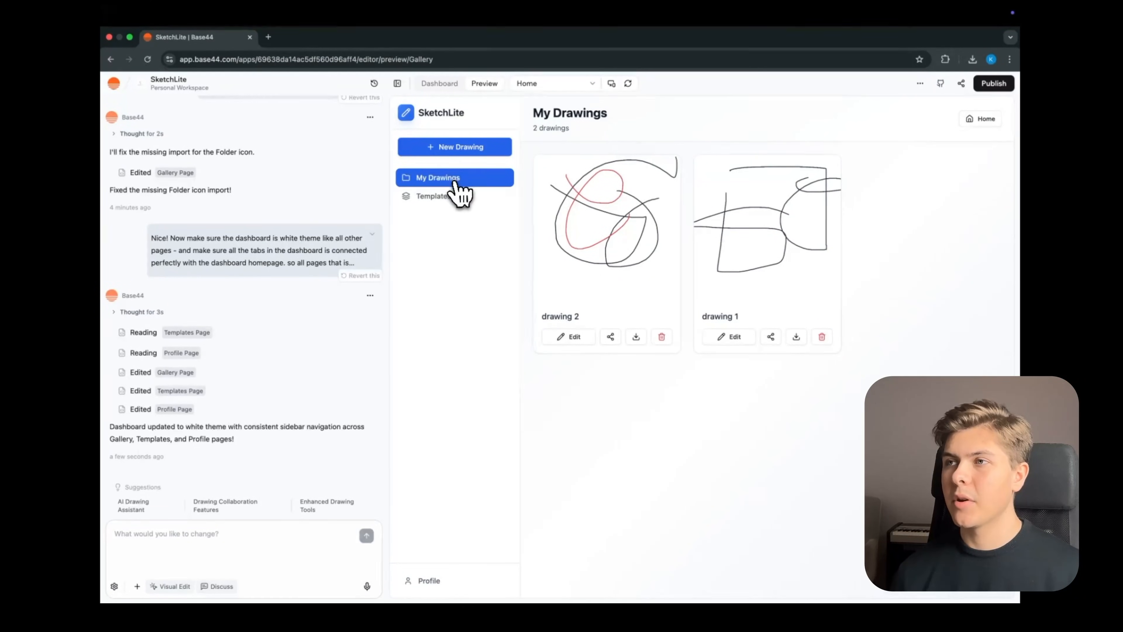
- Check the Templates page in preview, then publish SketchLite and open the live site
left_click(432, 195)
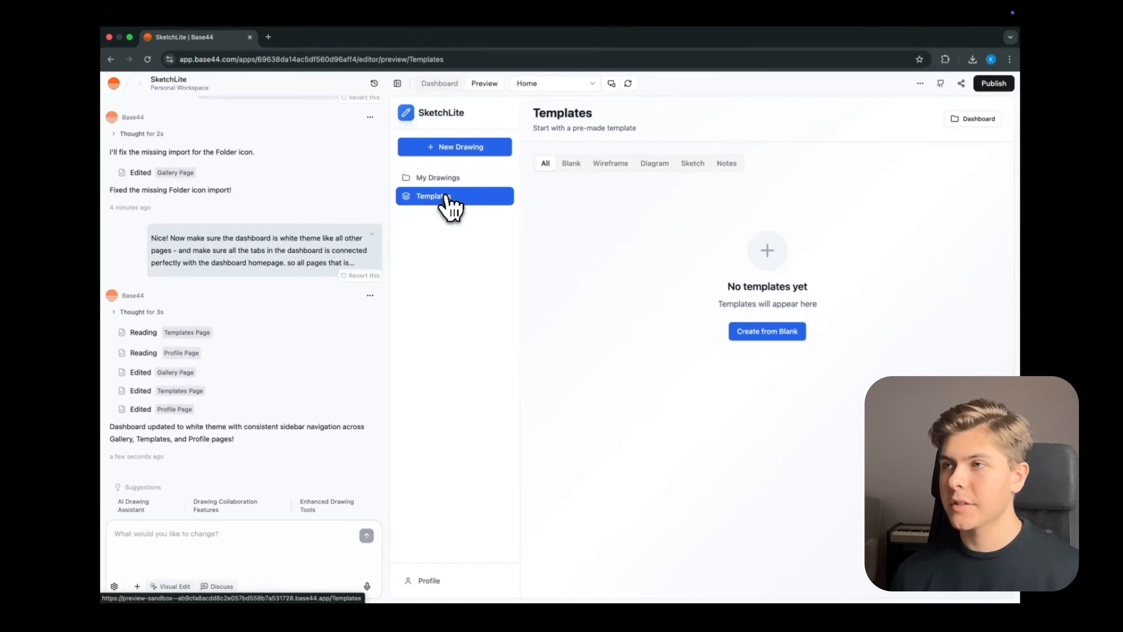
left_click(993, 83)
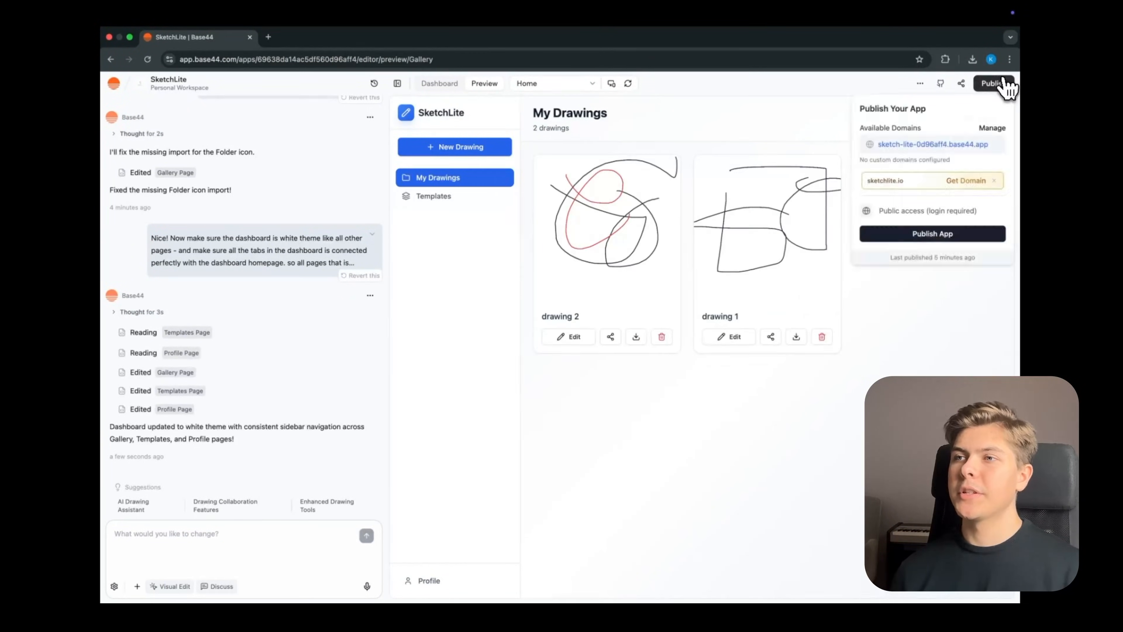
left_click(933, 143)
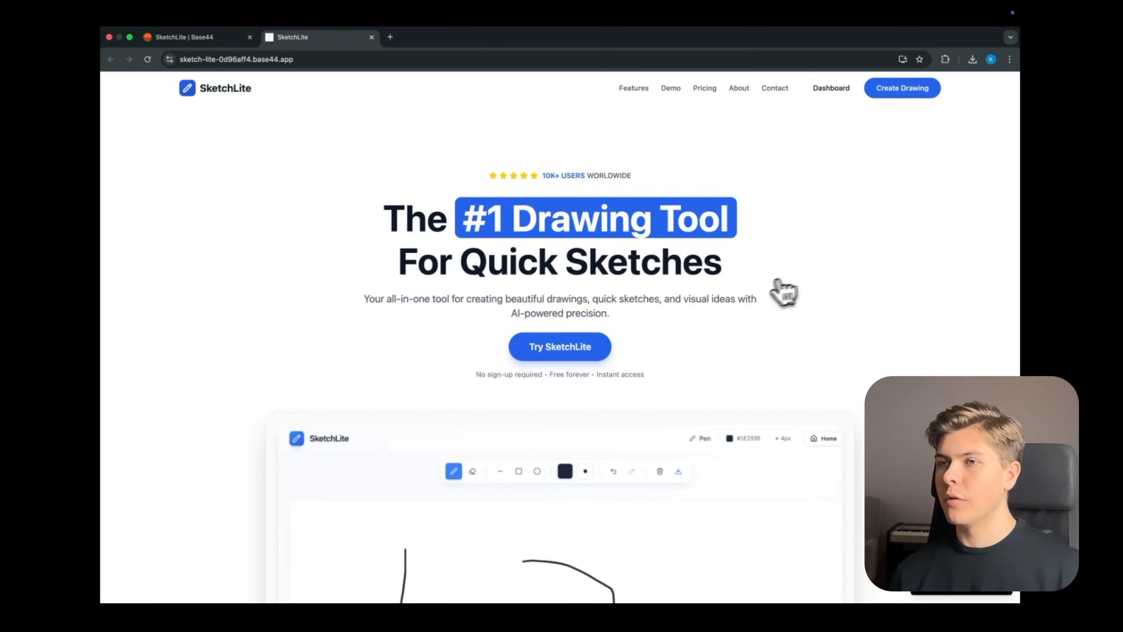
- Start a new drawing via Try SketchLite, finish the welcome tour and save it as drawing 3
scroll("down", 3)
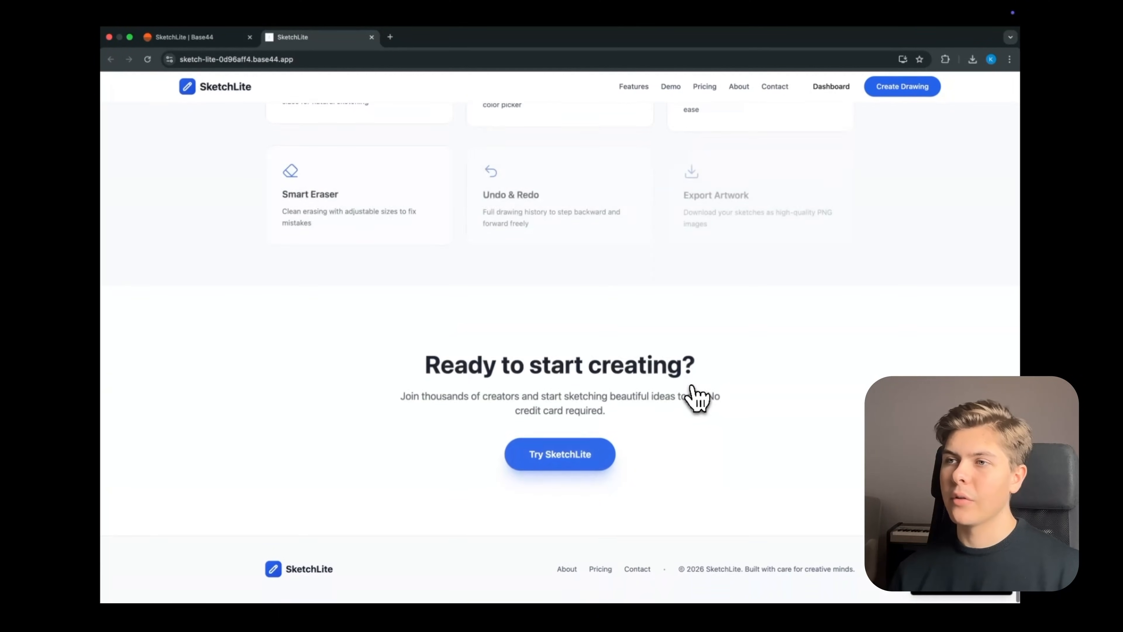
left_click(559, 453)
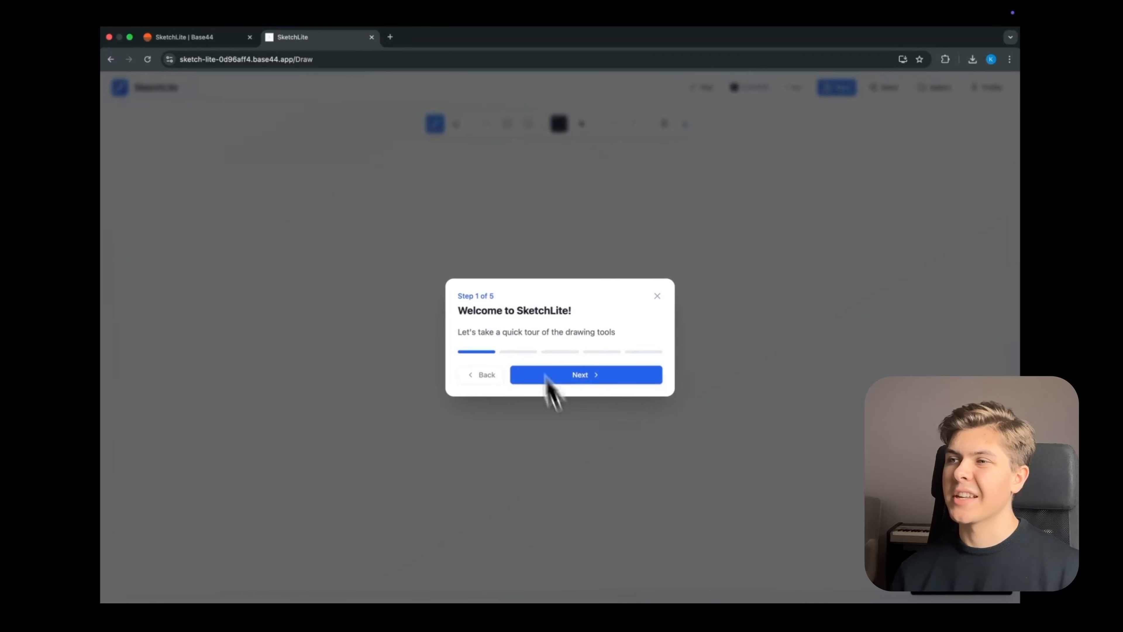
left_click(586, 374)
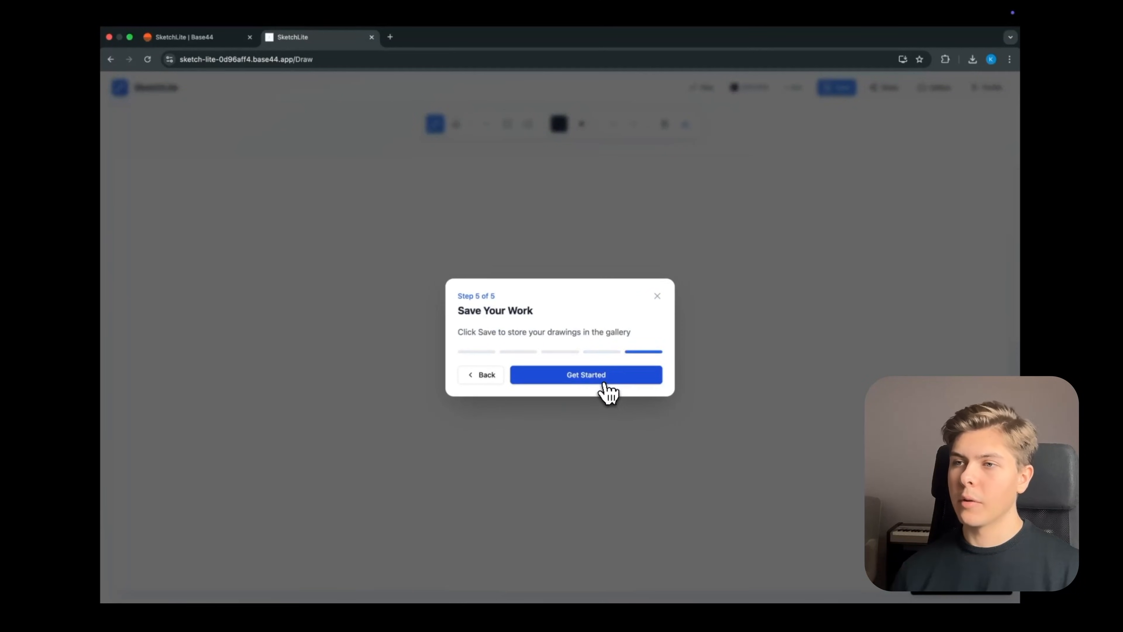
left_click(585, 374)
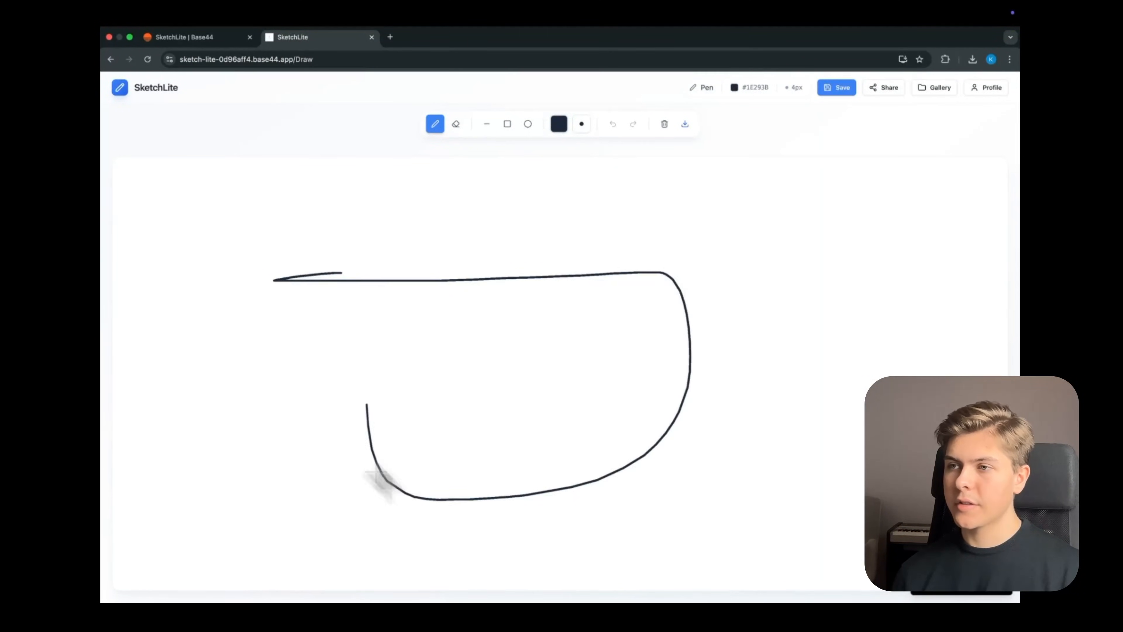
left_click(836, 86)
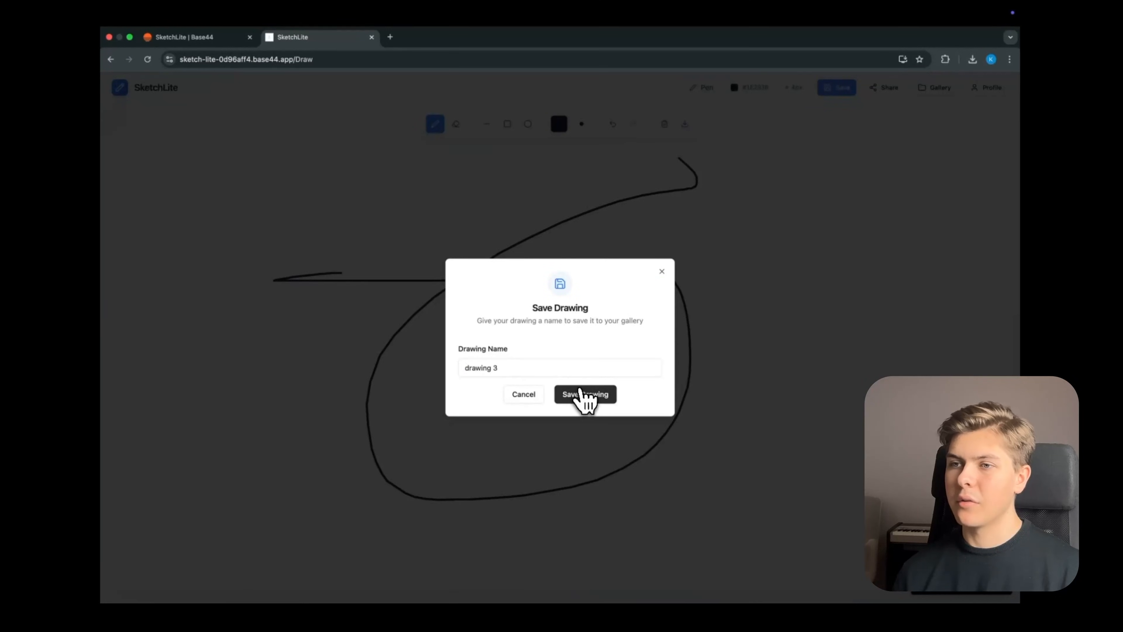
left_click(584, 394)
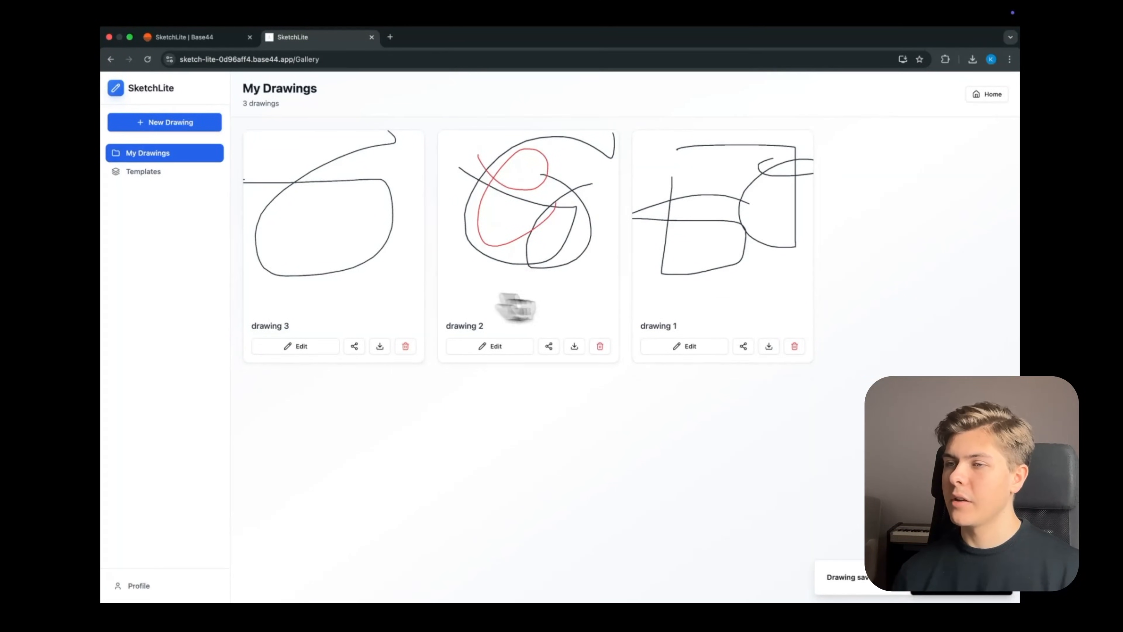
mouse_move(659, 384)
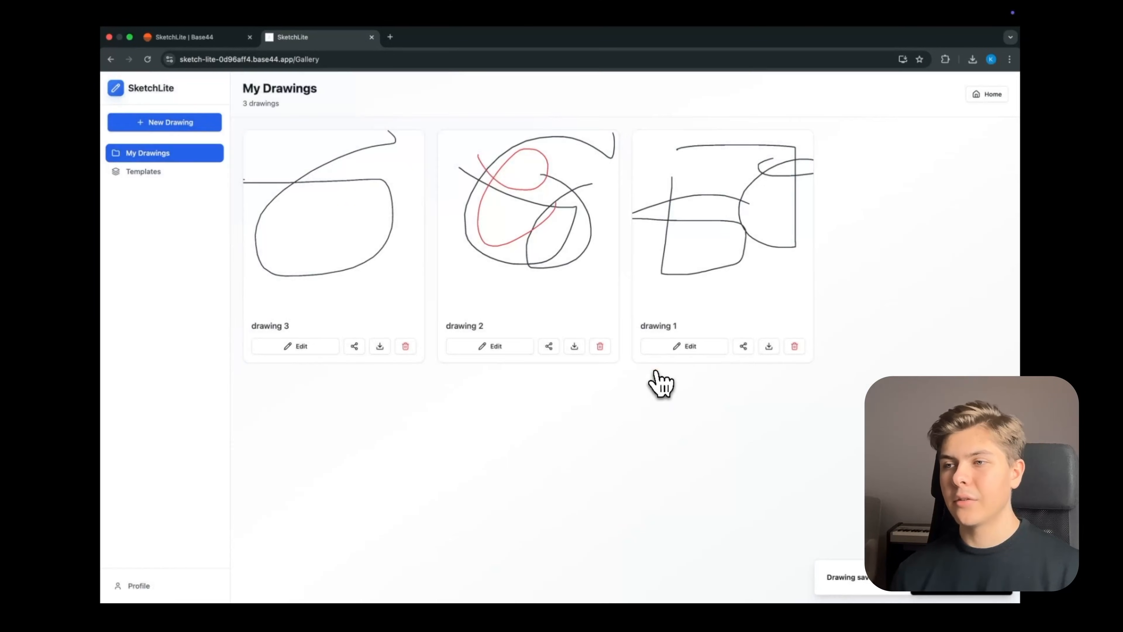
- Delete drawing 1 from the gallery and visit the Templates page
left_click(794, 345)
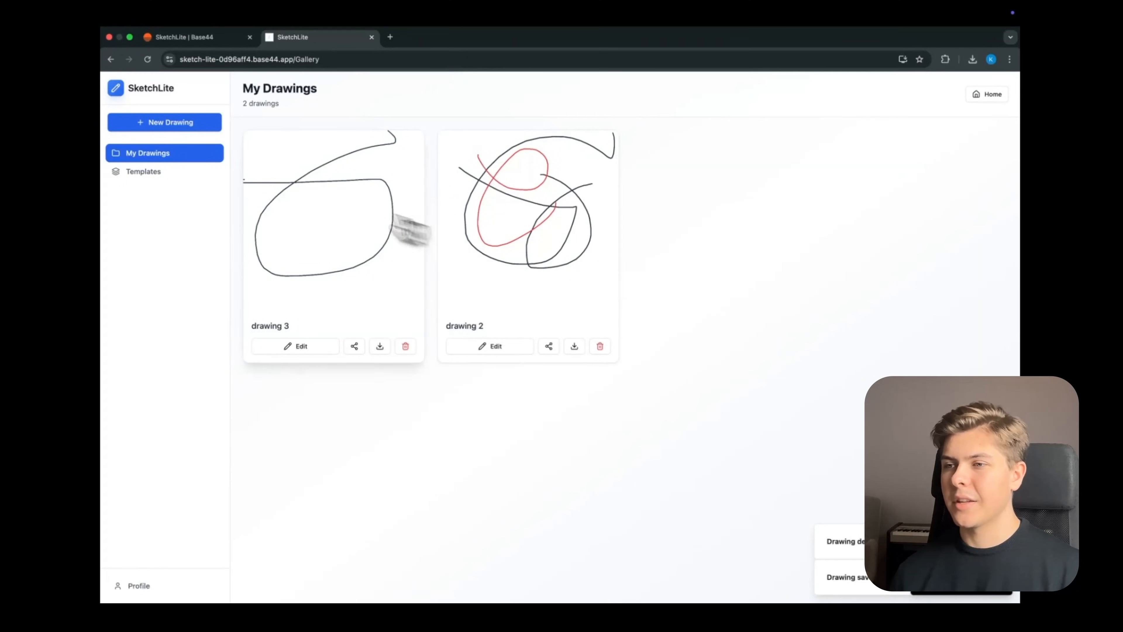
left_click(143, 171)
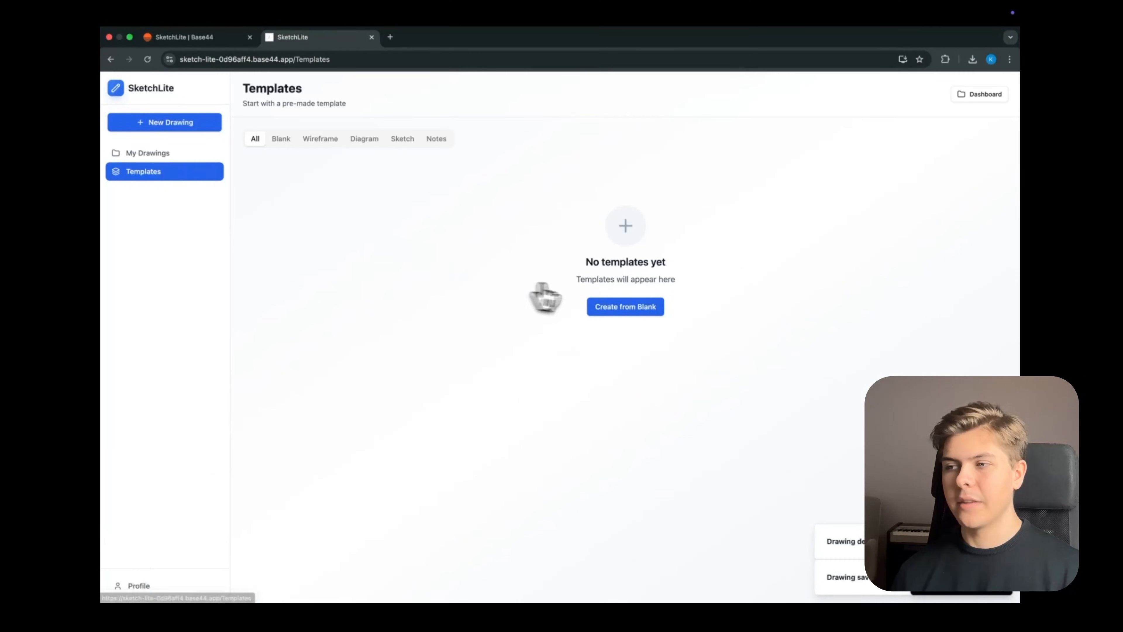
left_click(147, 153)
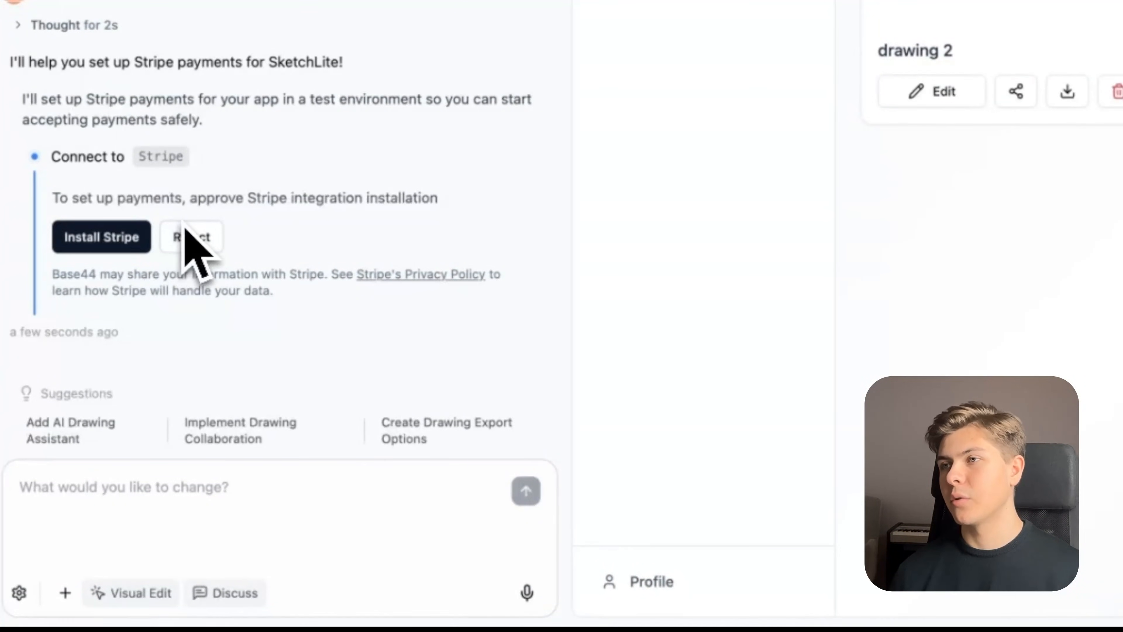
- Approve installing the Stripe integration for the $9 Pro and $29 Team plans
left_click(101, 236)
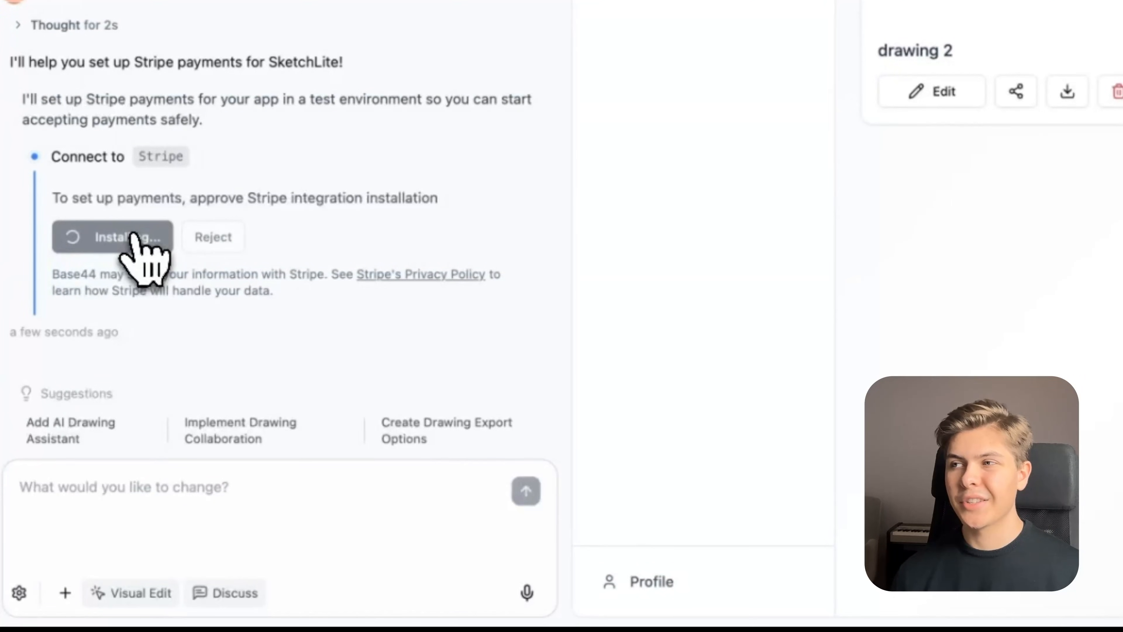
left_click(112, 237)
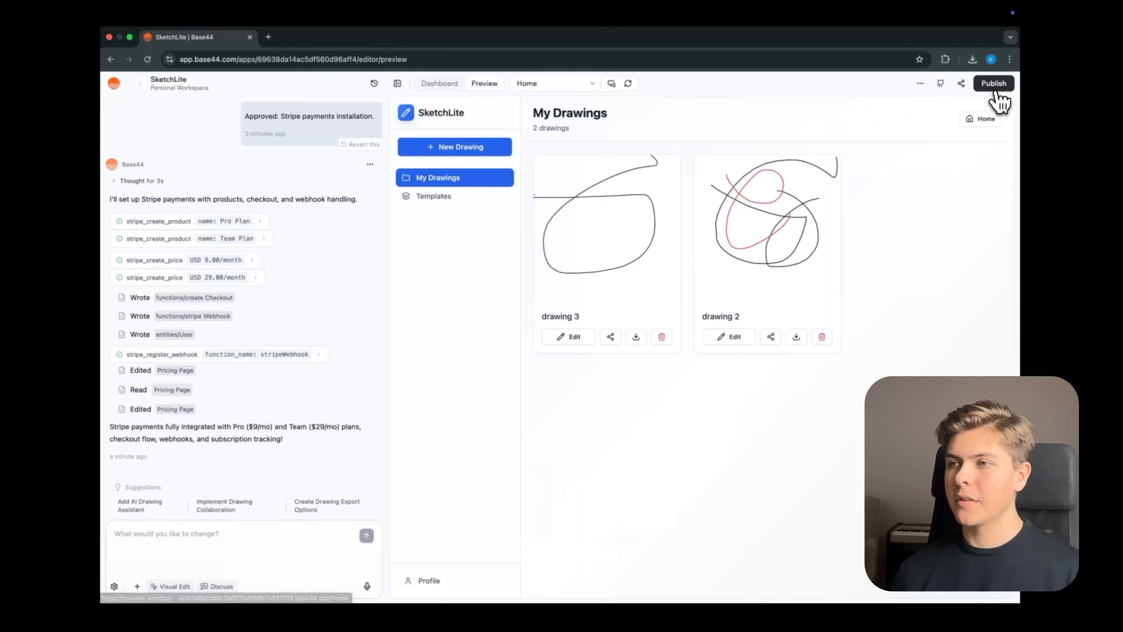
- Republish the app, go to the live Pricing page and choose Subscribe Now on the Pro plan
left_click(993, 83)
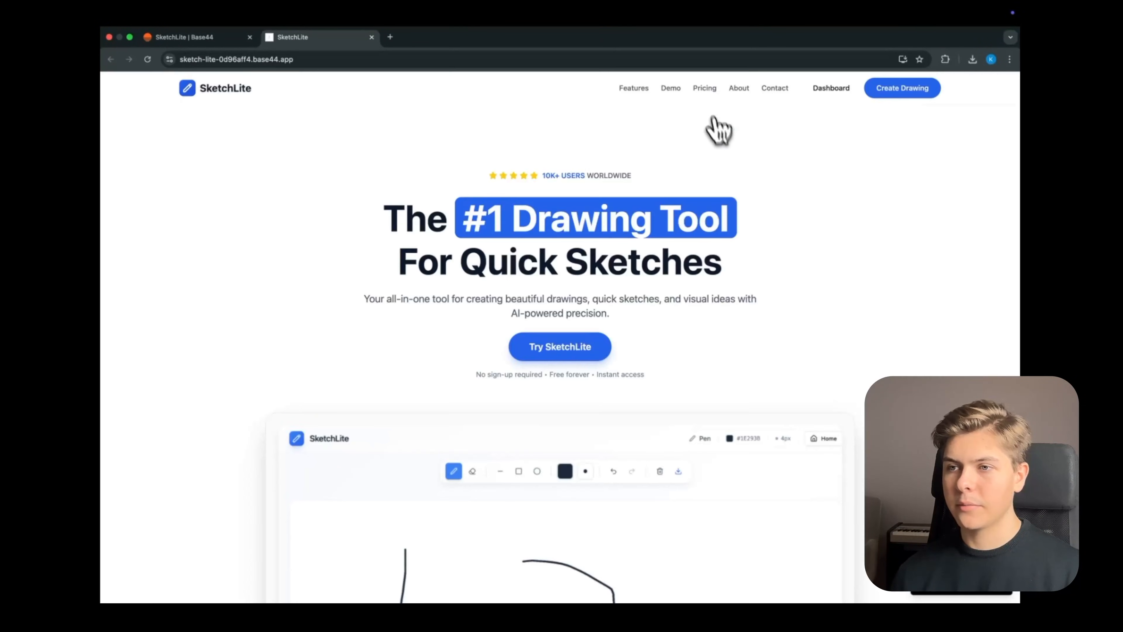
left_click(704, 87)
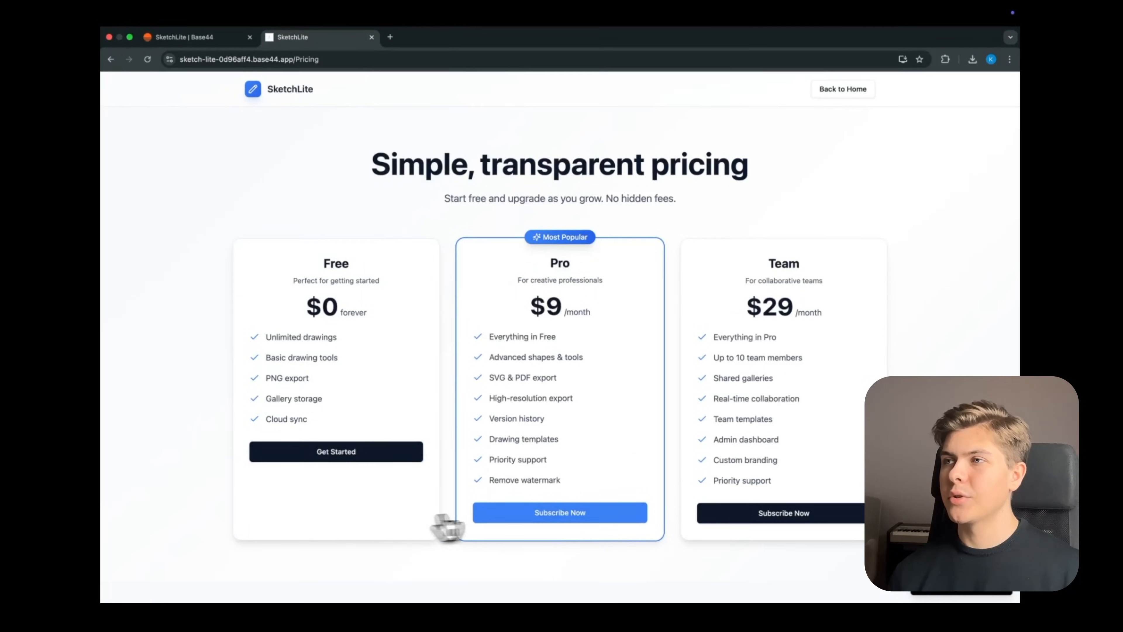
left_click(559, 512)
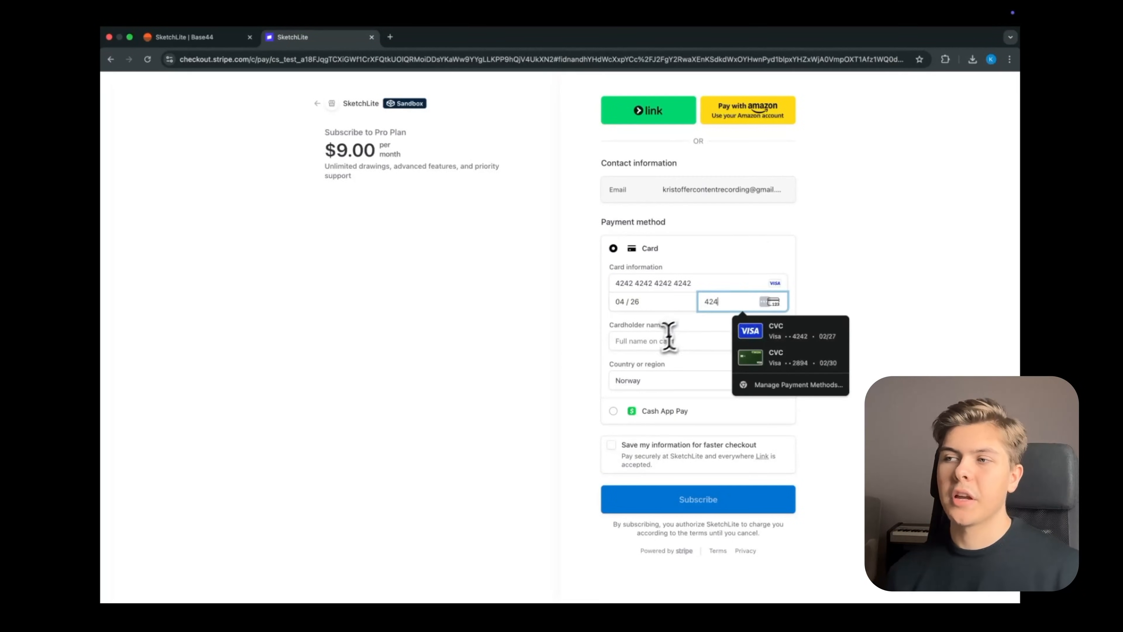
- Enter the cardholder name and submit the $9.00/month Pro Plan test subscription
left_click(697, 499)
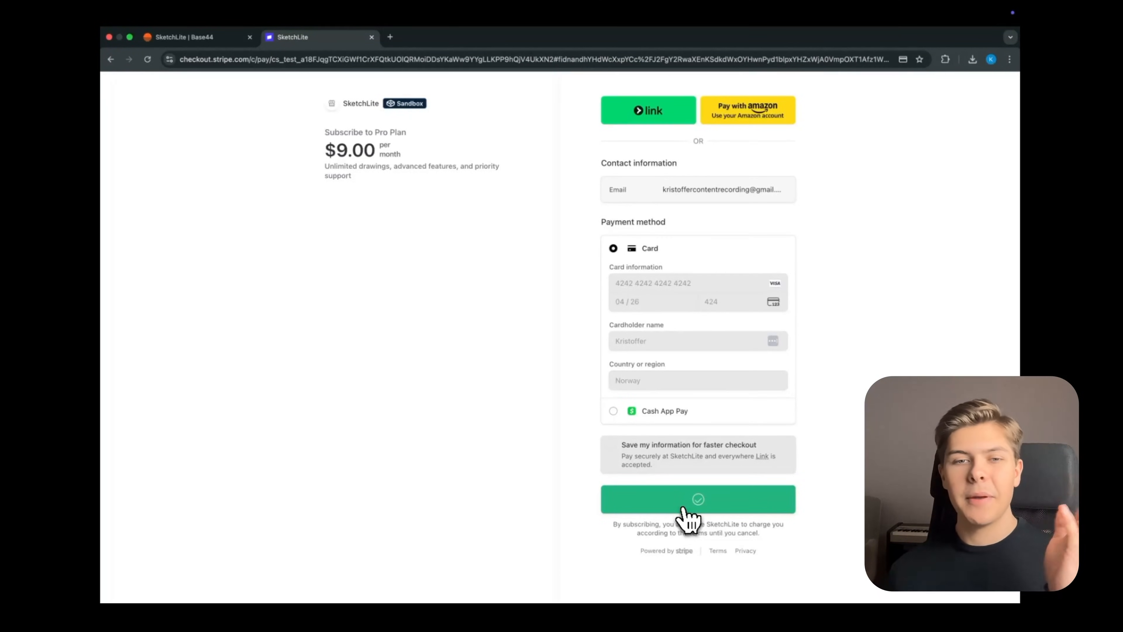
left_click(698, 498)
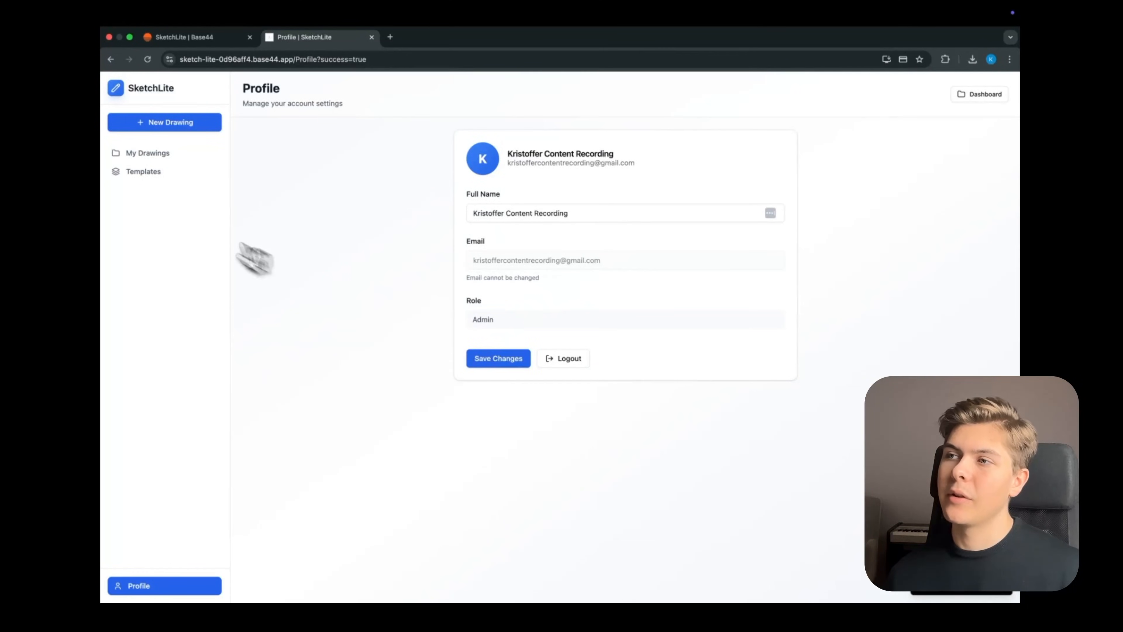
- Return to the My Drawings gallery after checkout, then go to the Templates page
left_click(148, 153)
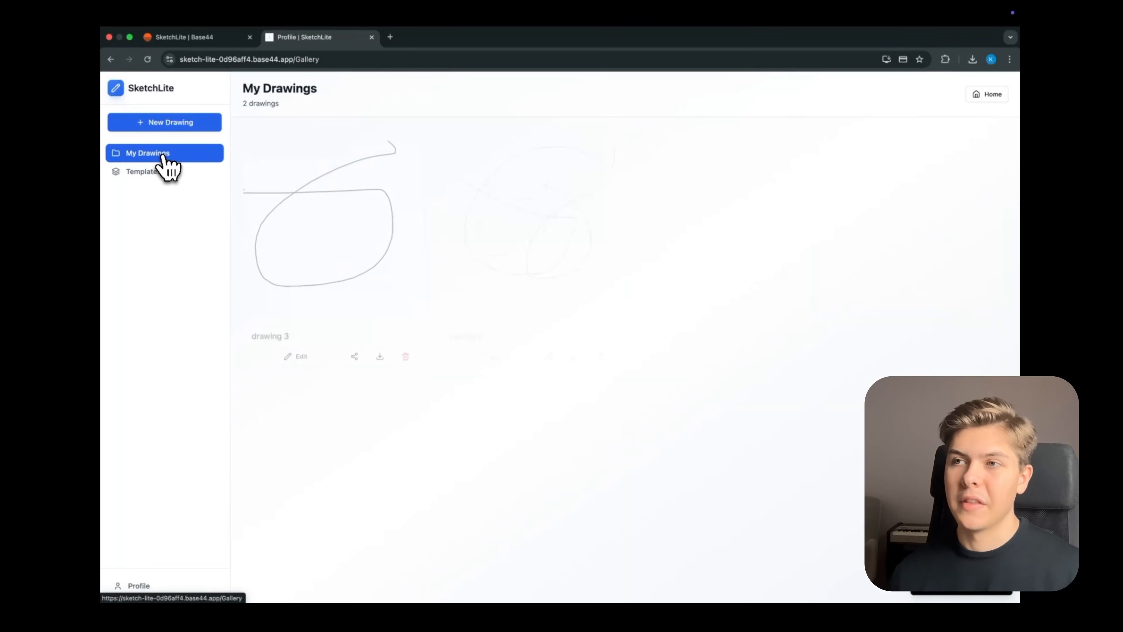
left_click(141, 172)
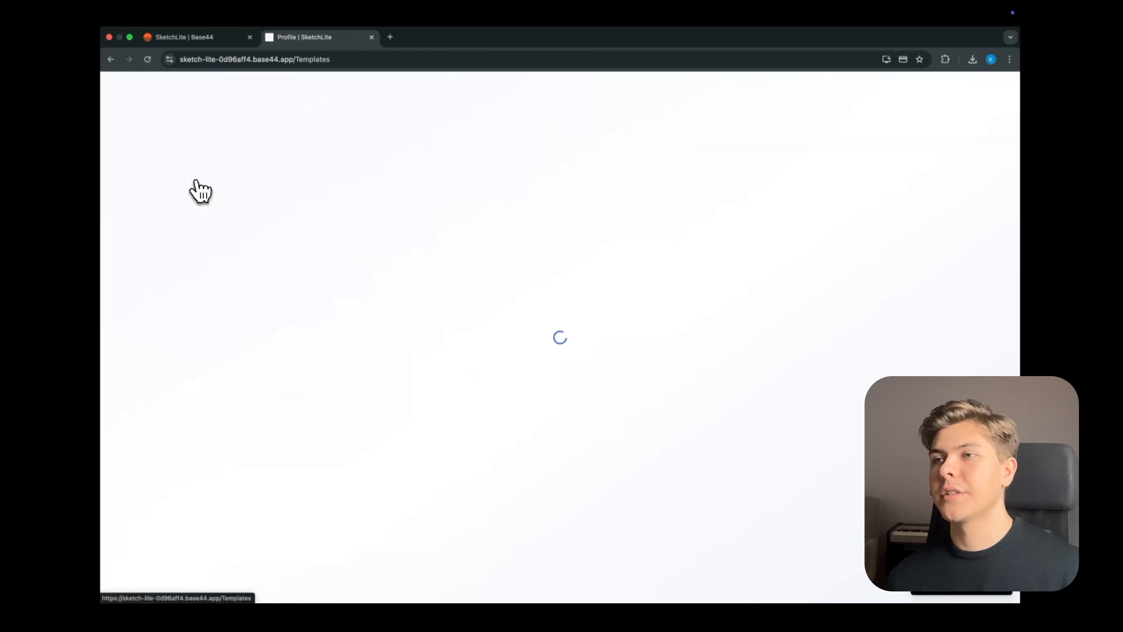